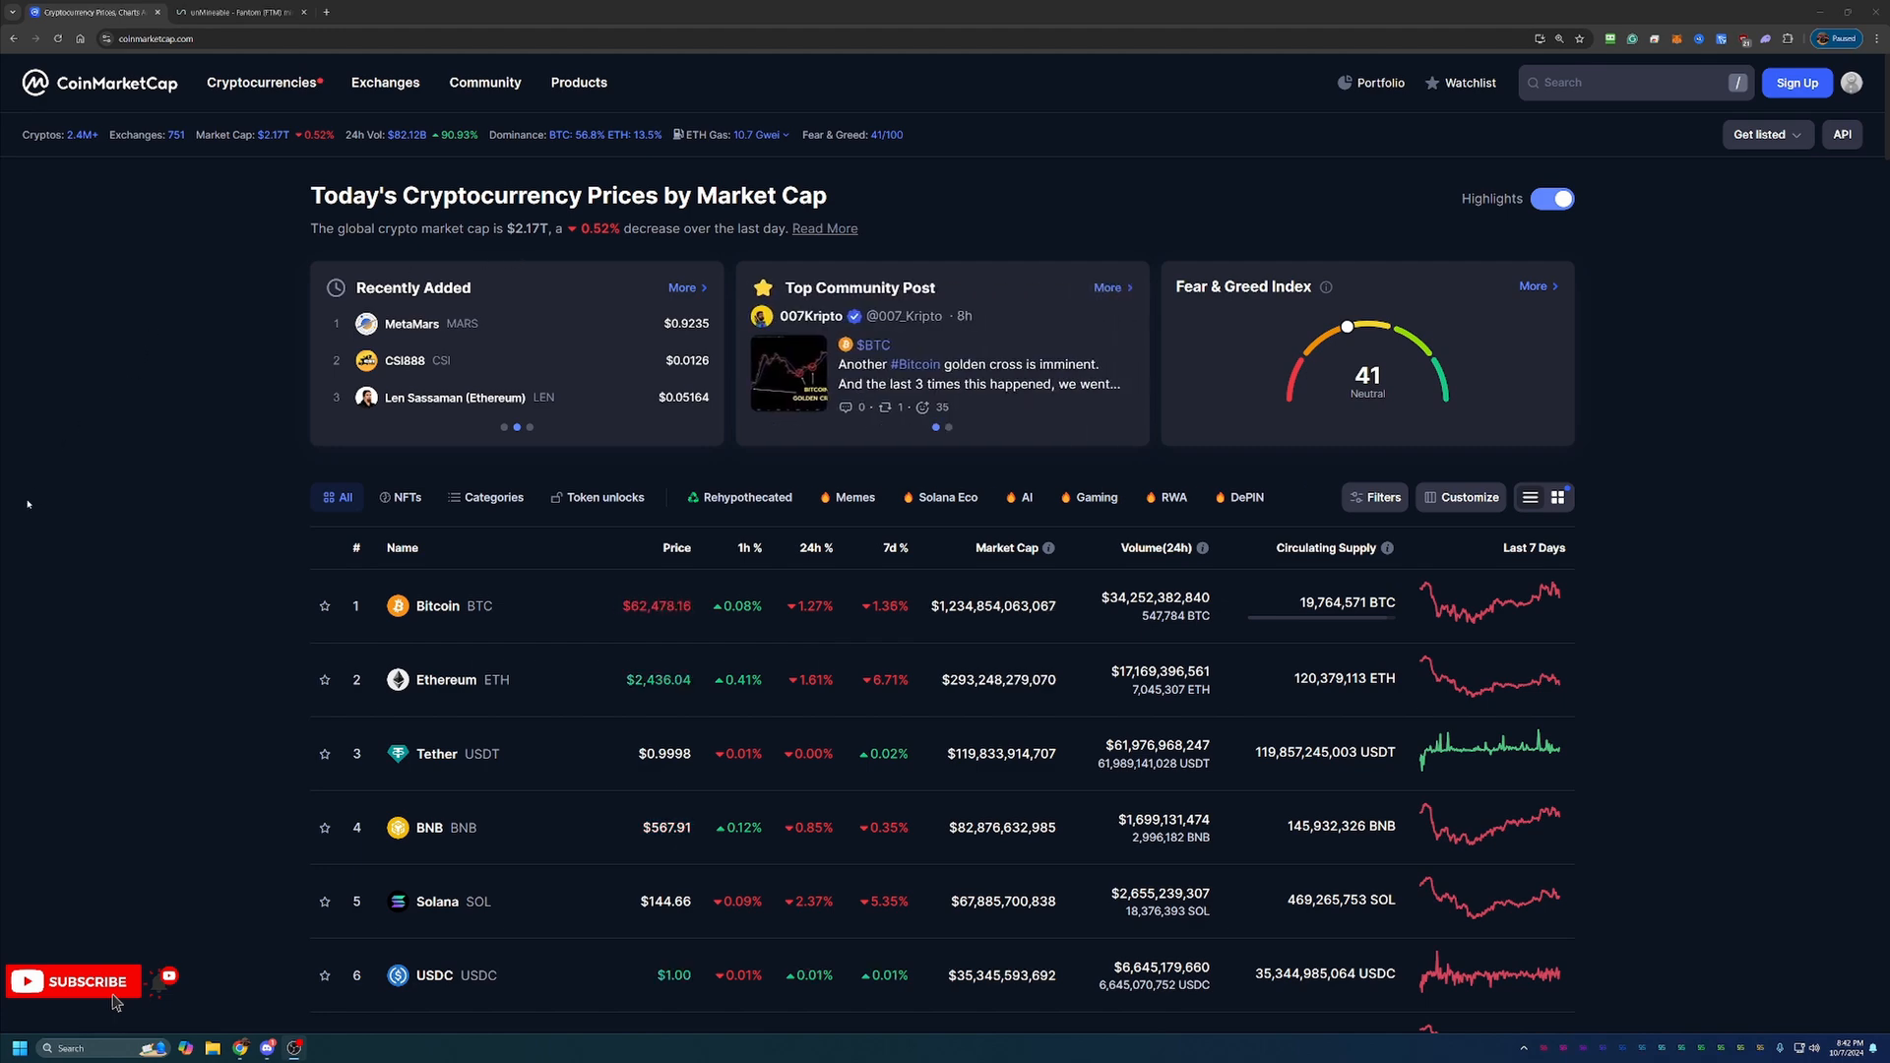
Search CoinMarketCap for 'ftm', open the Fantom coin page and show its all-time price chart
scroll("down", 3)
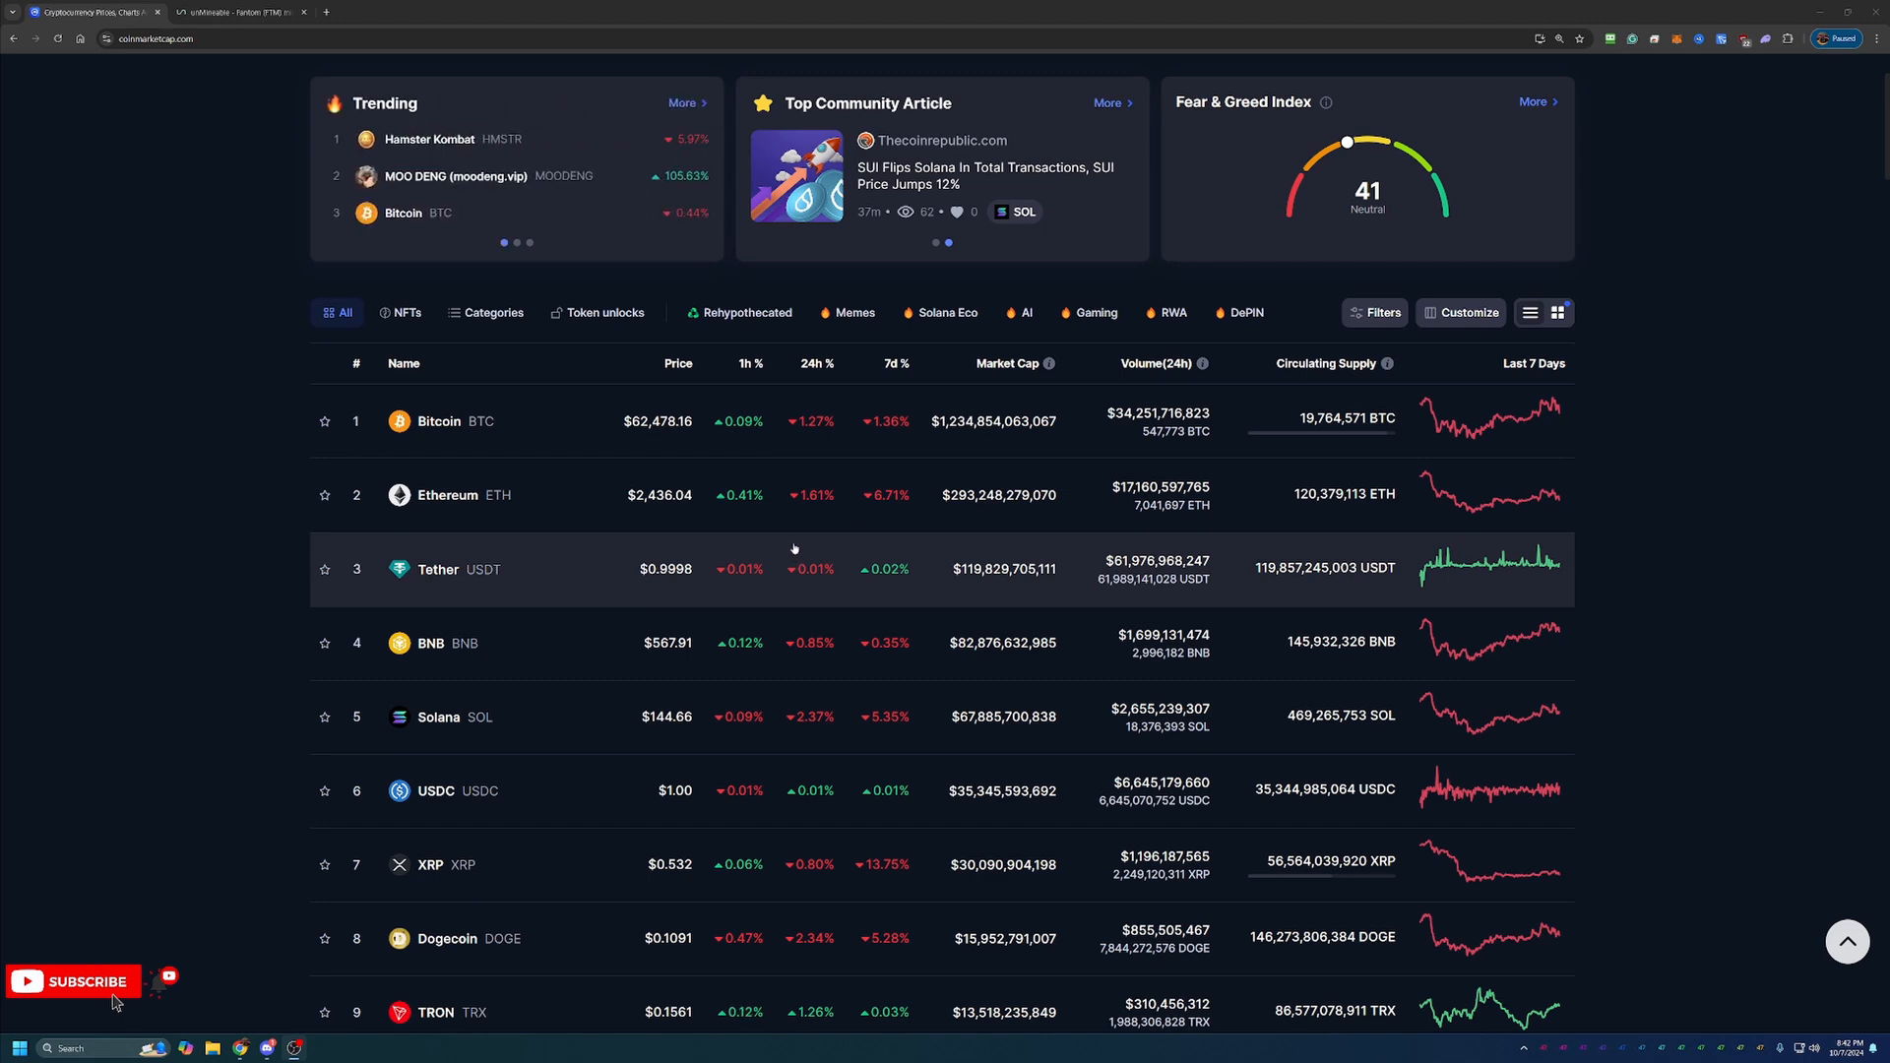
scroll("down", 3)
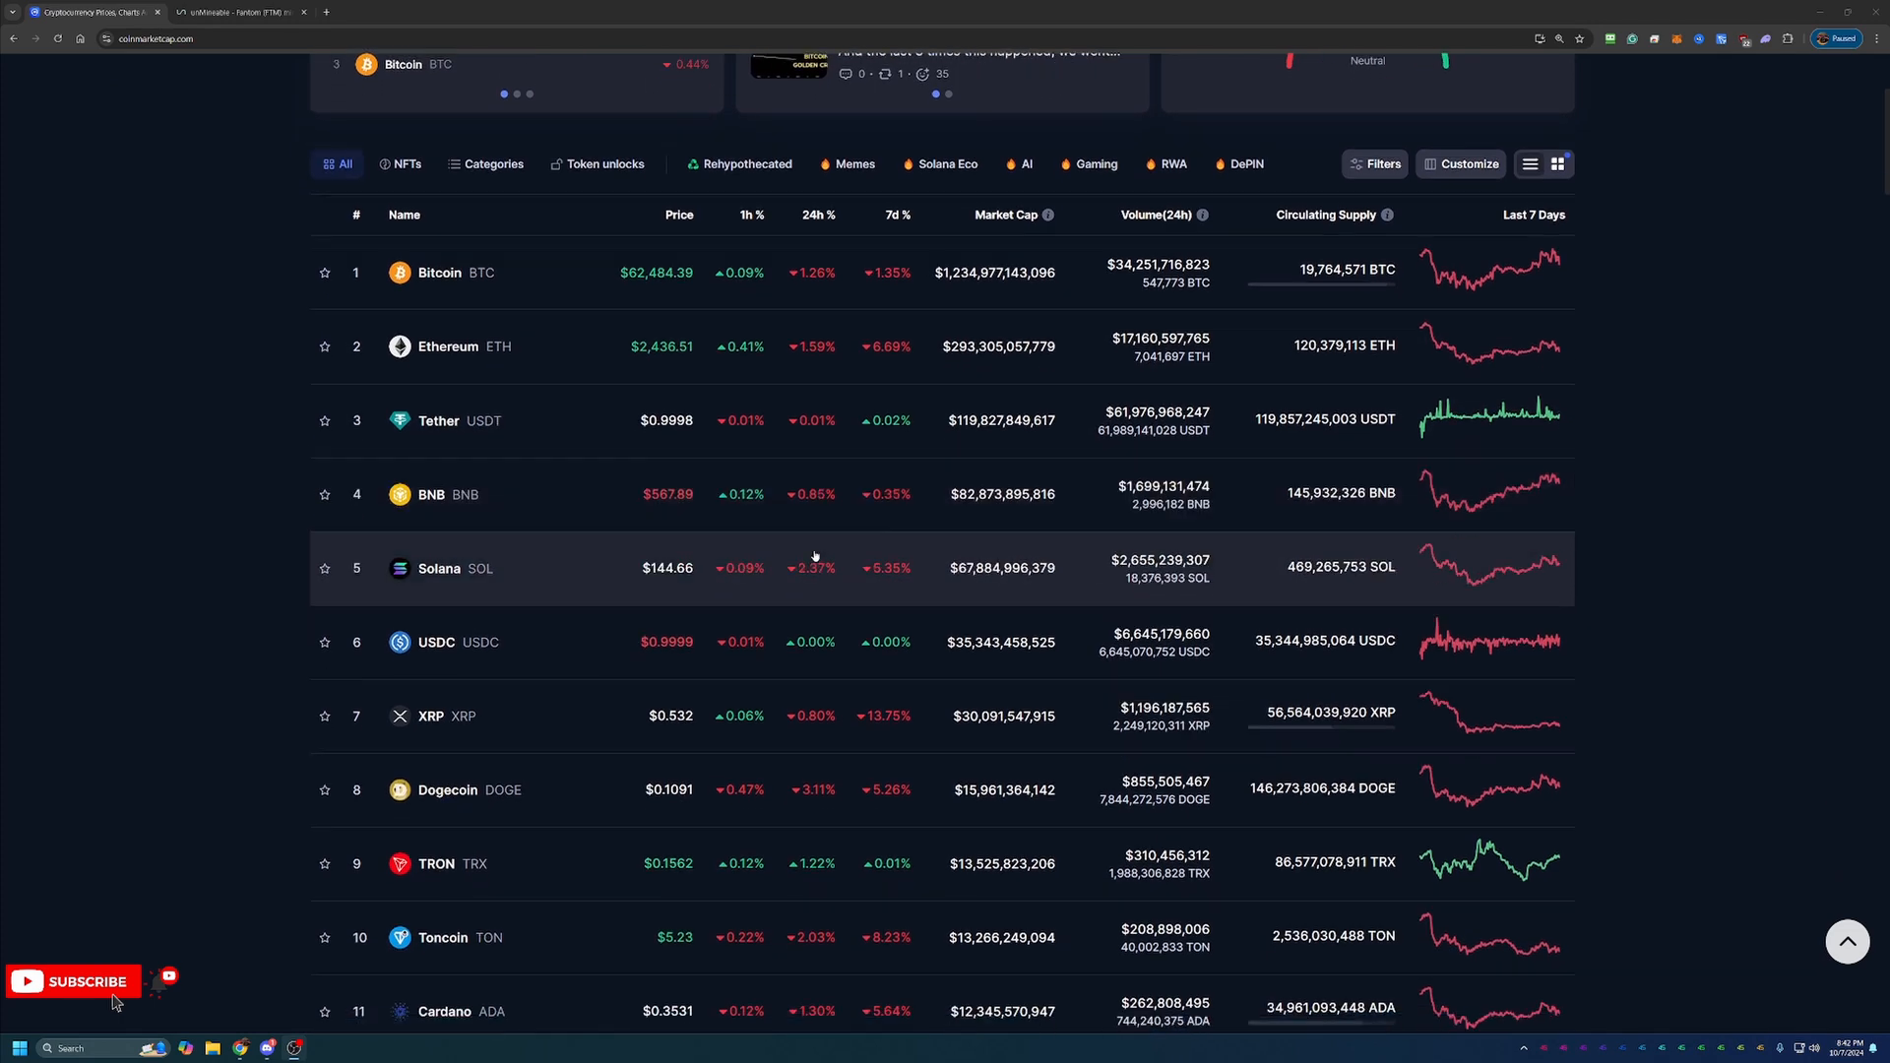
scroll("down", 3)
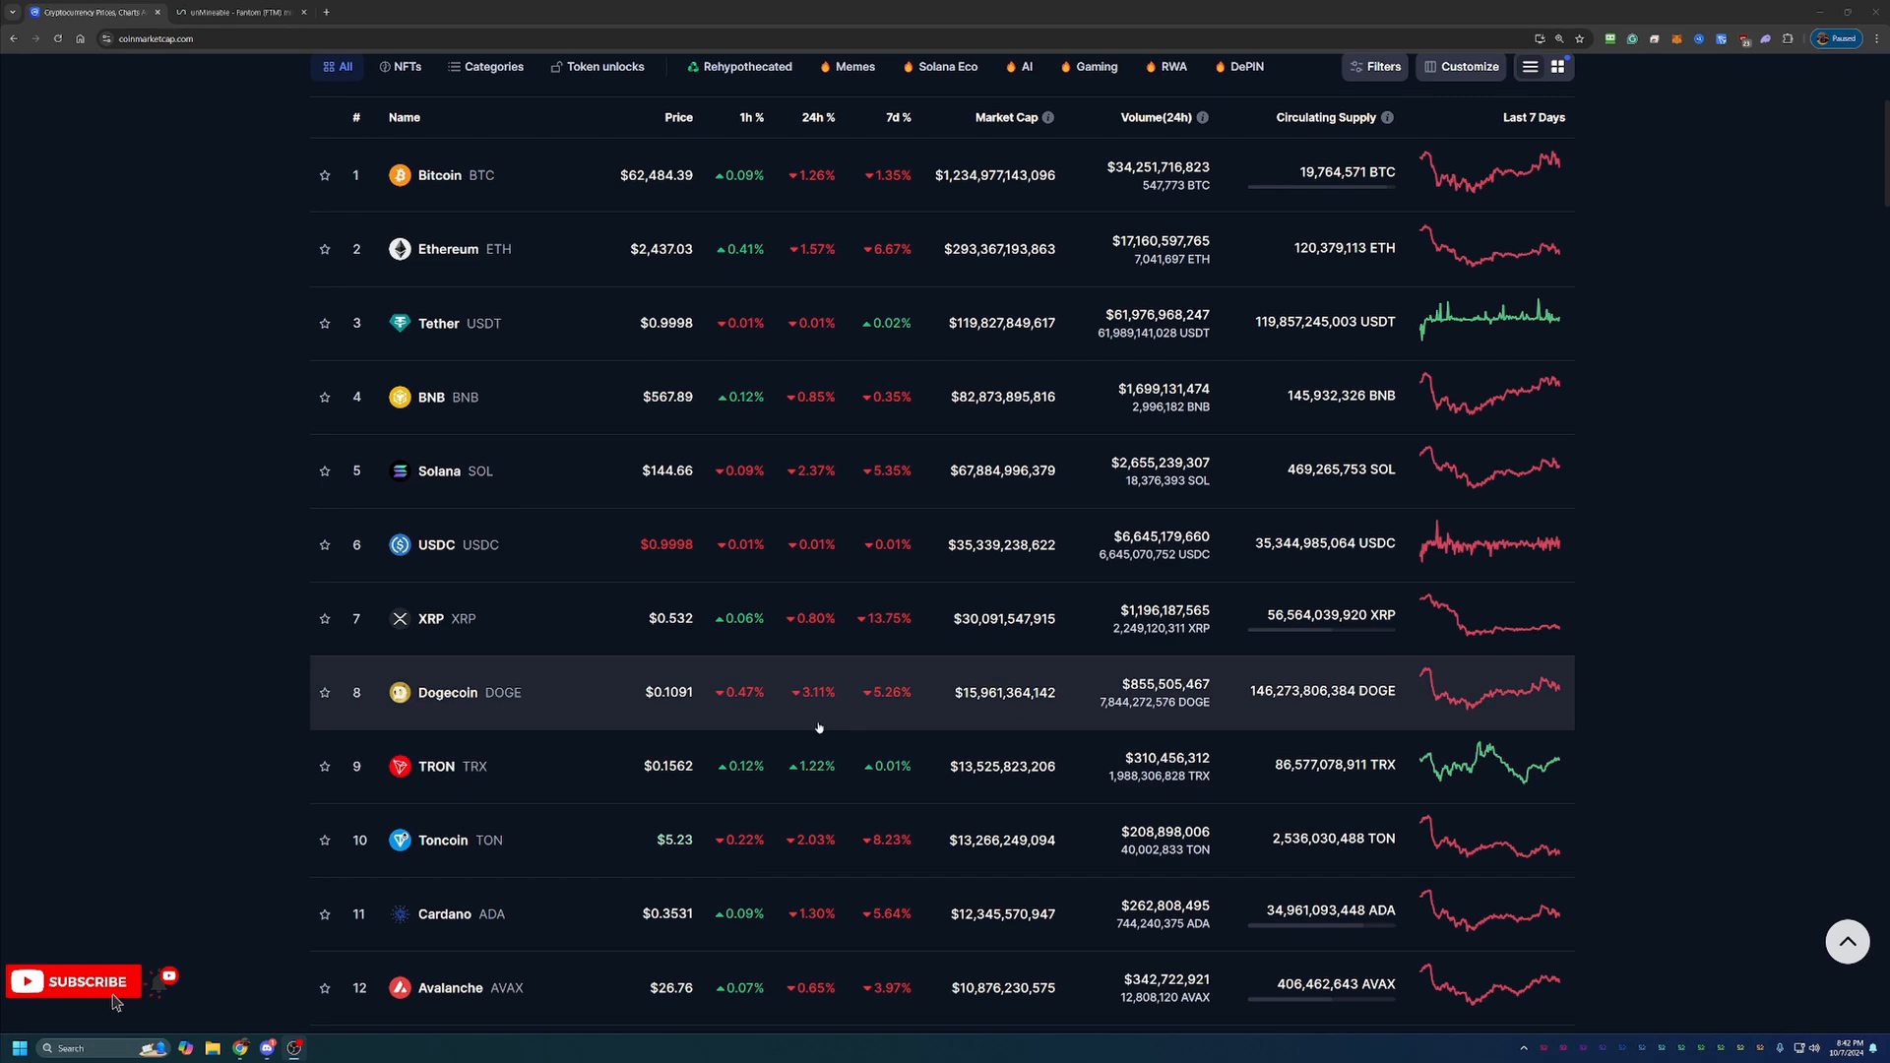
scroll("down", 3)
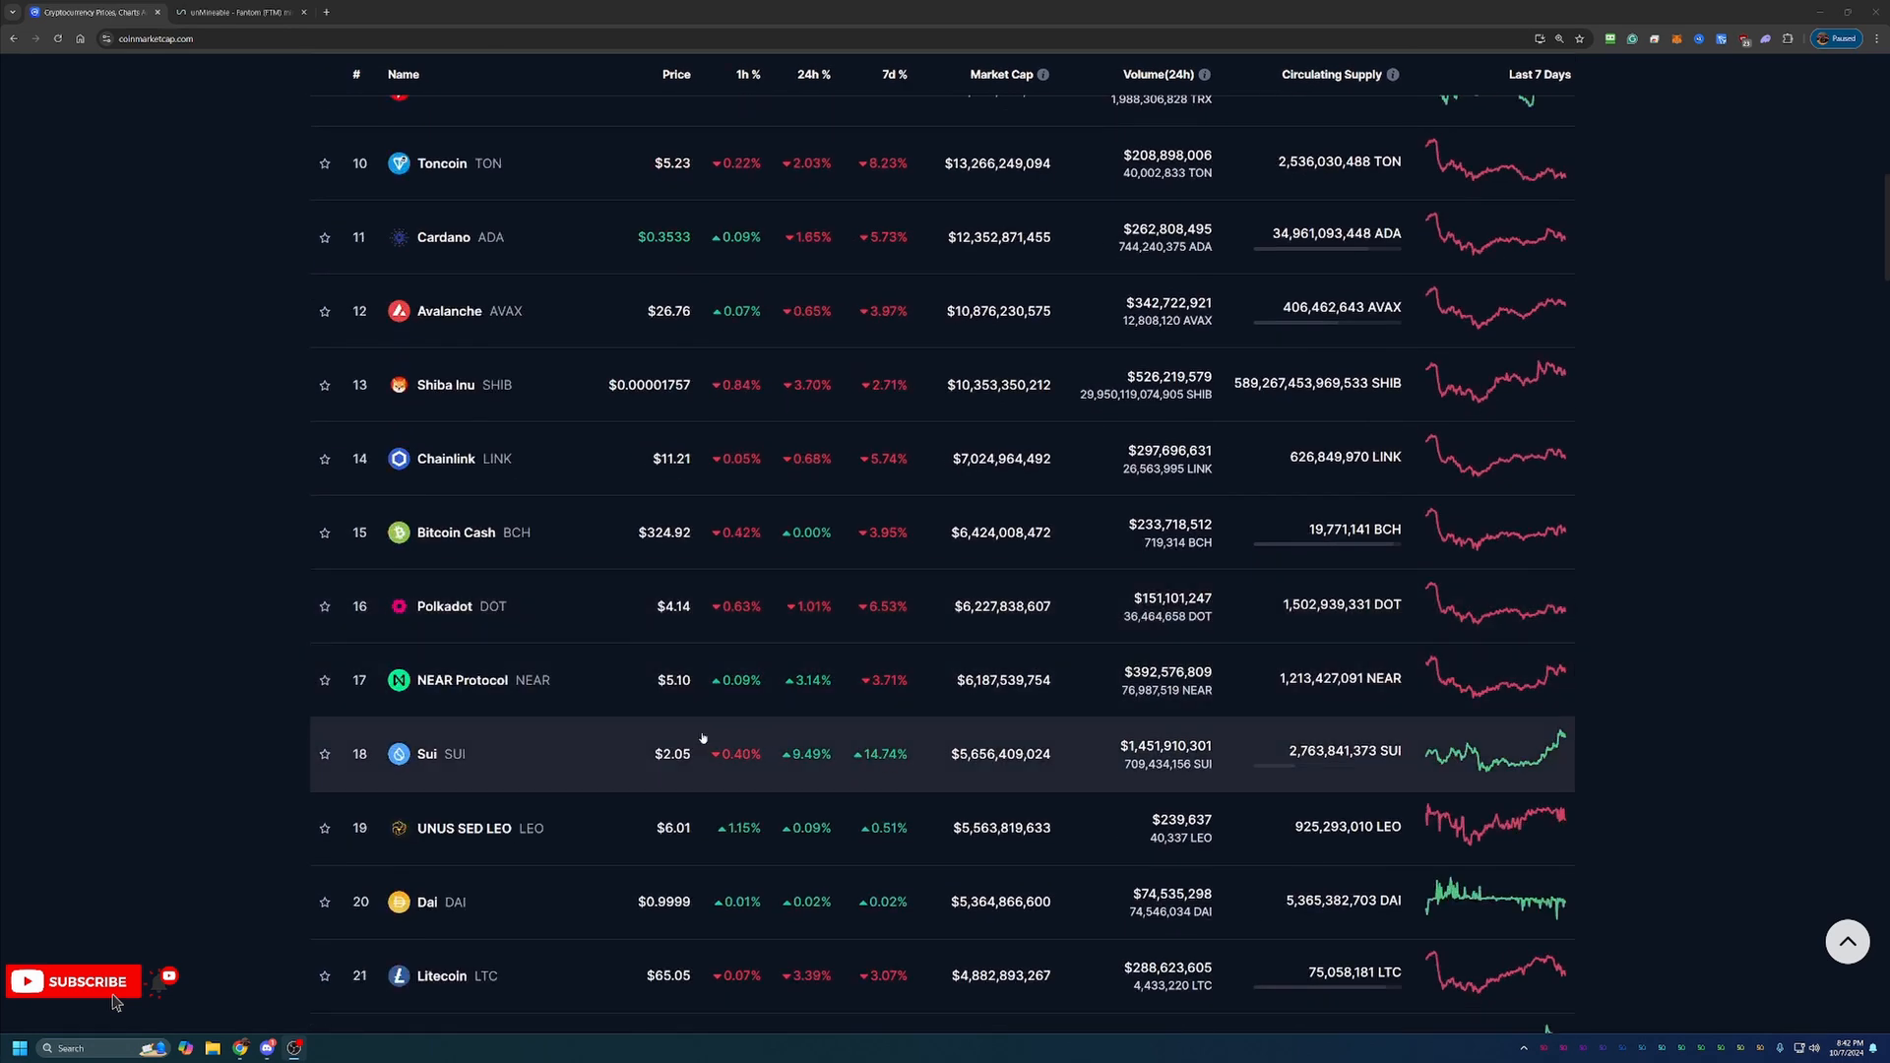
scroll("down", 3)
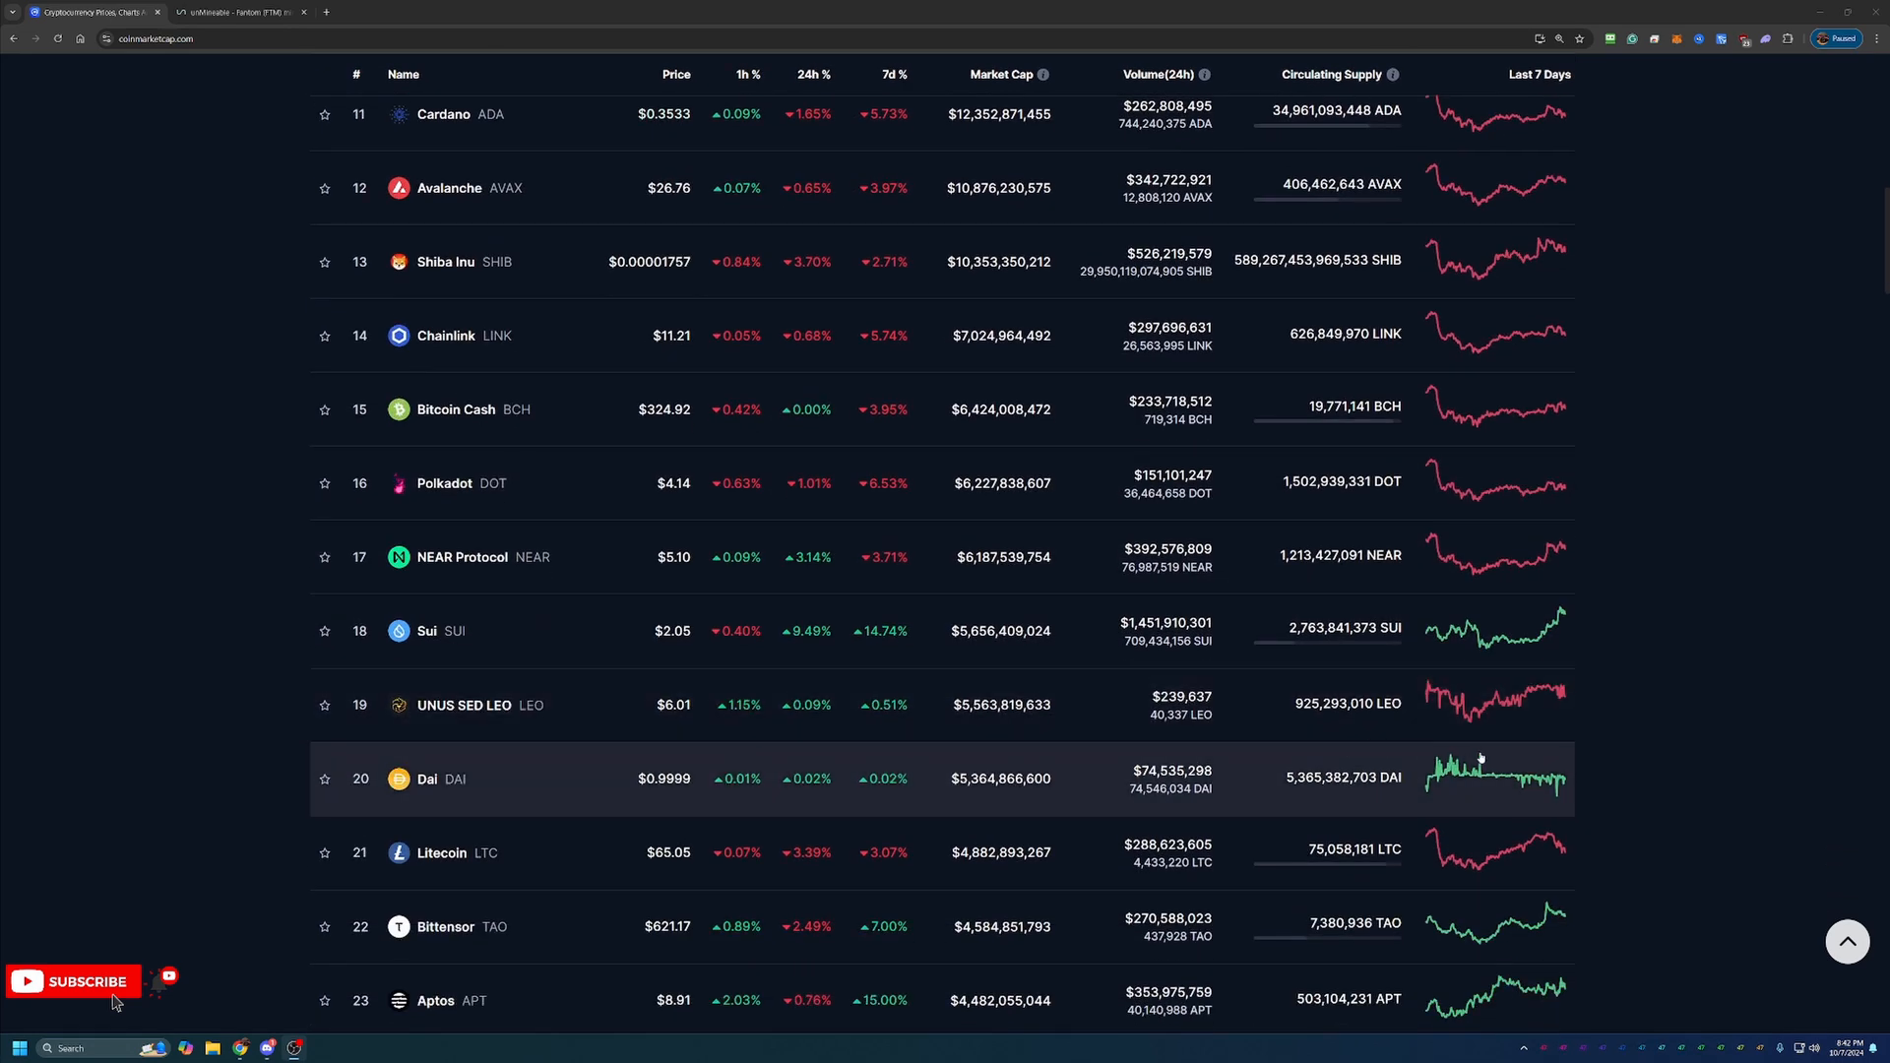
mouse_move(1445, 638)
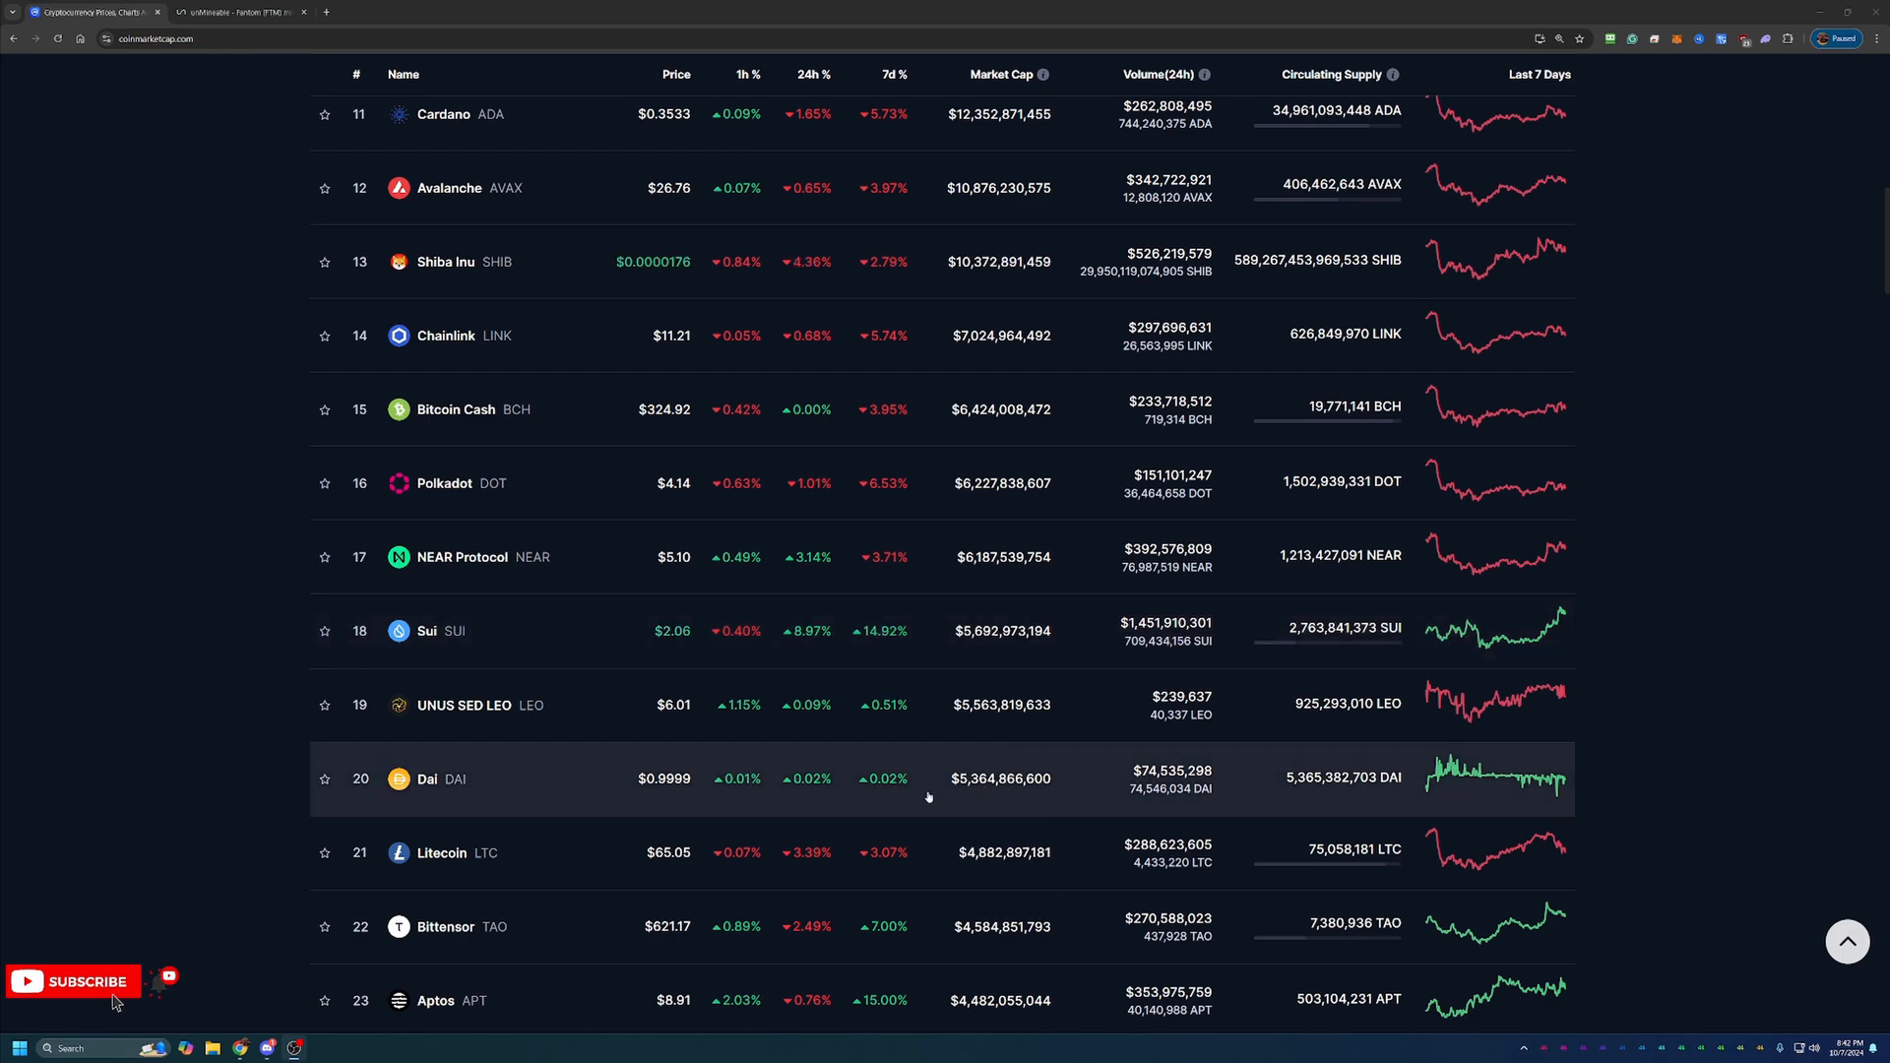
scroll("up", 3)
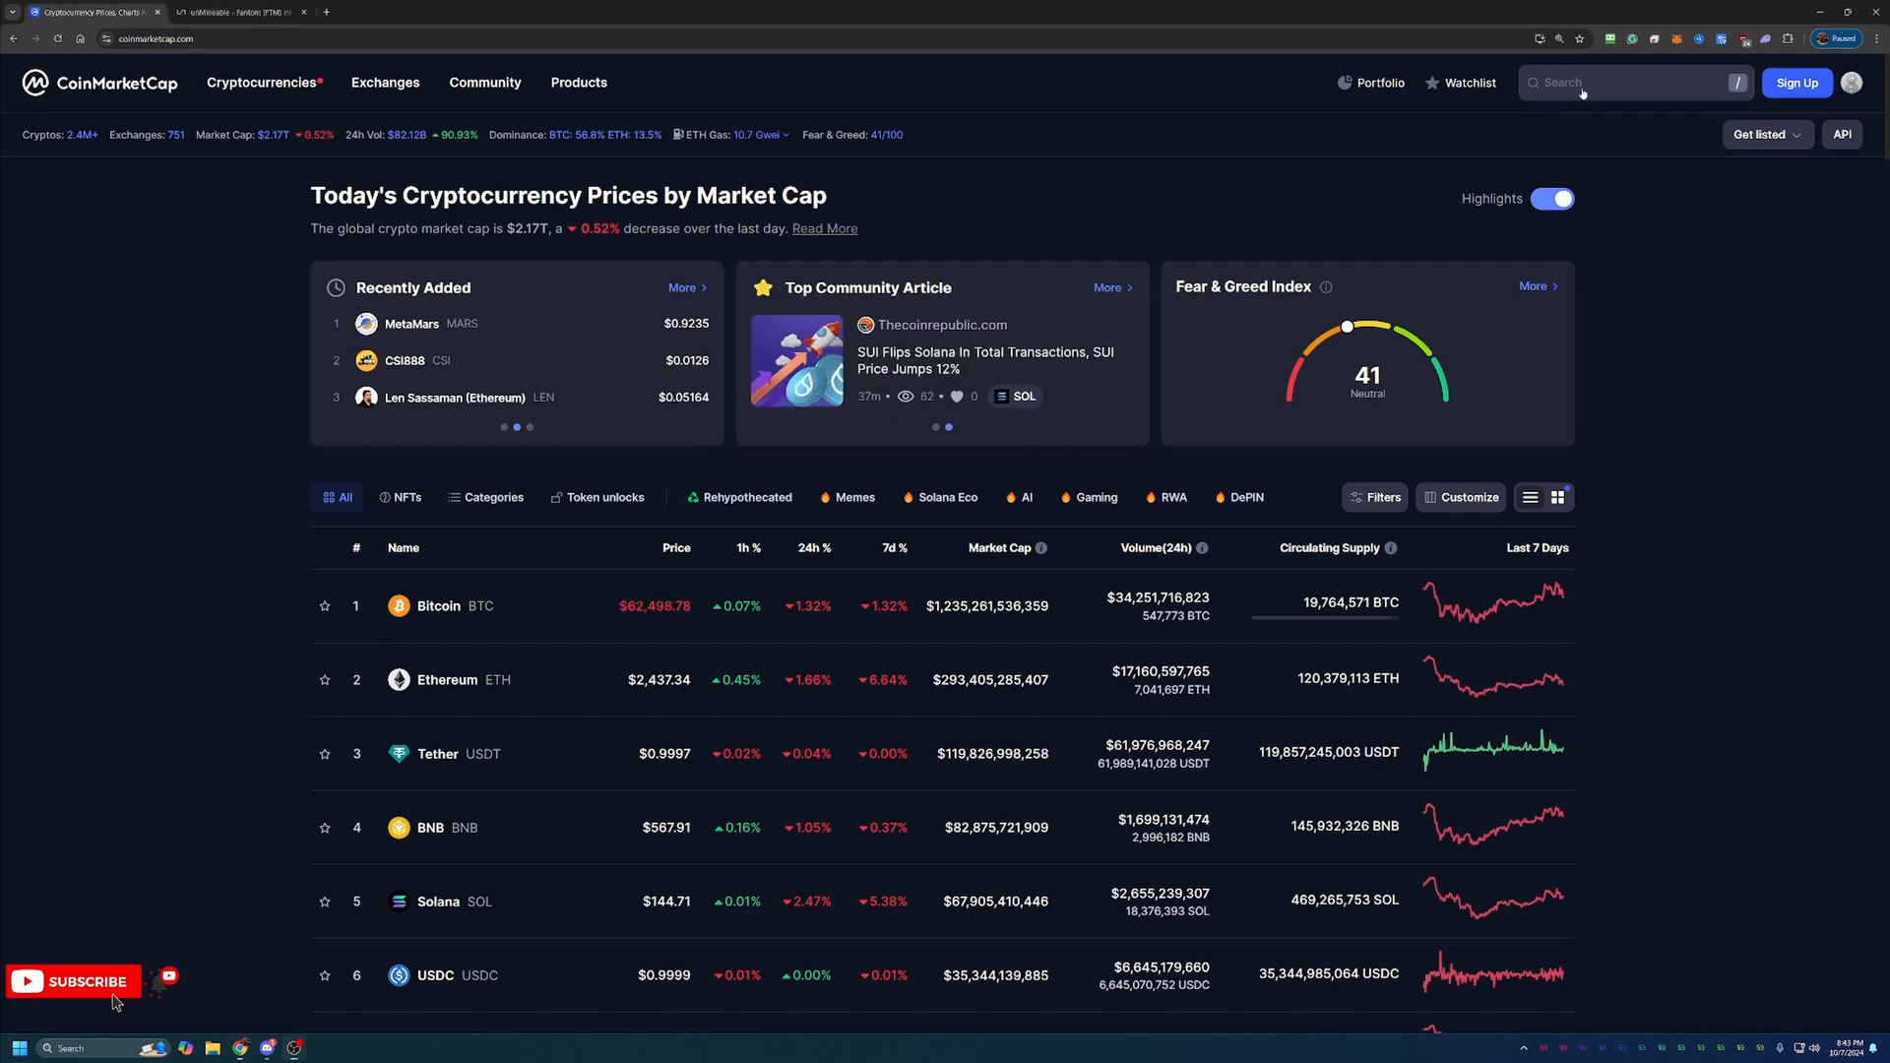
left_click(1583, 82)
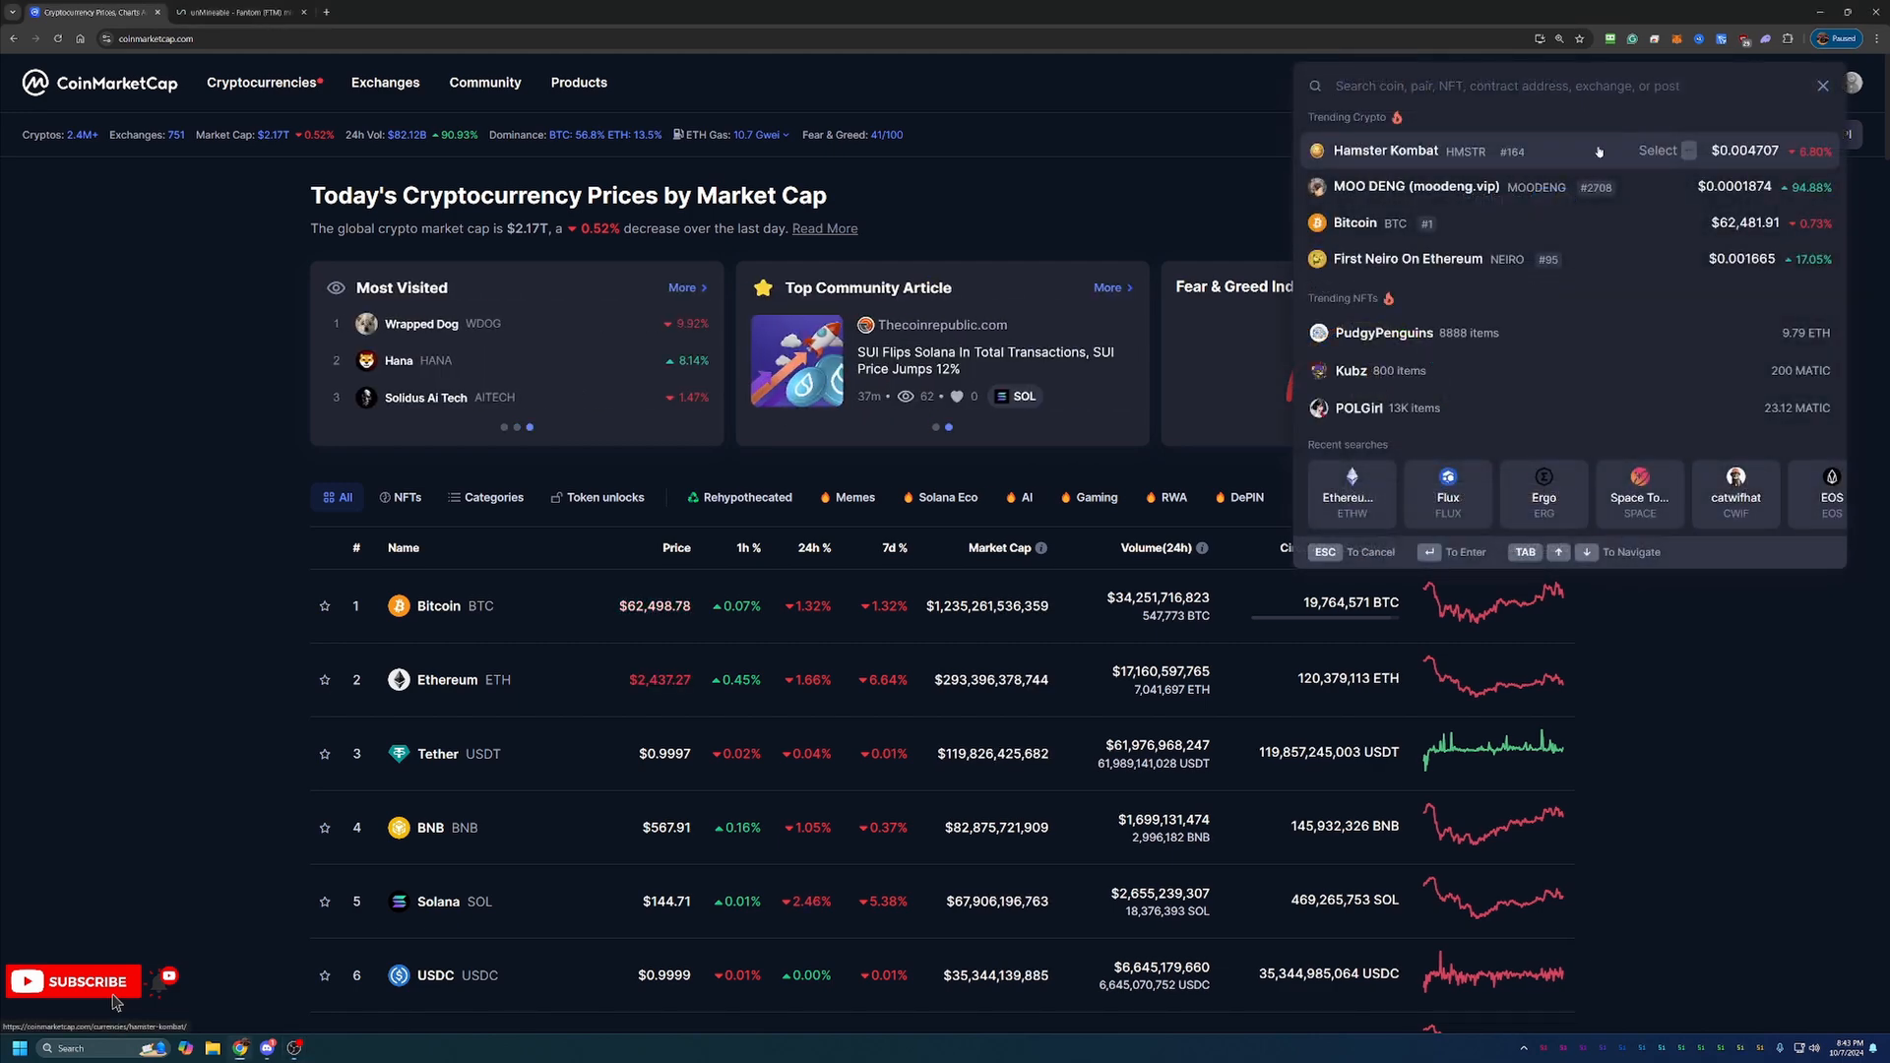
type("ftm")
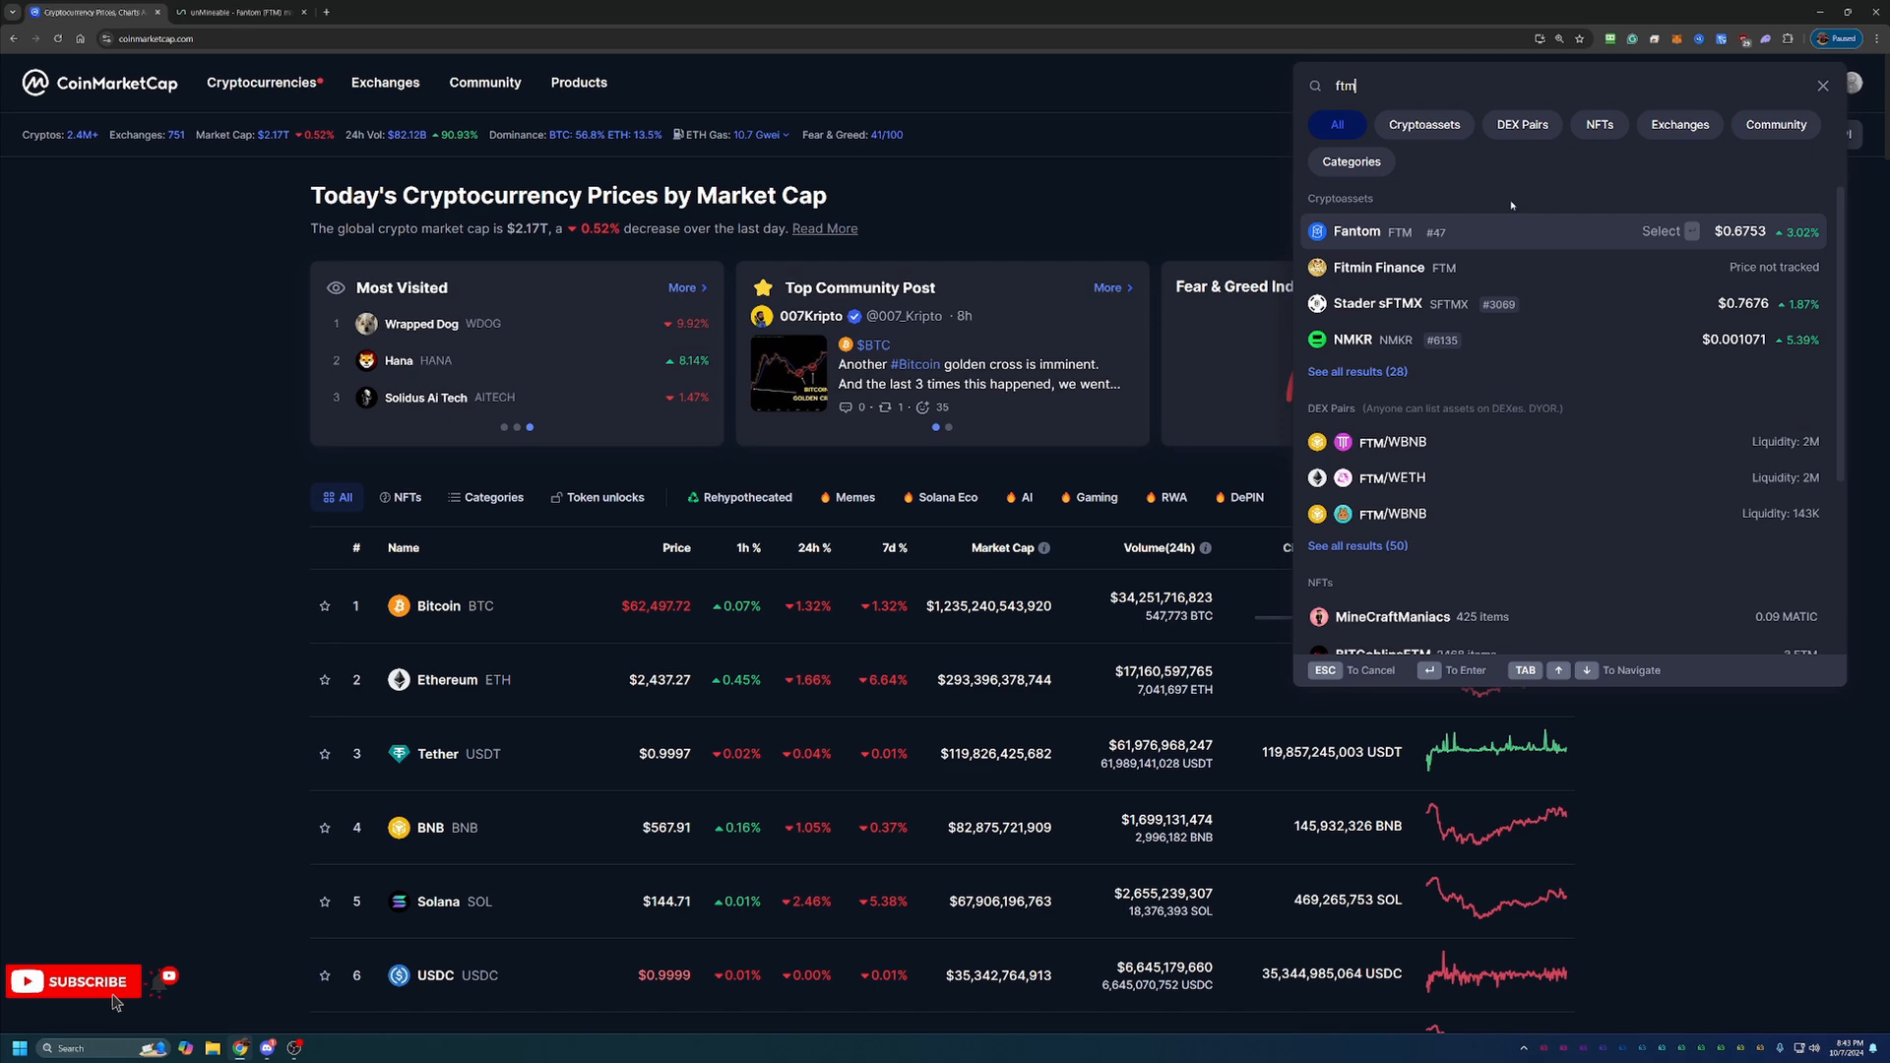
left_click(1357, 233)
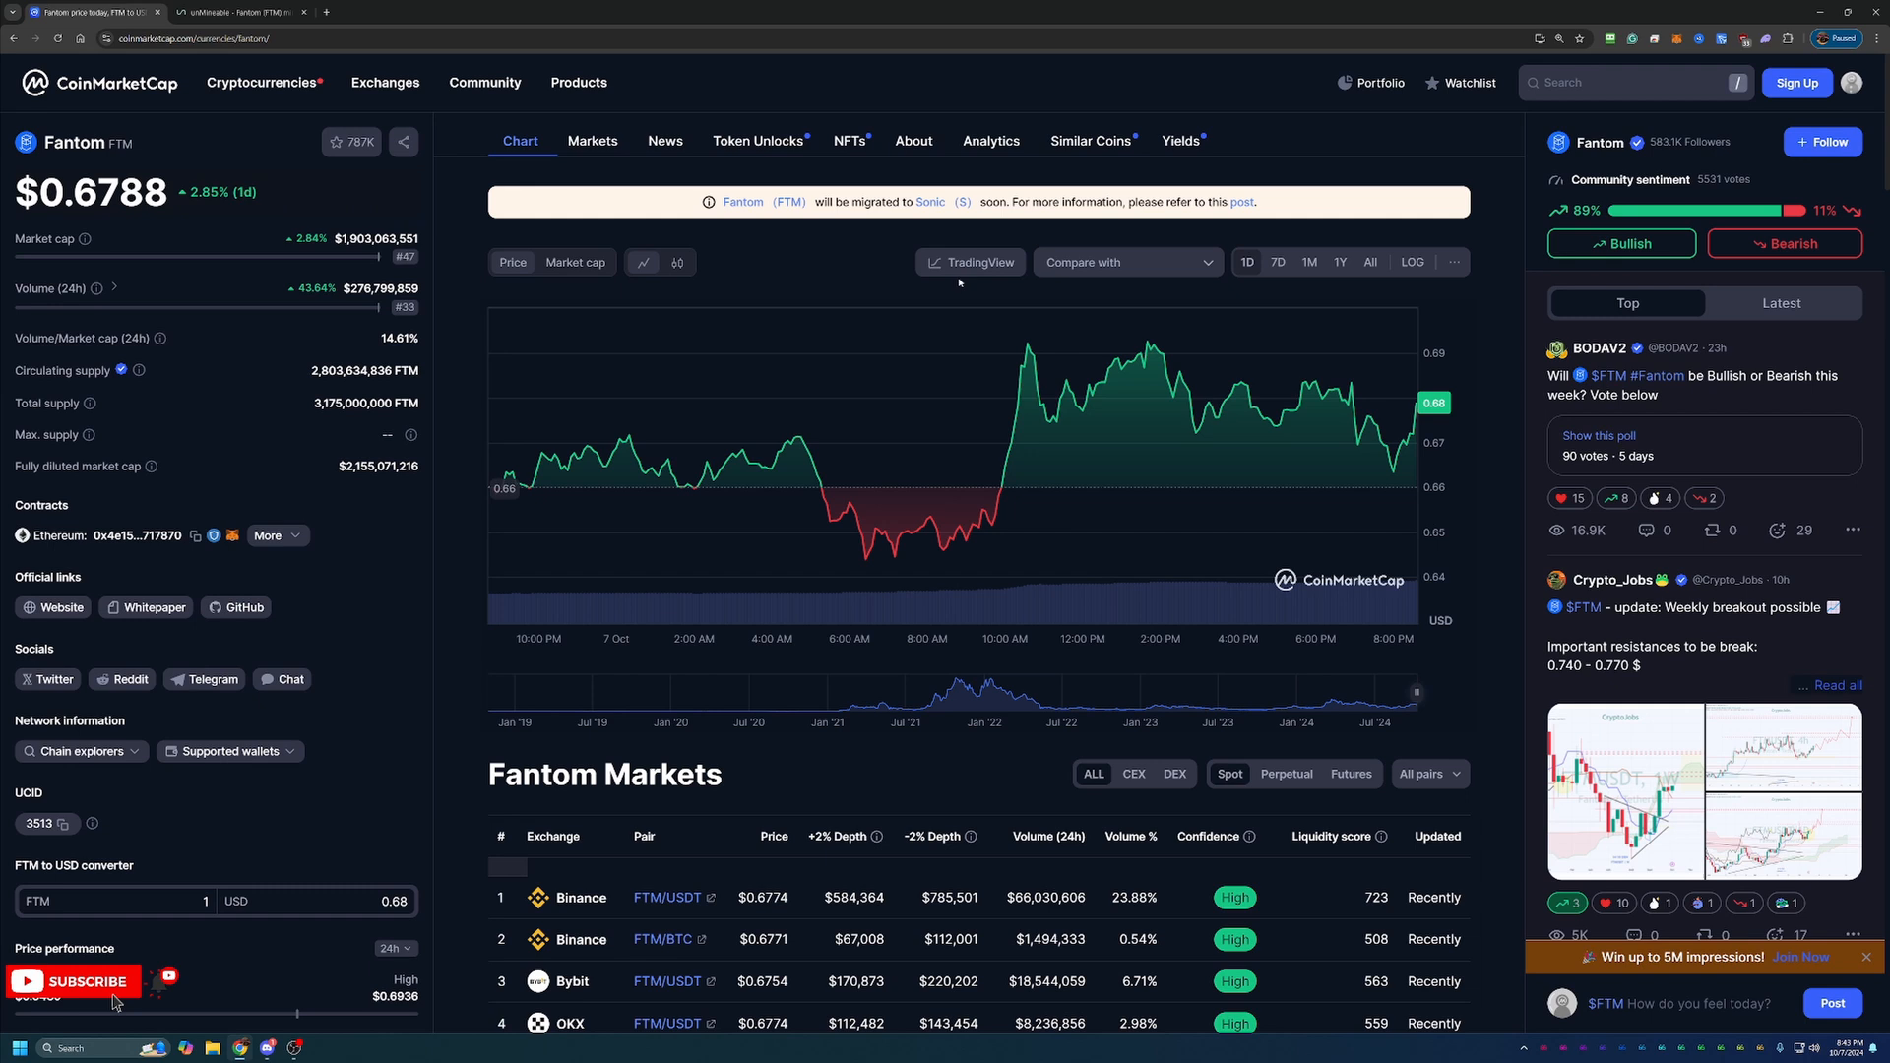
left_click(1371, 261)
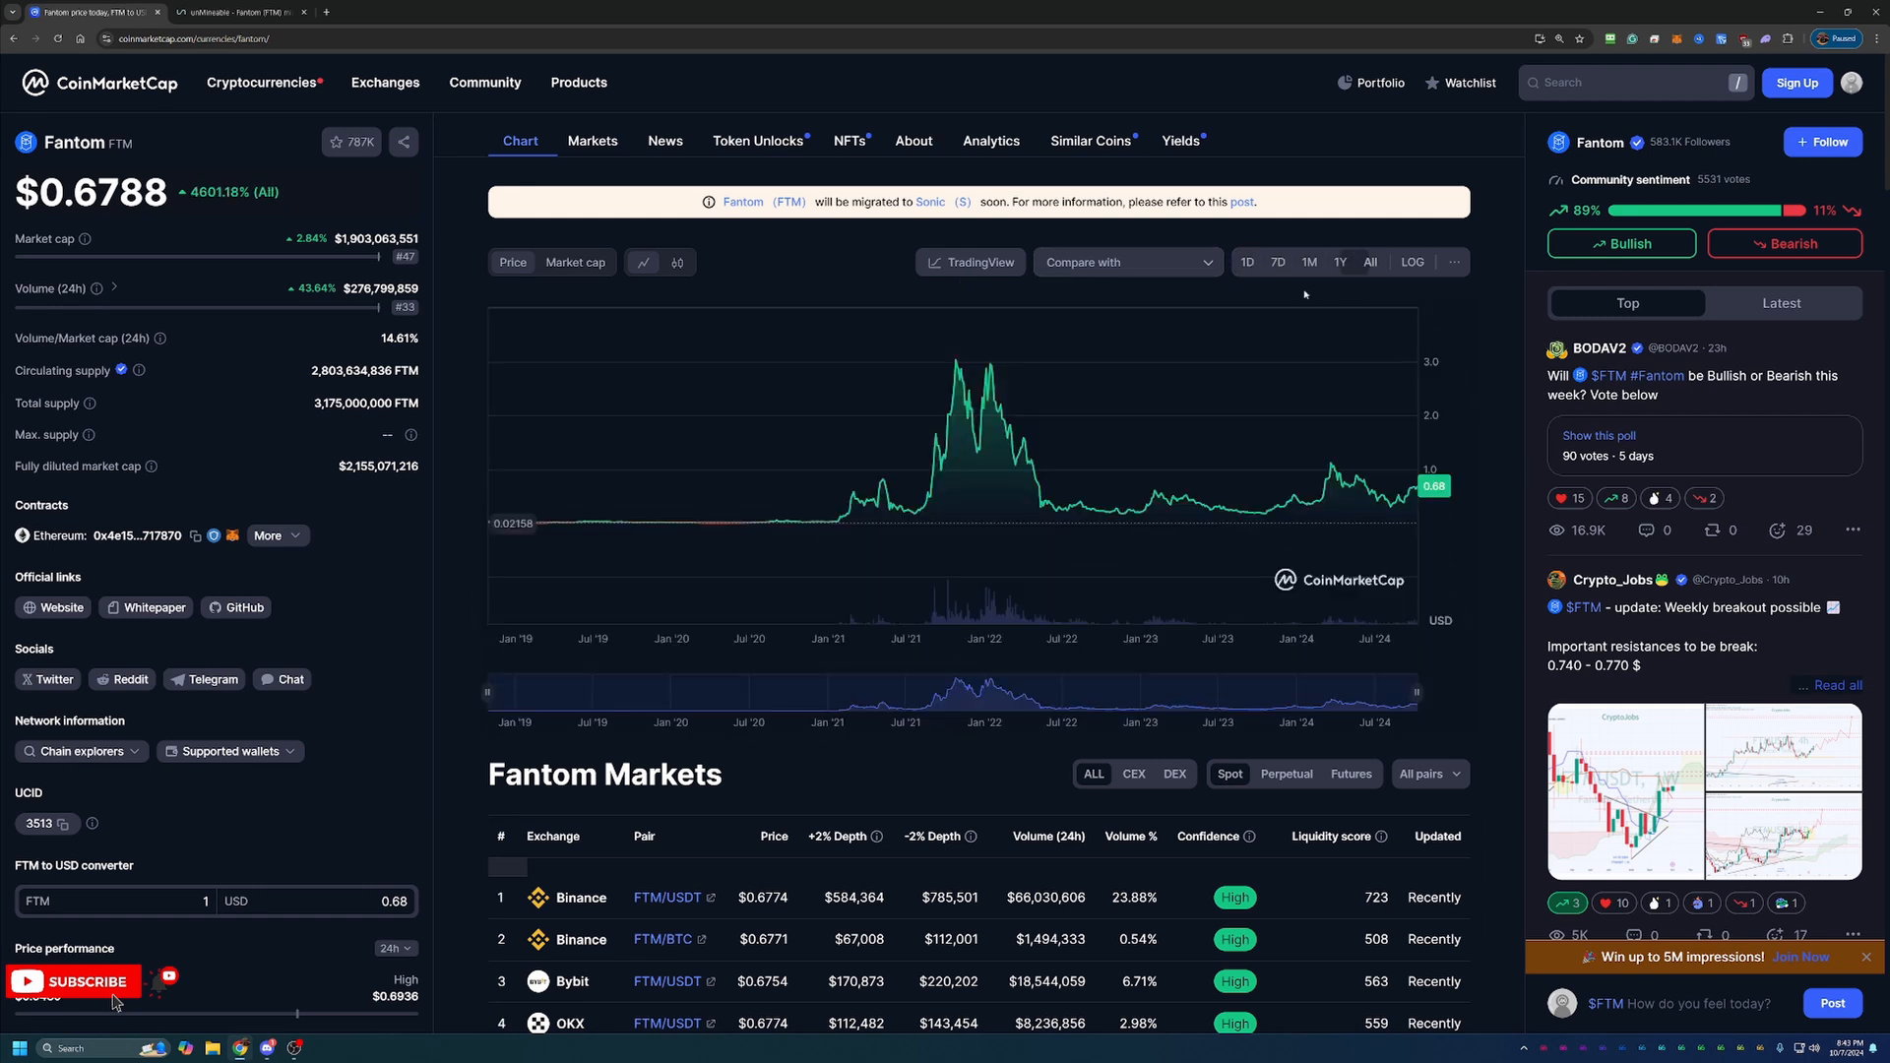
mouse_move(953, 382)
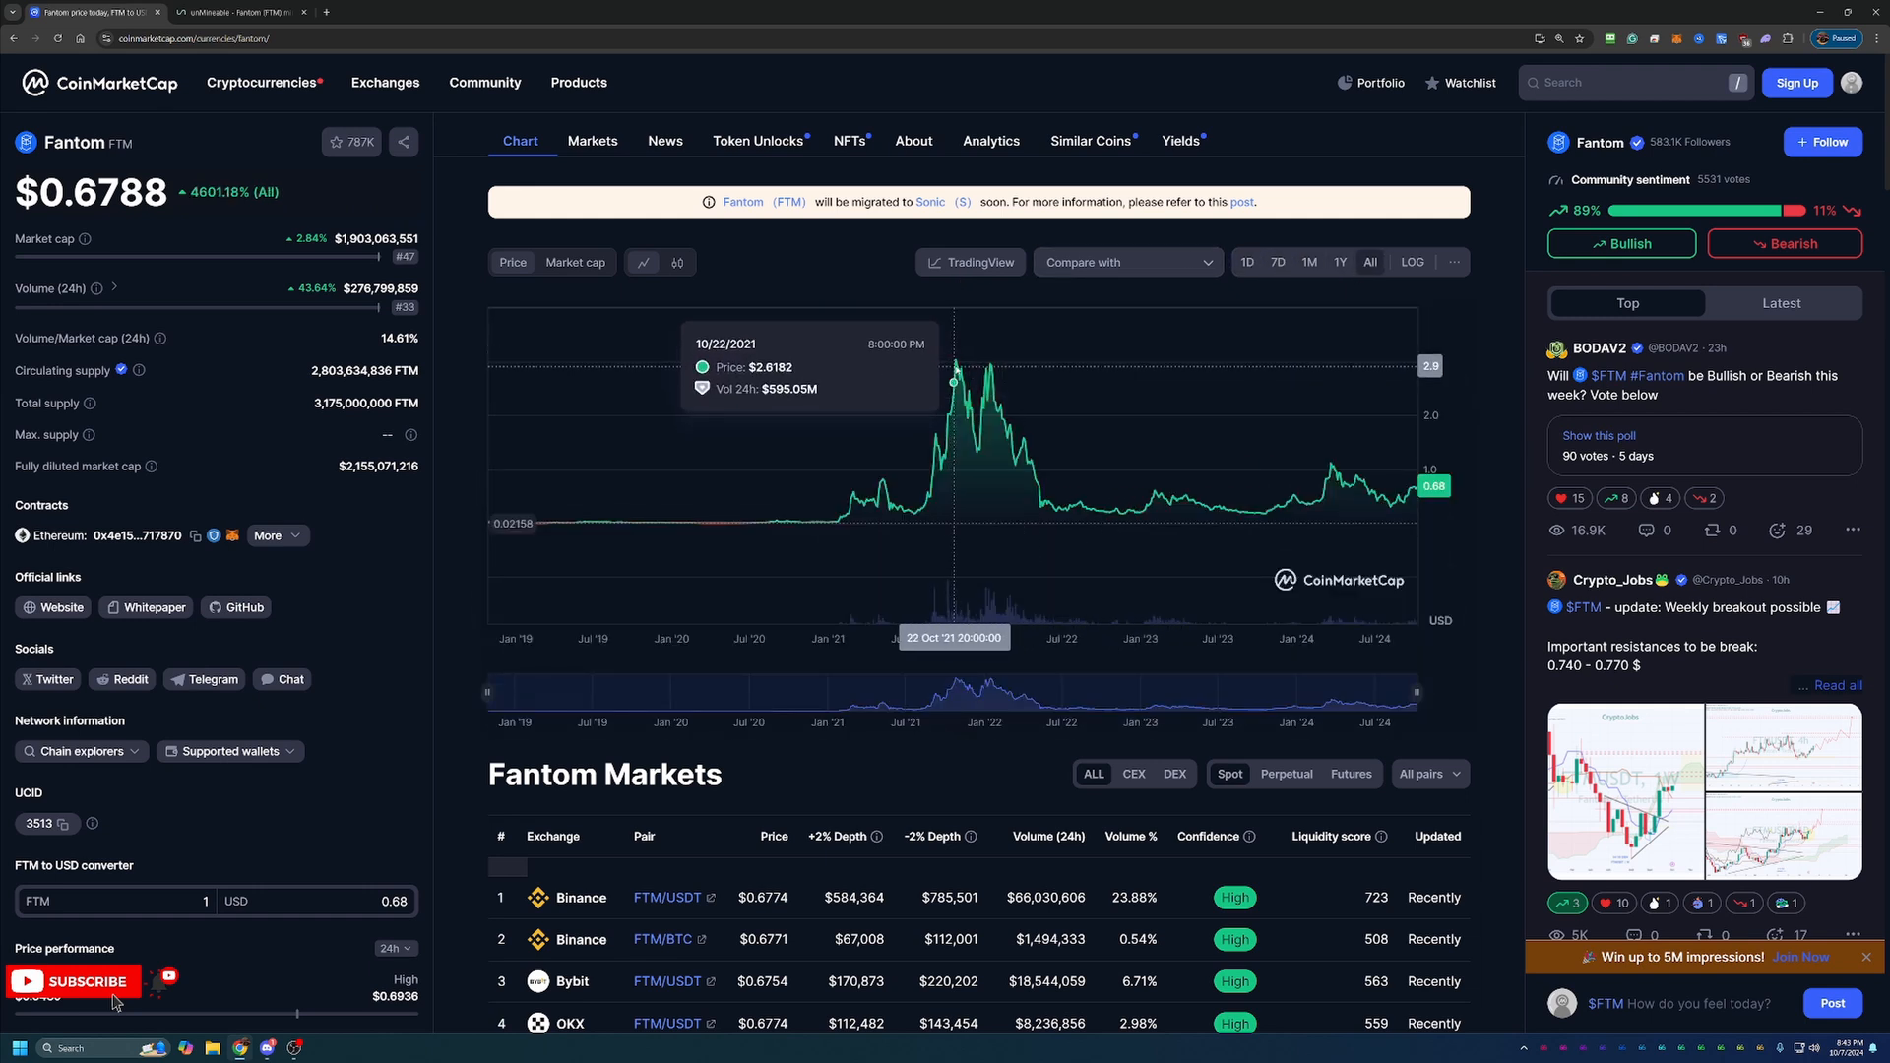
mouse_move(955, 388)
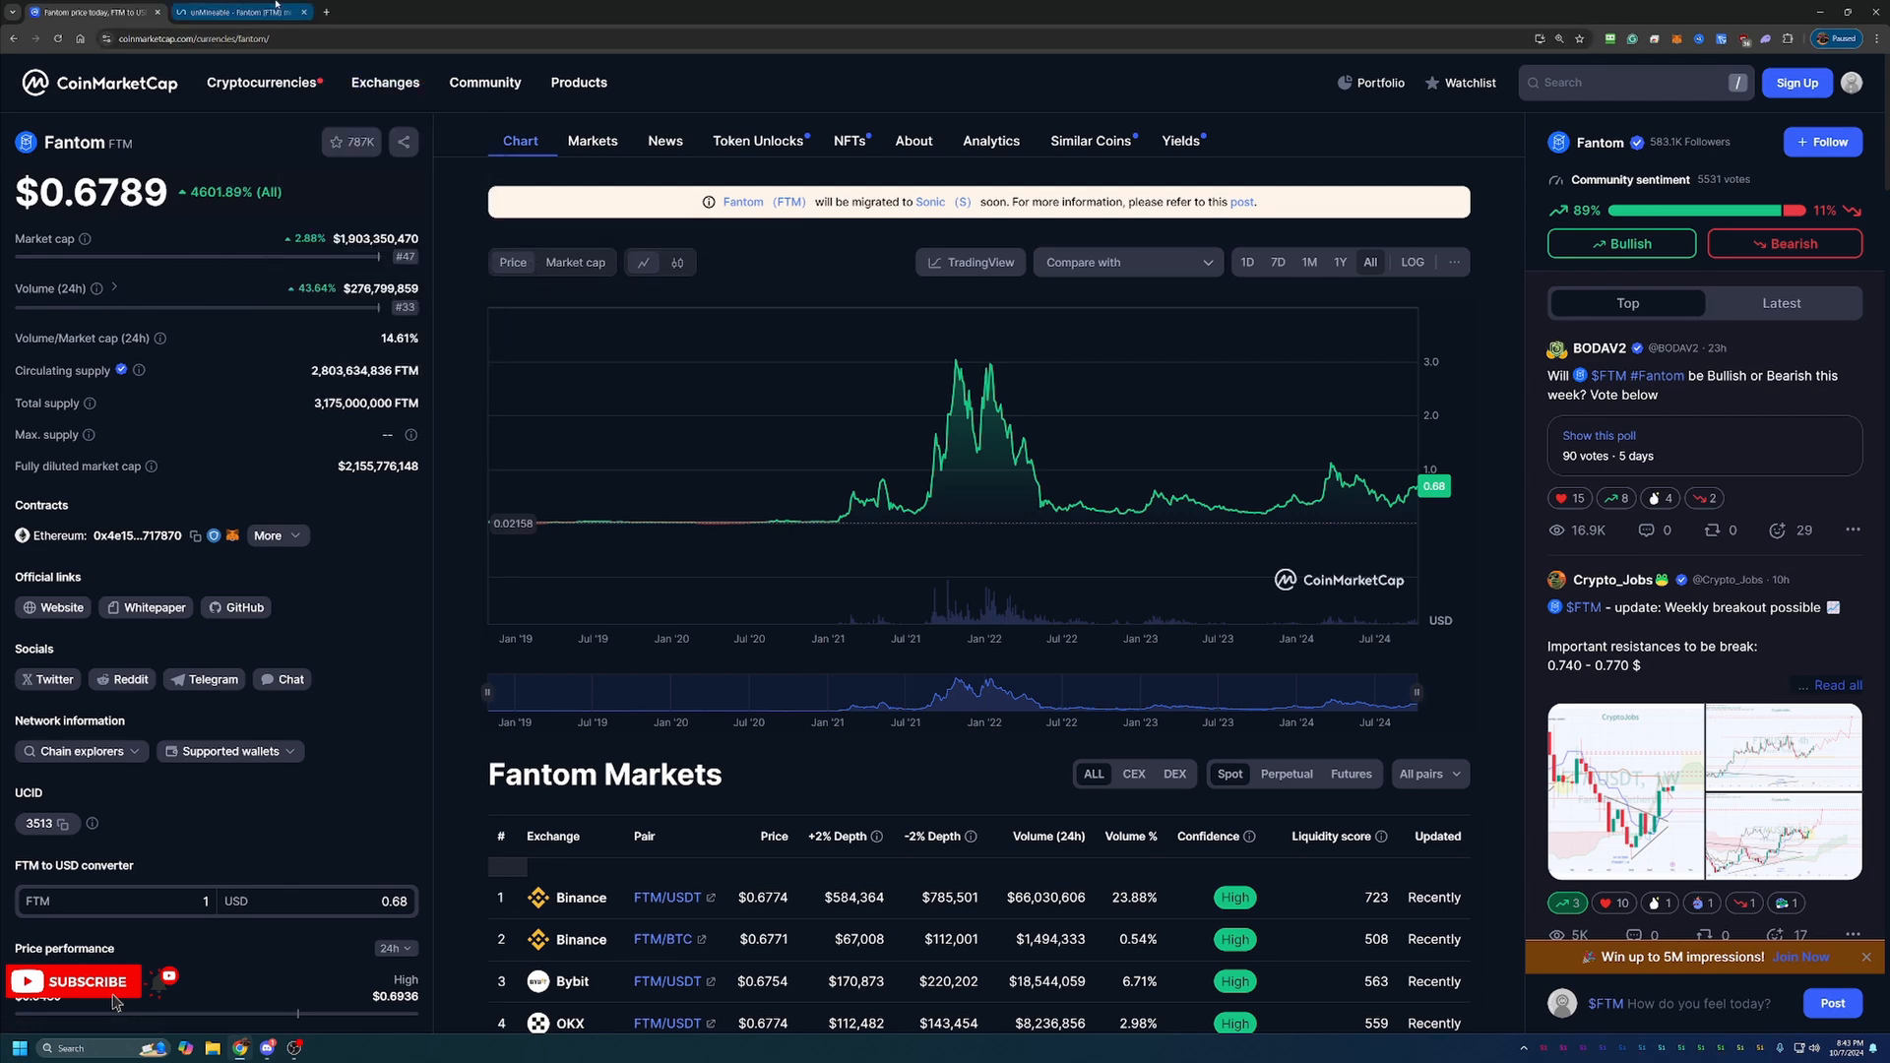
Return to the unMineable FTM page and scroll to the Kawpow pool section with the wizard link
left_click(236, 12)
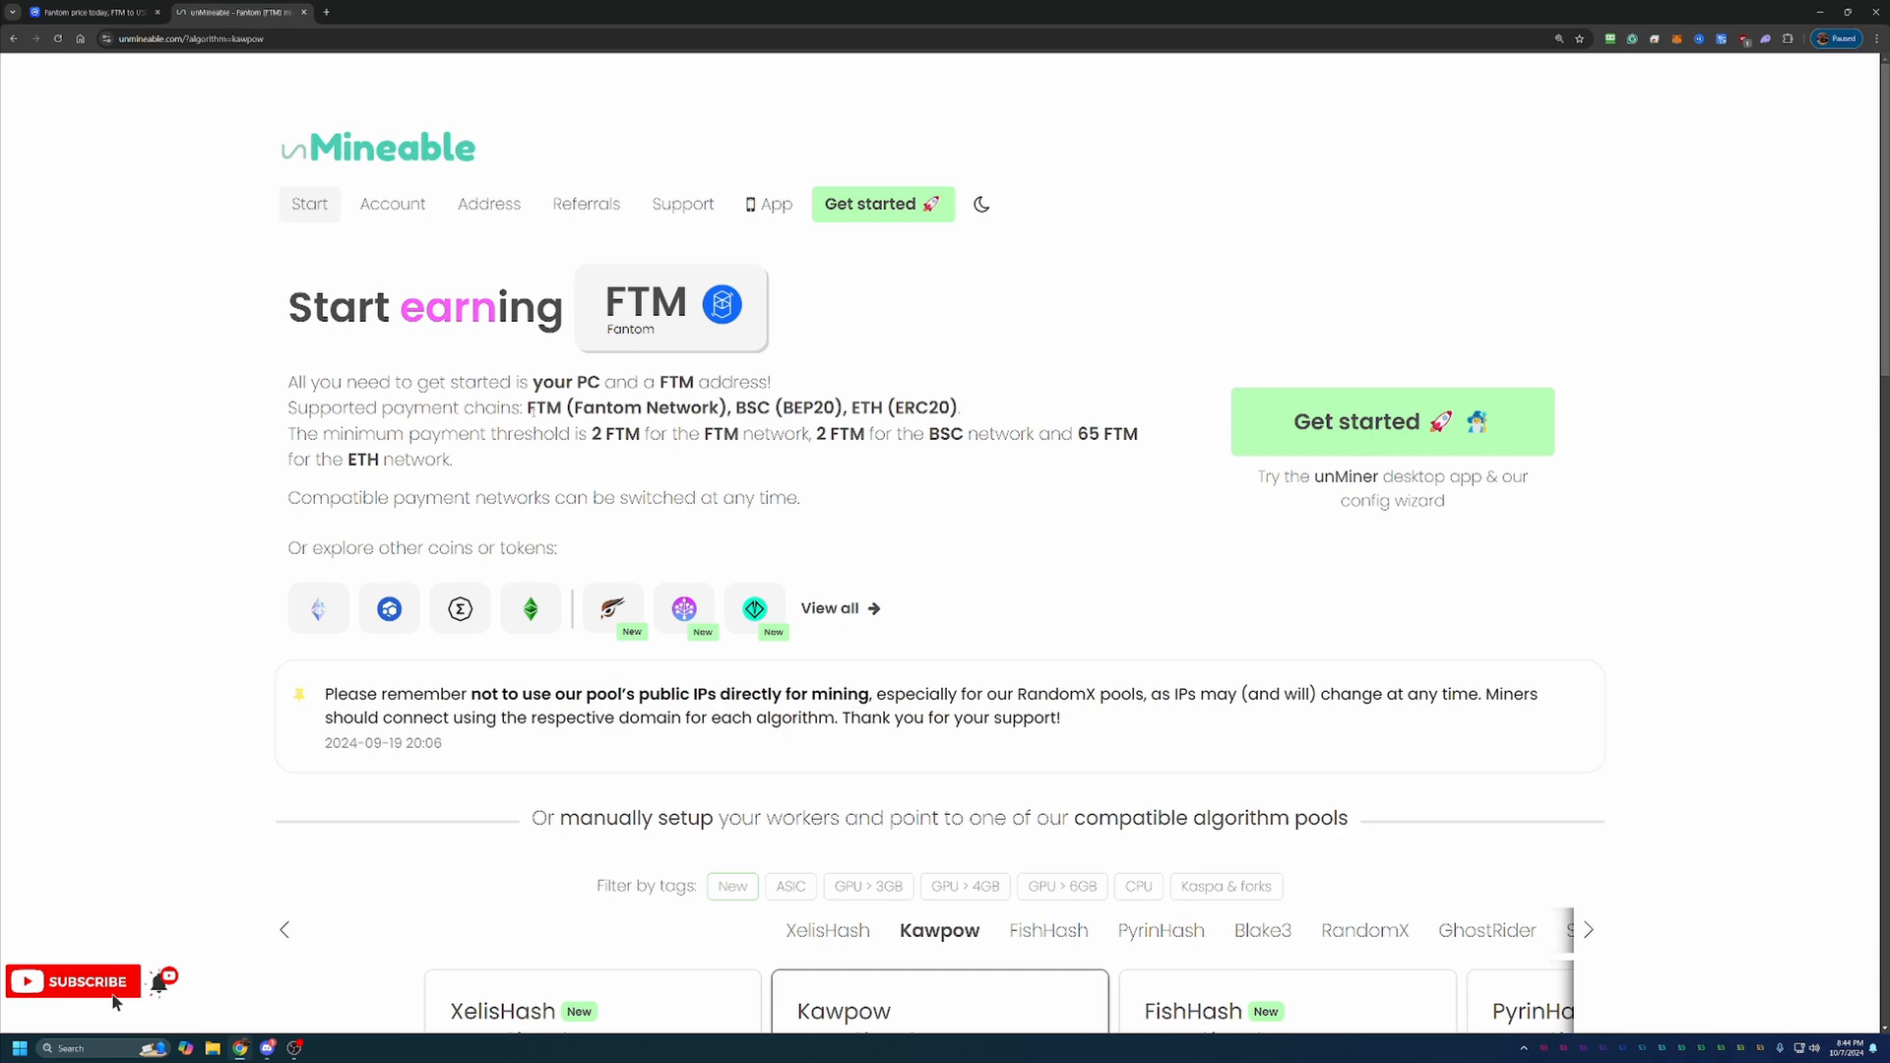
scroll("down", 3)
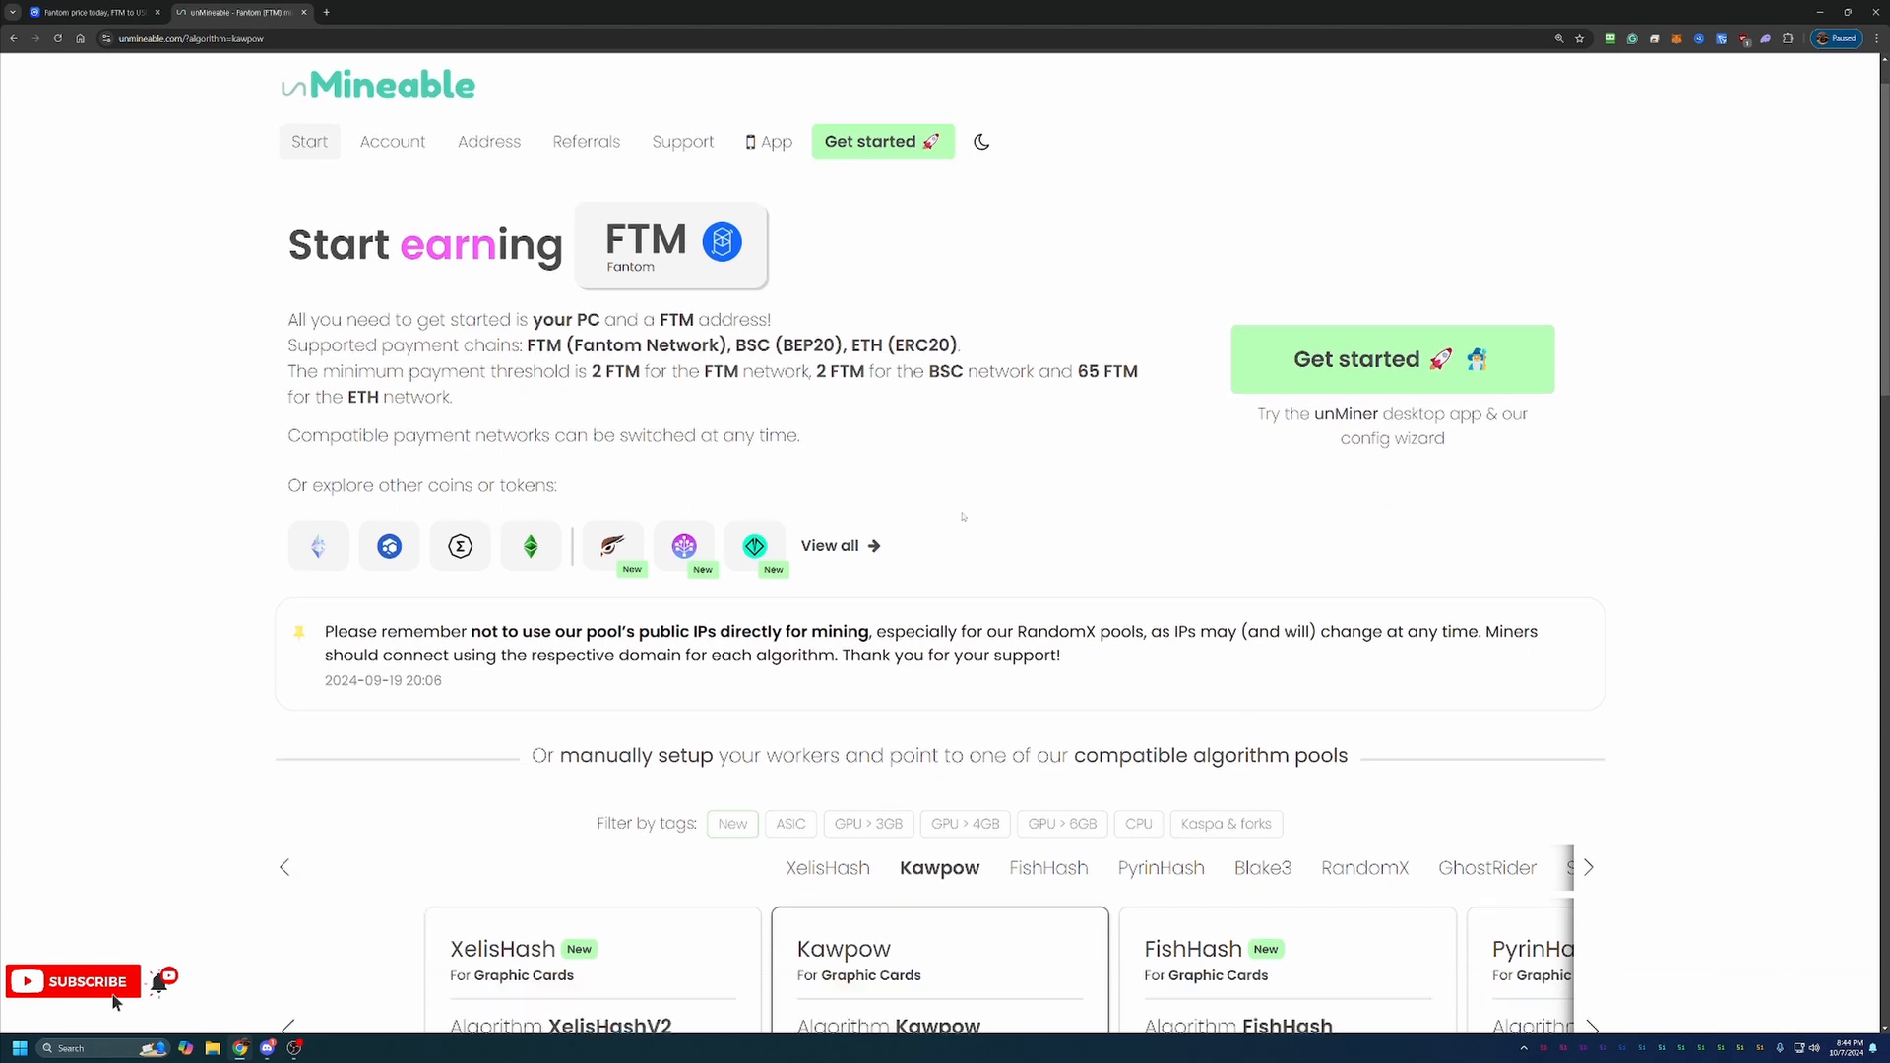
scroll("down", 3)
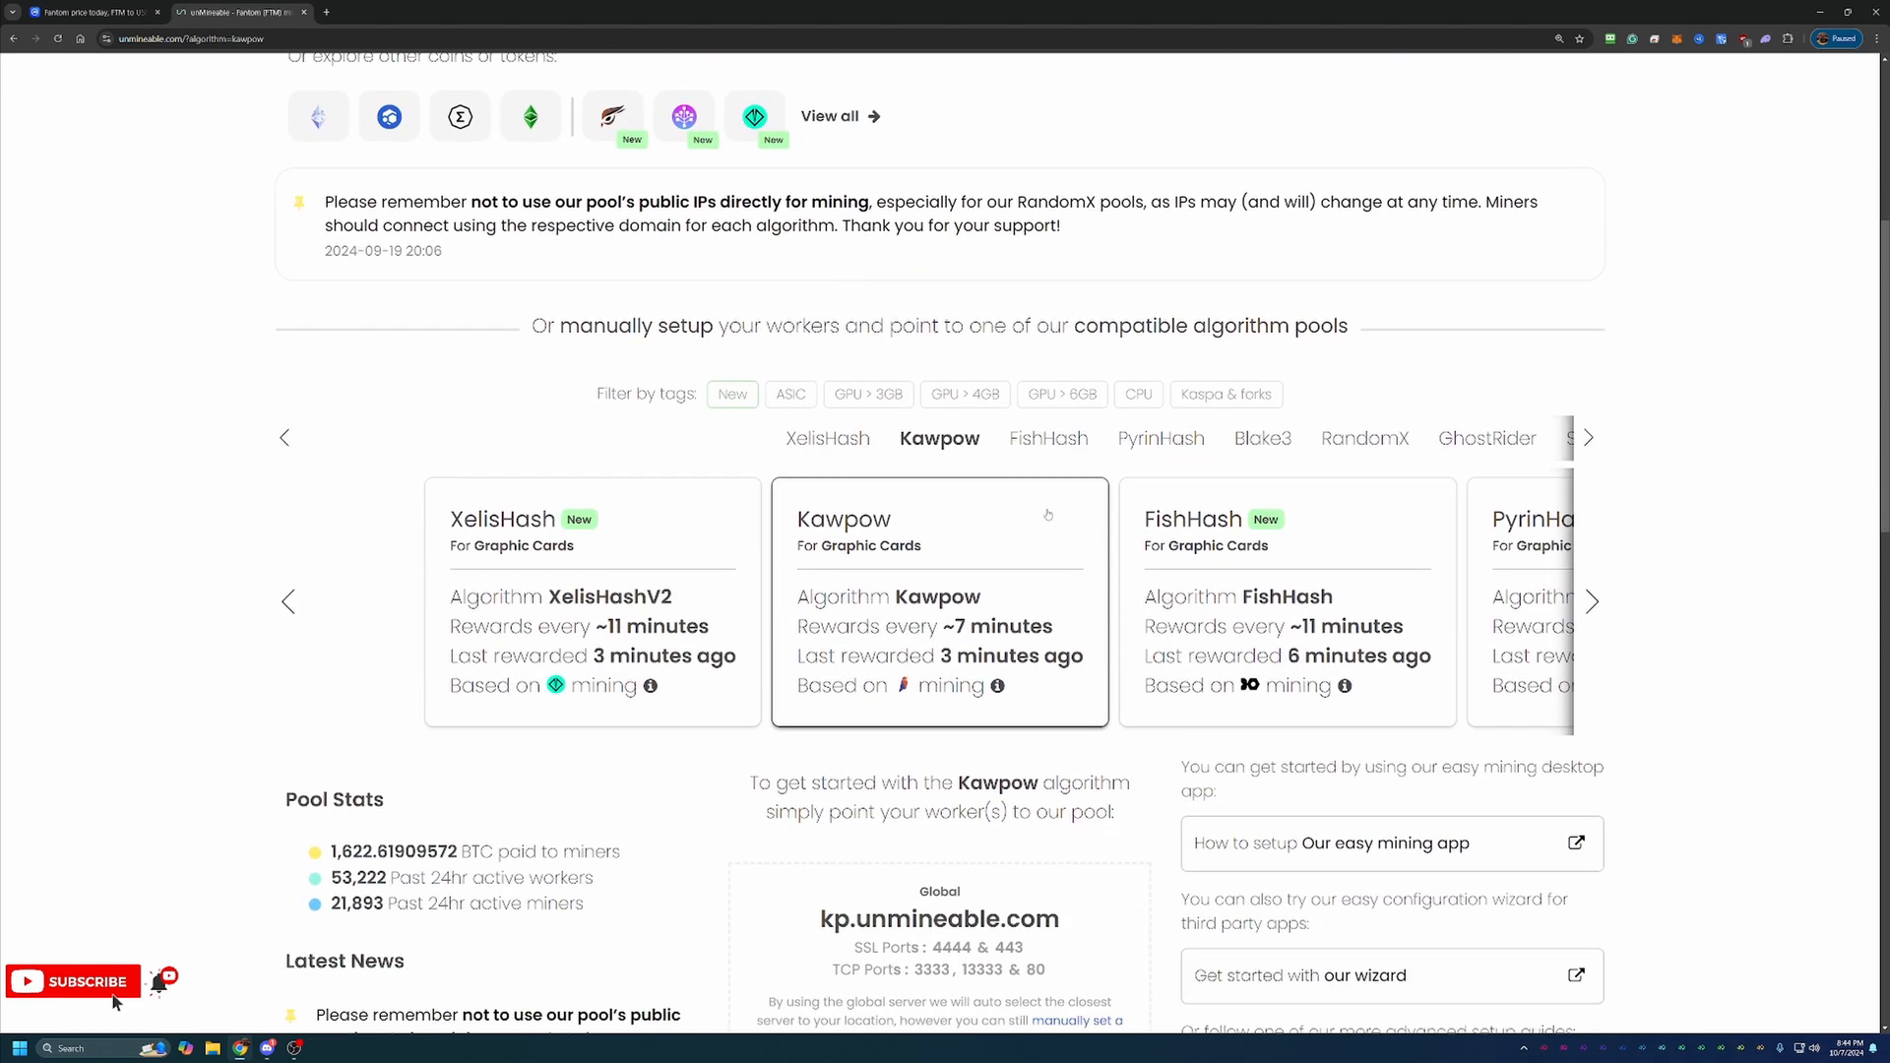
mouse_move(1028, 500)
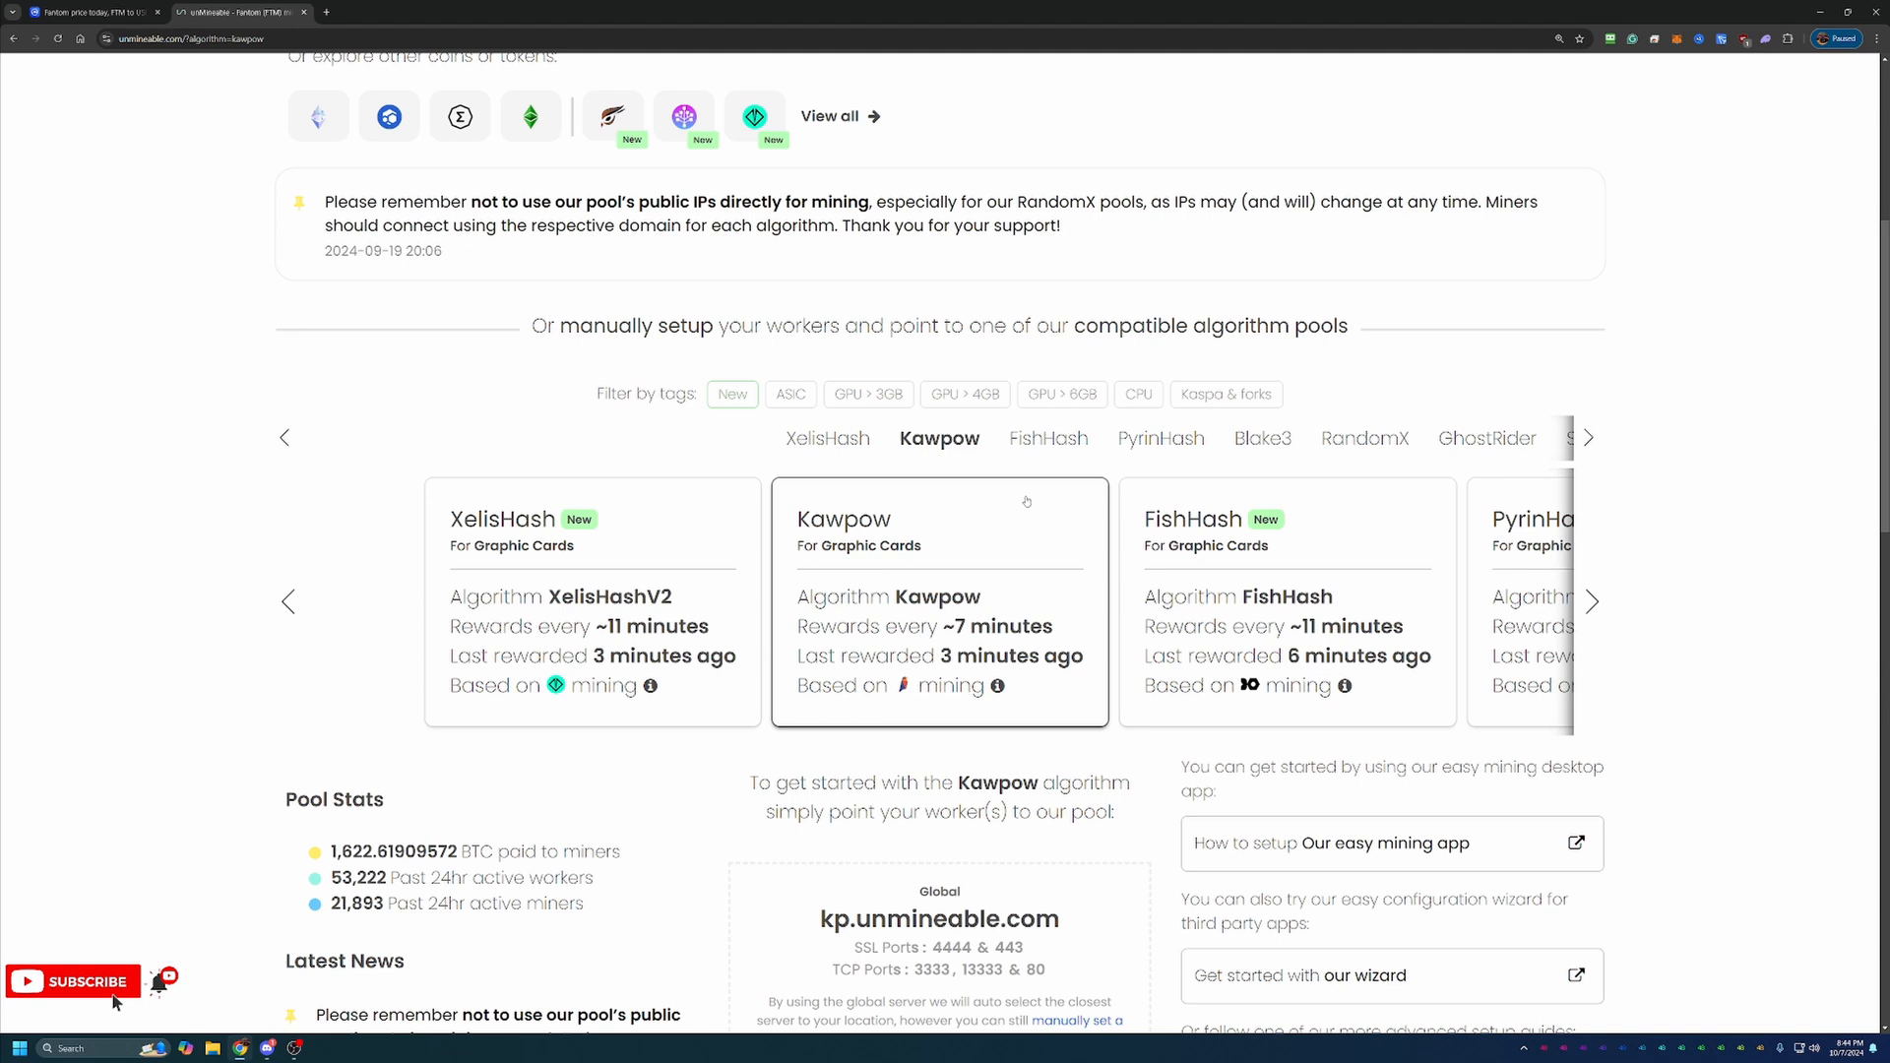
mouse_move(1006, 497)
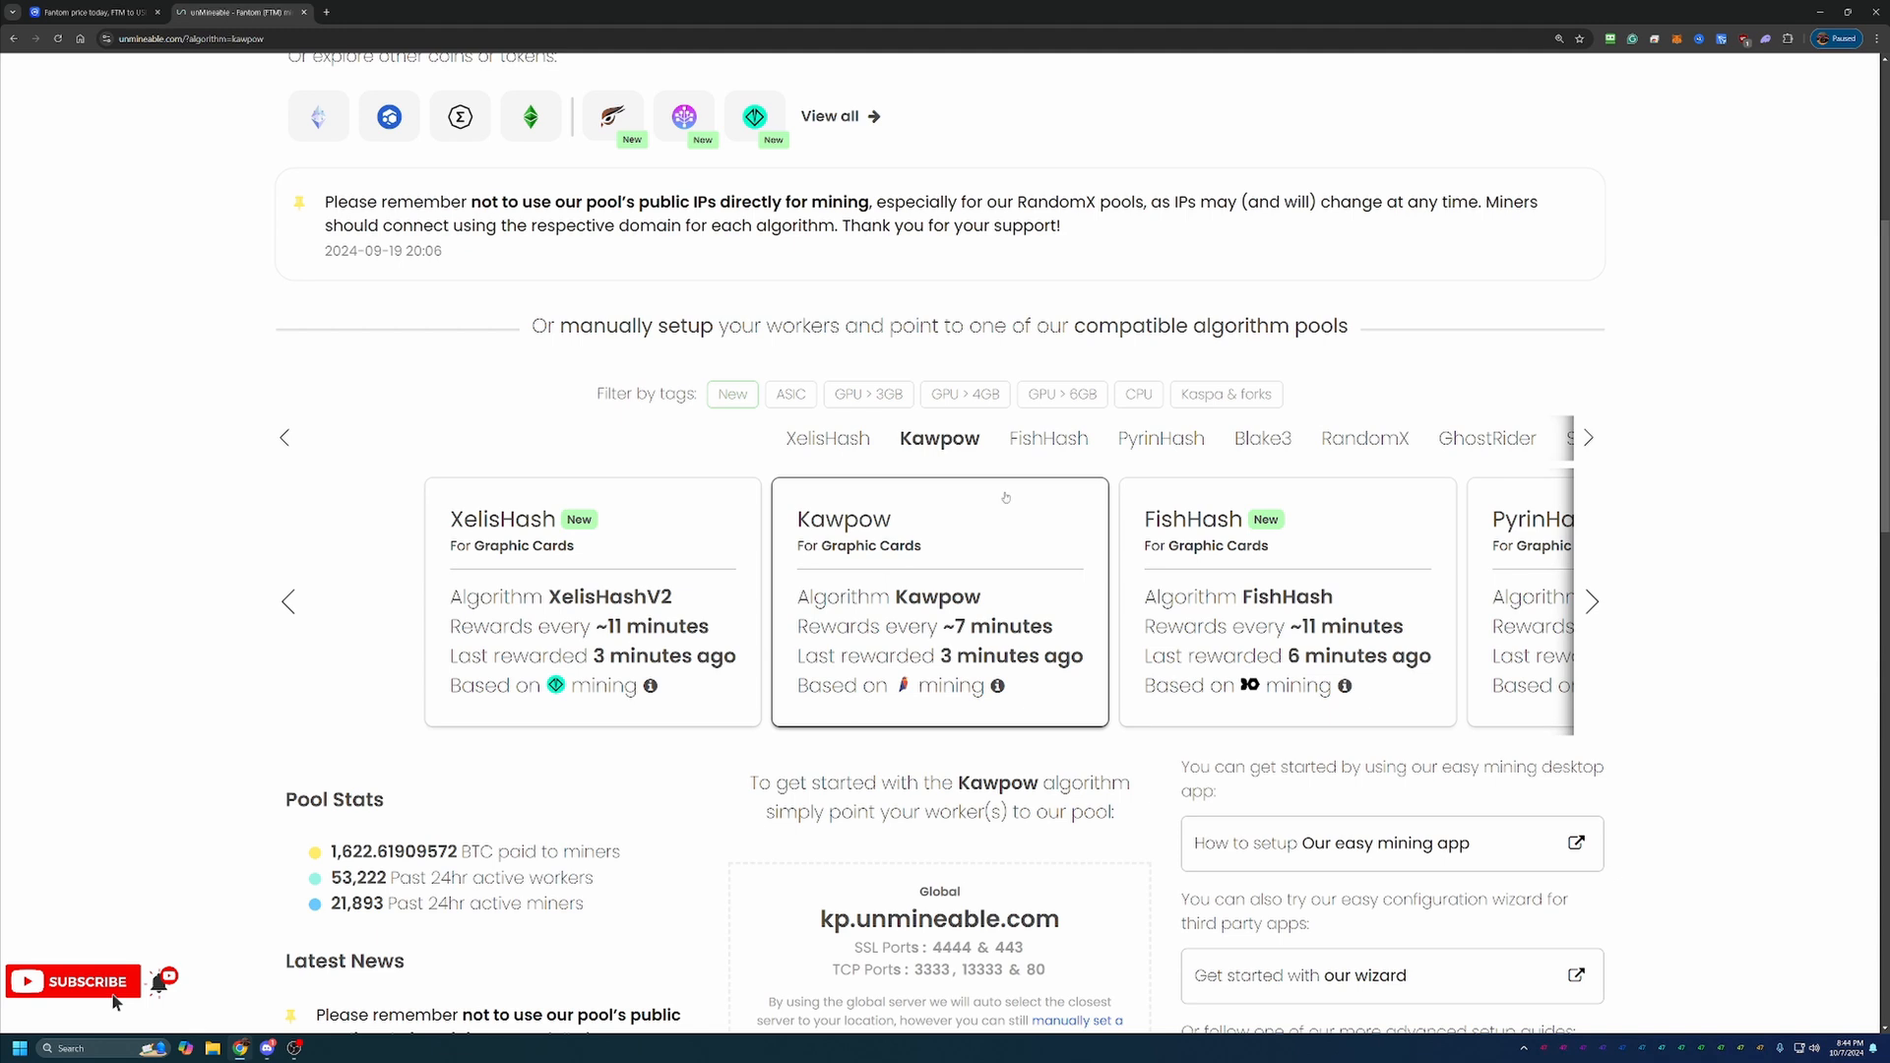
mouse_move(1382, 532)
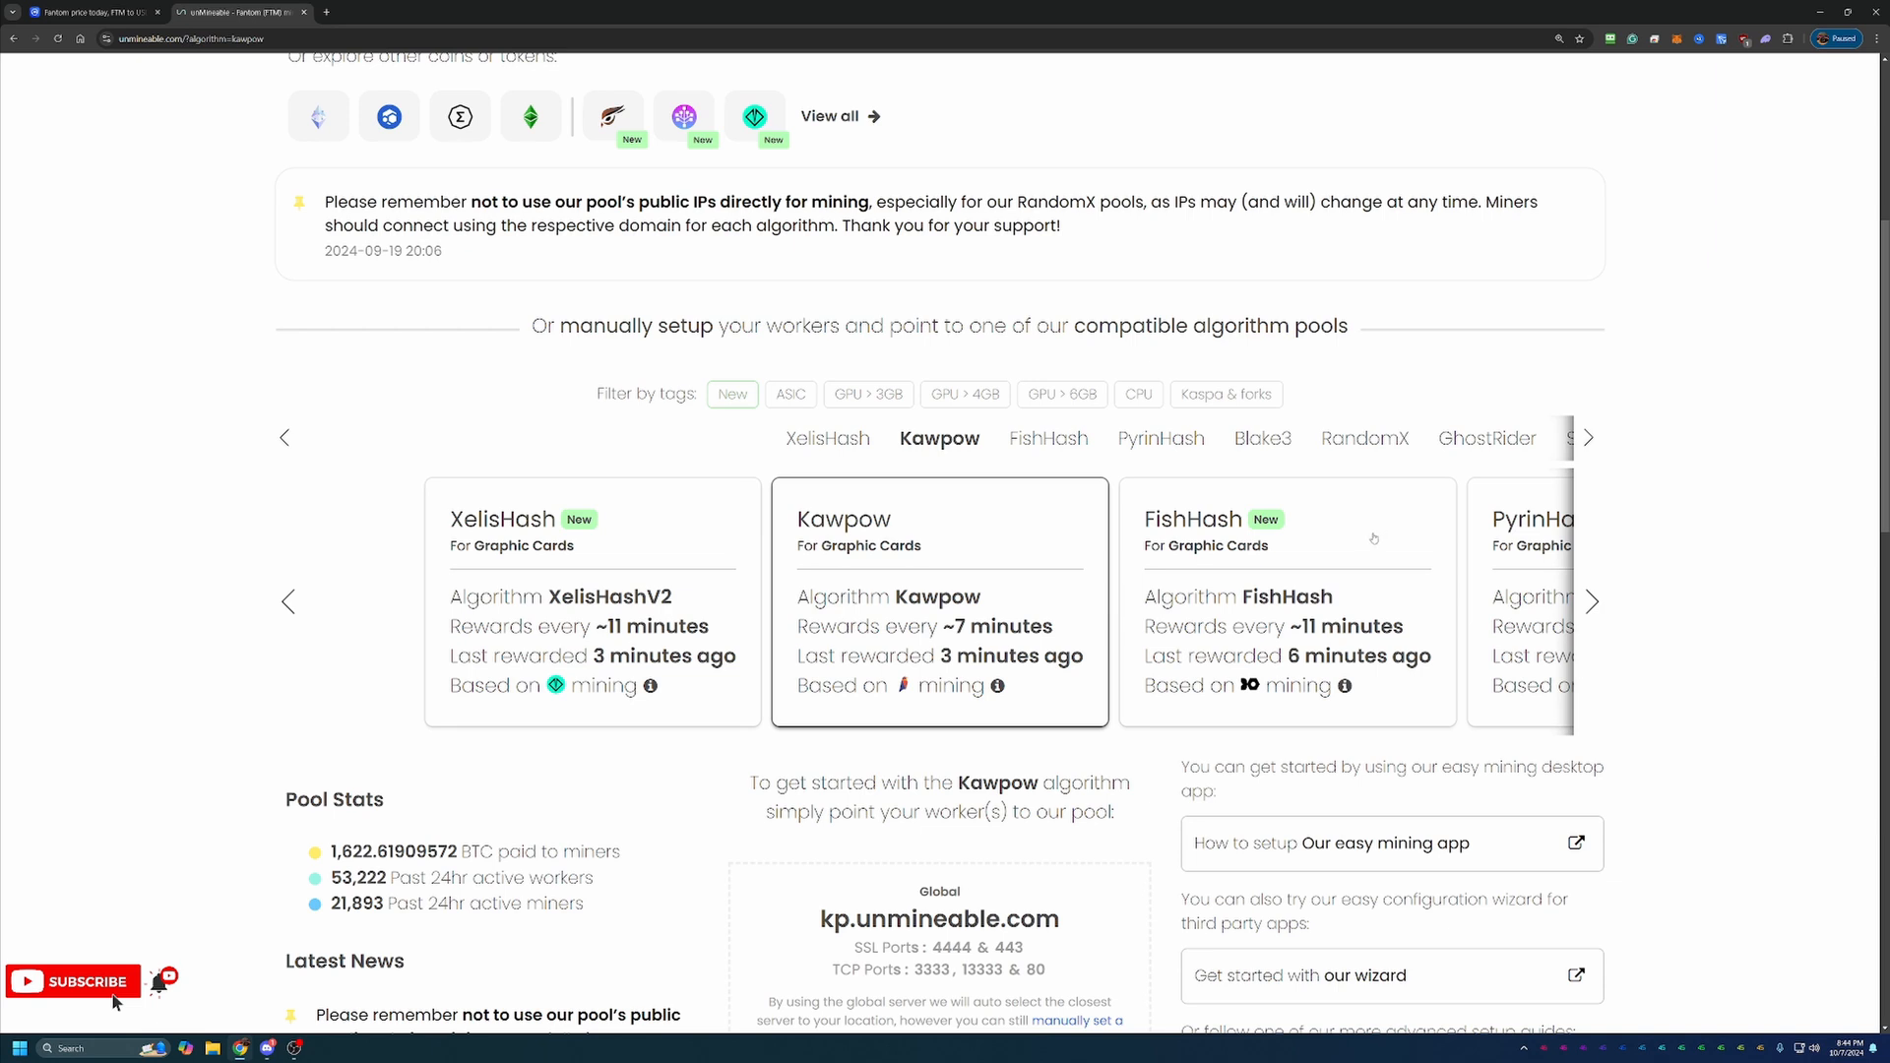
mouse_move(1363, 529)
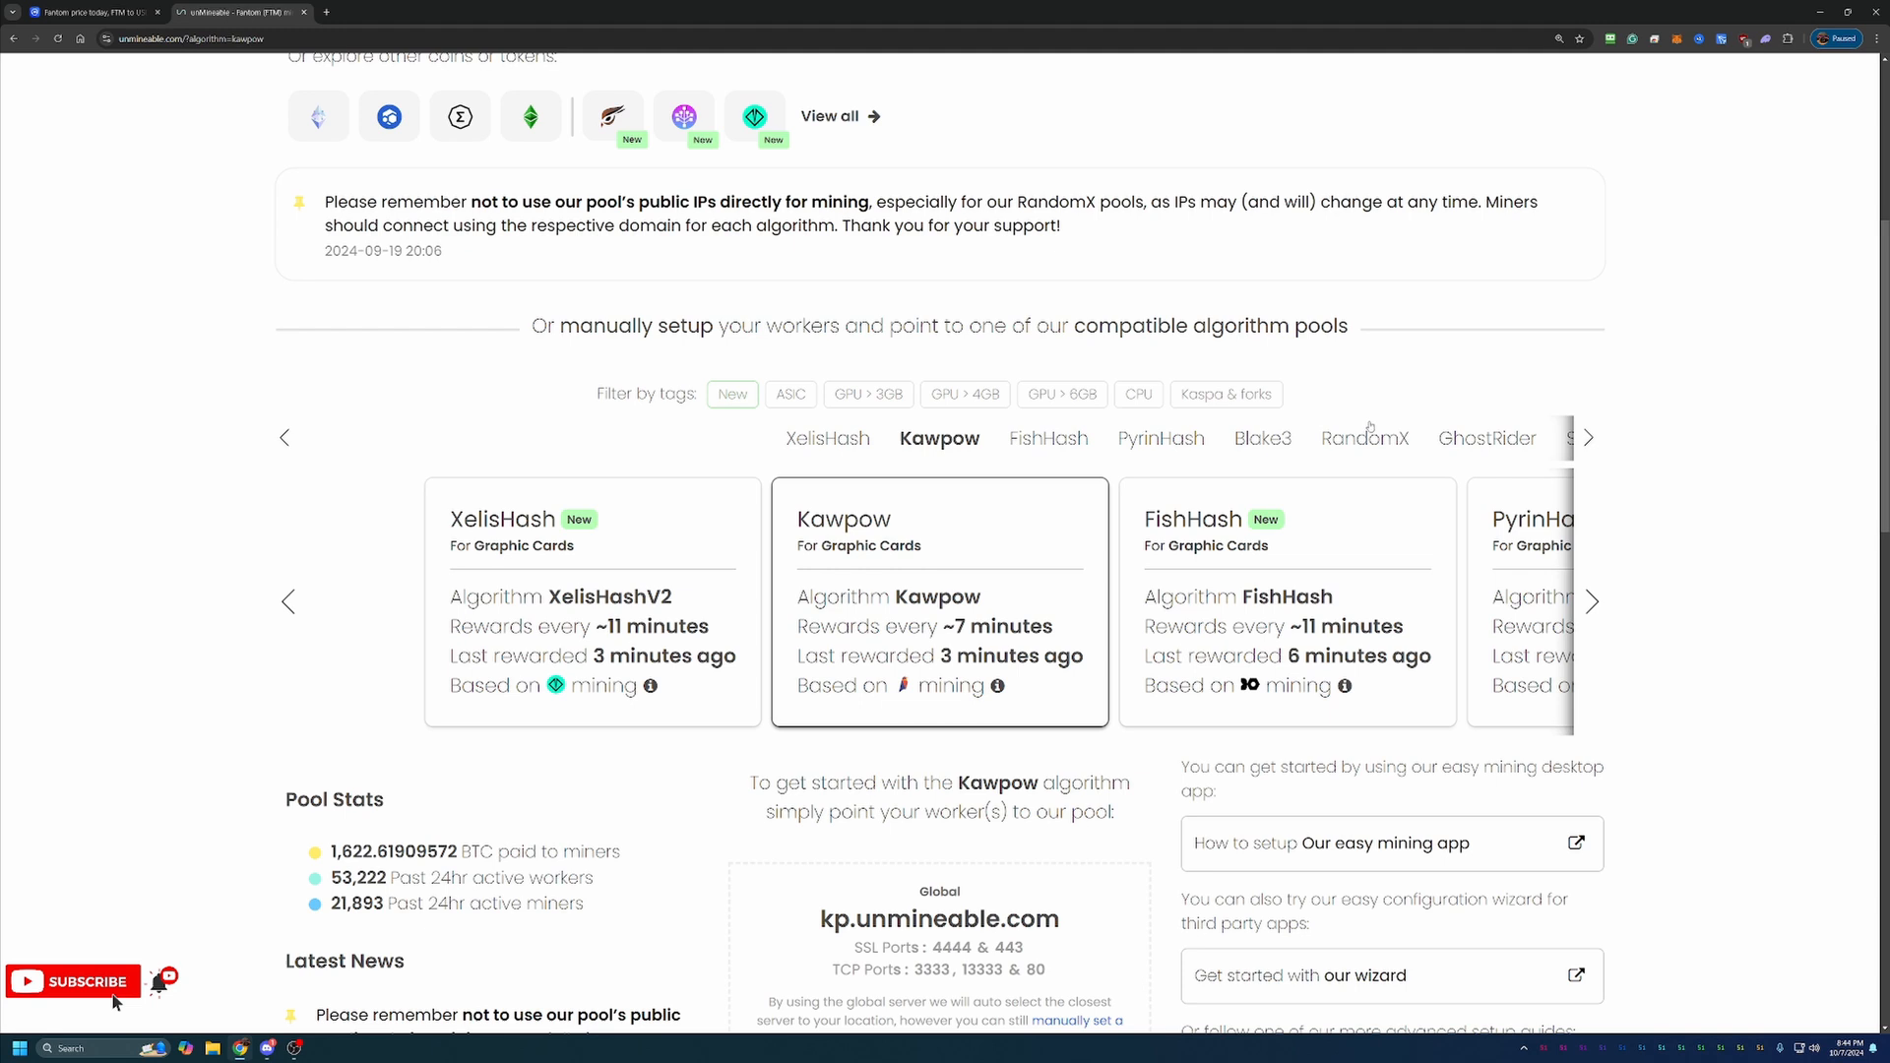
mouse_move(1268, 424)
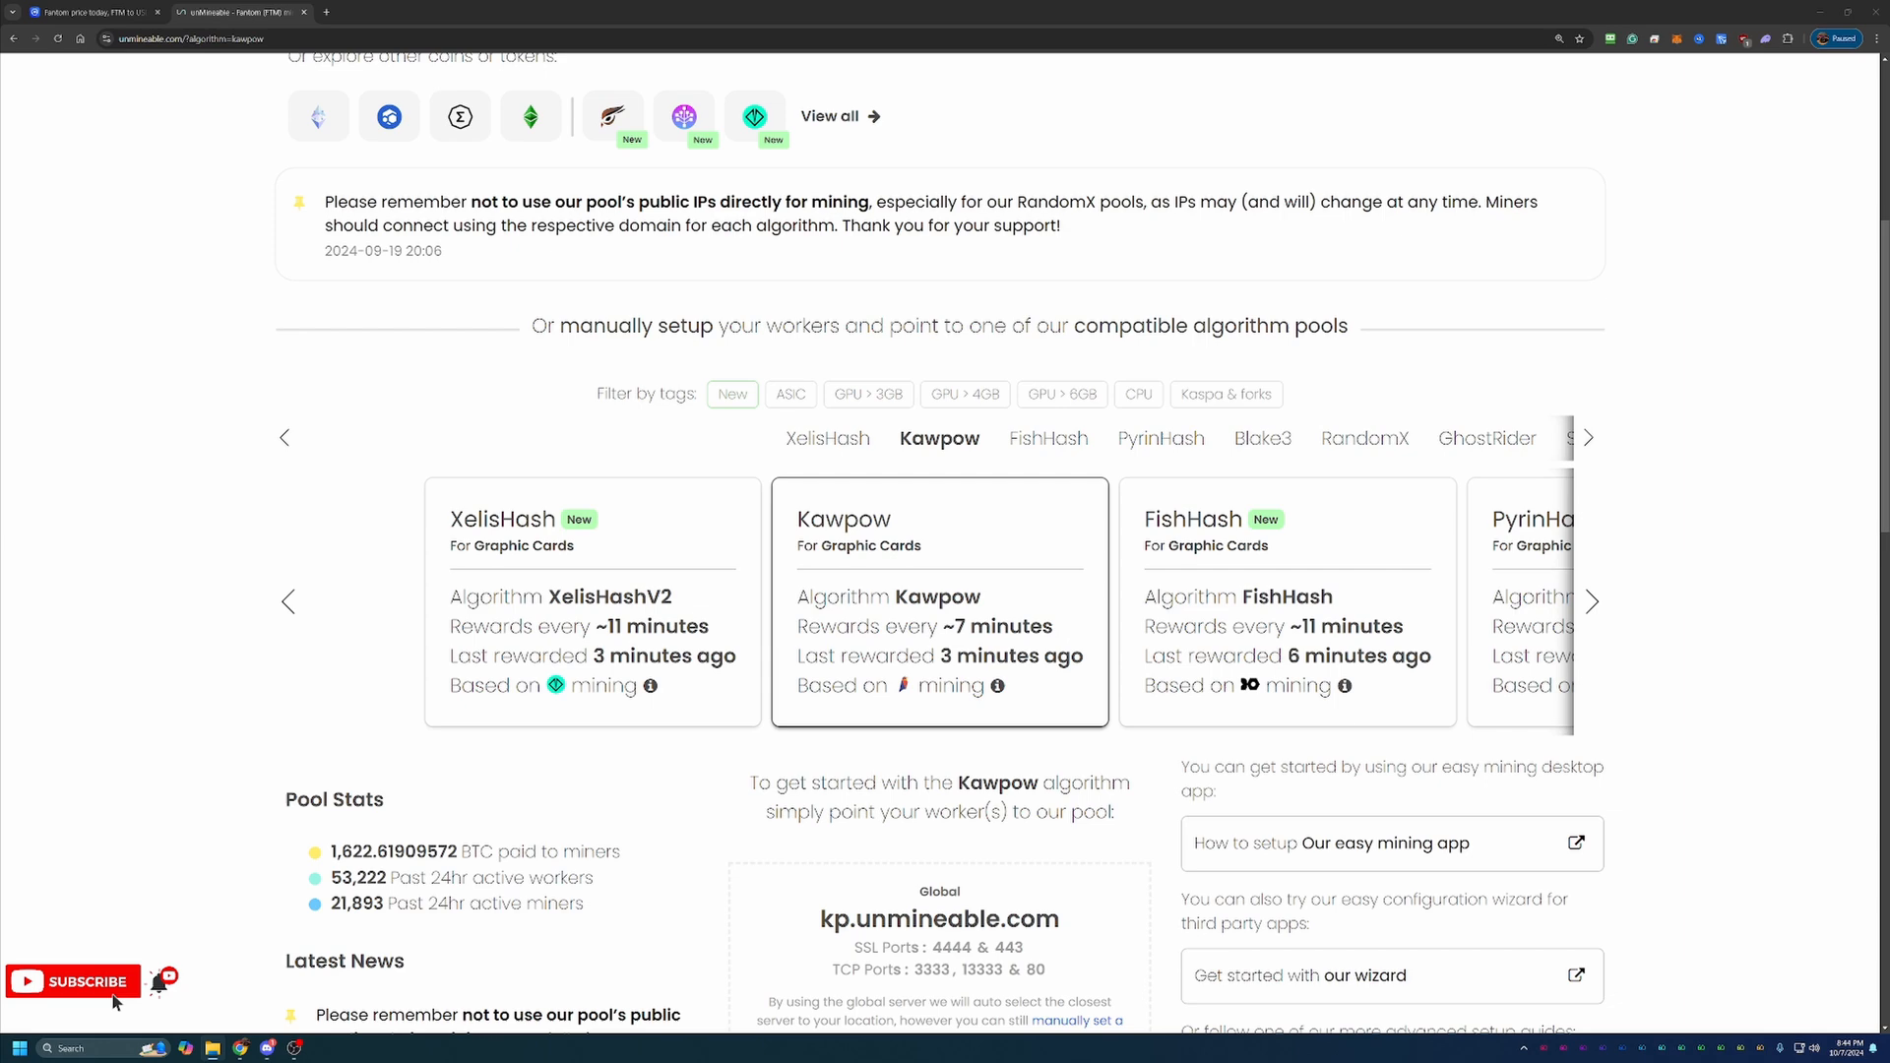
scroll("down", 3)
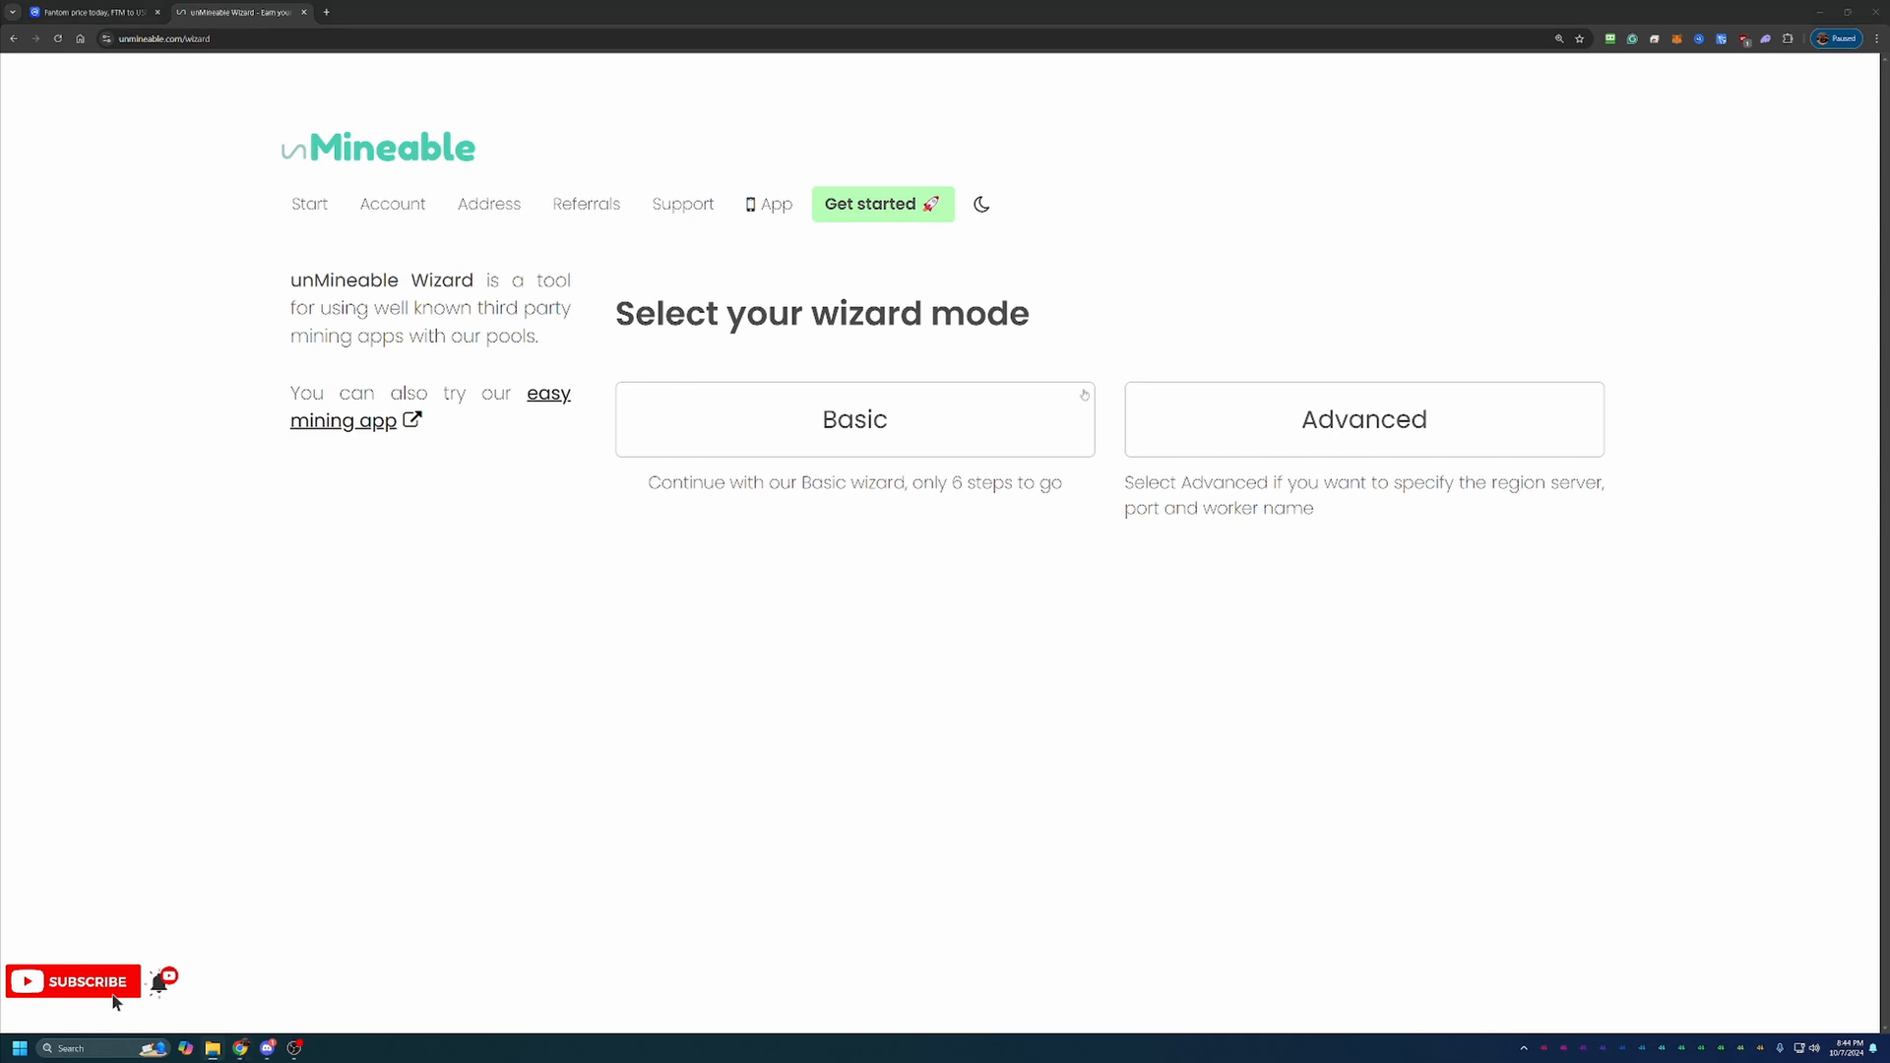
Choose Basic mode, Graphics Card (GPU) hardware and the Kawpow algorithm, reaching the coin list
left_click(855, 419)
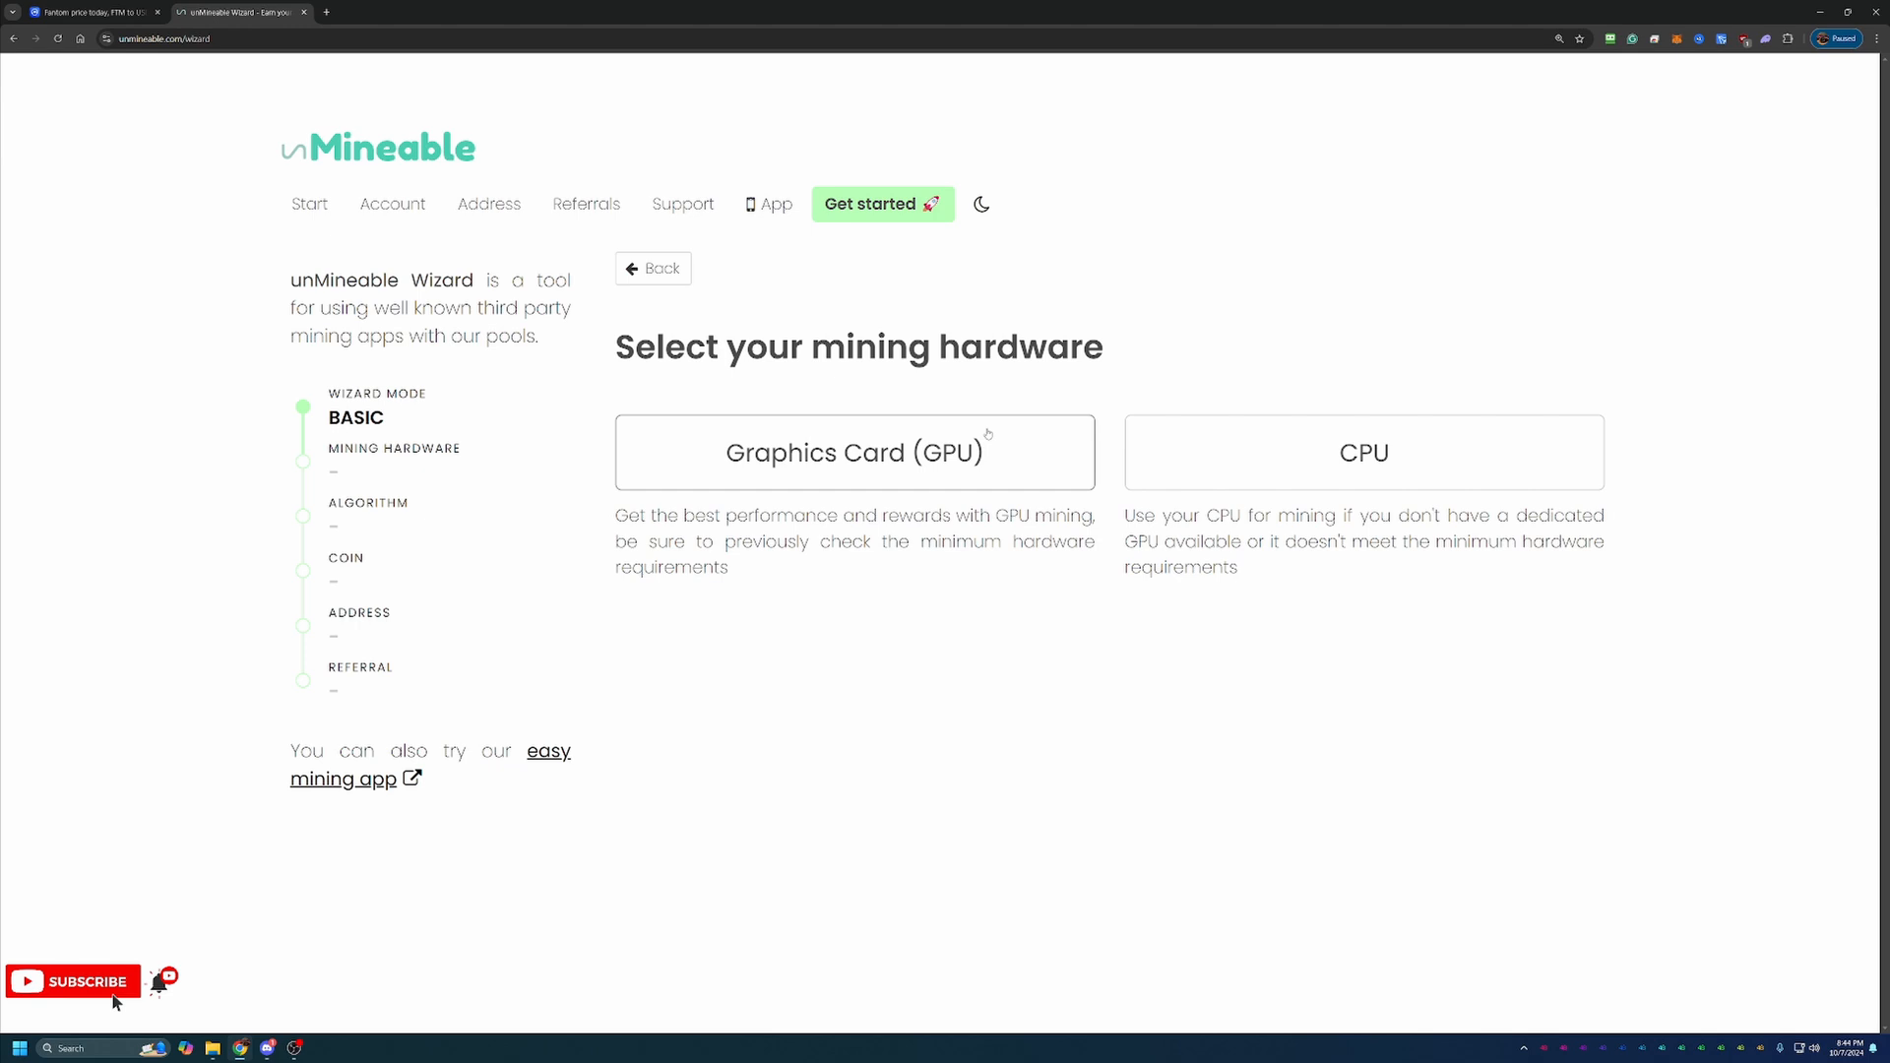
mouse_move(1015, 388)
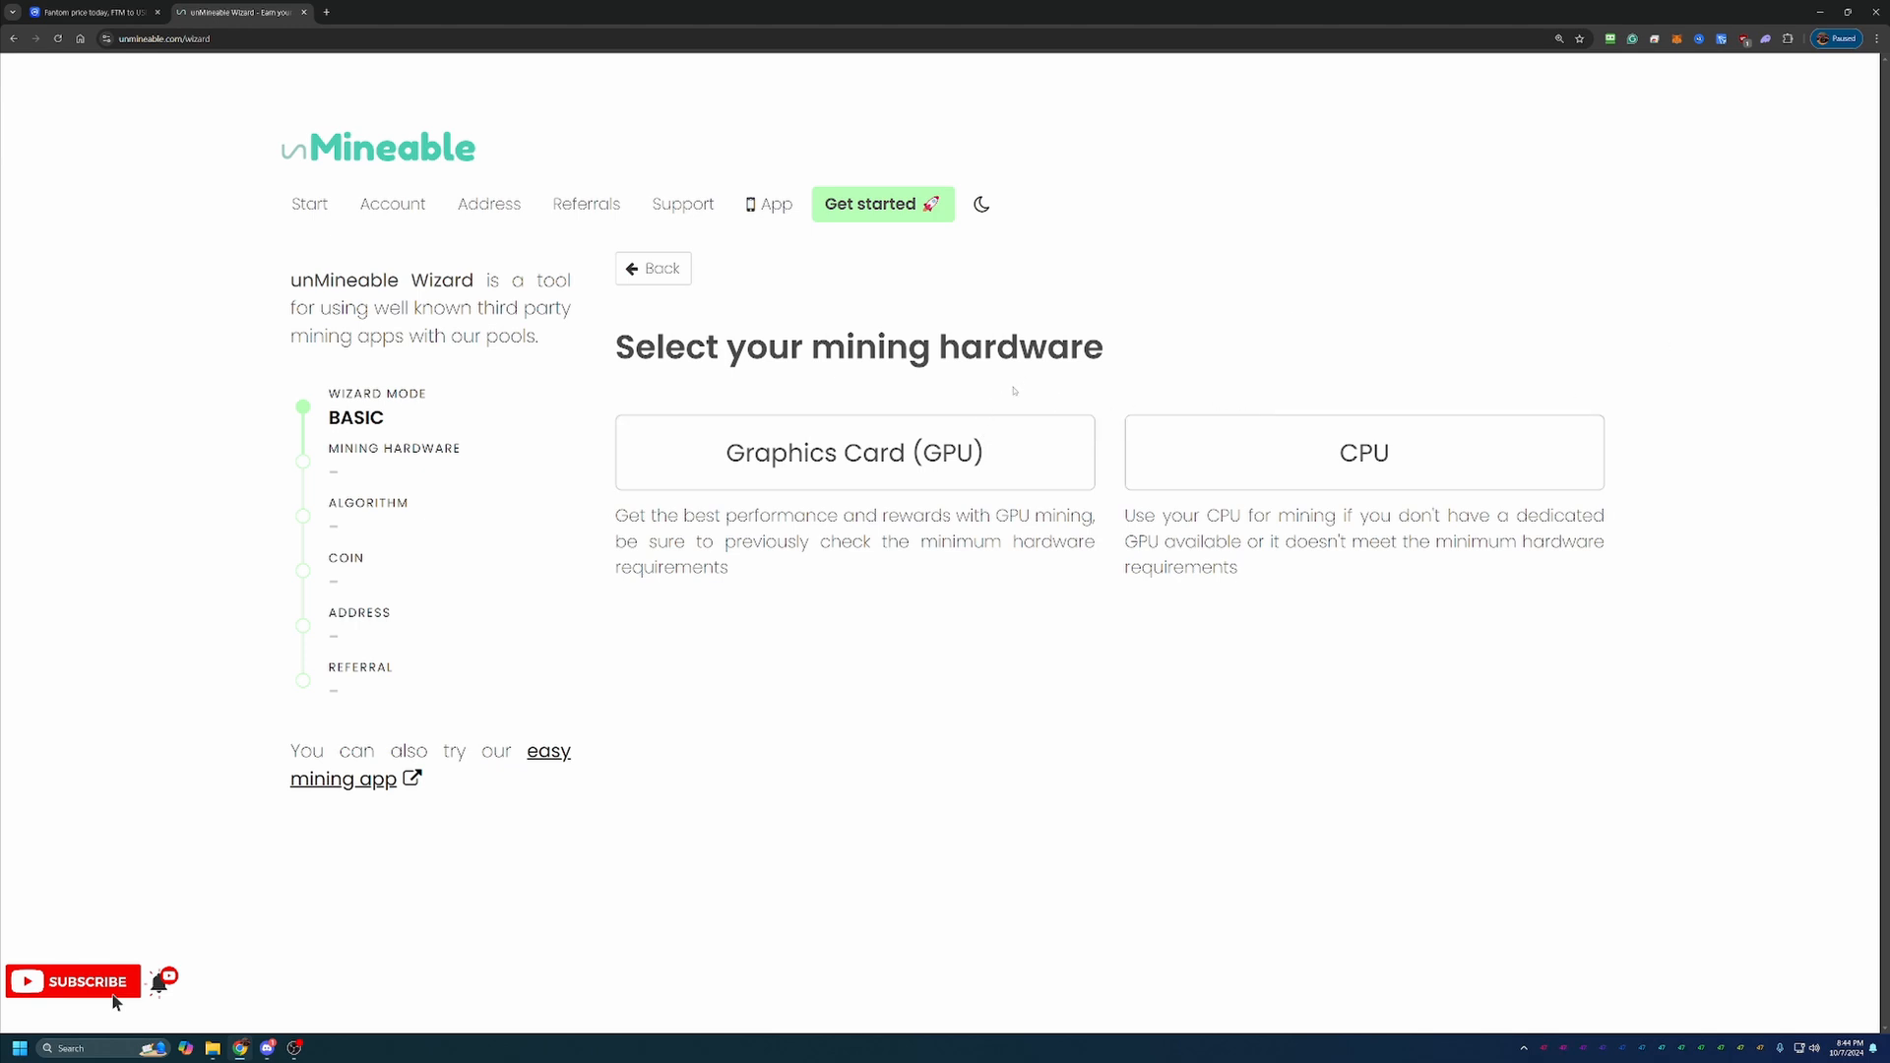
left_click(853, 453)
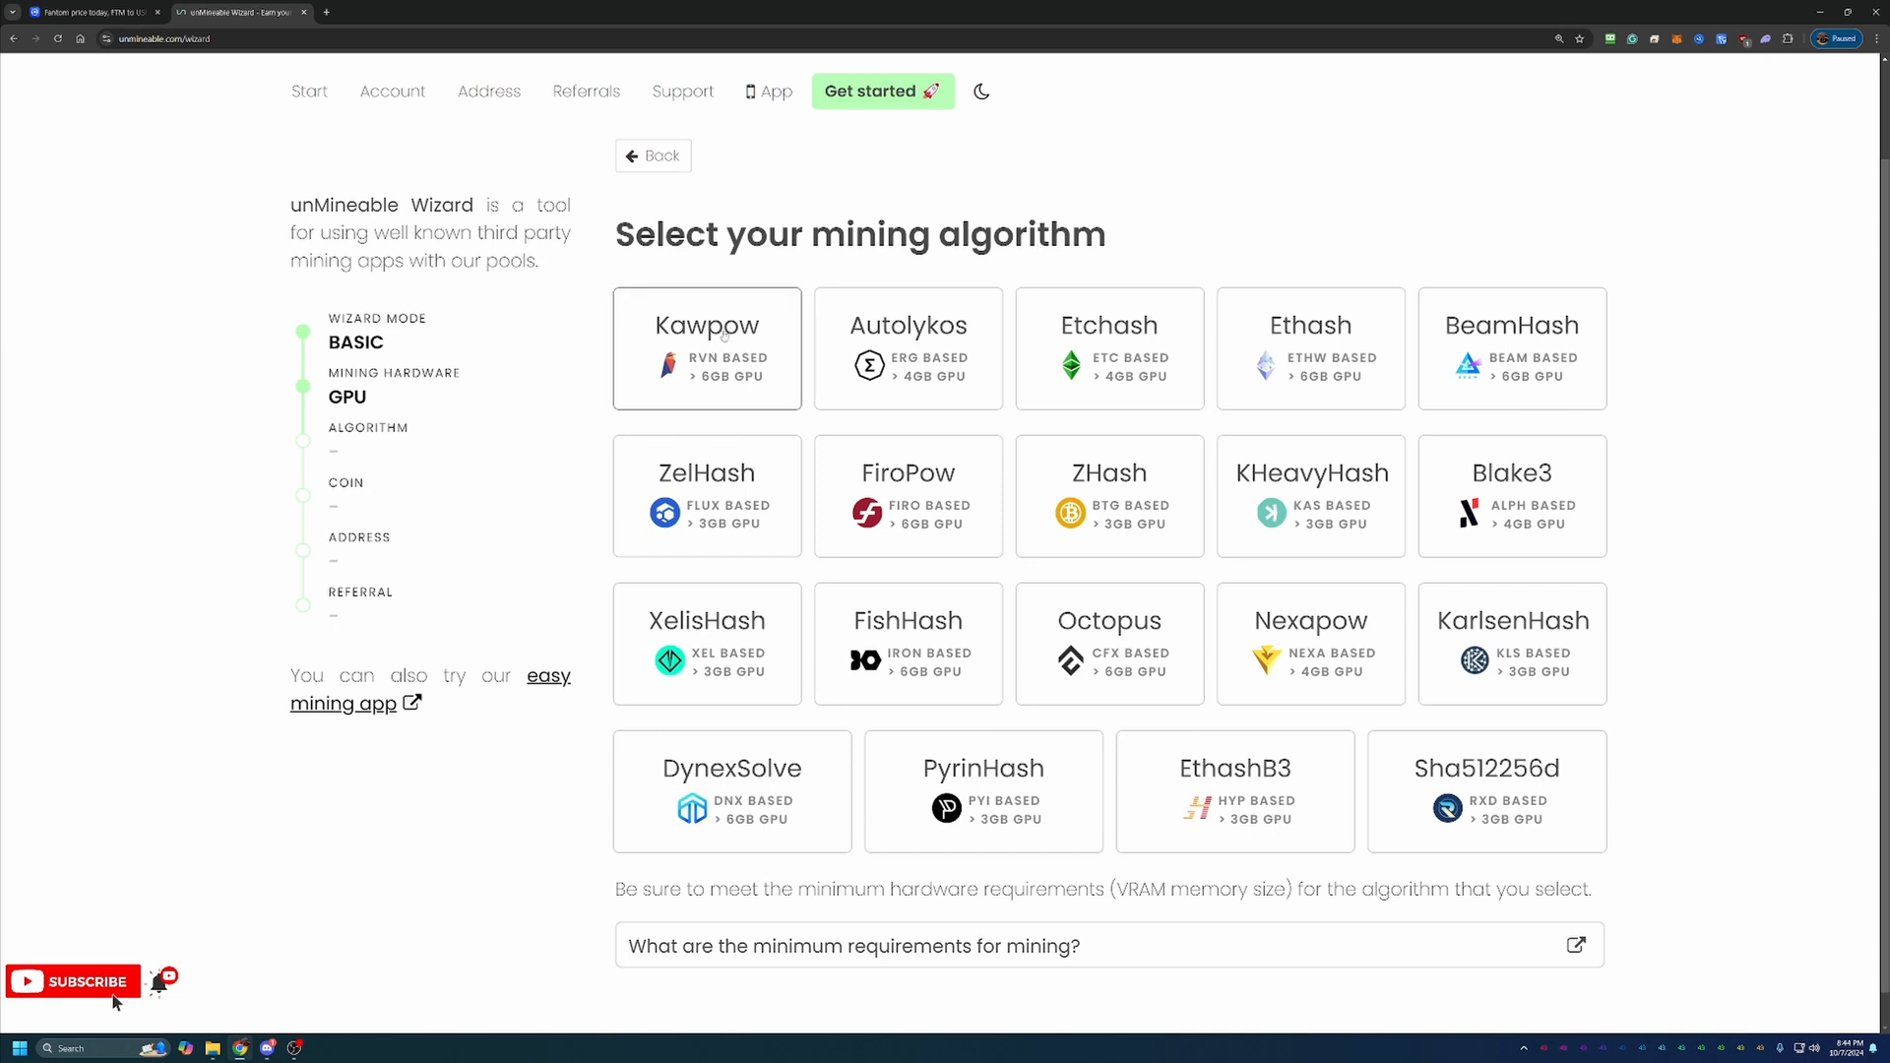
left_click(705, 347)
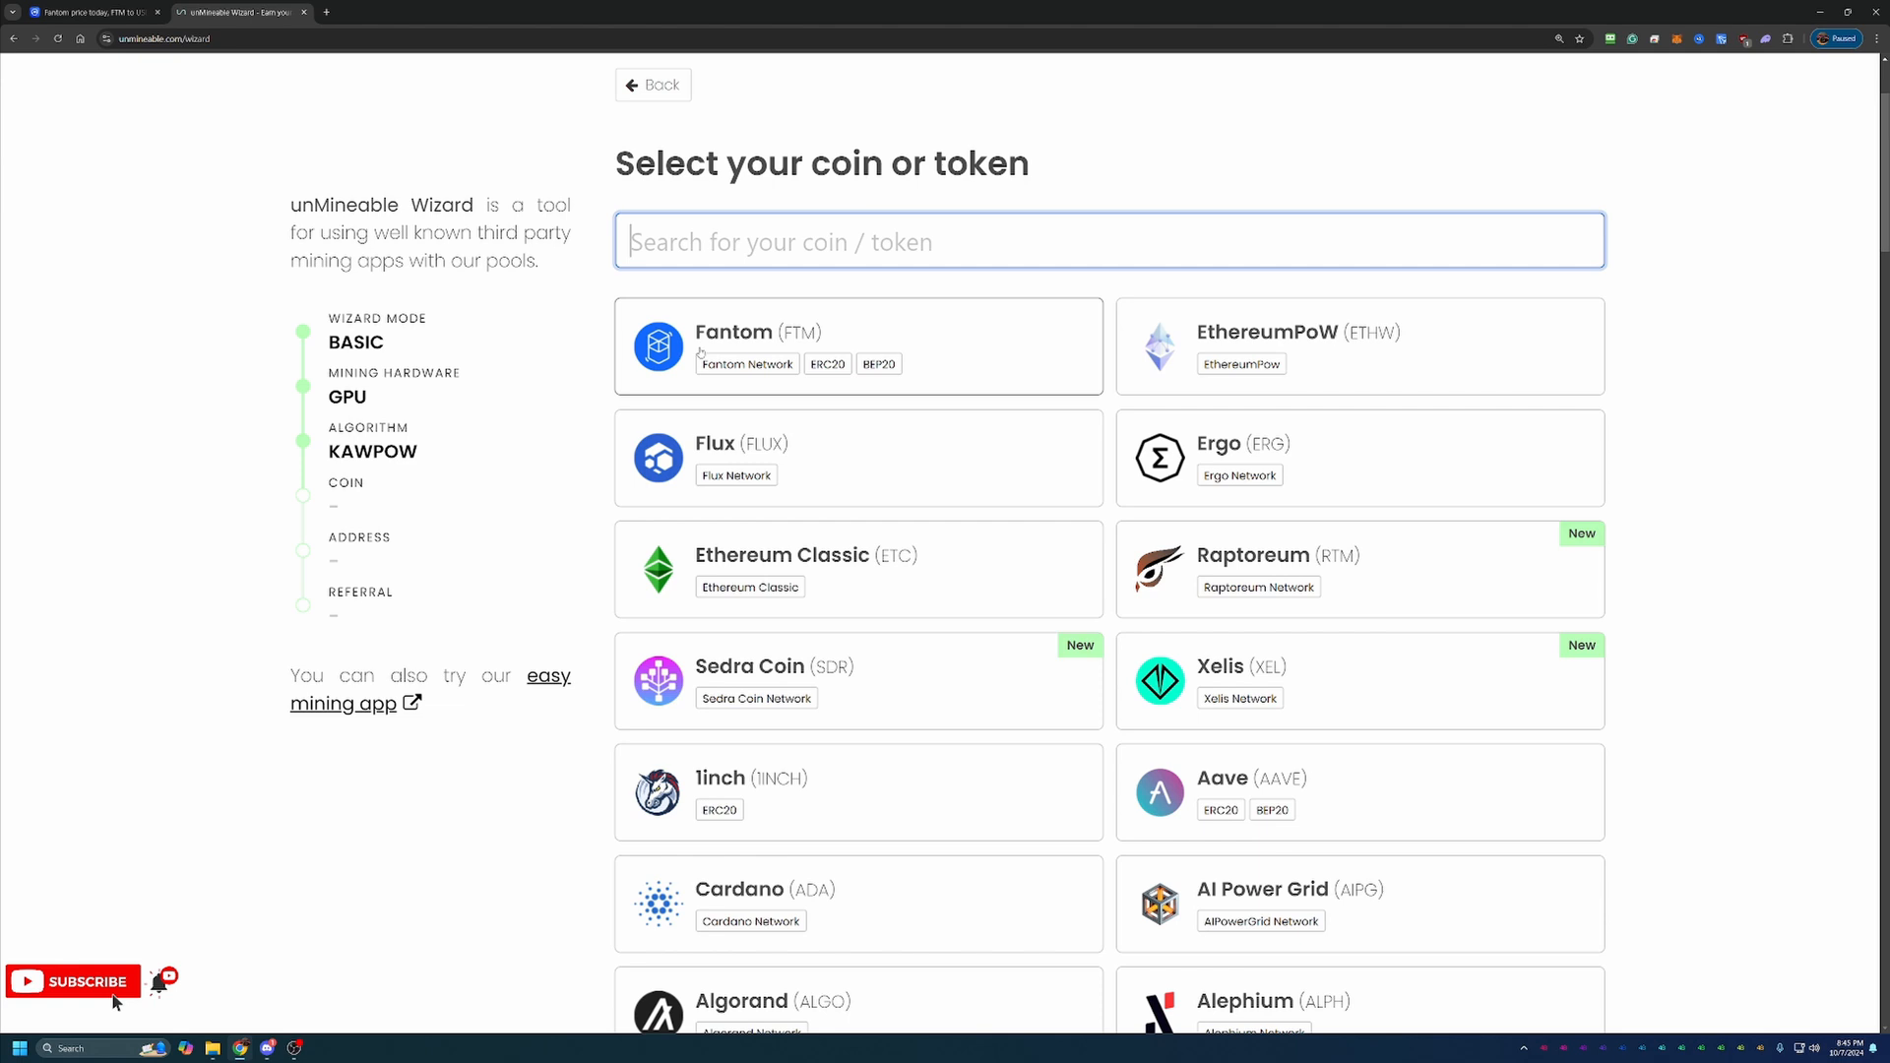
mouse_move(910, 279)
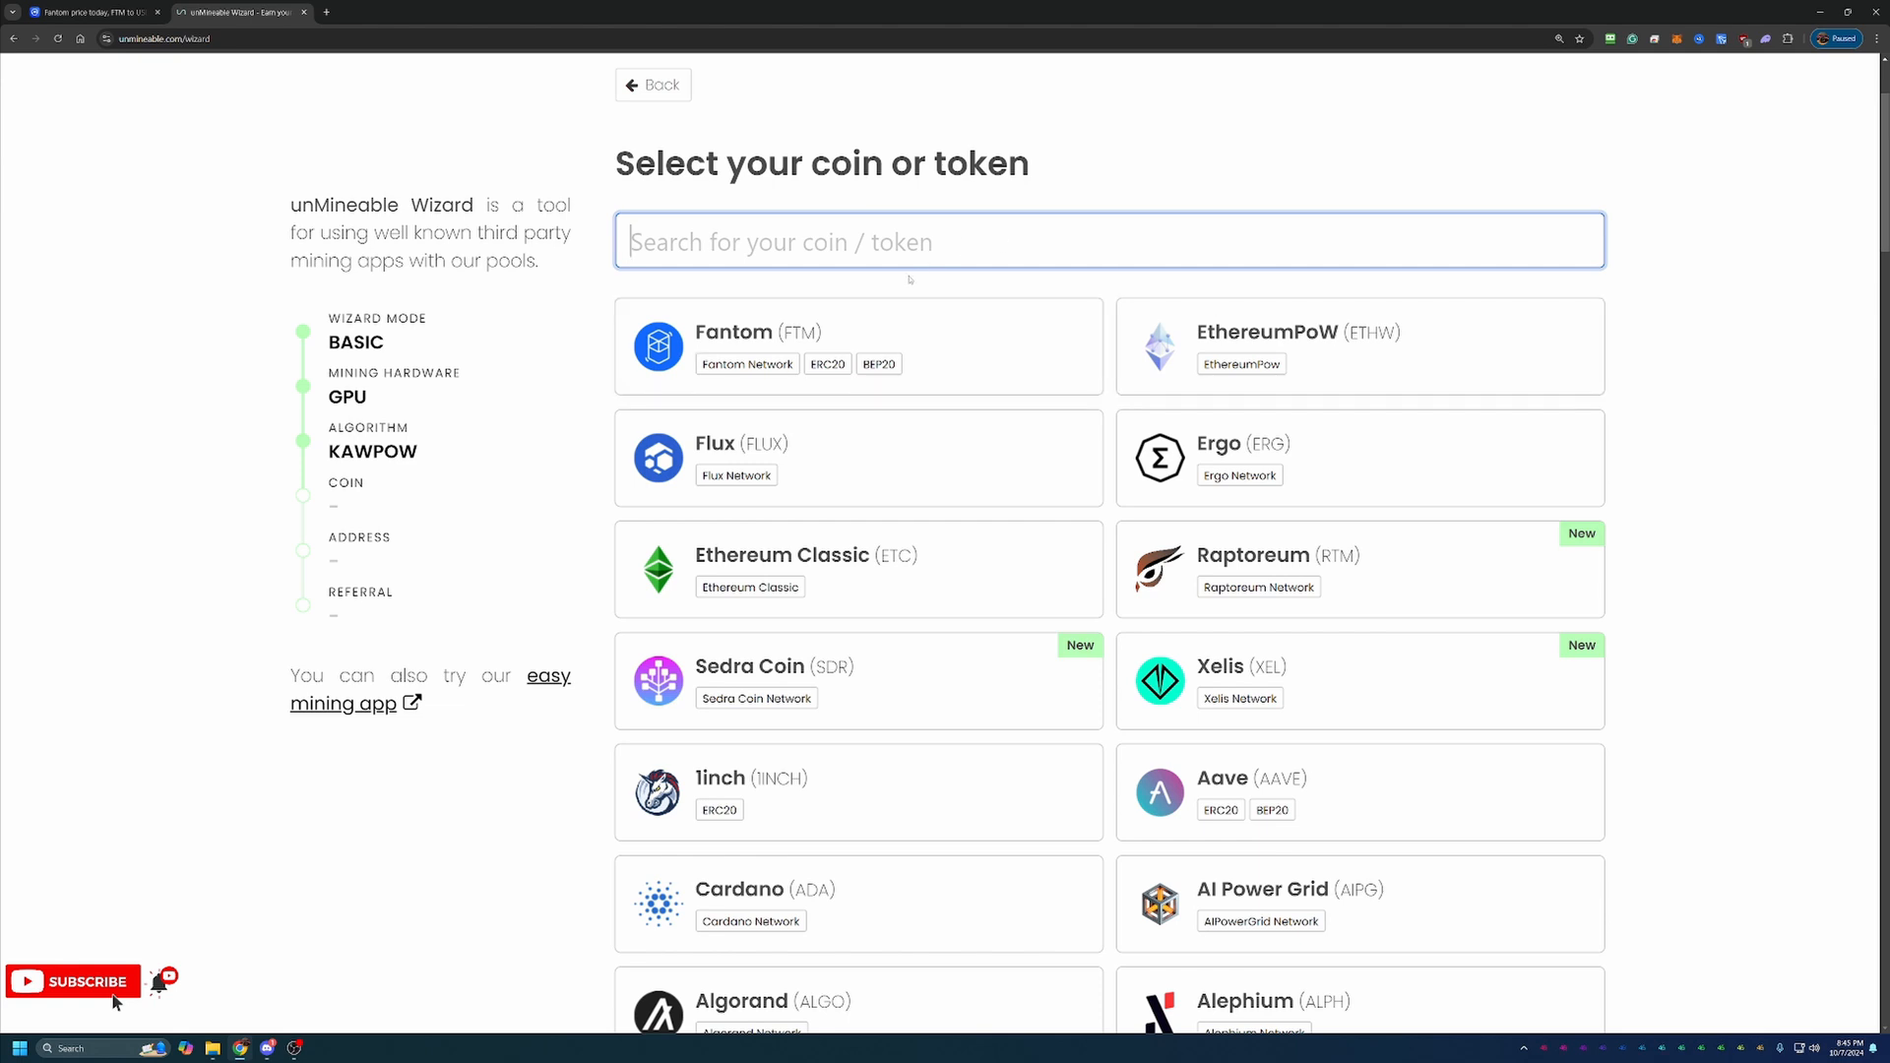
scroll("down", 3)
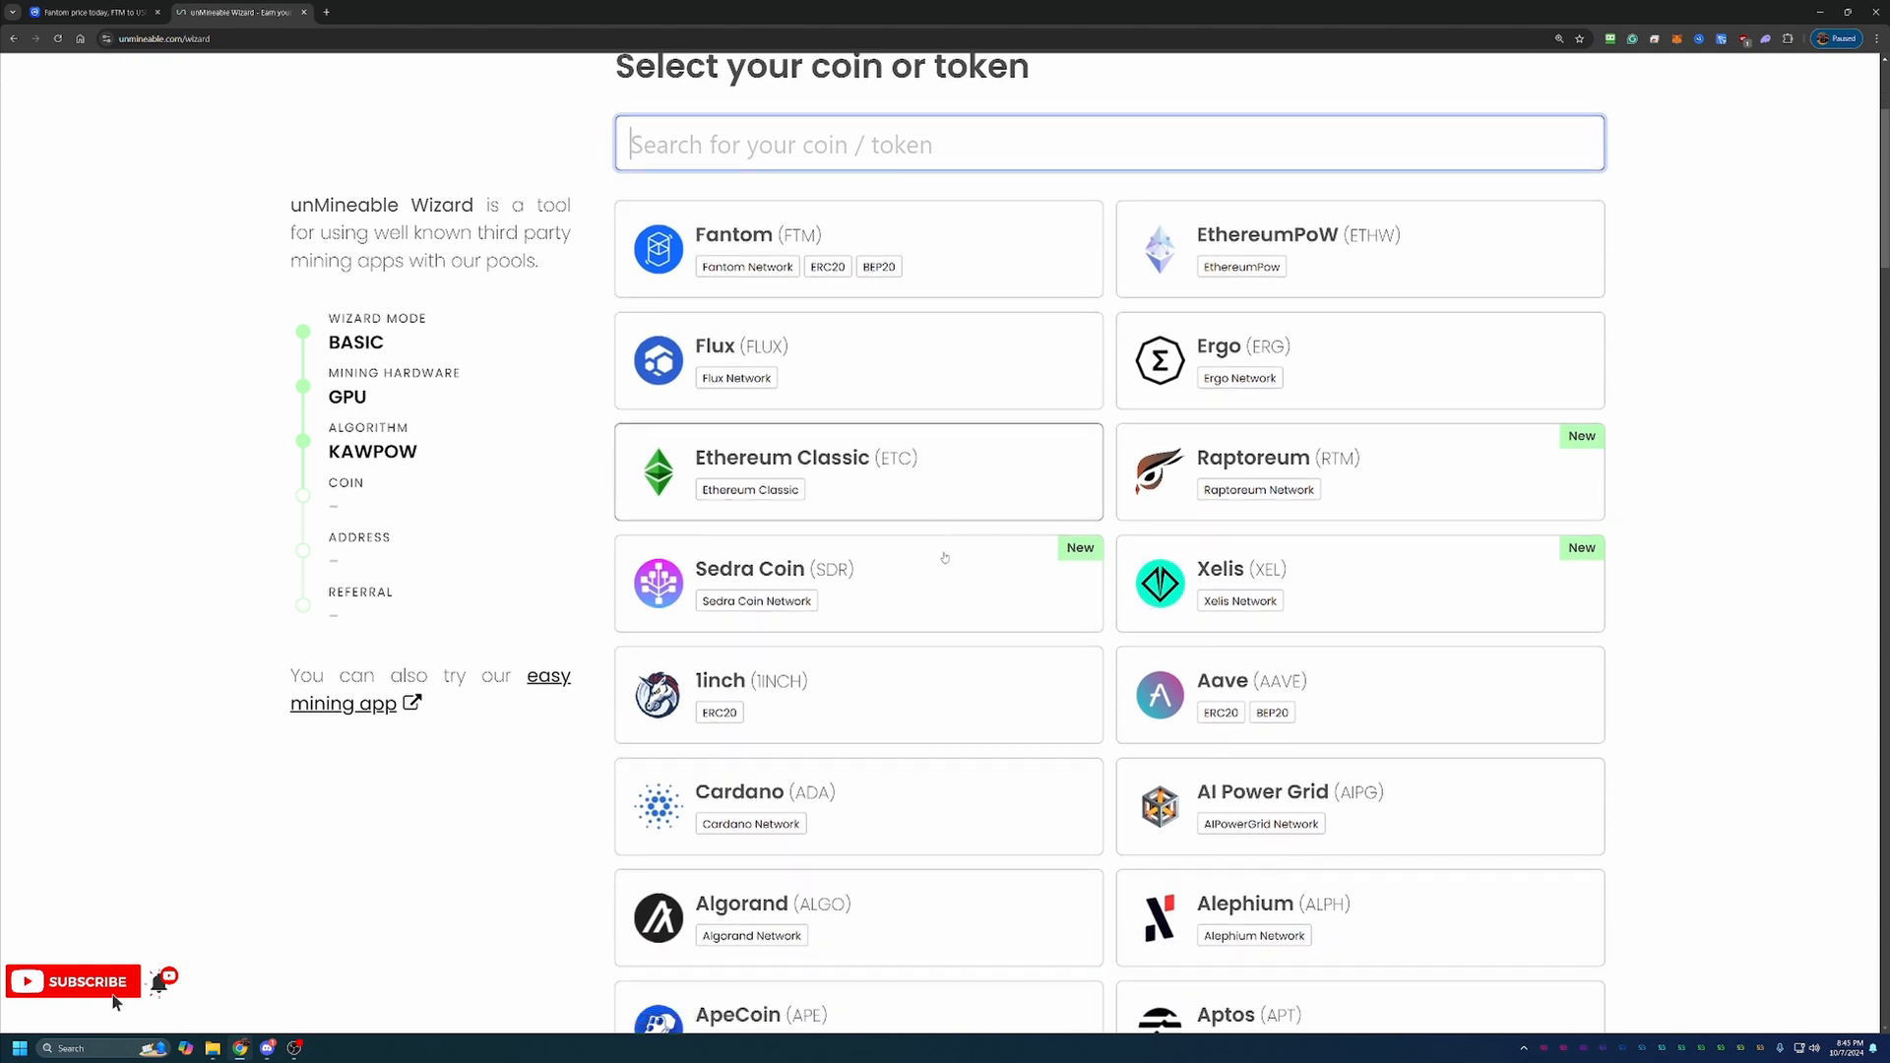
scroll("down", 3)
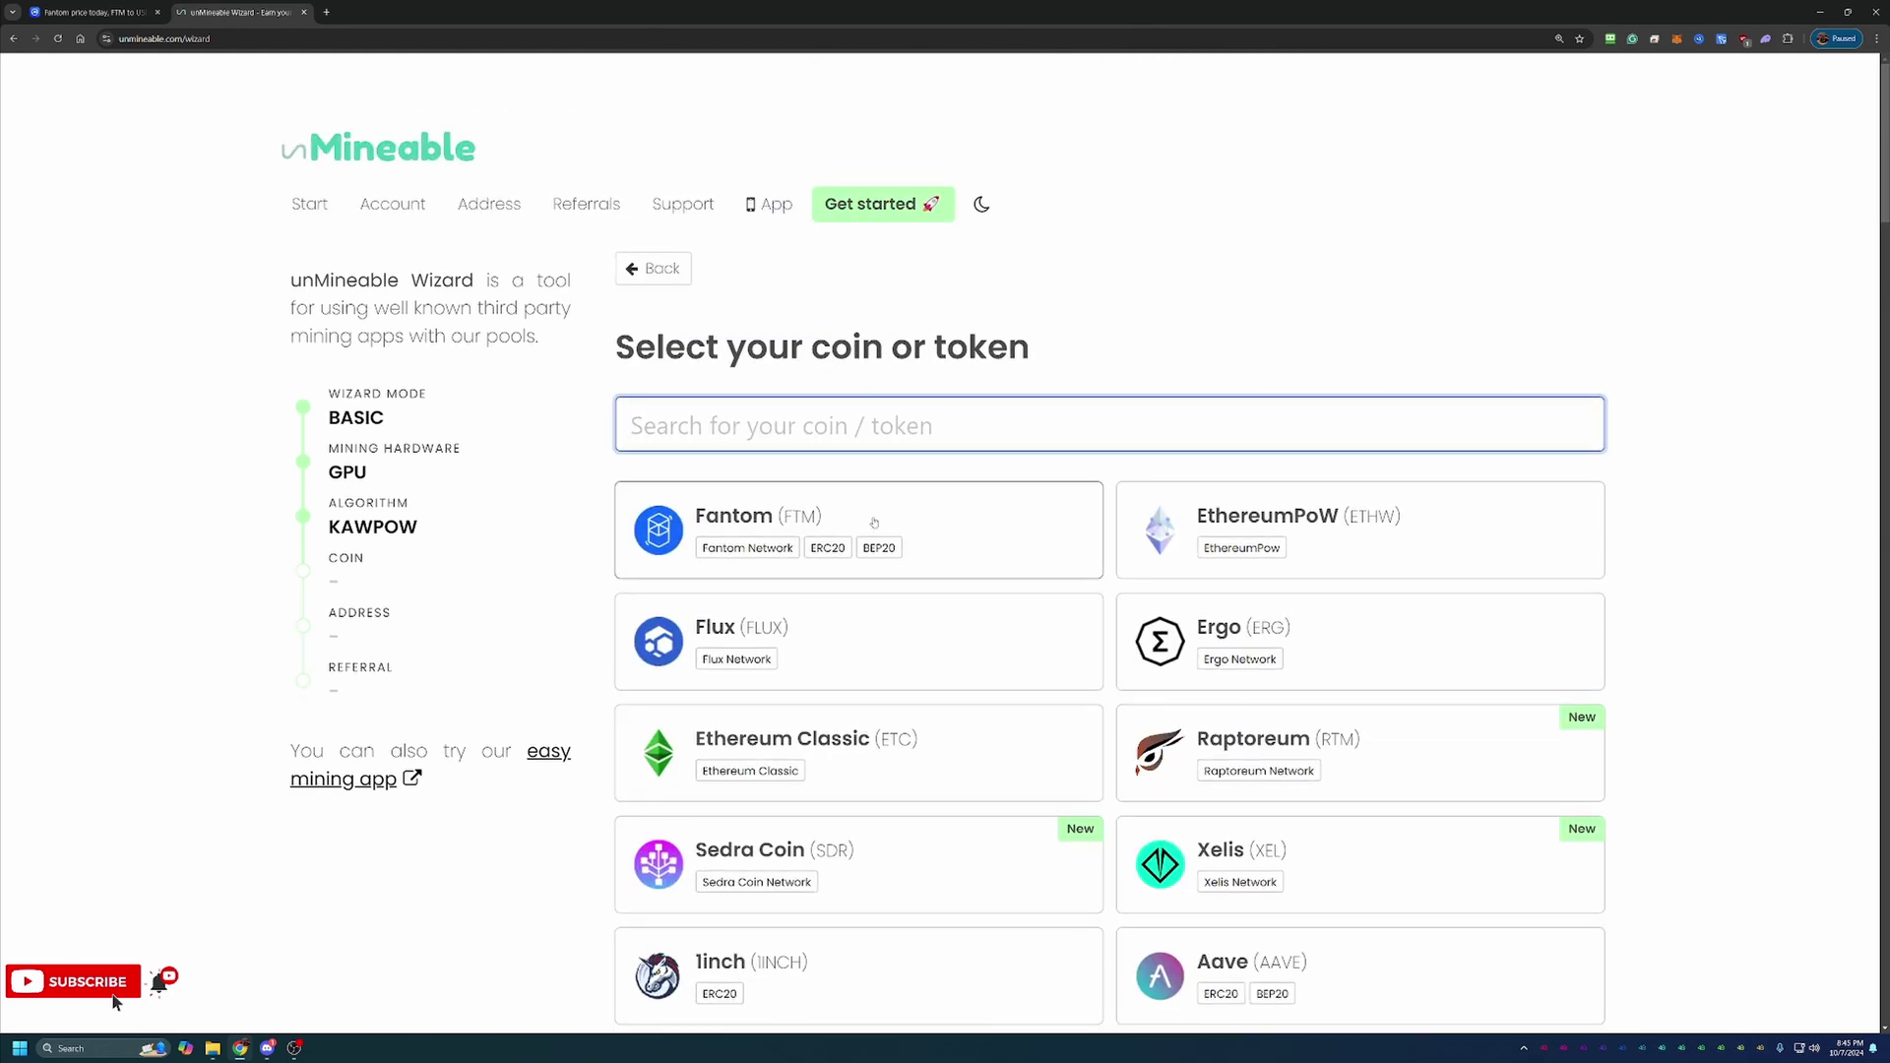
left_click(857, 530)
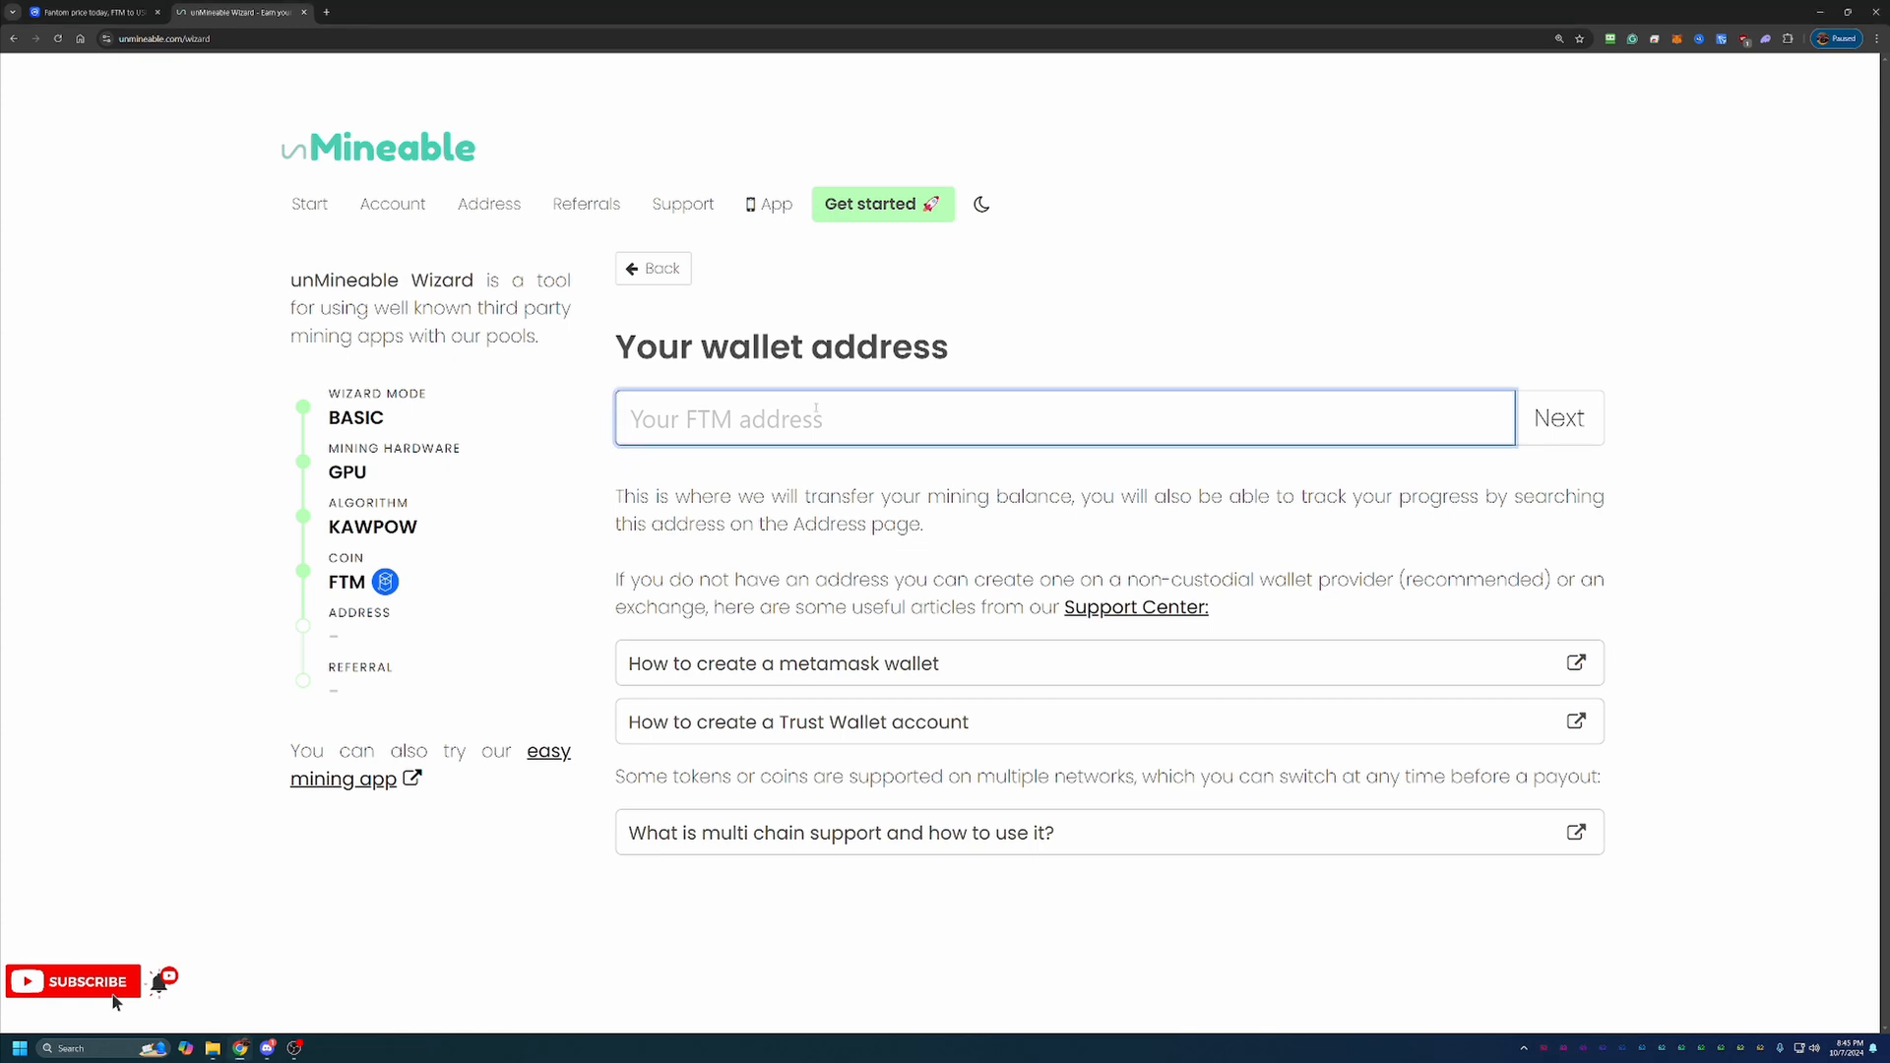
type("0xbAe1448675fA0CbcA4309F7AB5dDDc6037dE3846")
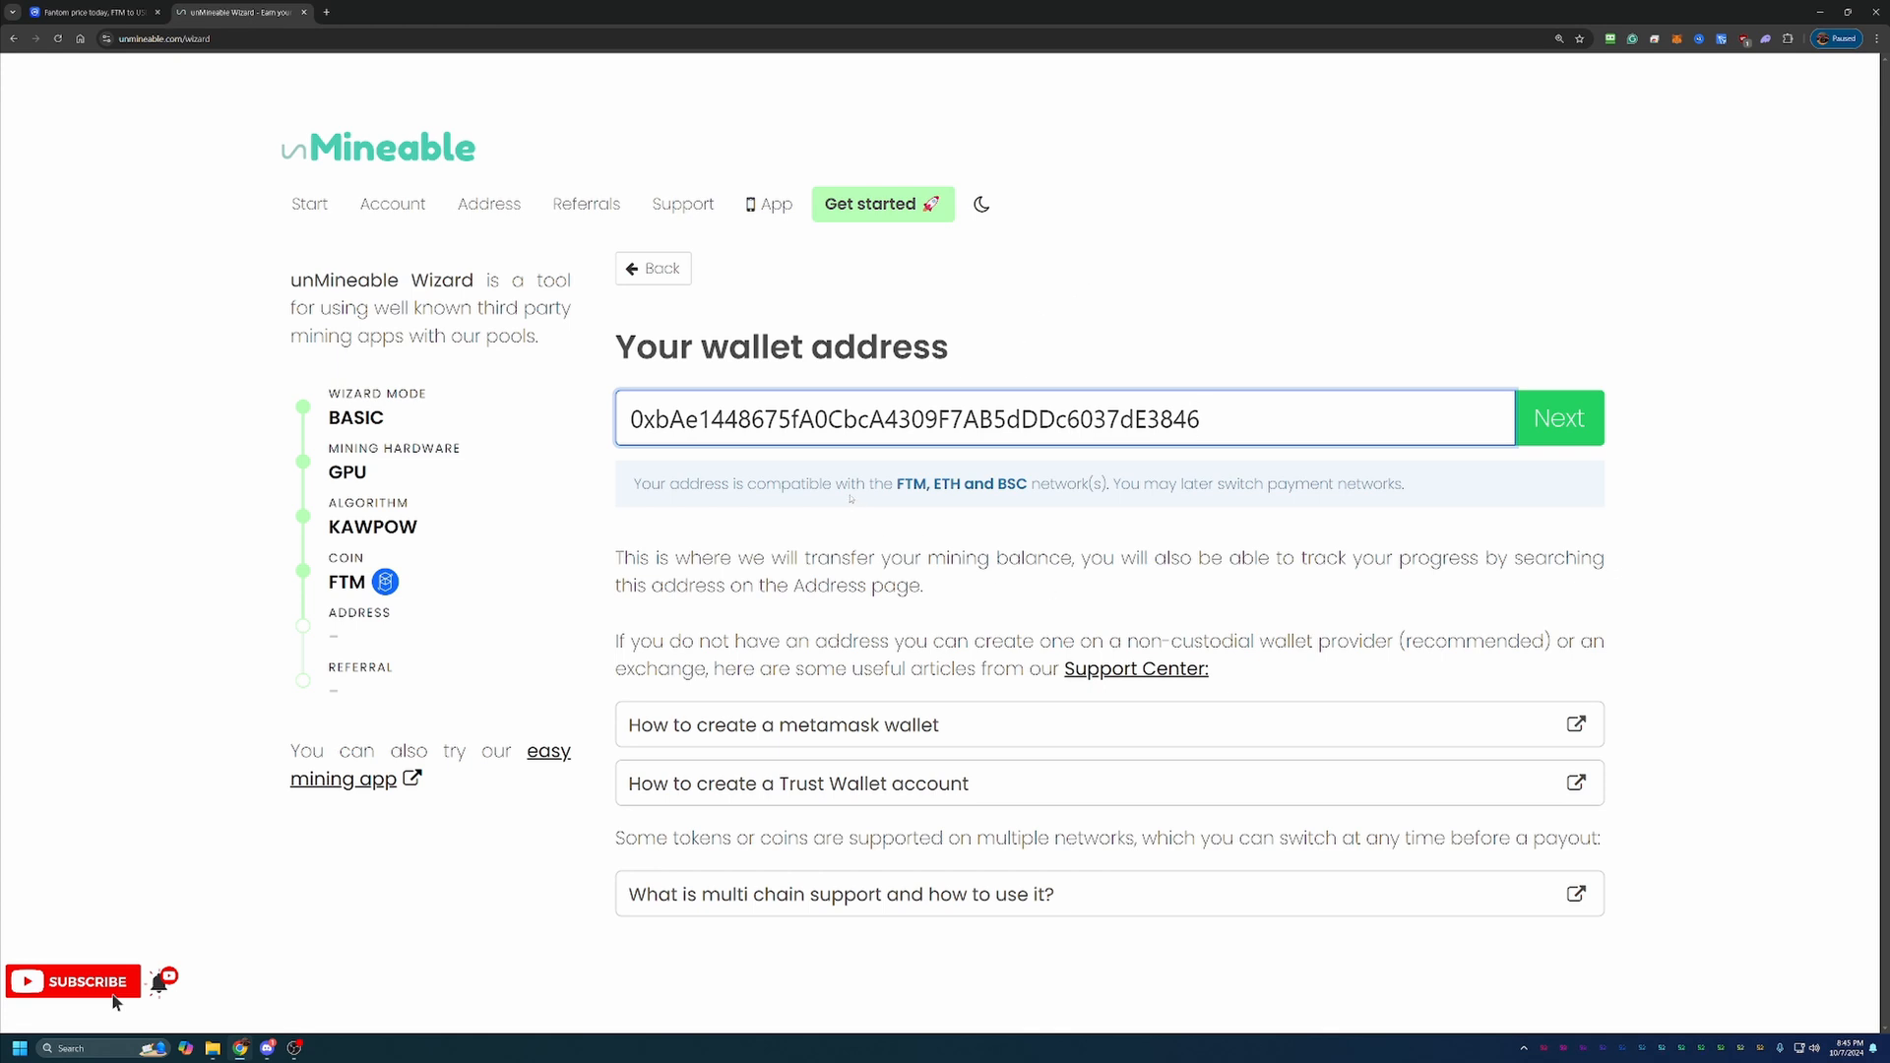
mouse_move(905, 522)
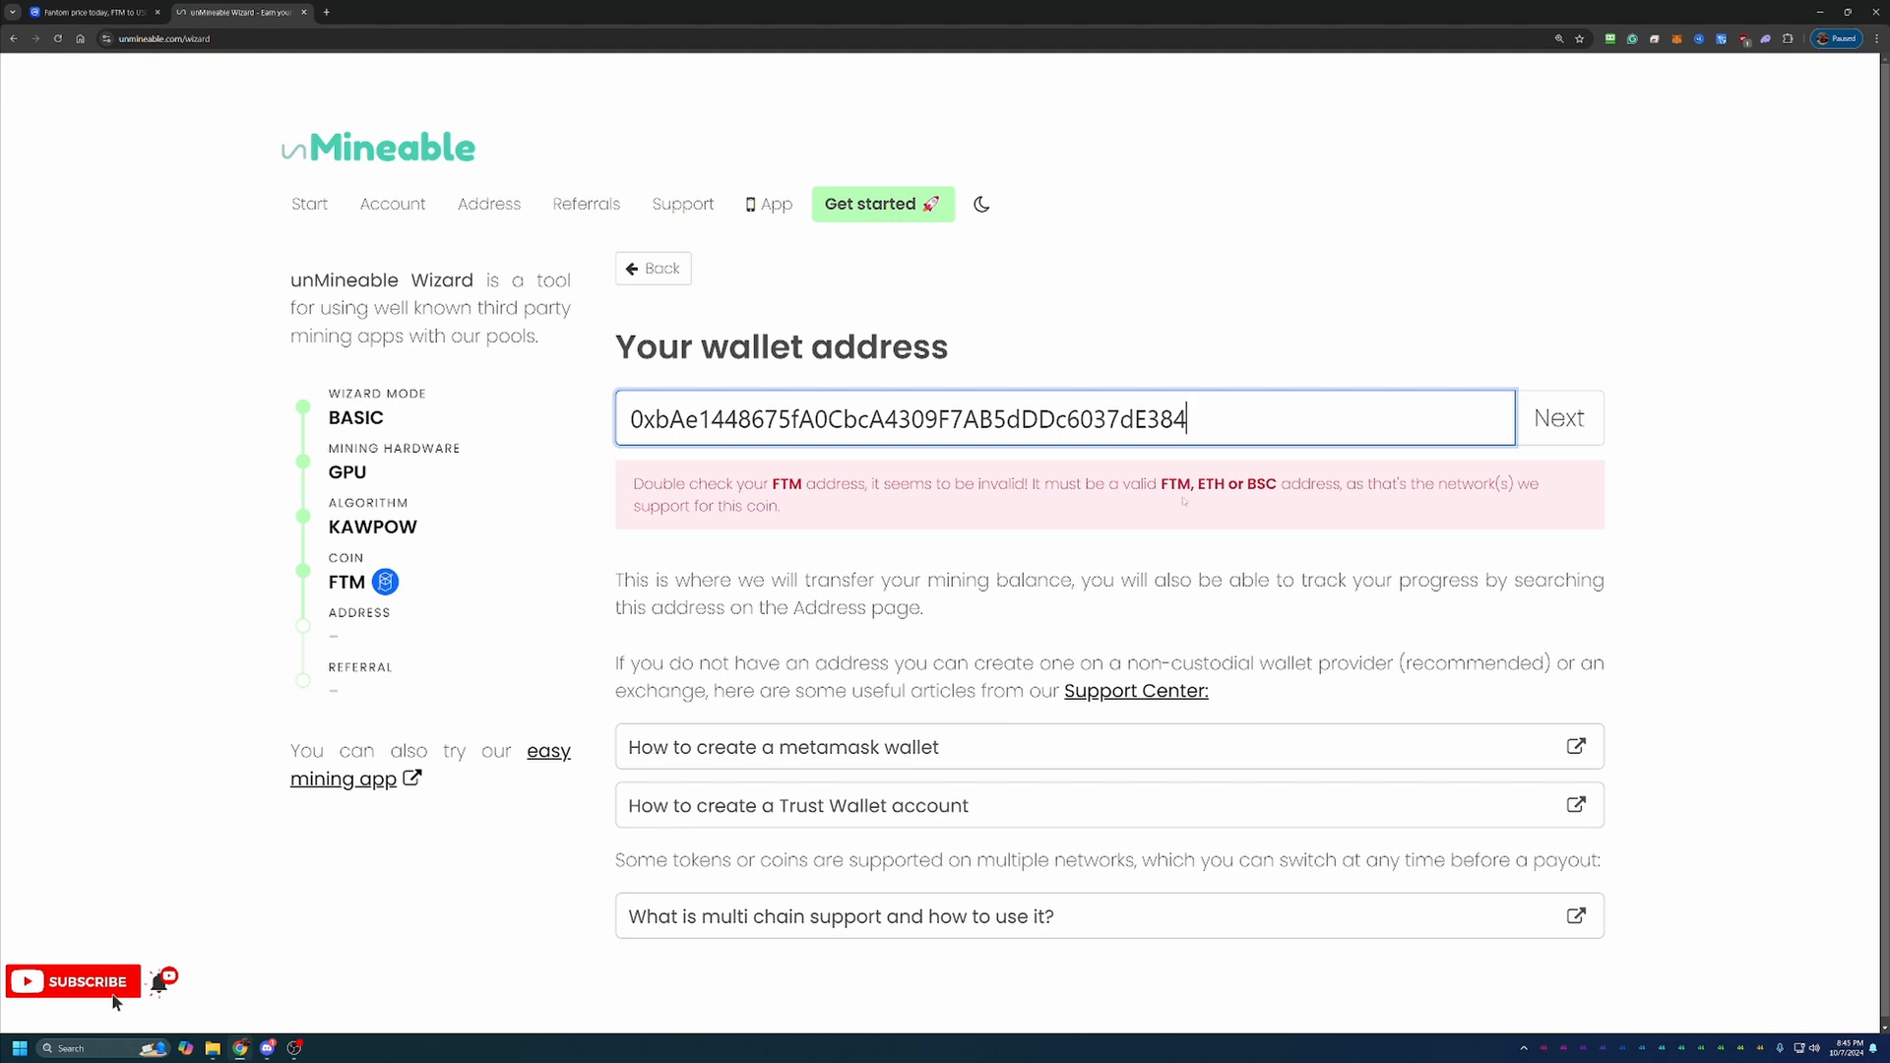
type("5")
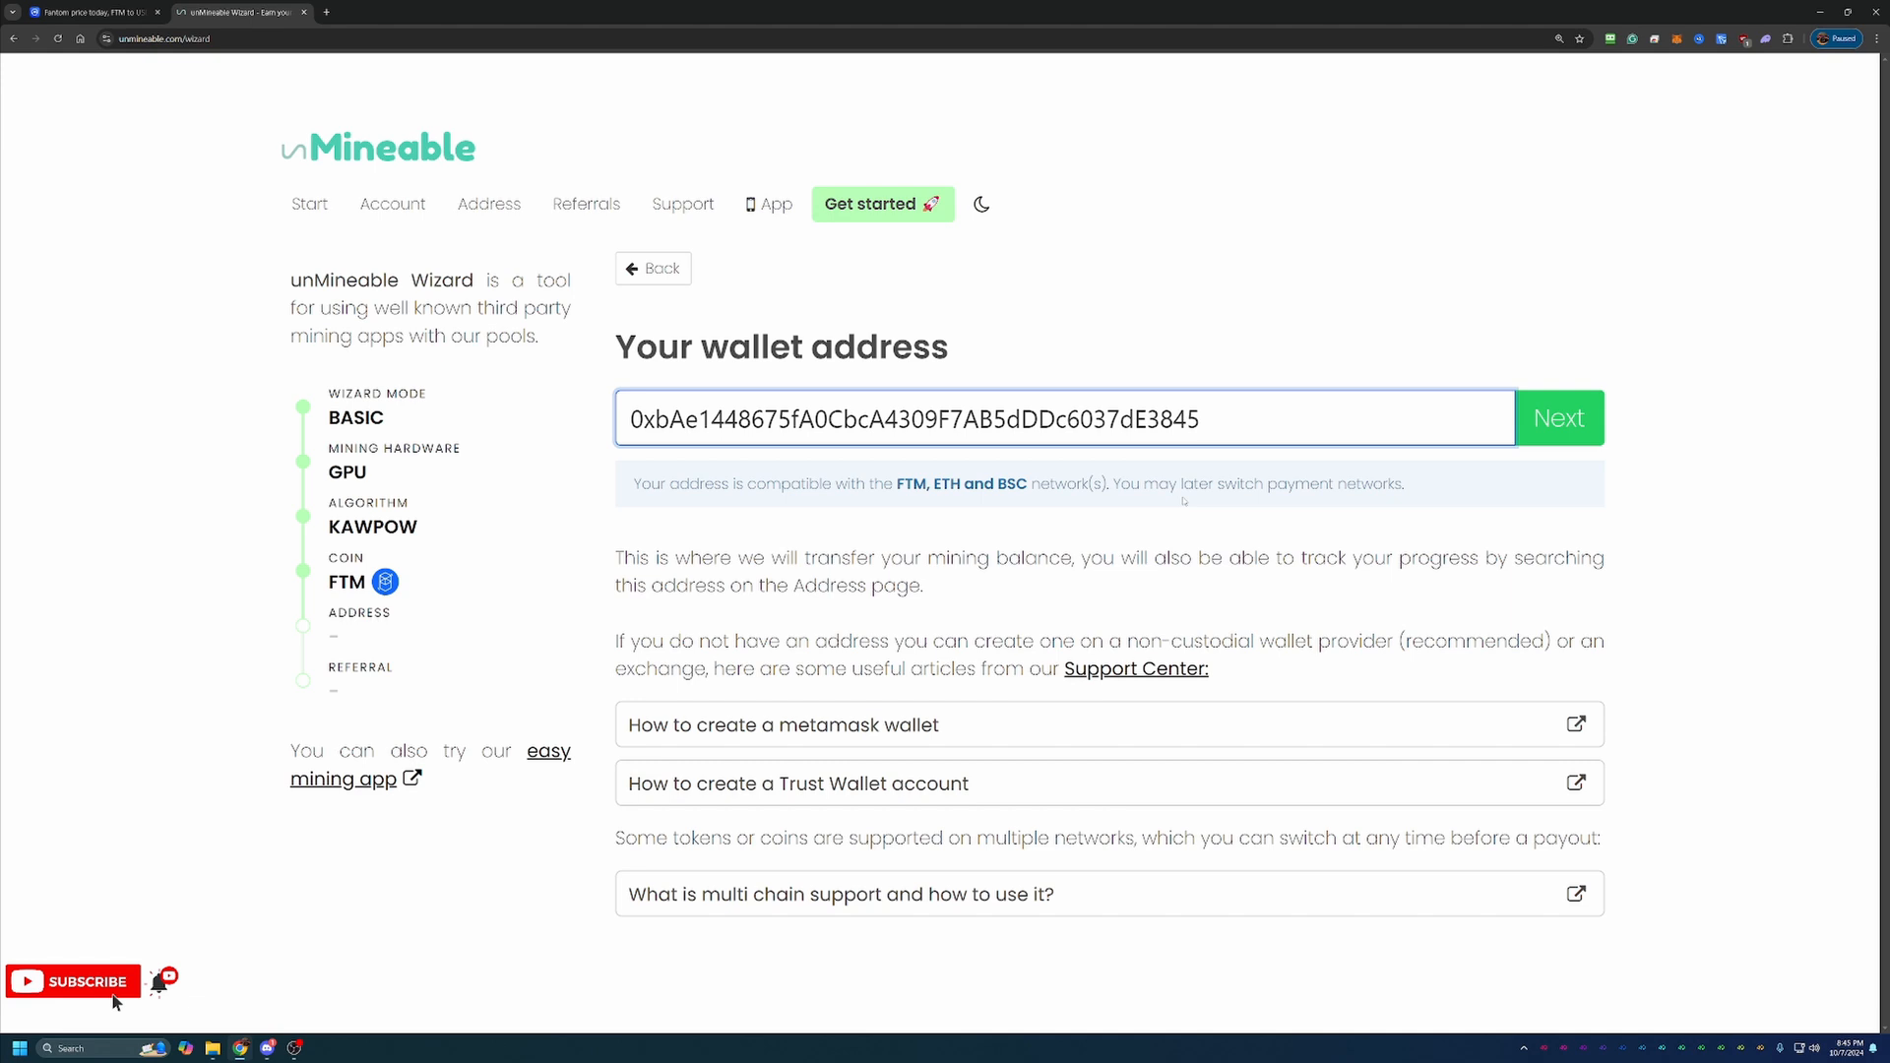
key("Backspace")
type("6")
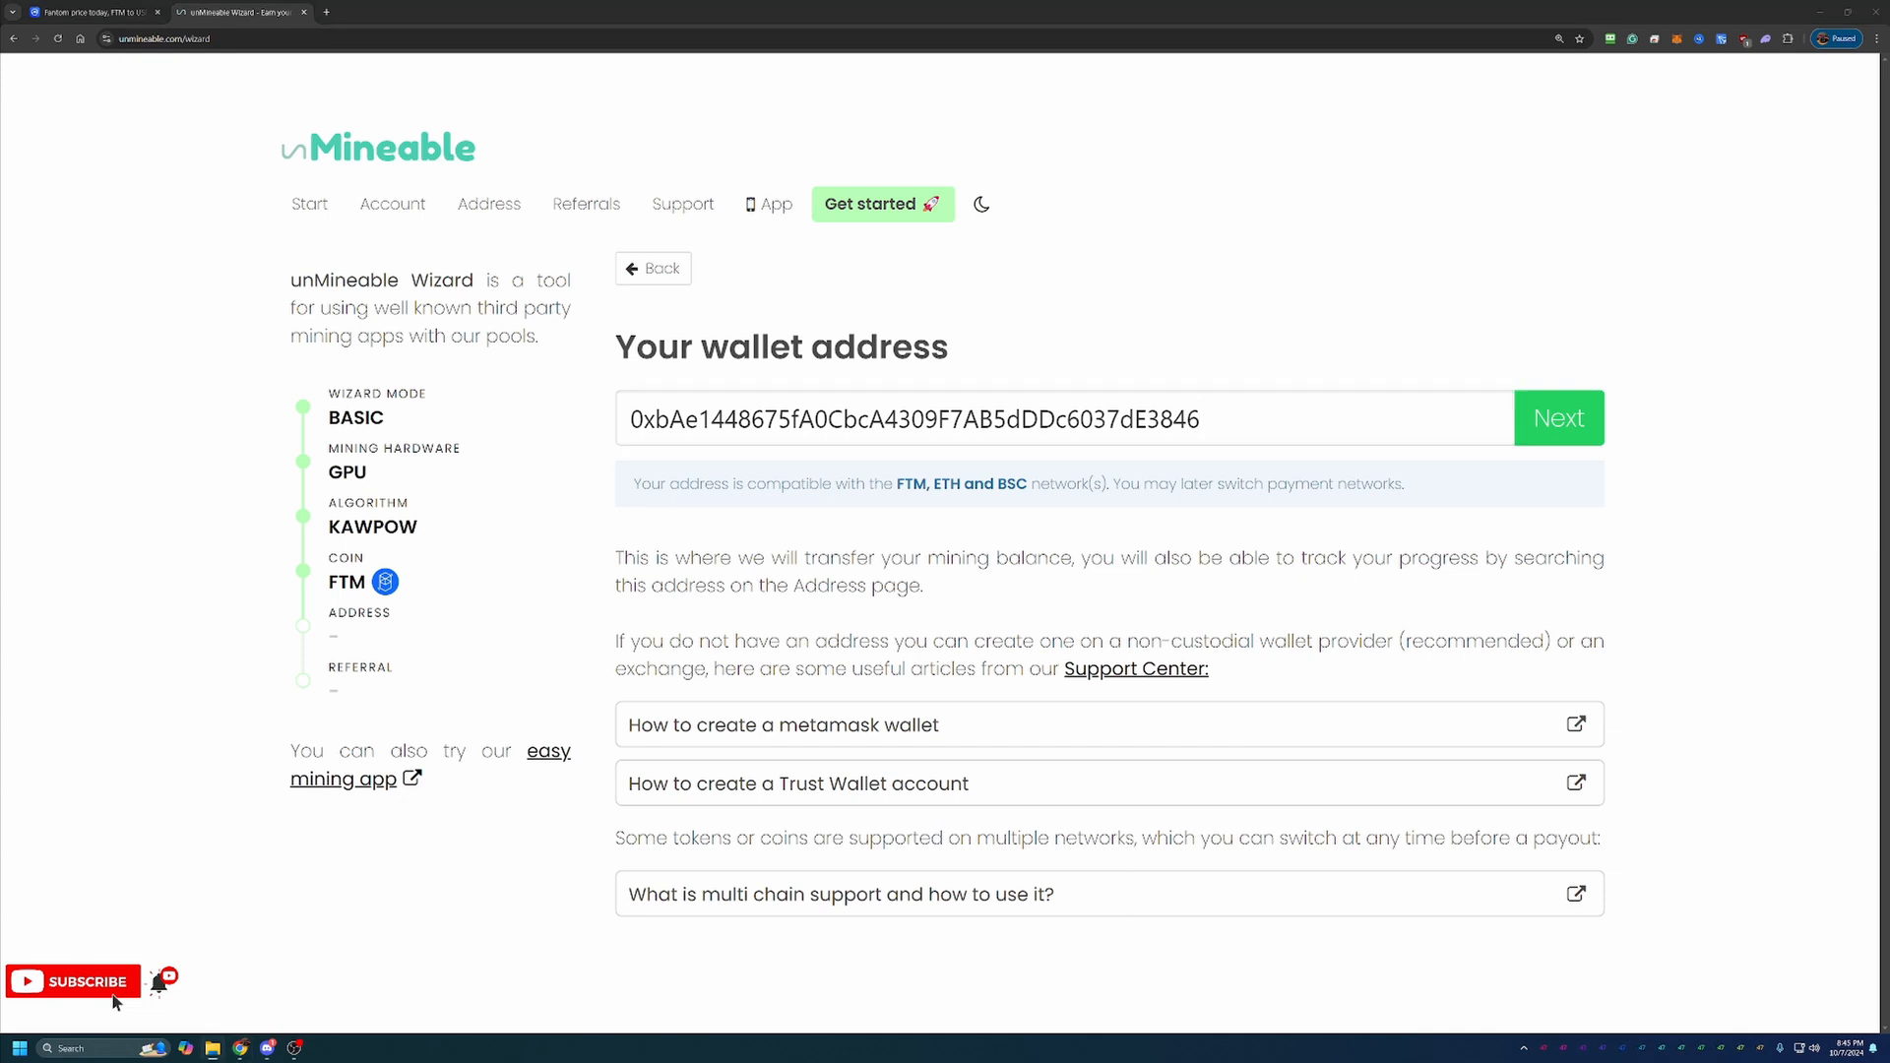
mouse_move(1540, 426)
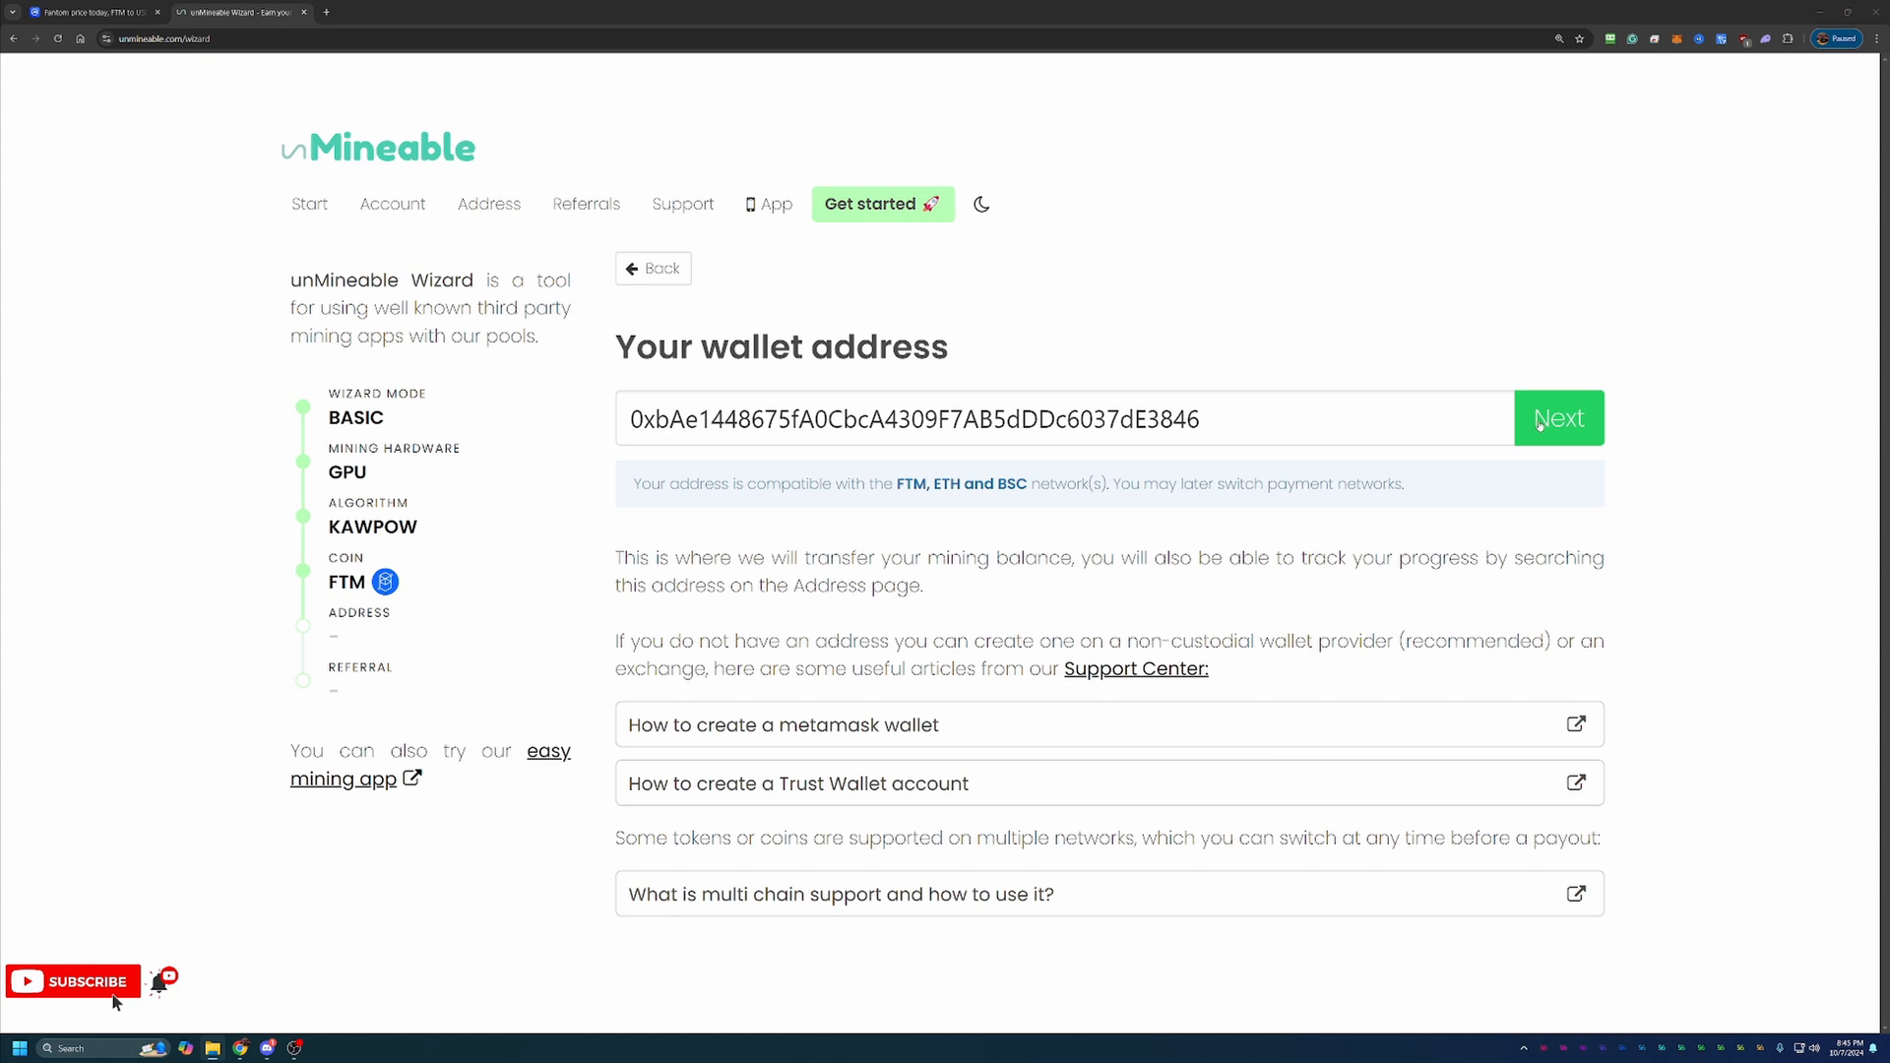
Submit the wallet address and accept the prefilled Bitcoin-Tips referral code to finish the wizard
left_click(1559, 418)
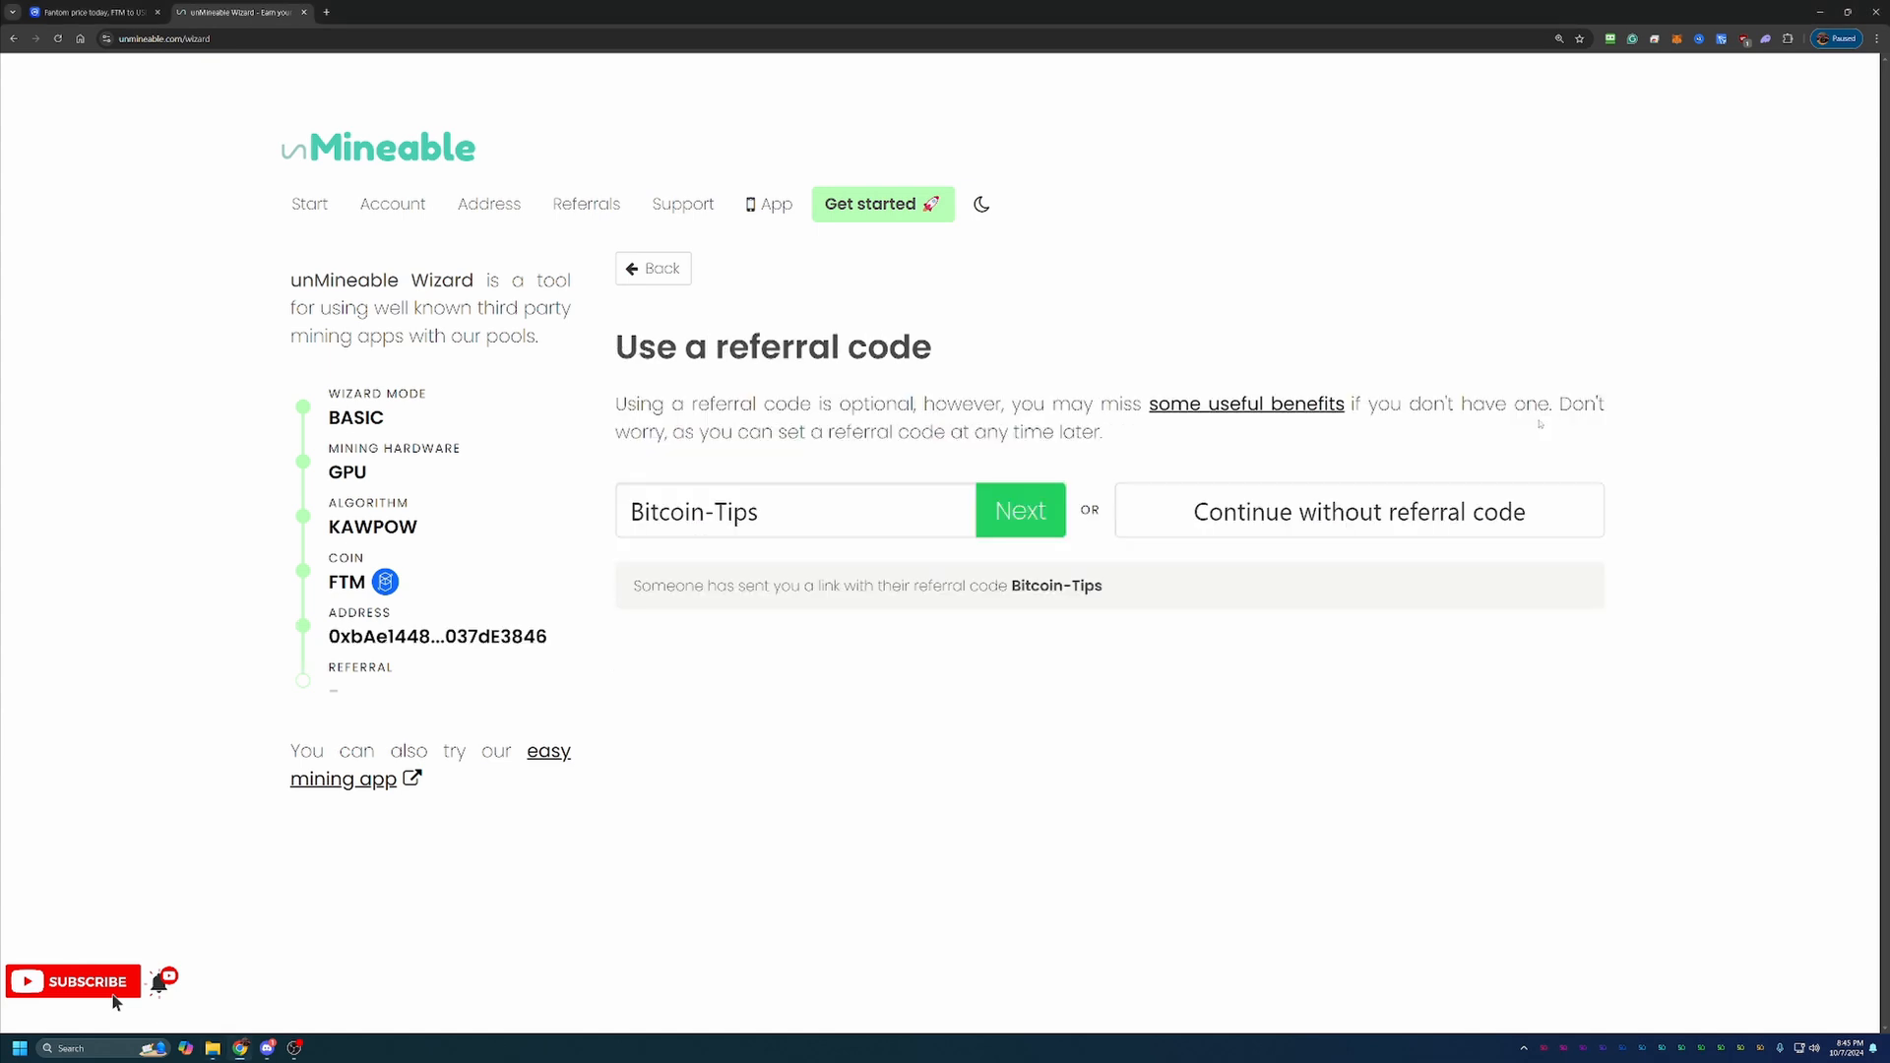
mouse_move(963, 380)
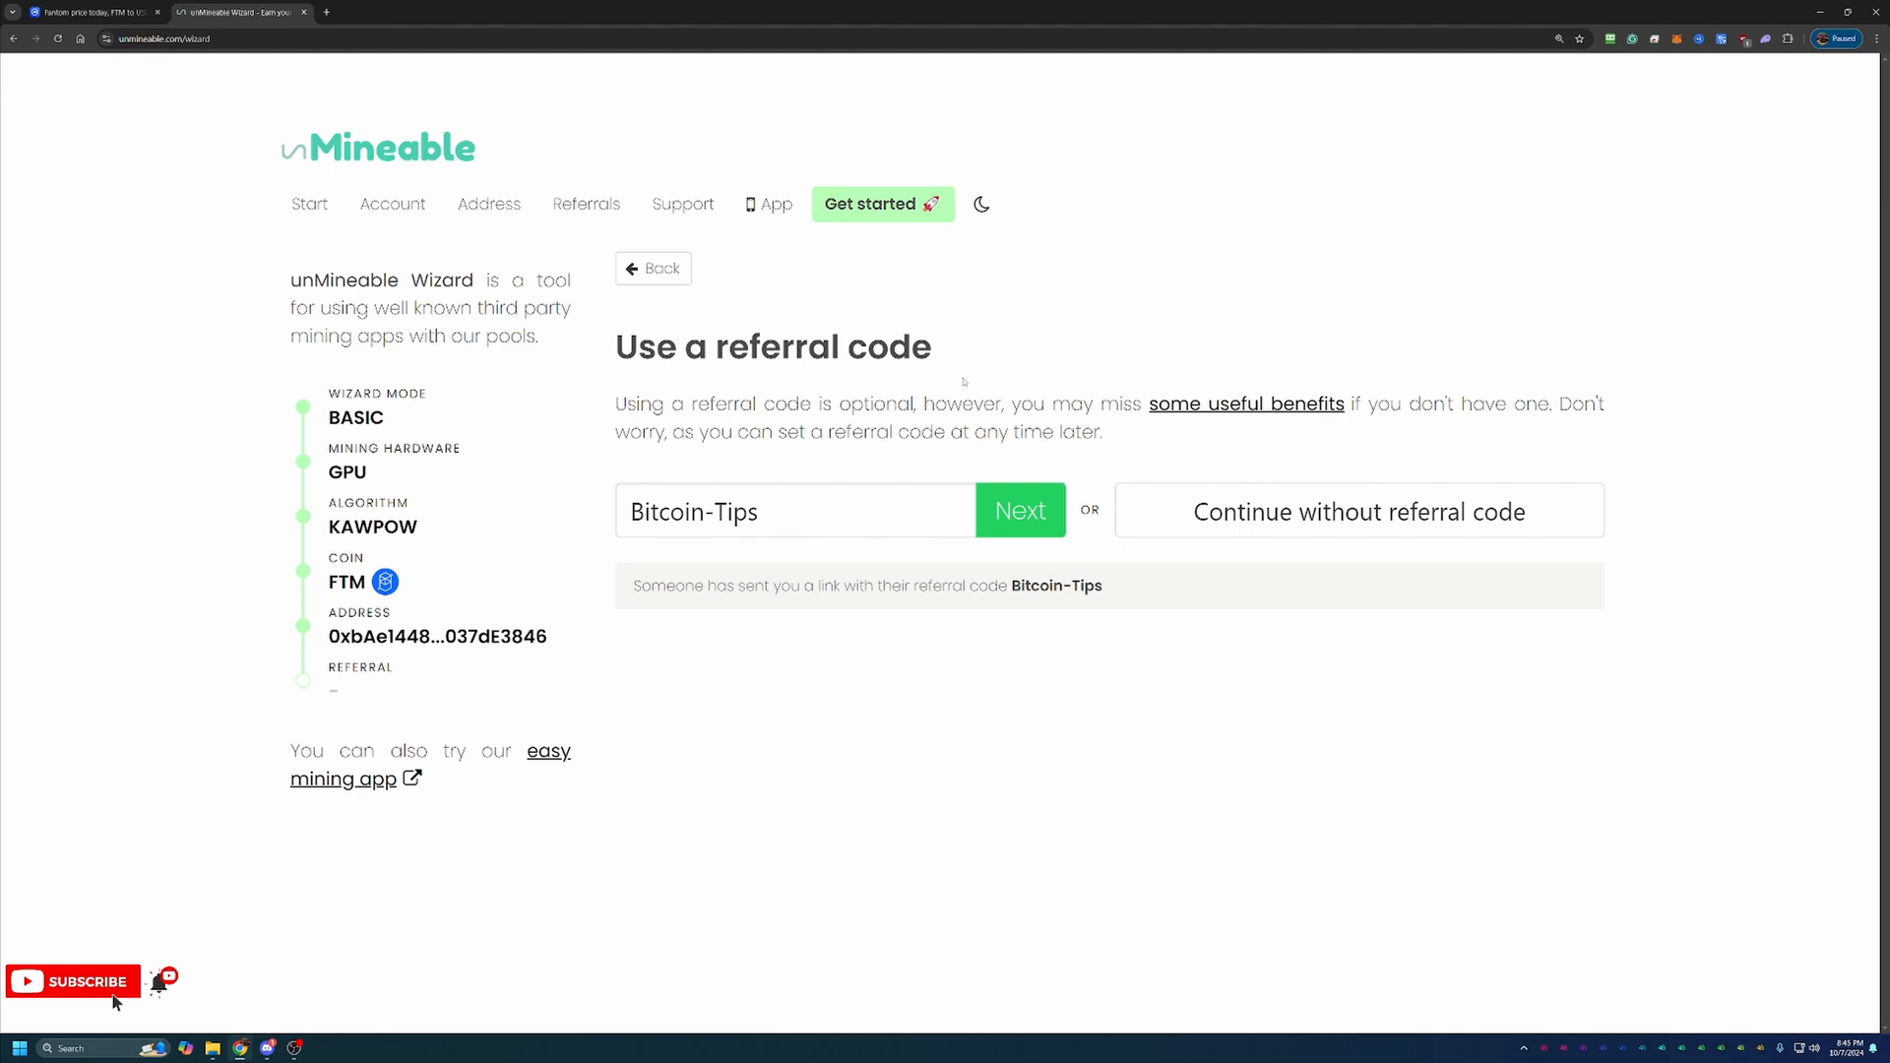
mouse_move(890, 222)
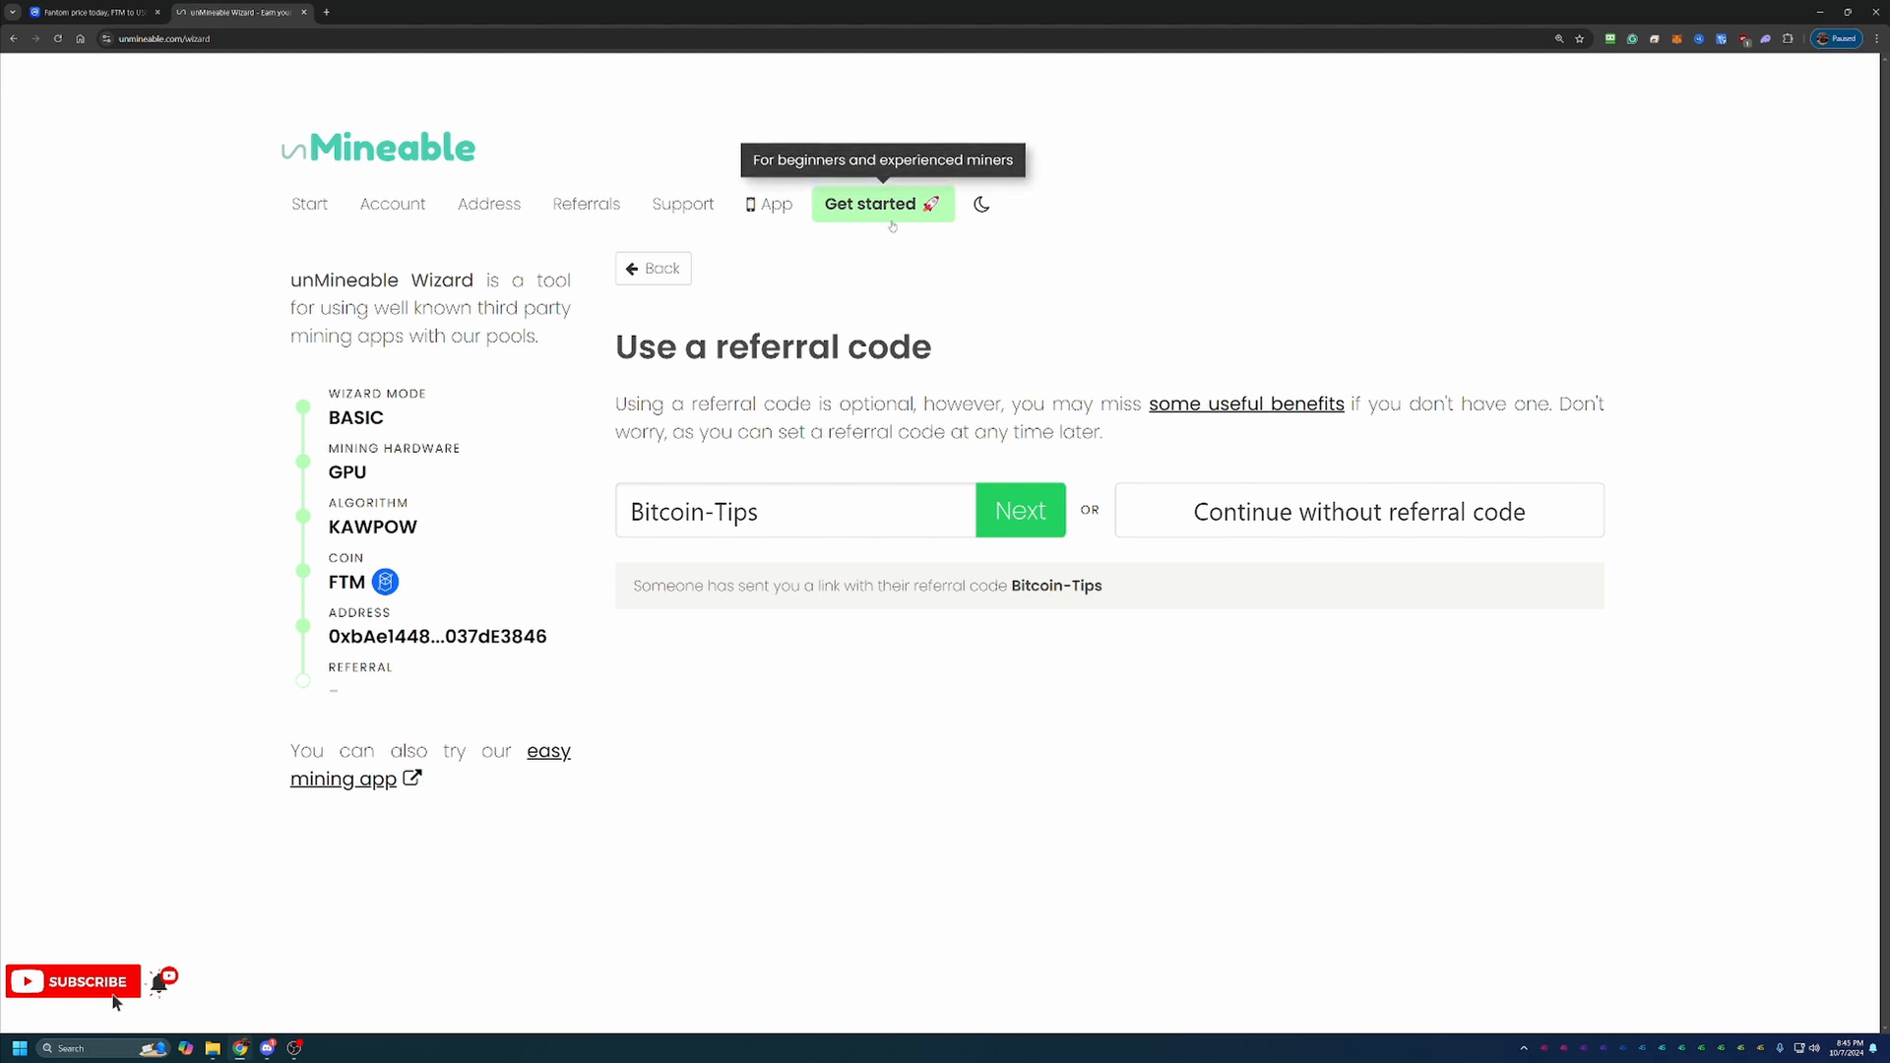
mouse_move(1217, 303)
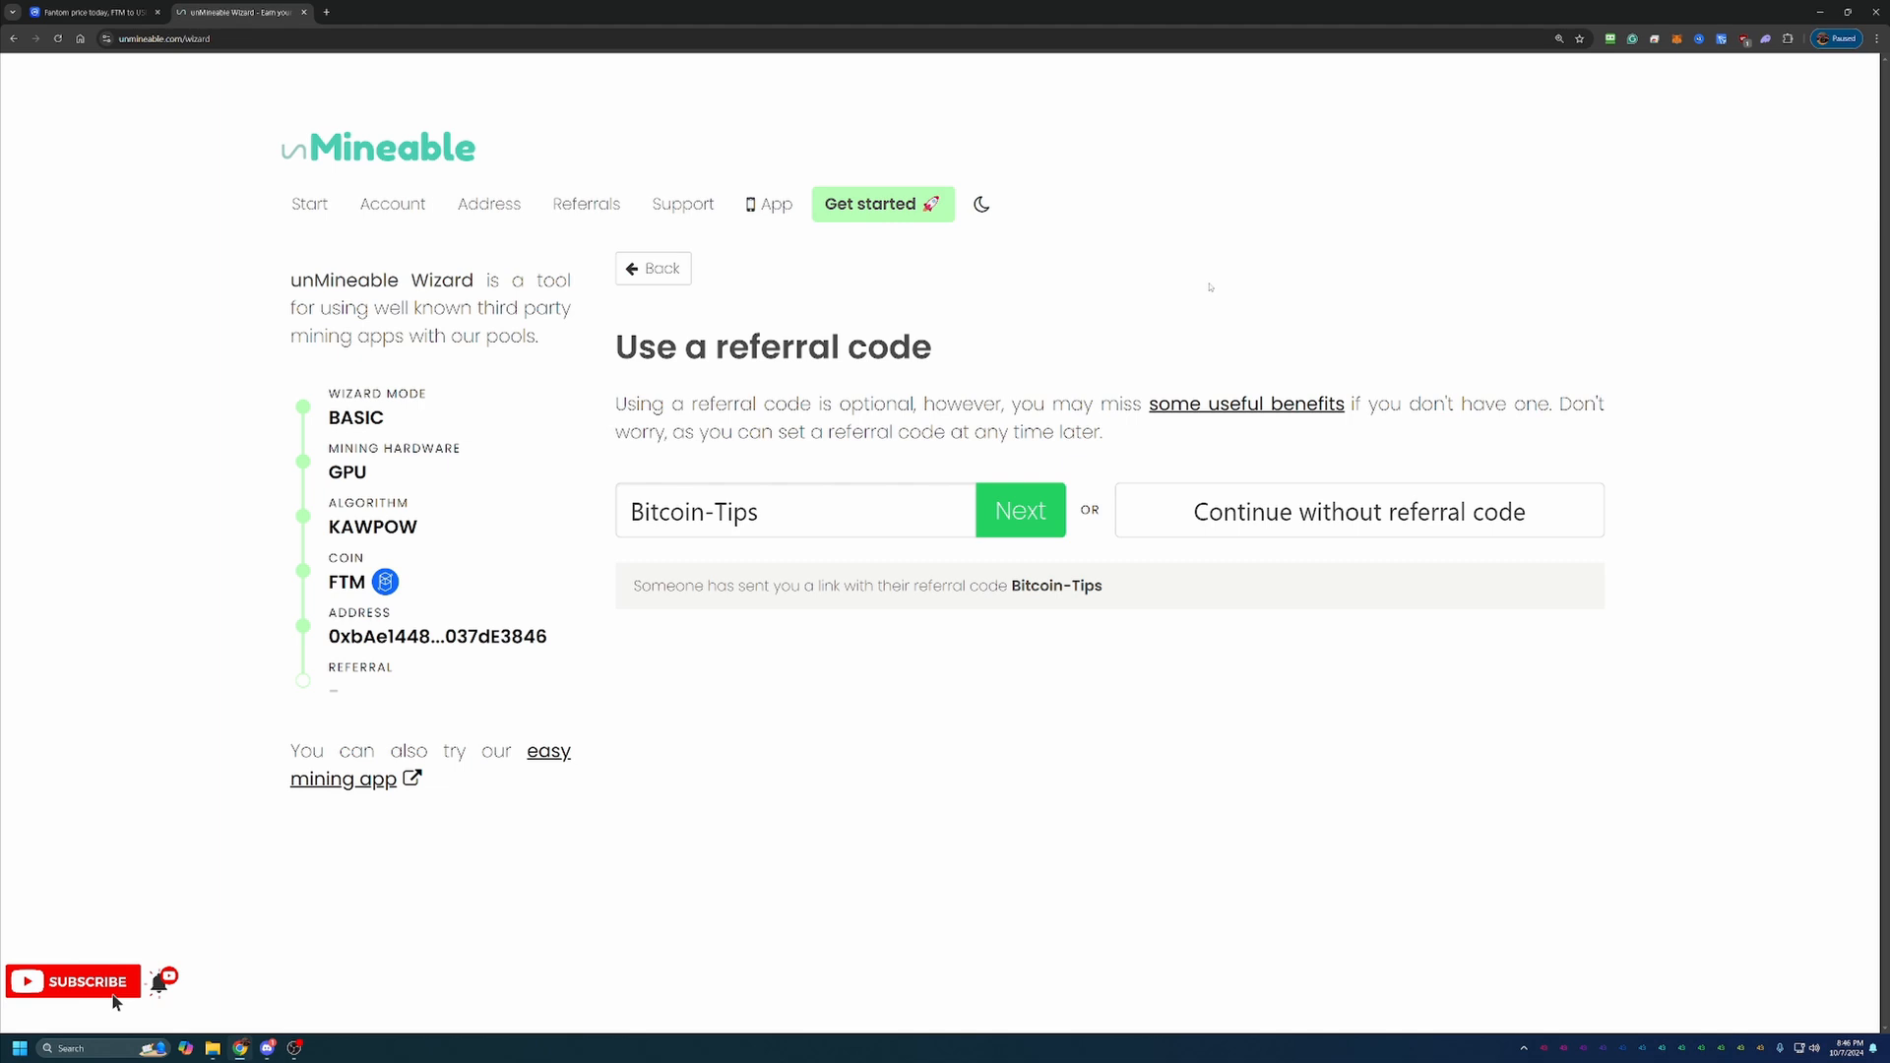
mouse_move(1010, 348)
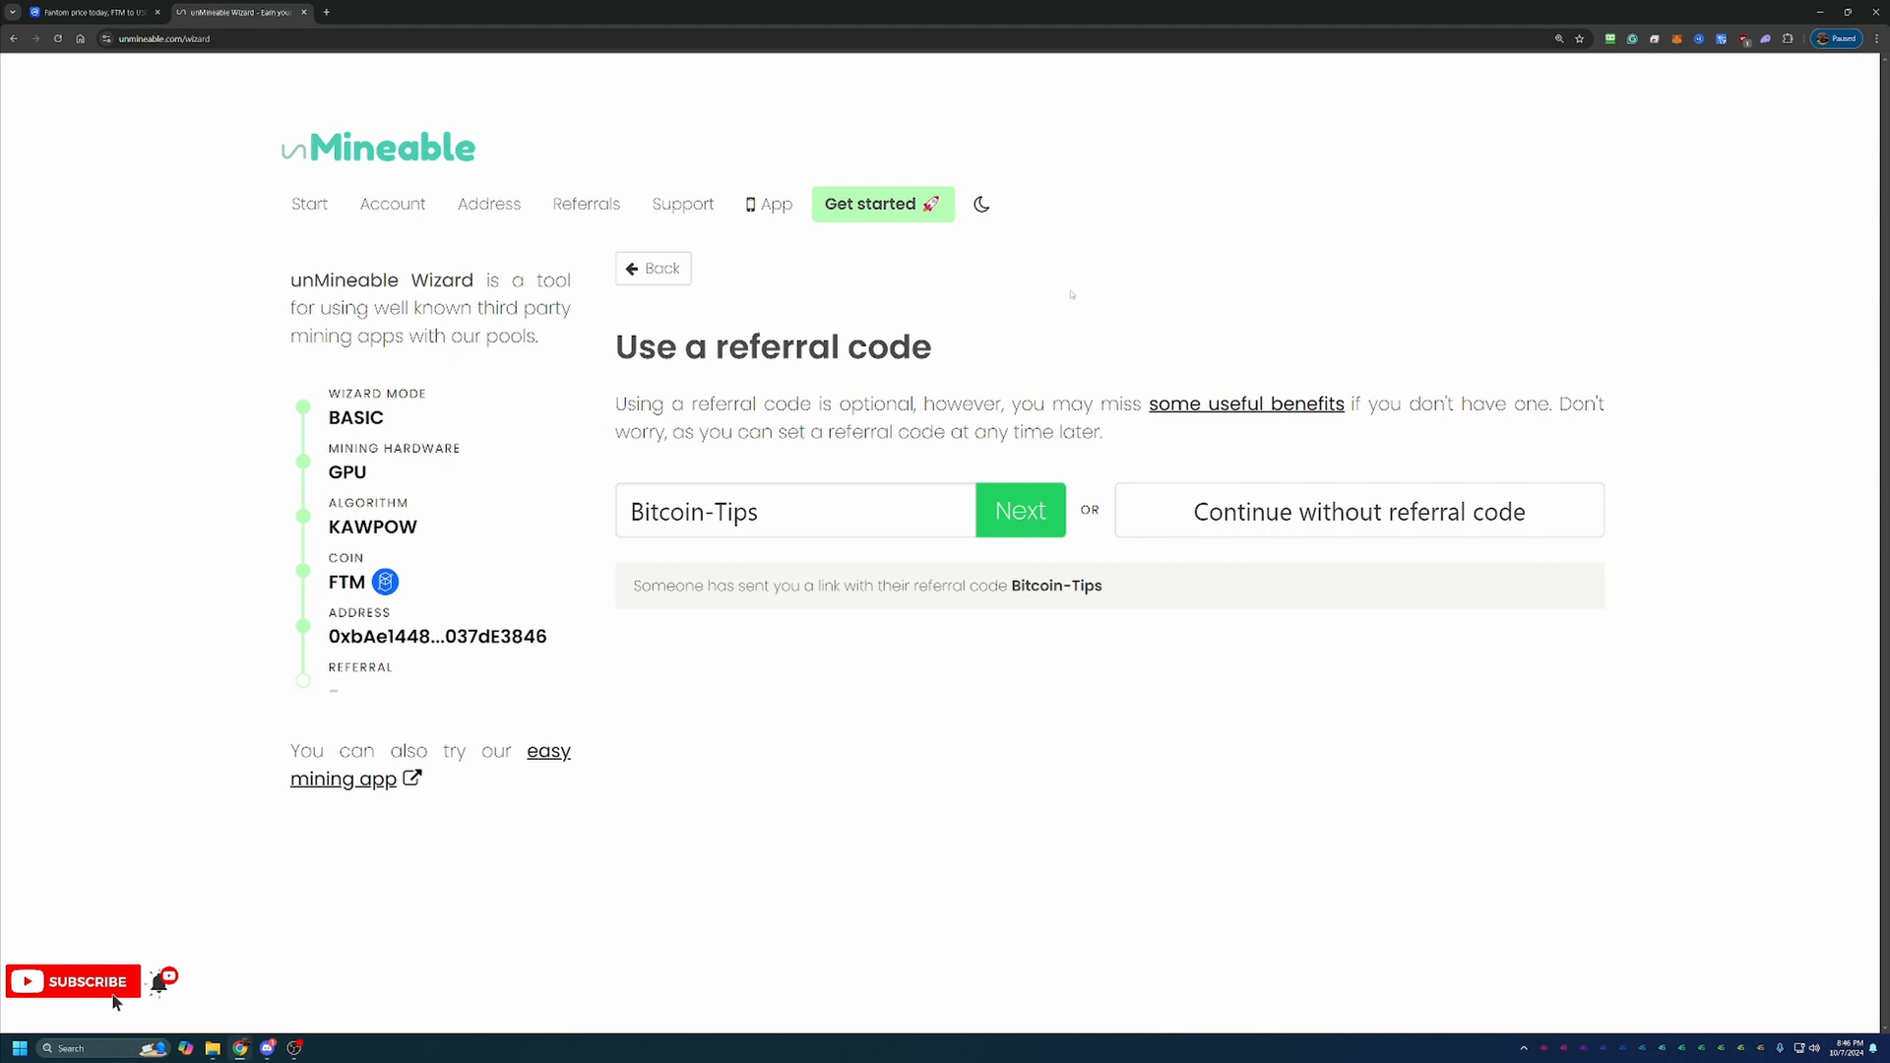
mouse_move(776, 311)
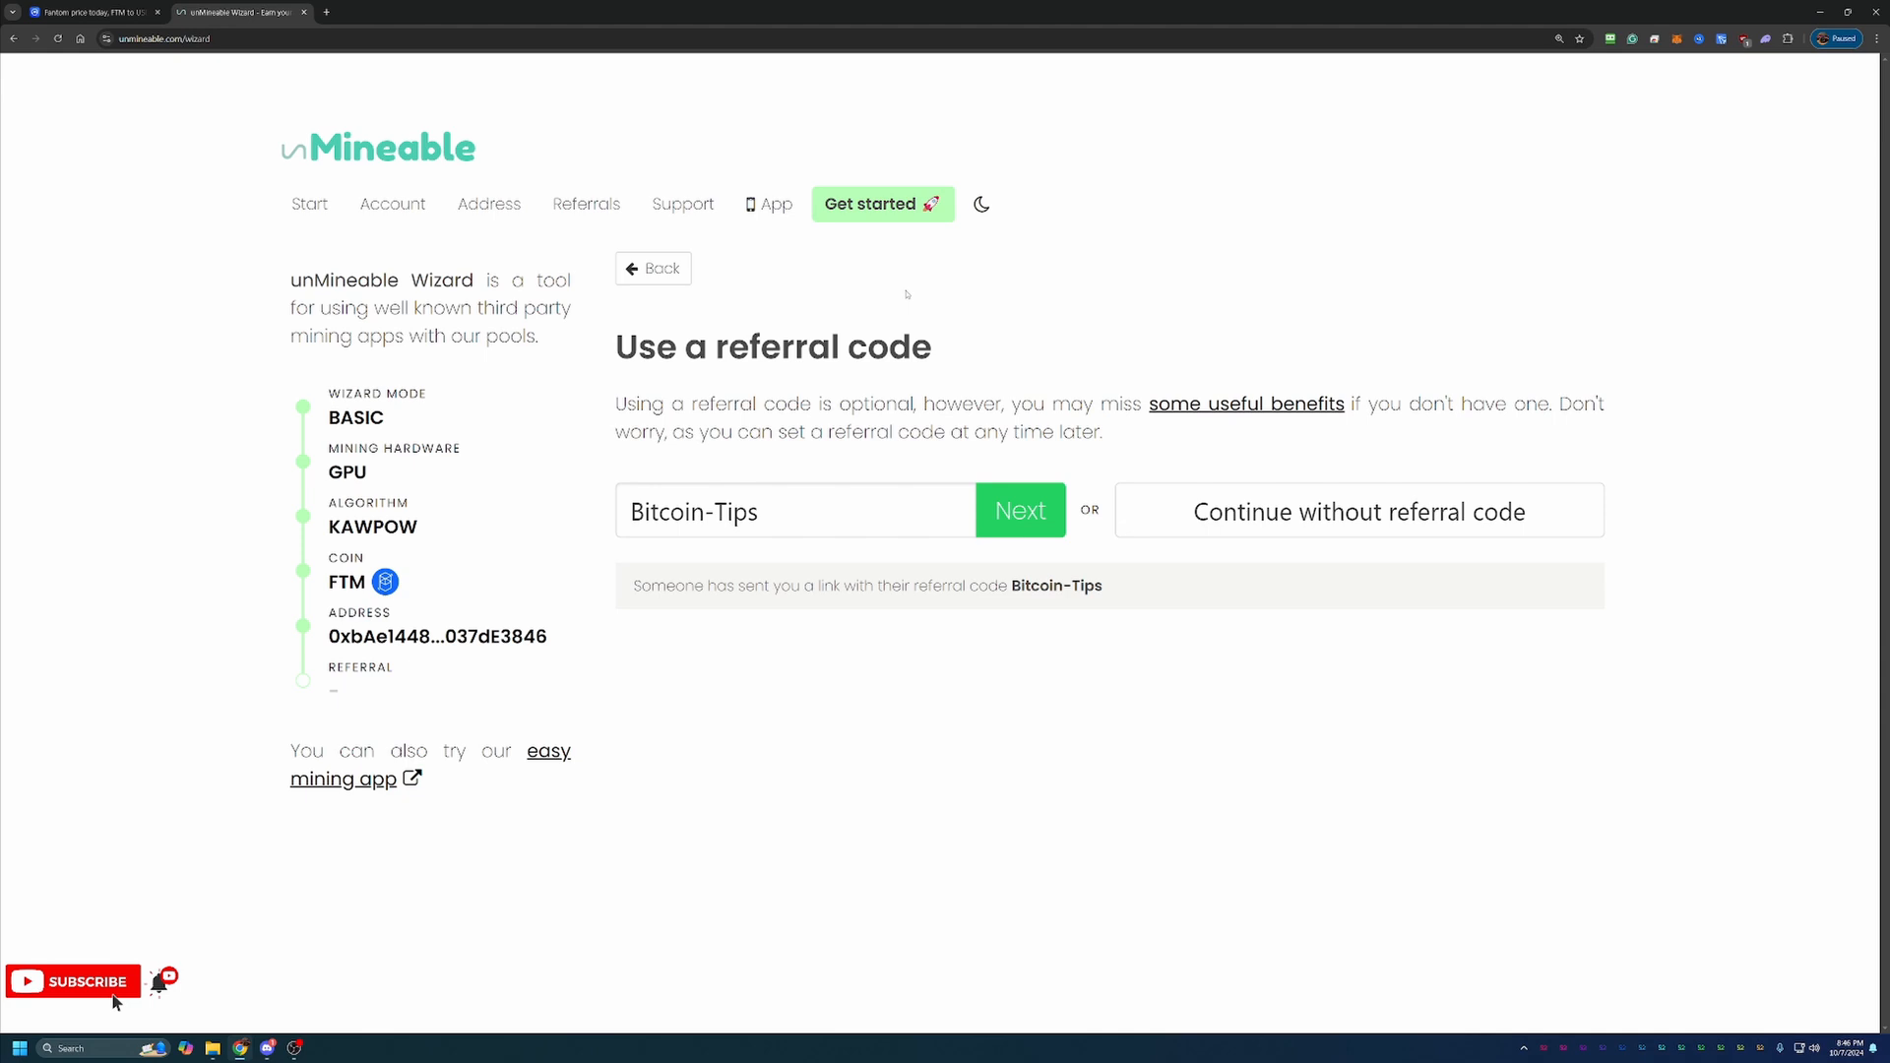
mouse_move(1625, 319)
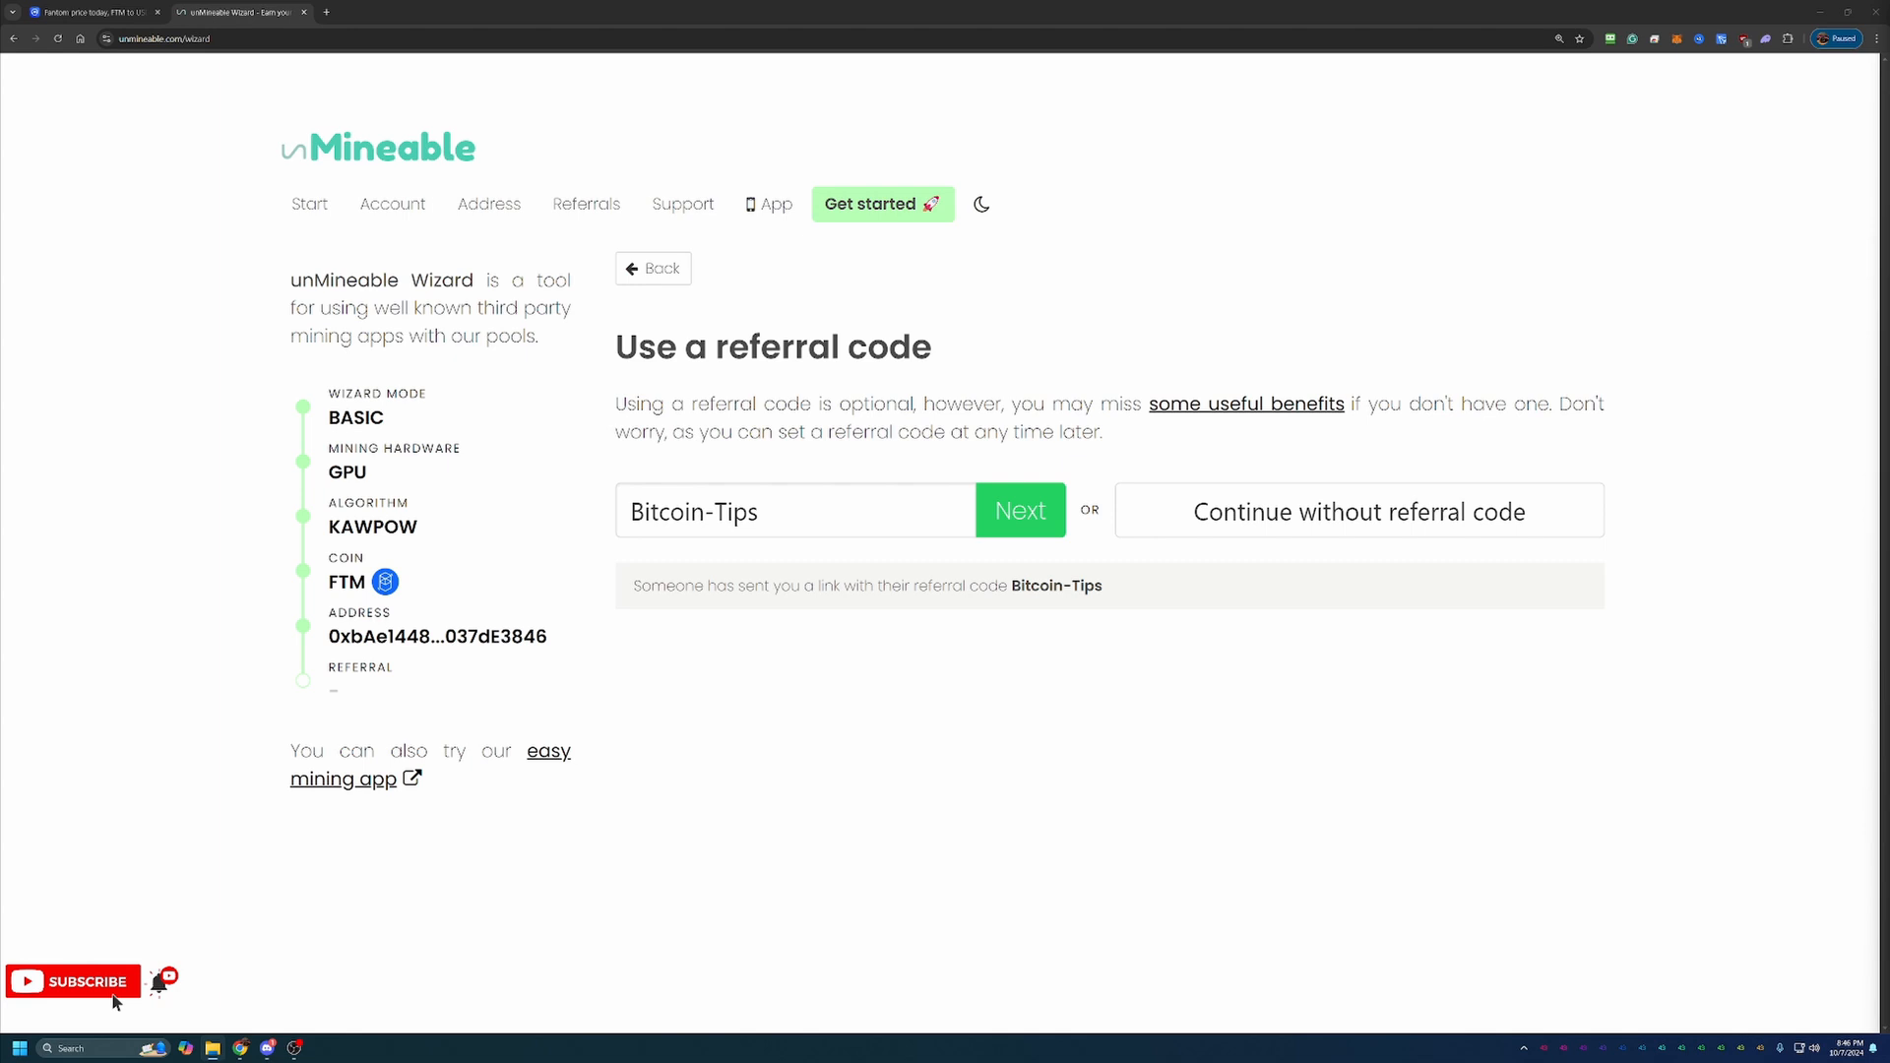
mouse_move(1305, 709)
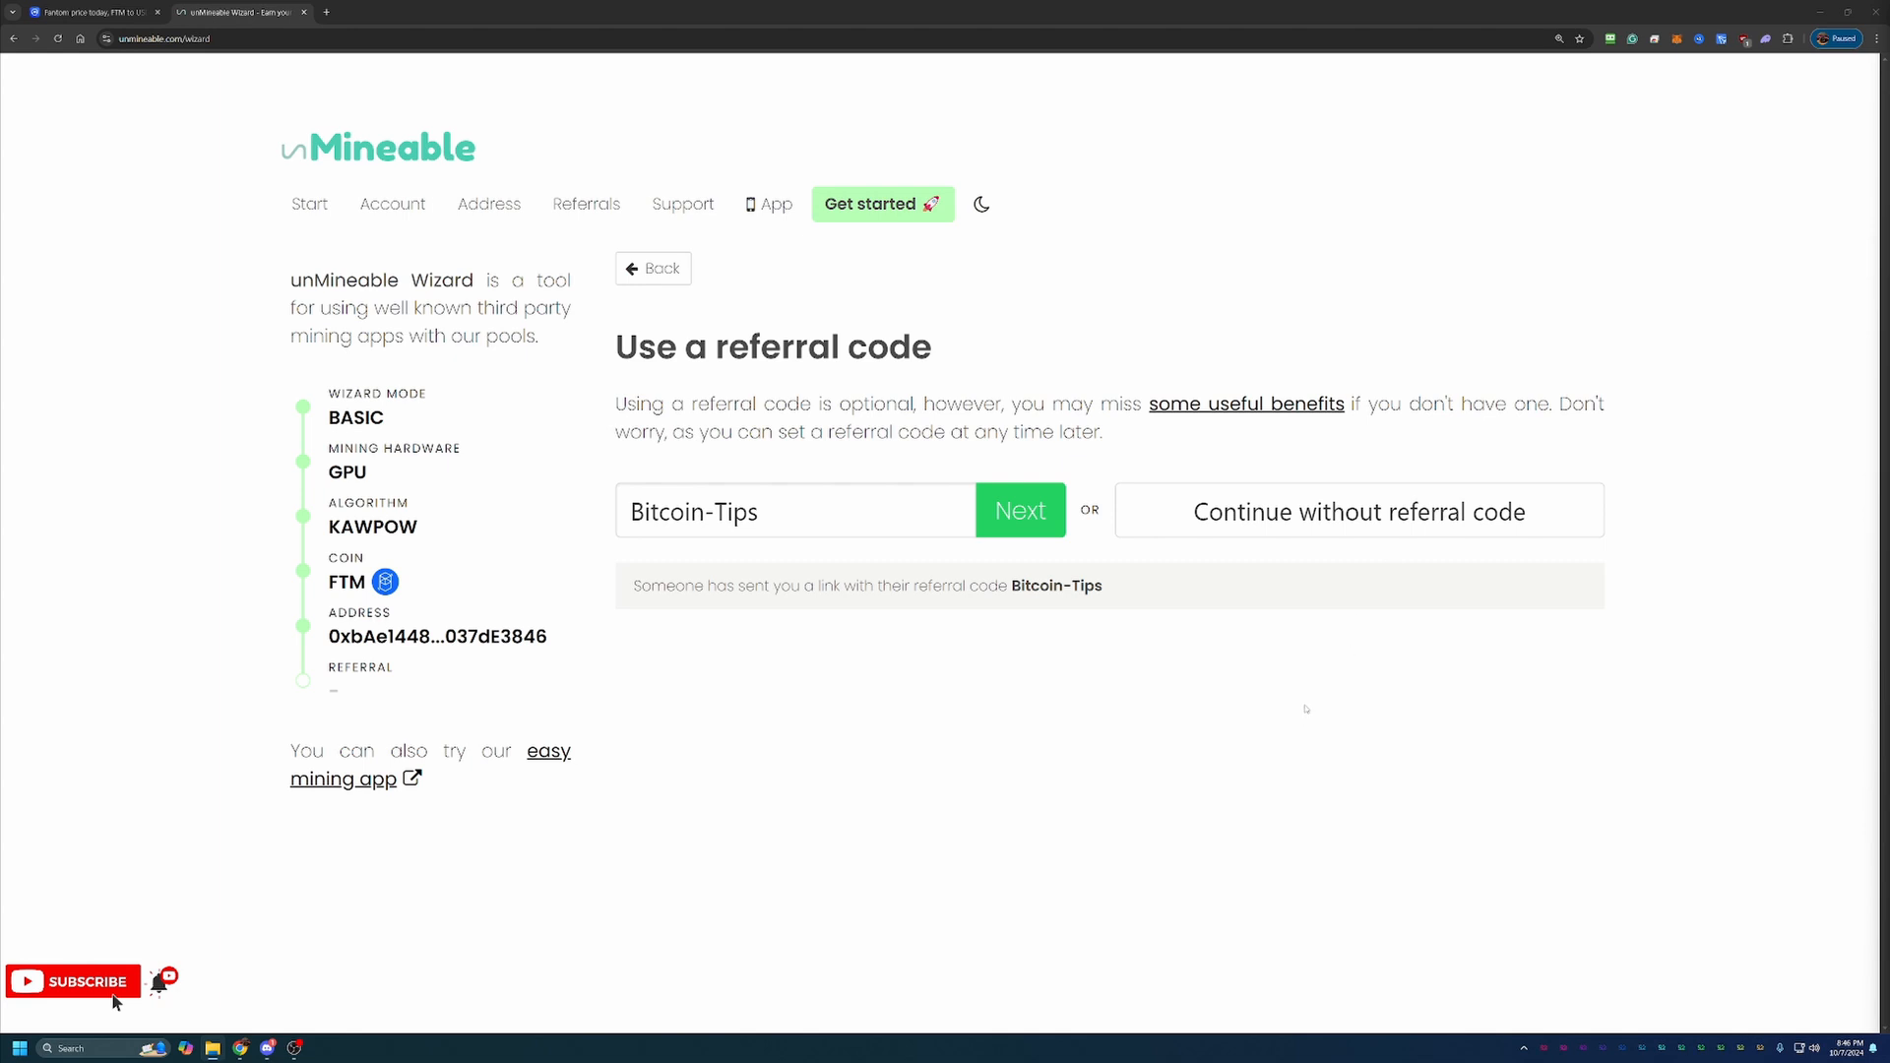
mouse_move(1276, 674)
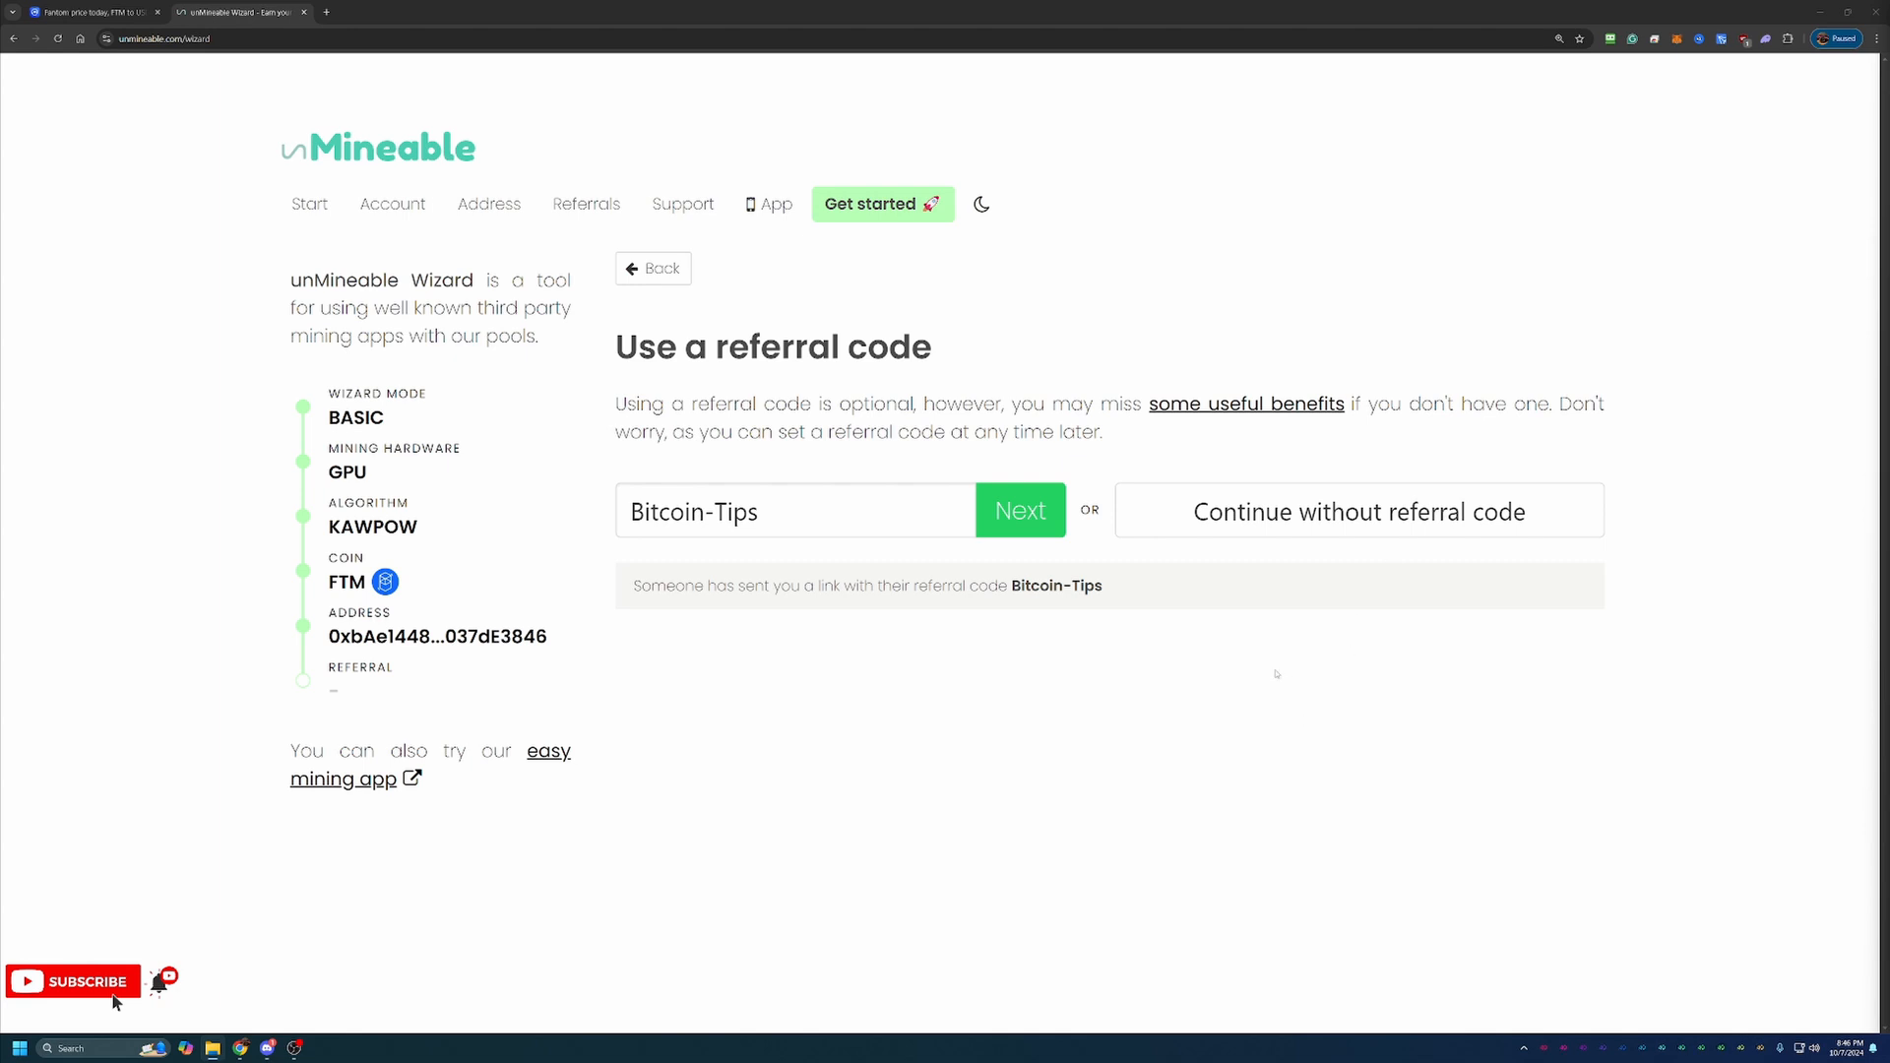
mouse_move(1106, 662)
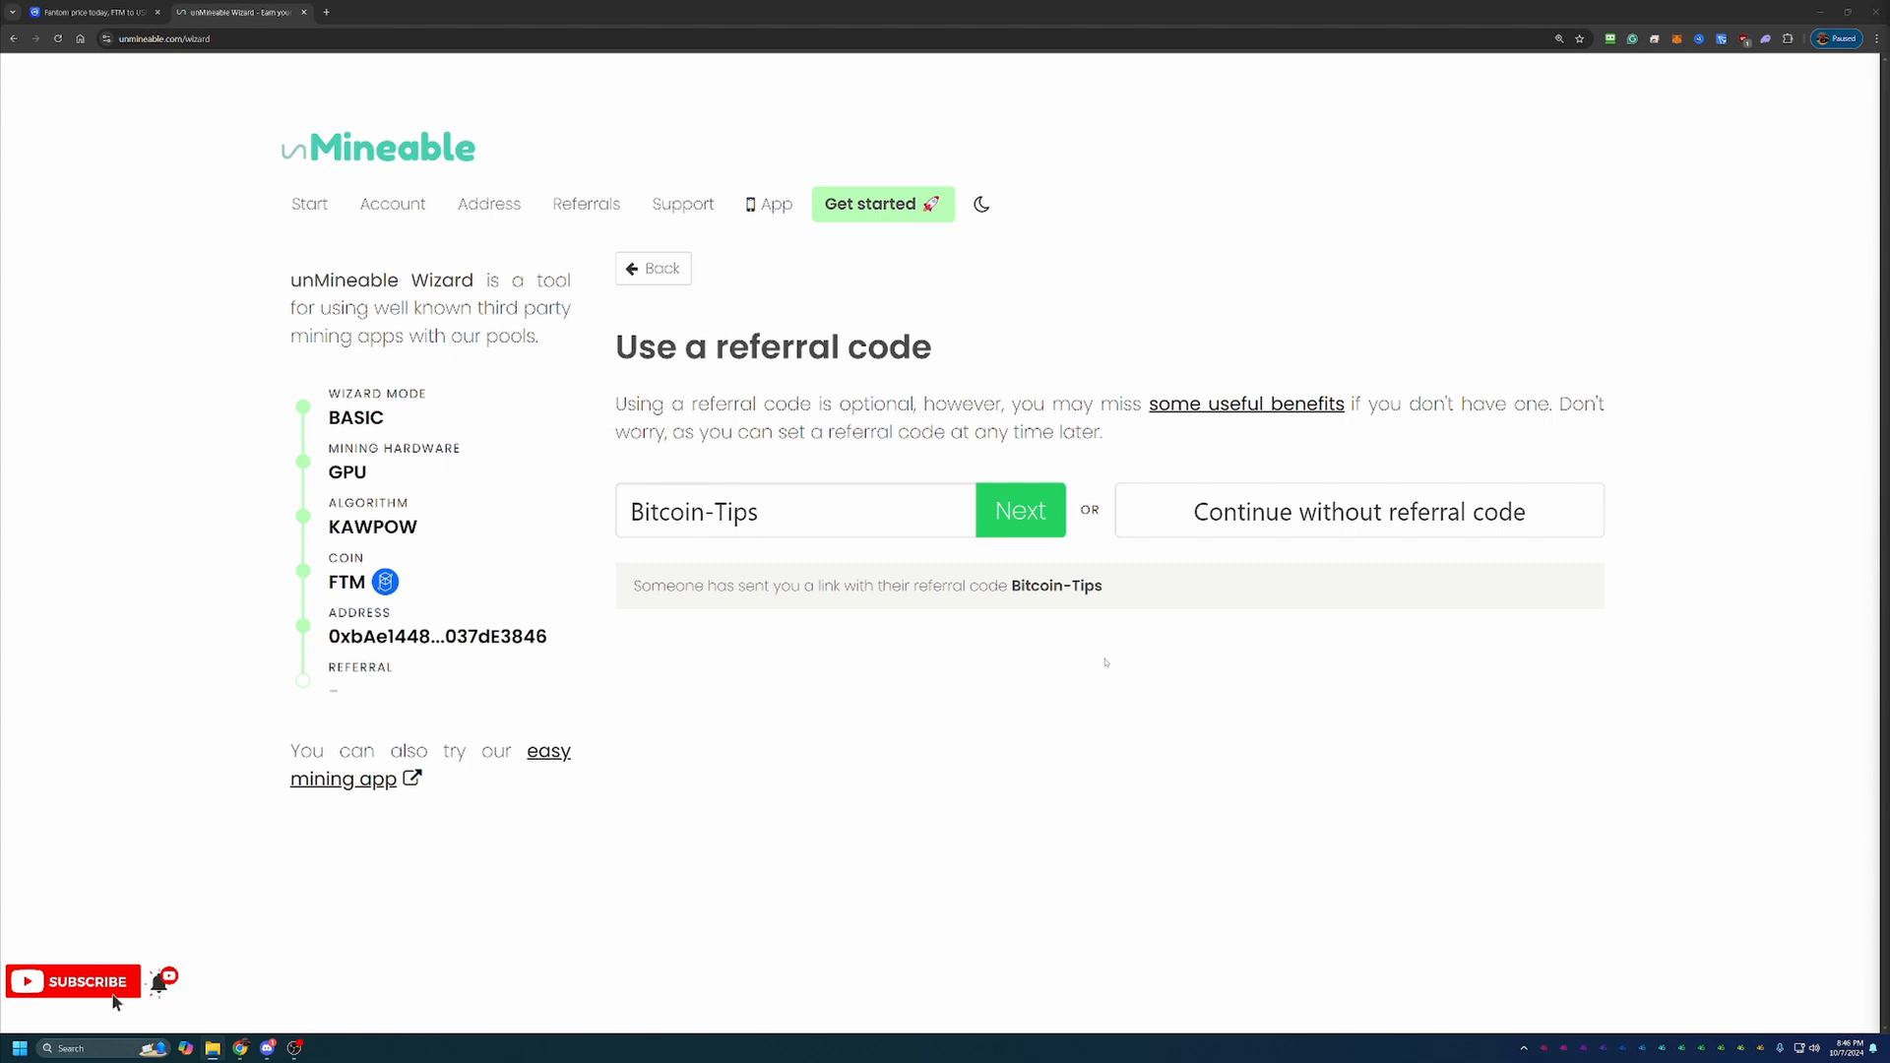
mouse_move(1091, 618)
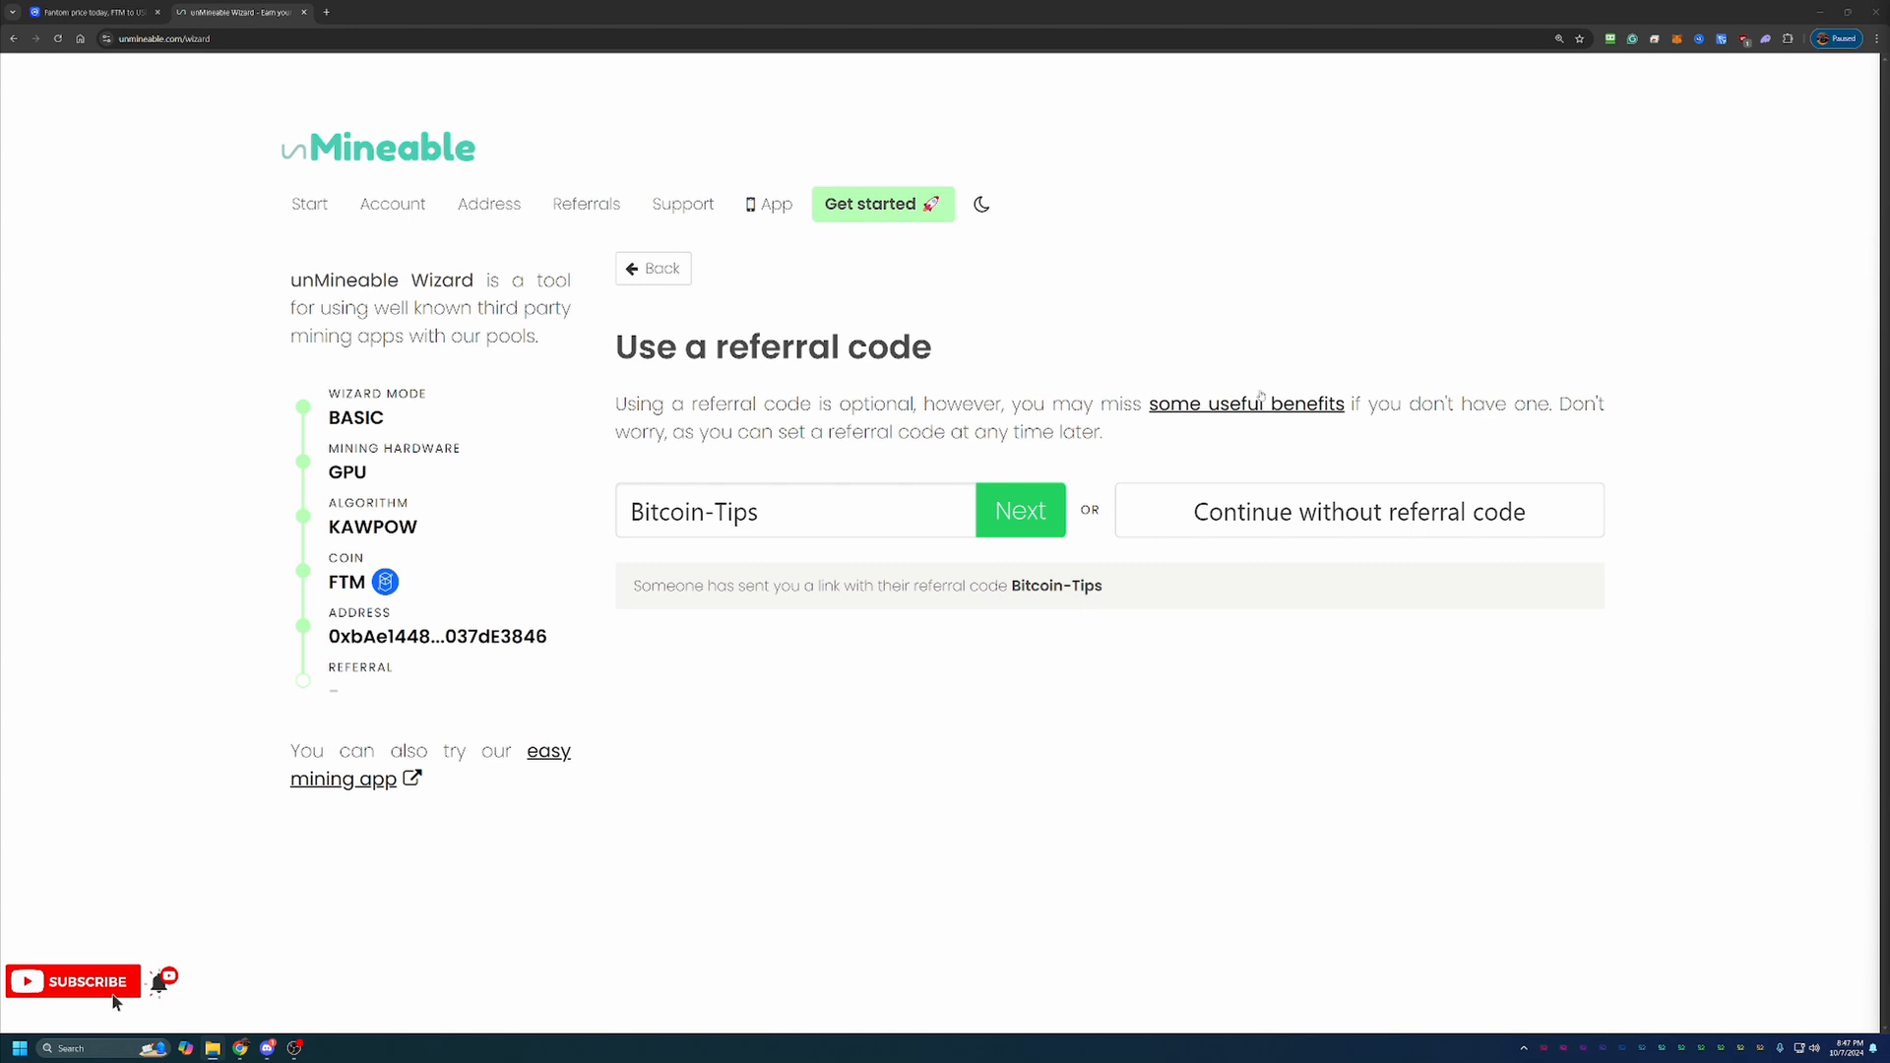
mouse_move(1392, 552)
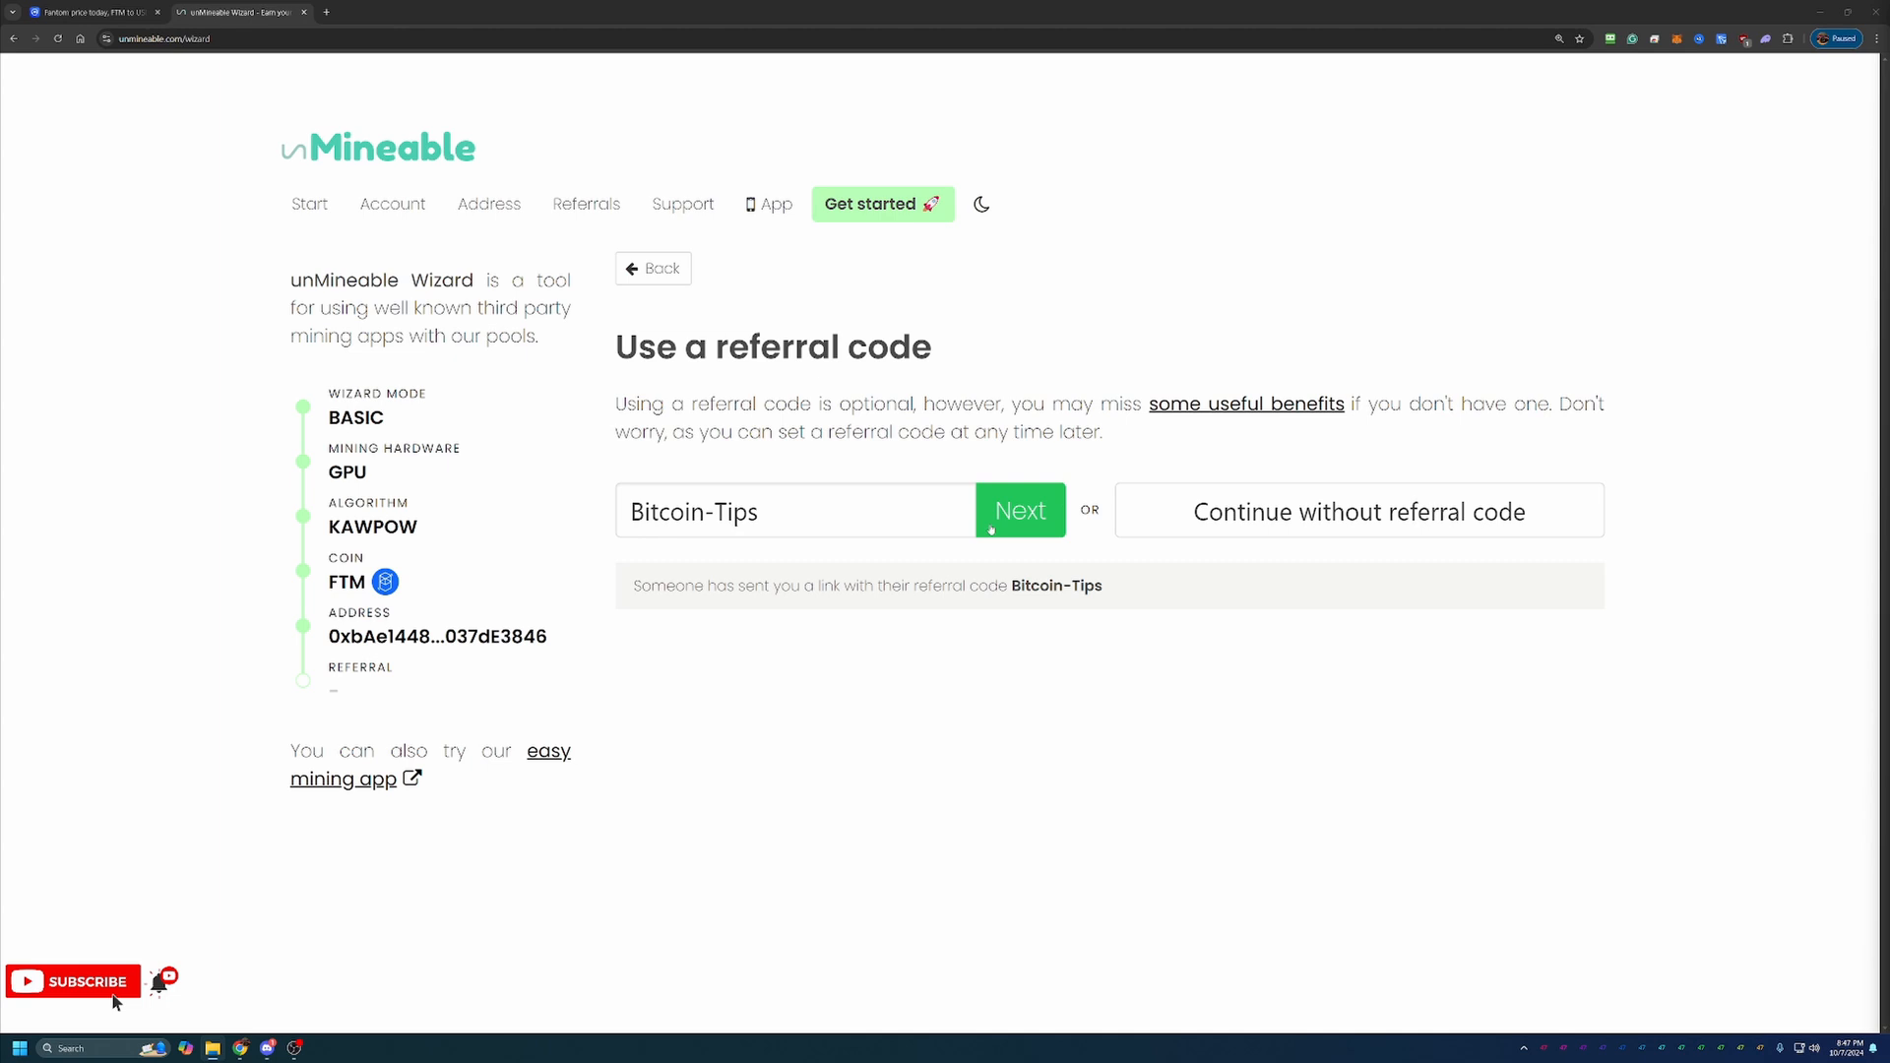
left_click(1020, 510)
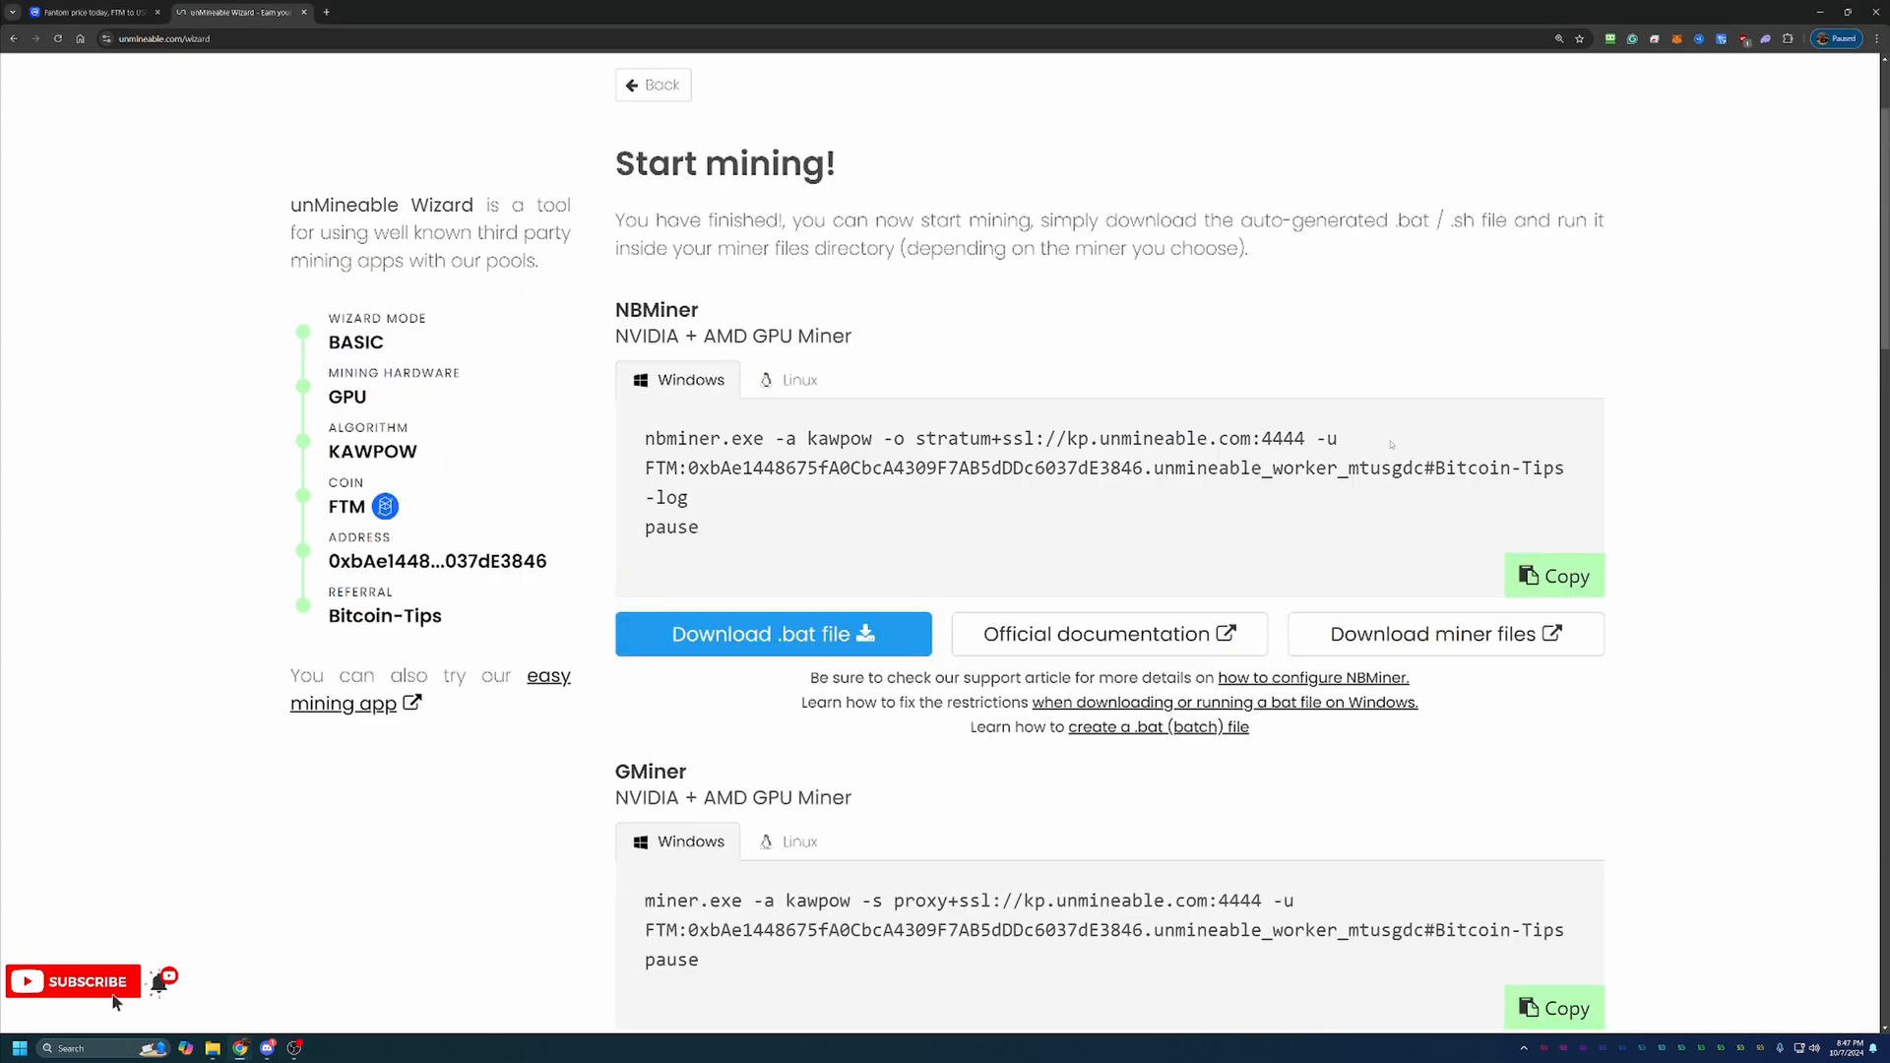
Scroll the Start mining page to the GMiner section and highlight its 'NVIDIA + AMD' label
scroll("down", 3)
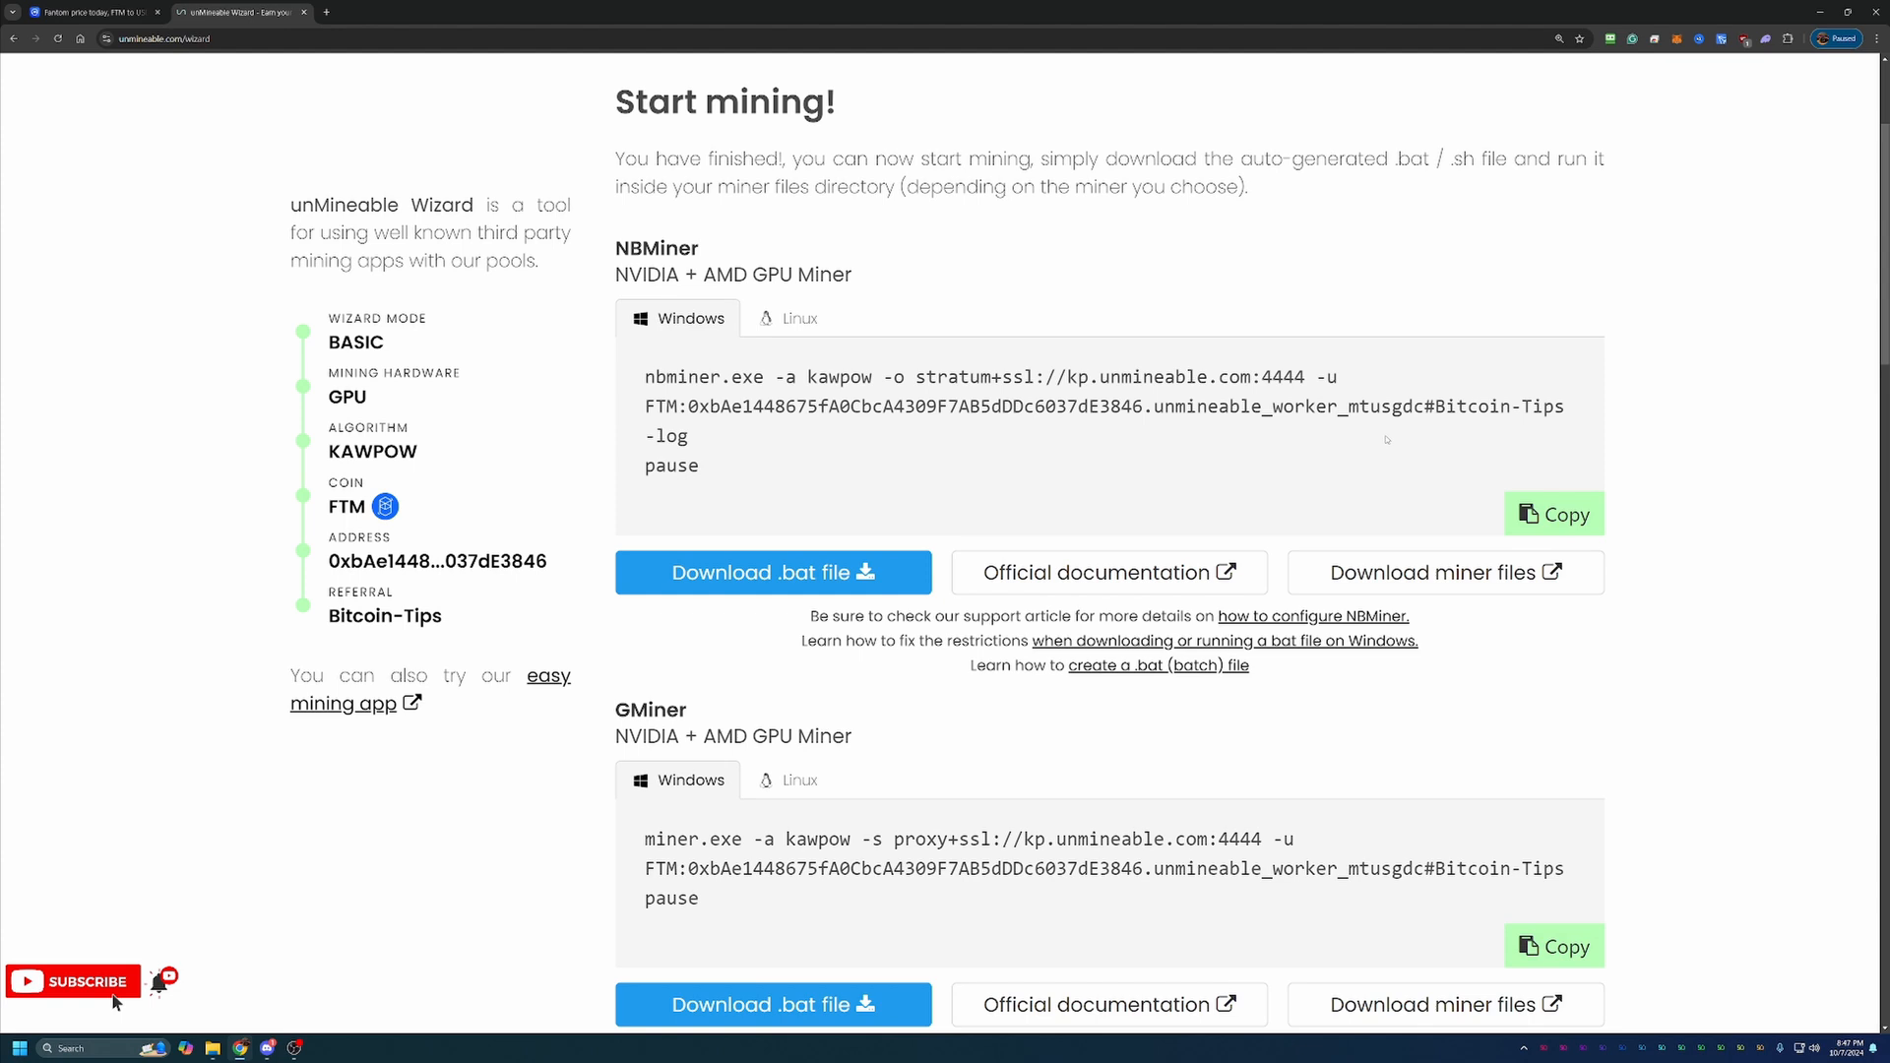
scroll("down", 3)
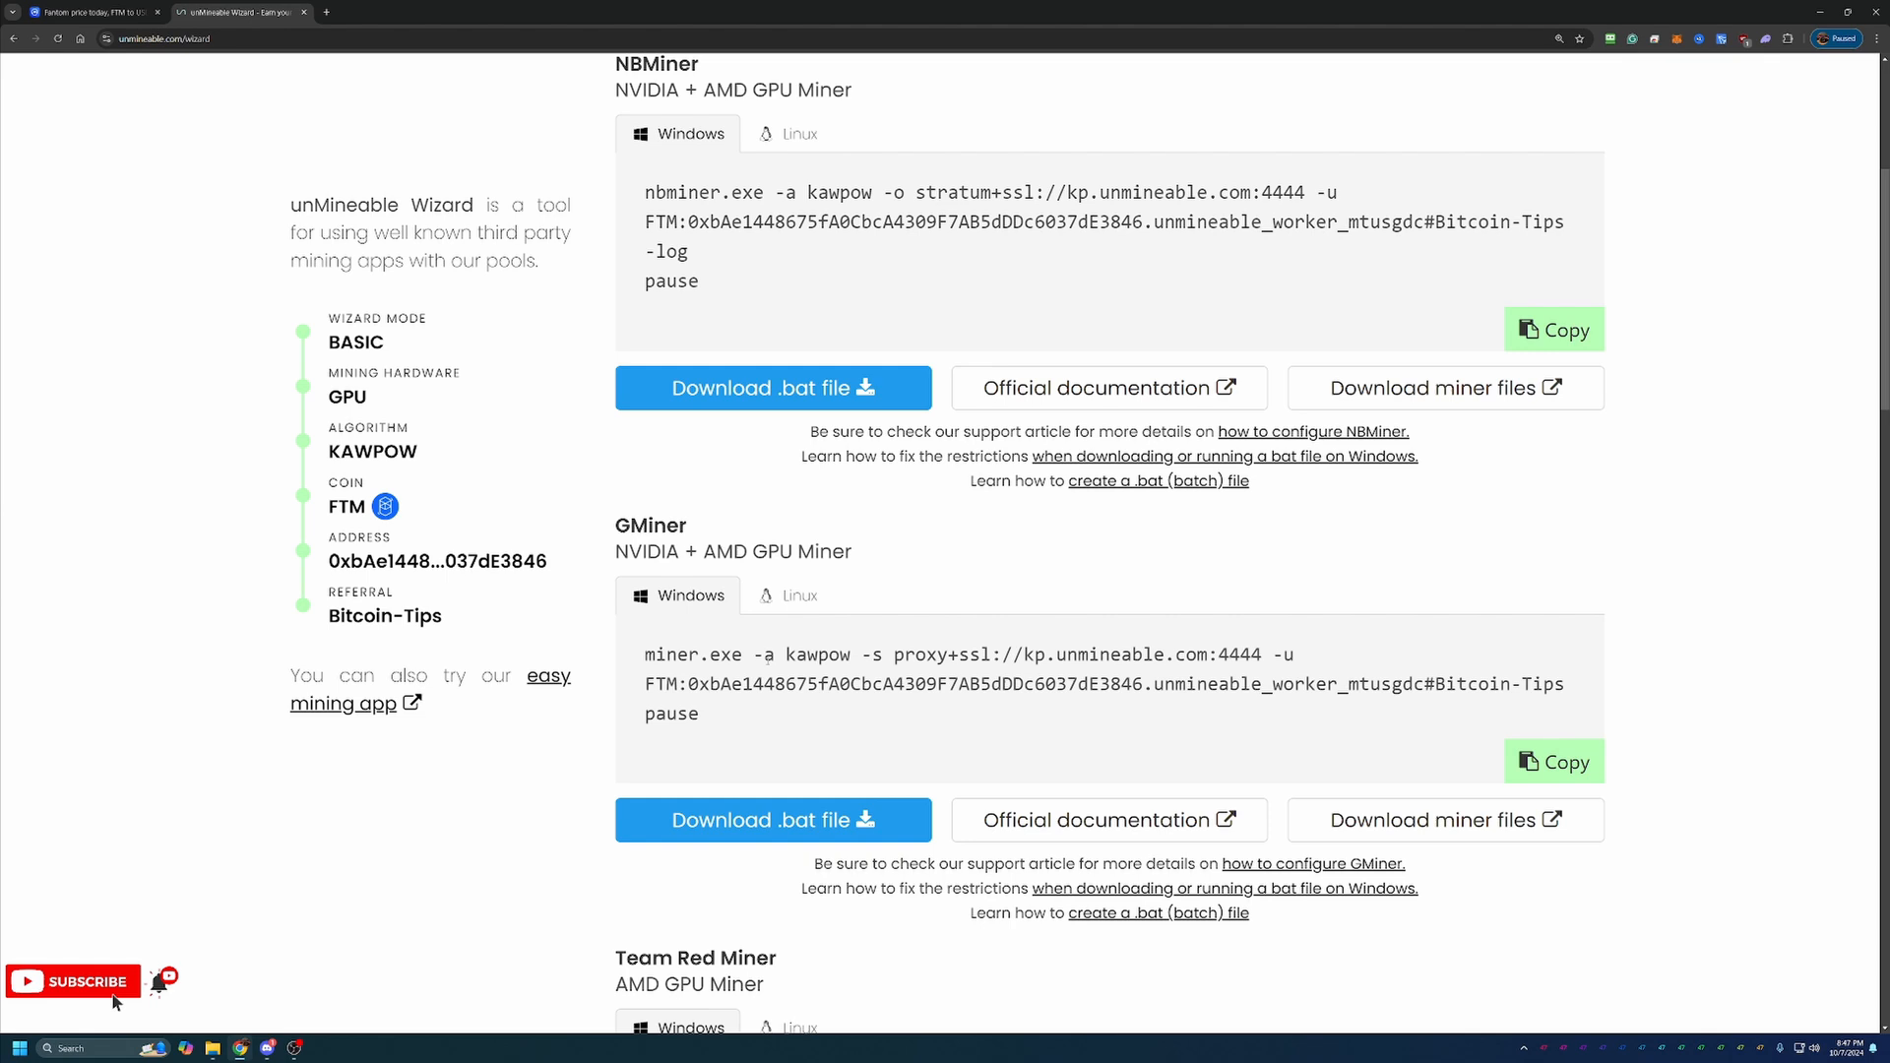
scroll("down", 3)
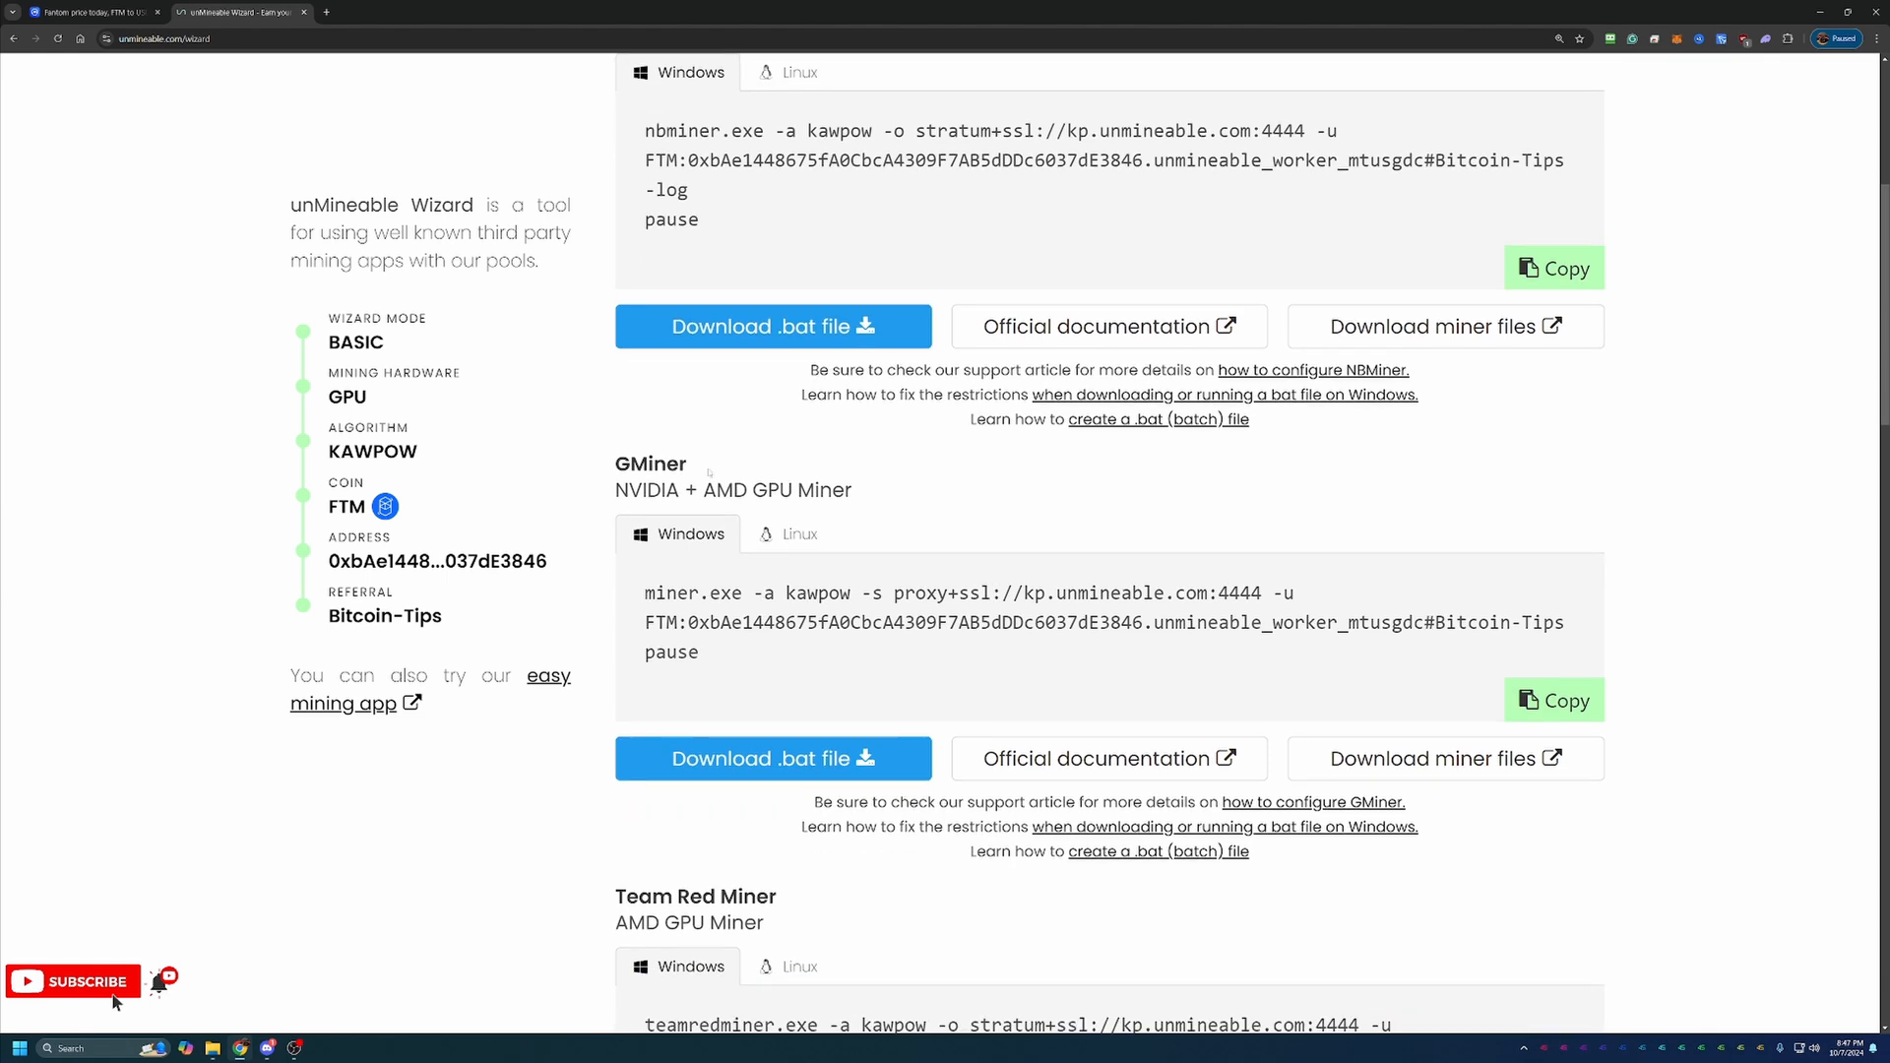
left_click_drag(614, 490, 749, 490)
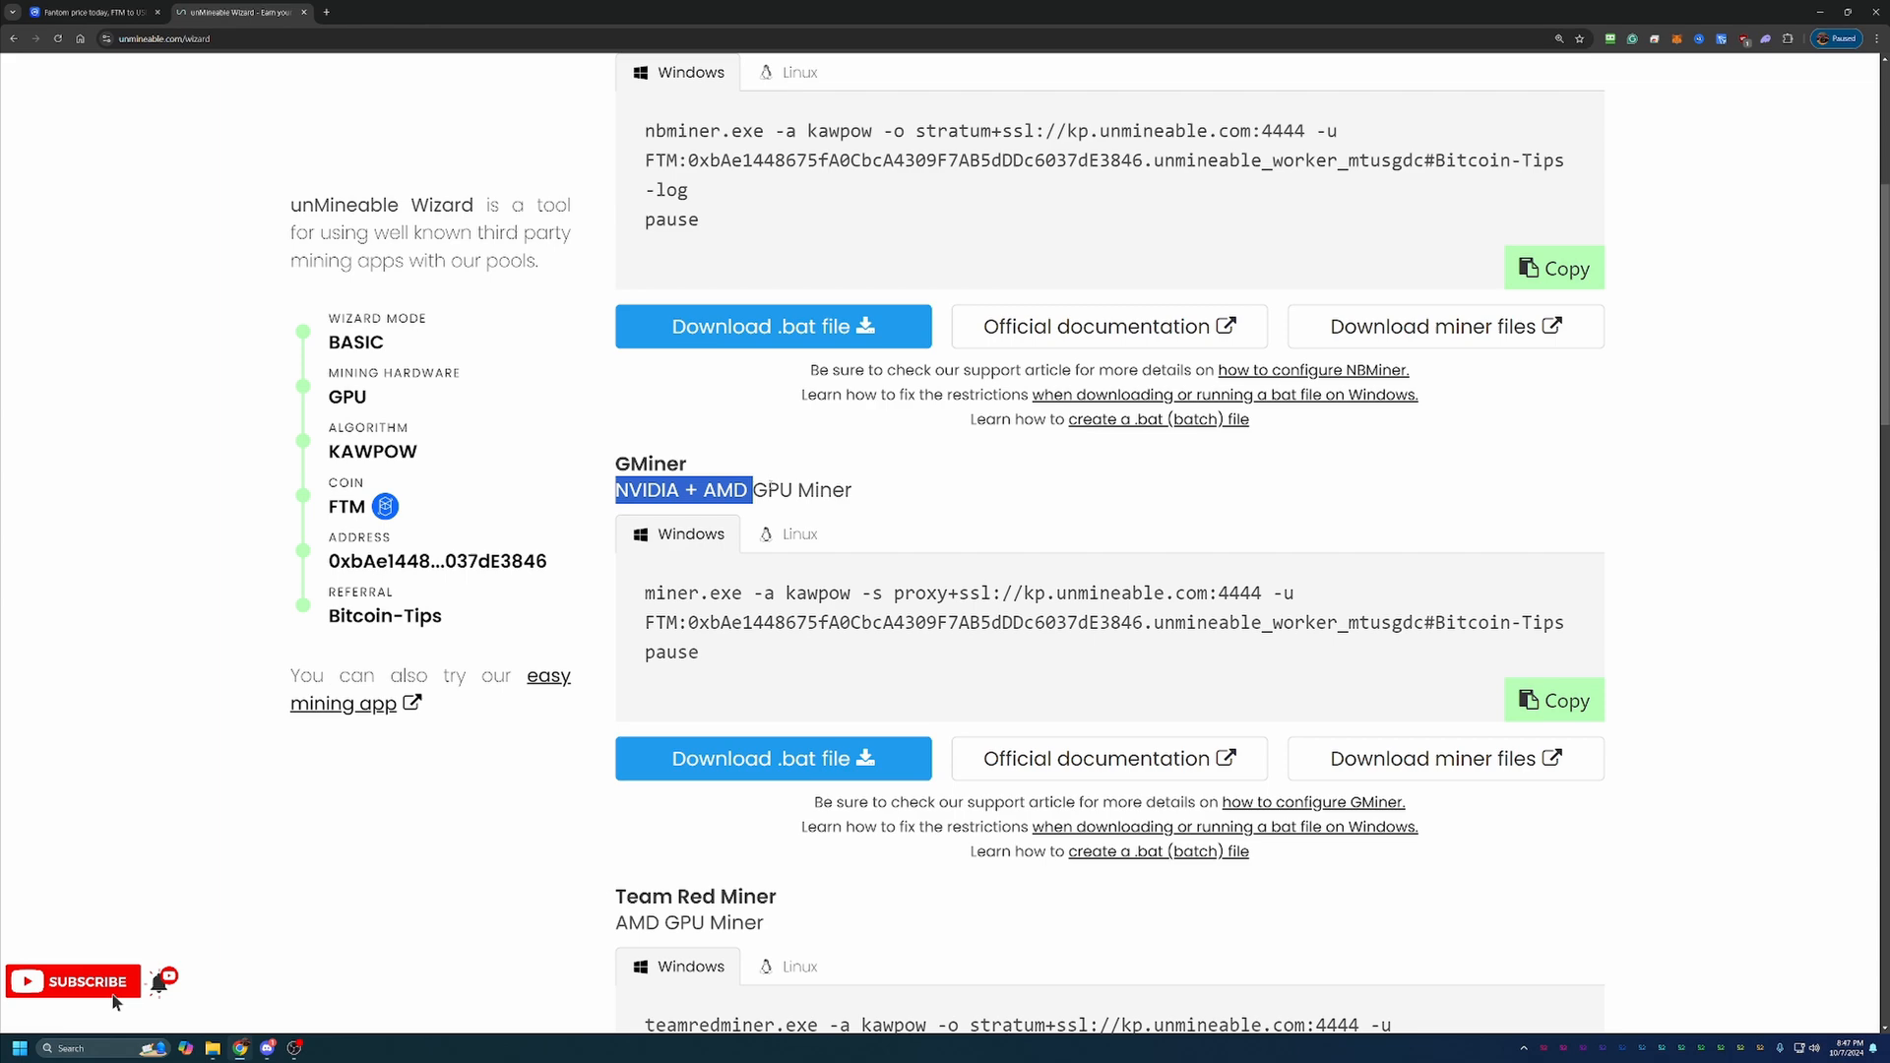
scroll("down", 3)
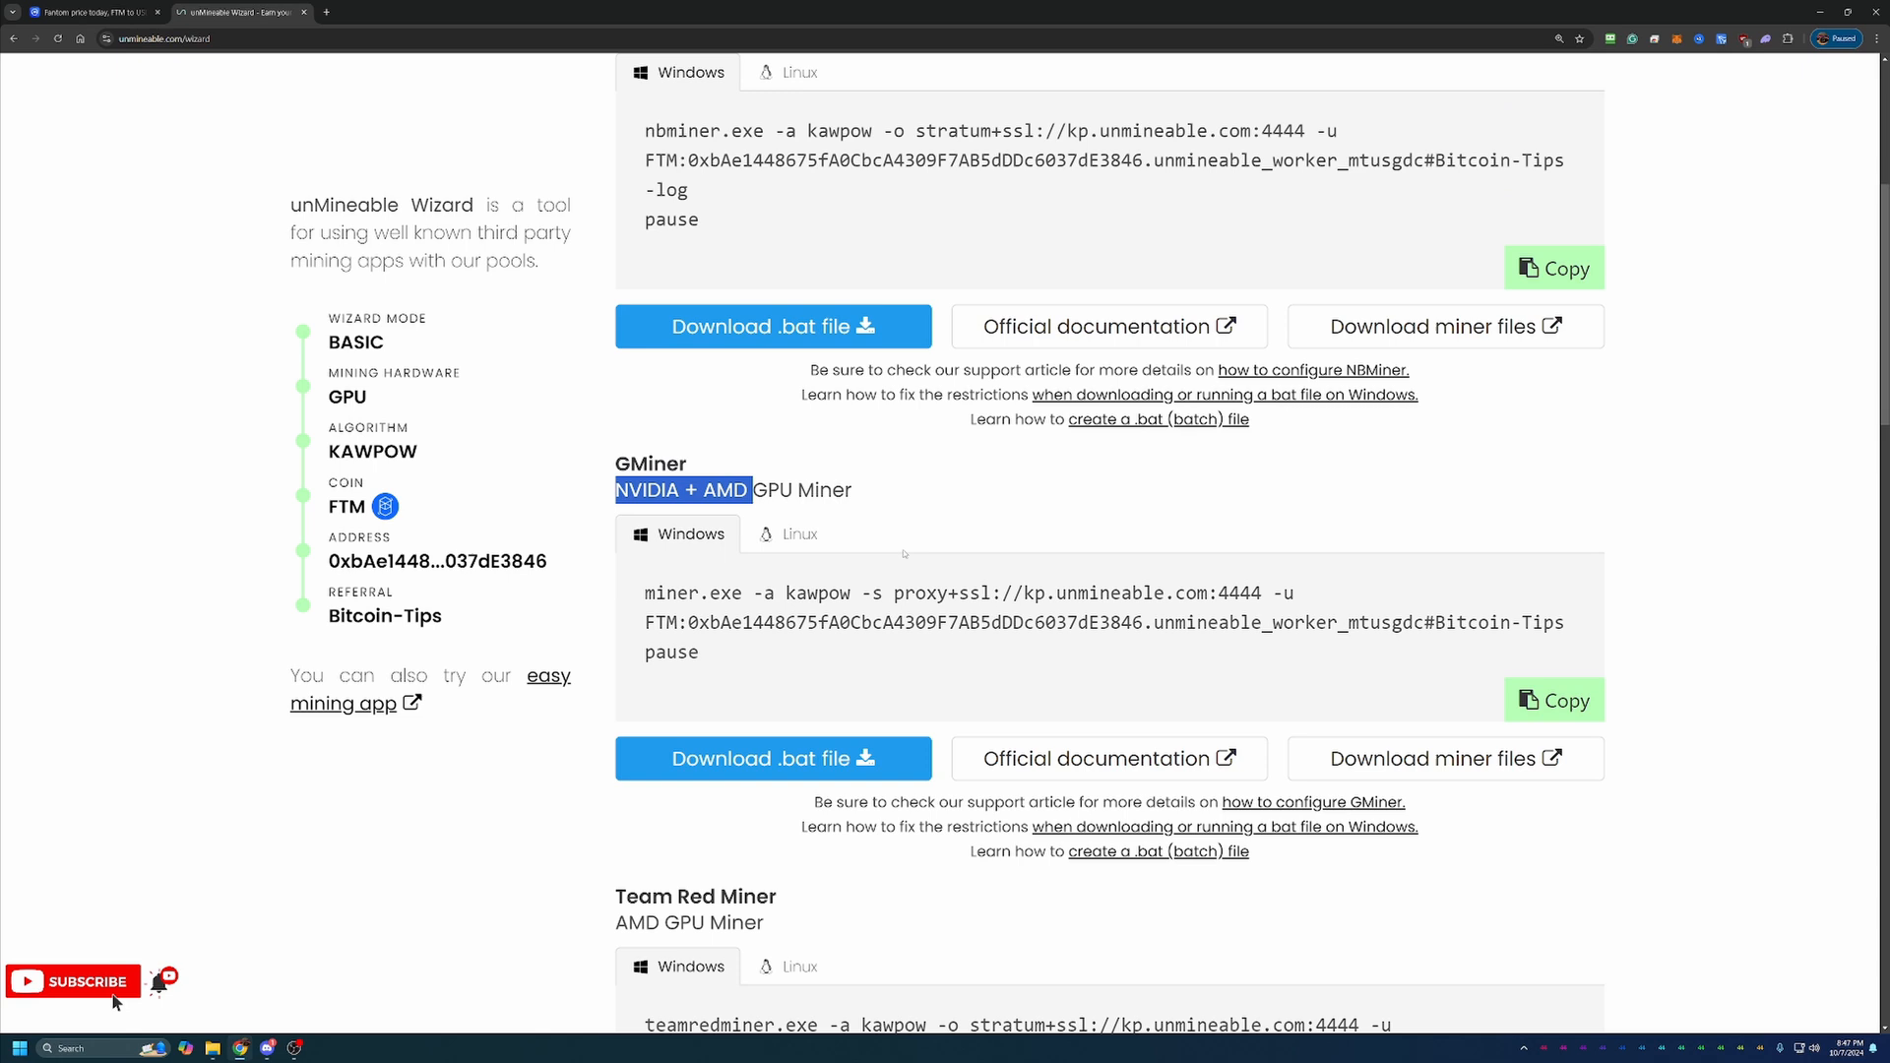
mouse_move(854, 532)
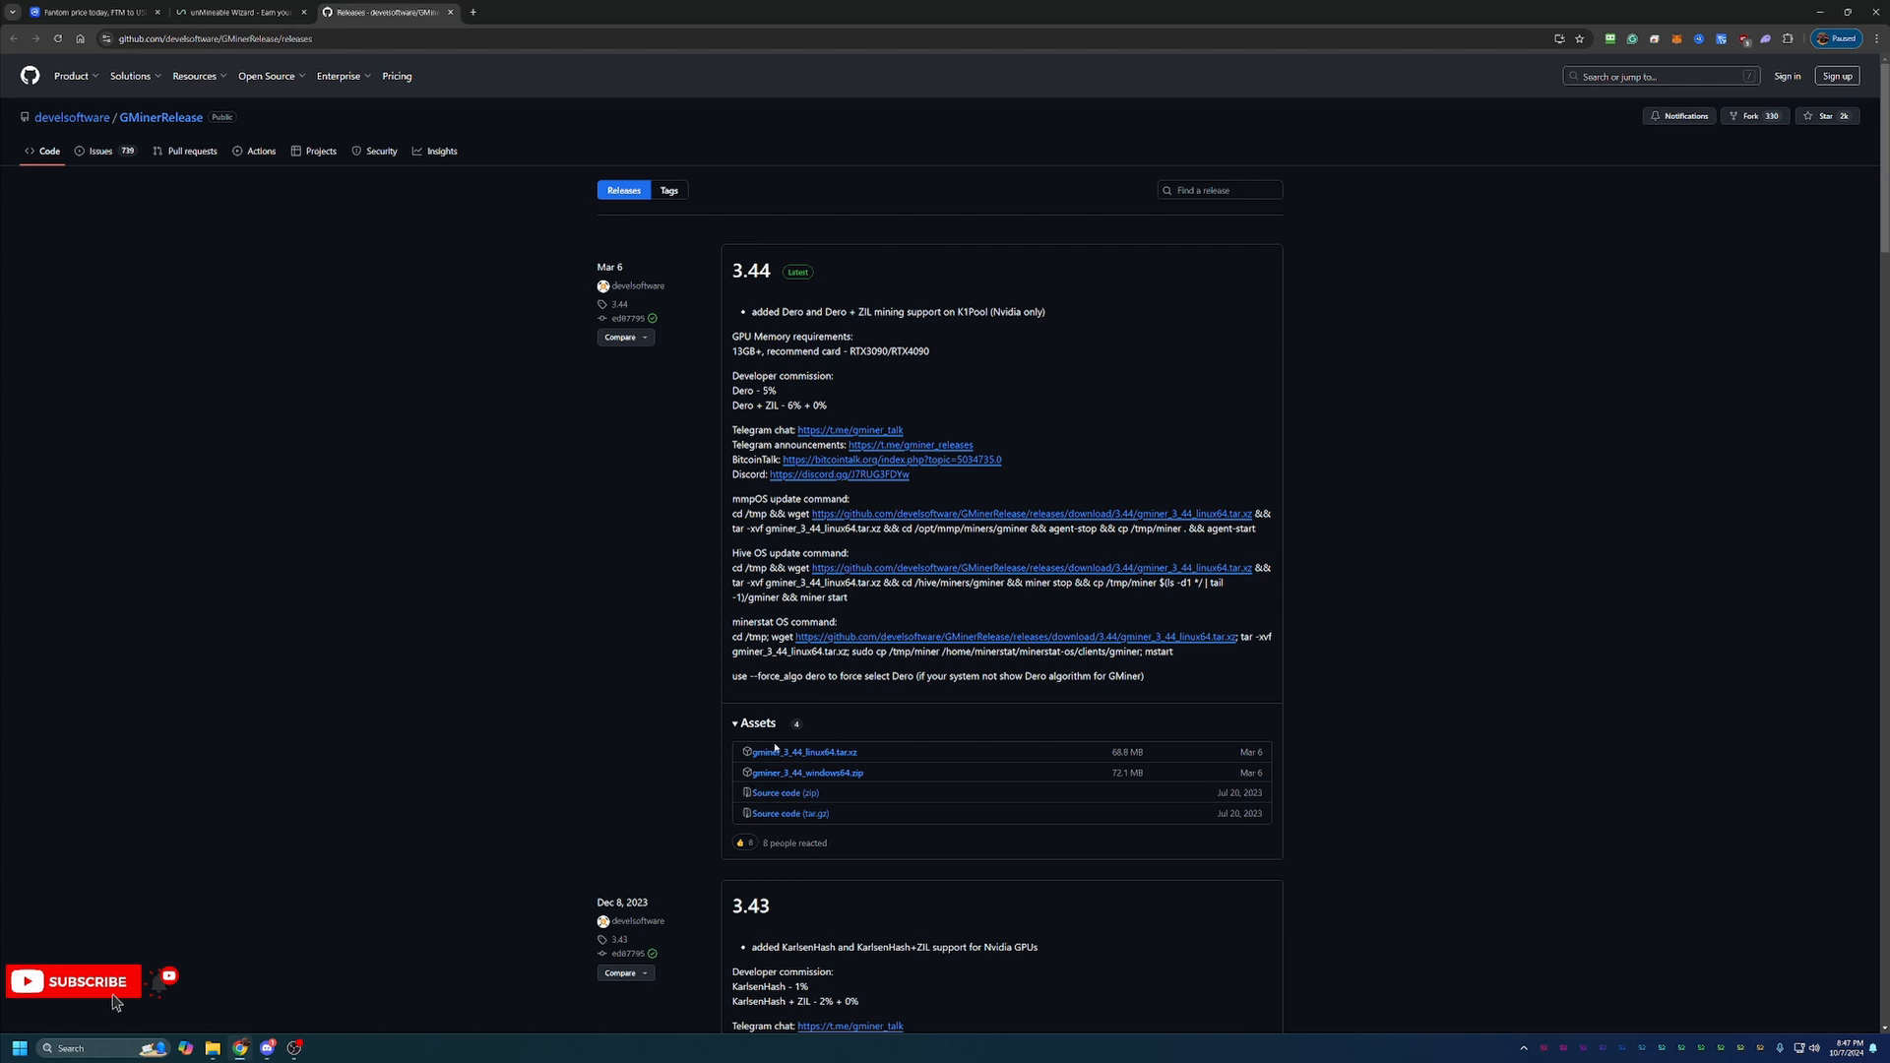
mouse_move(790, 780)
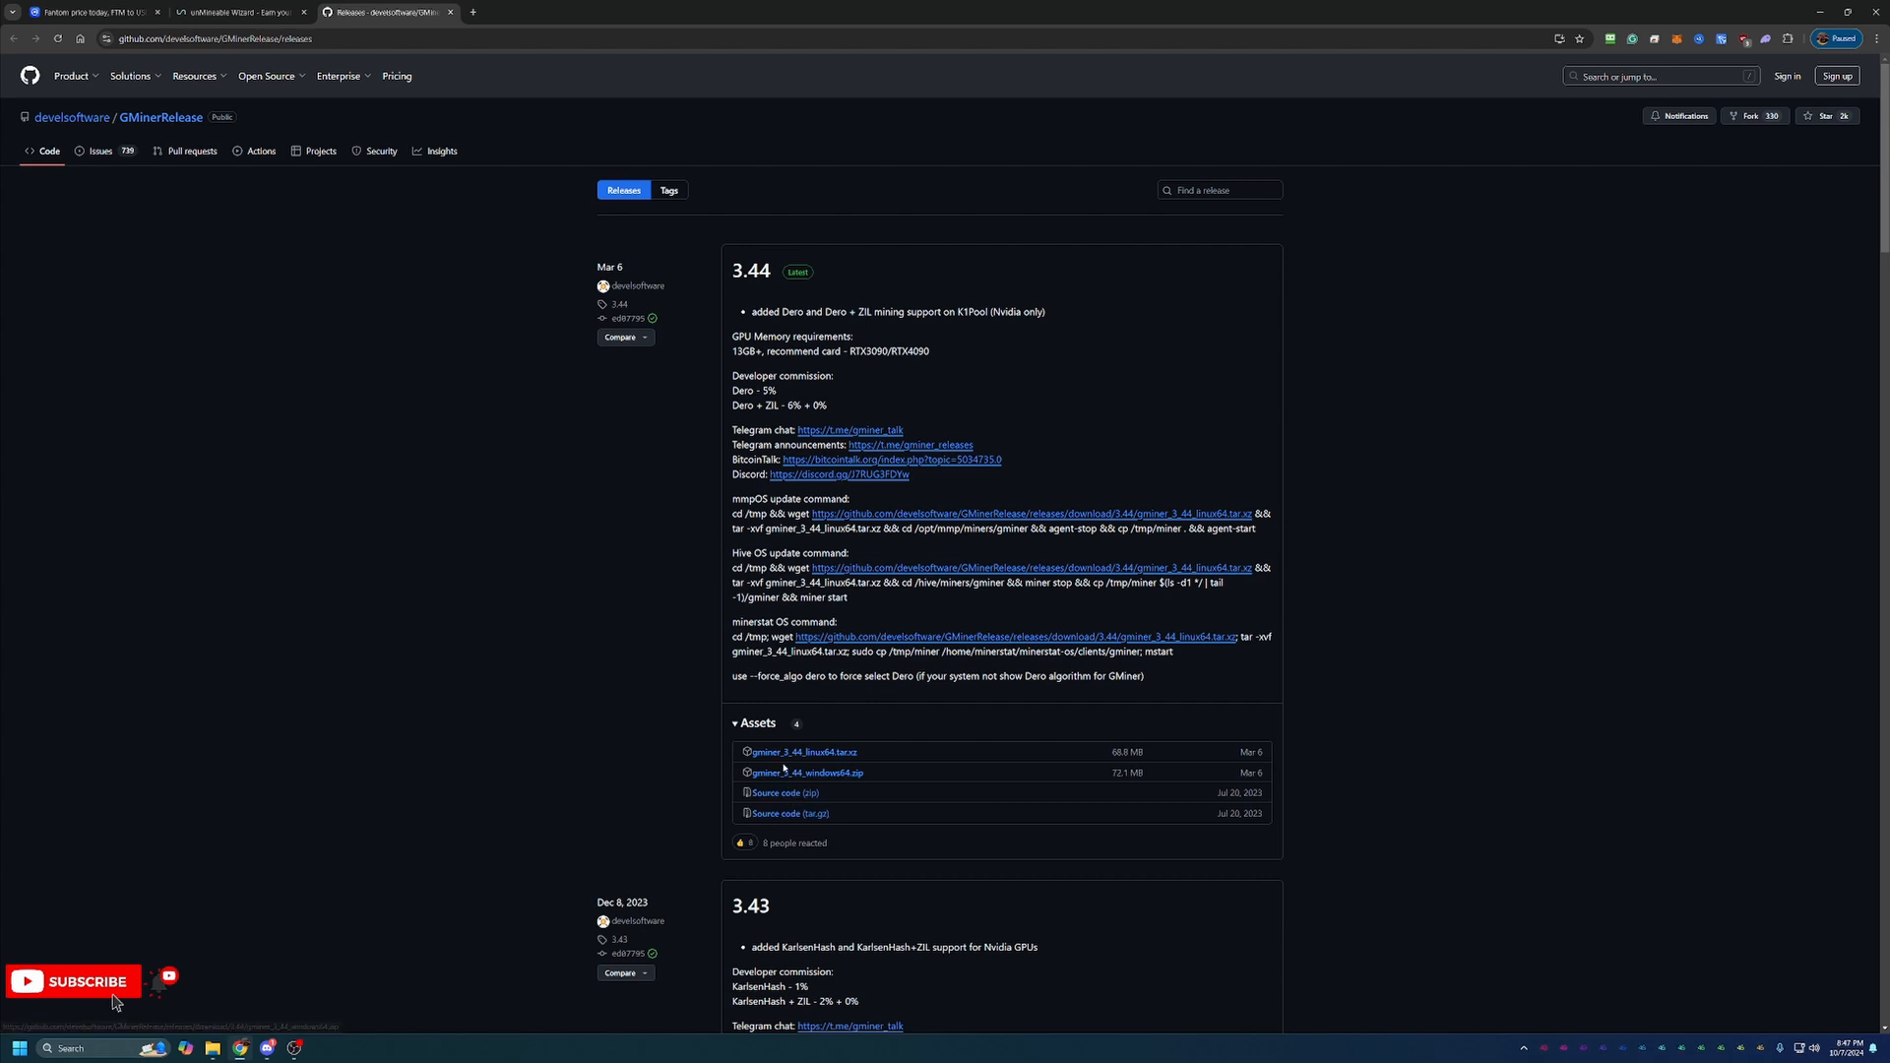
mouse_move(766, 768)
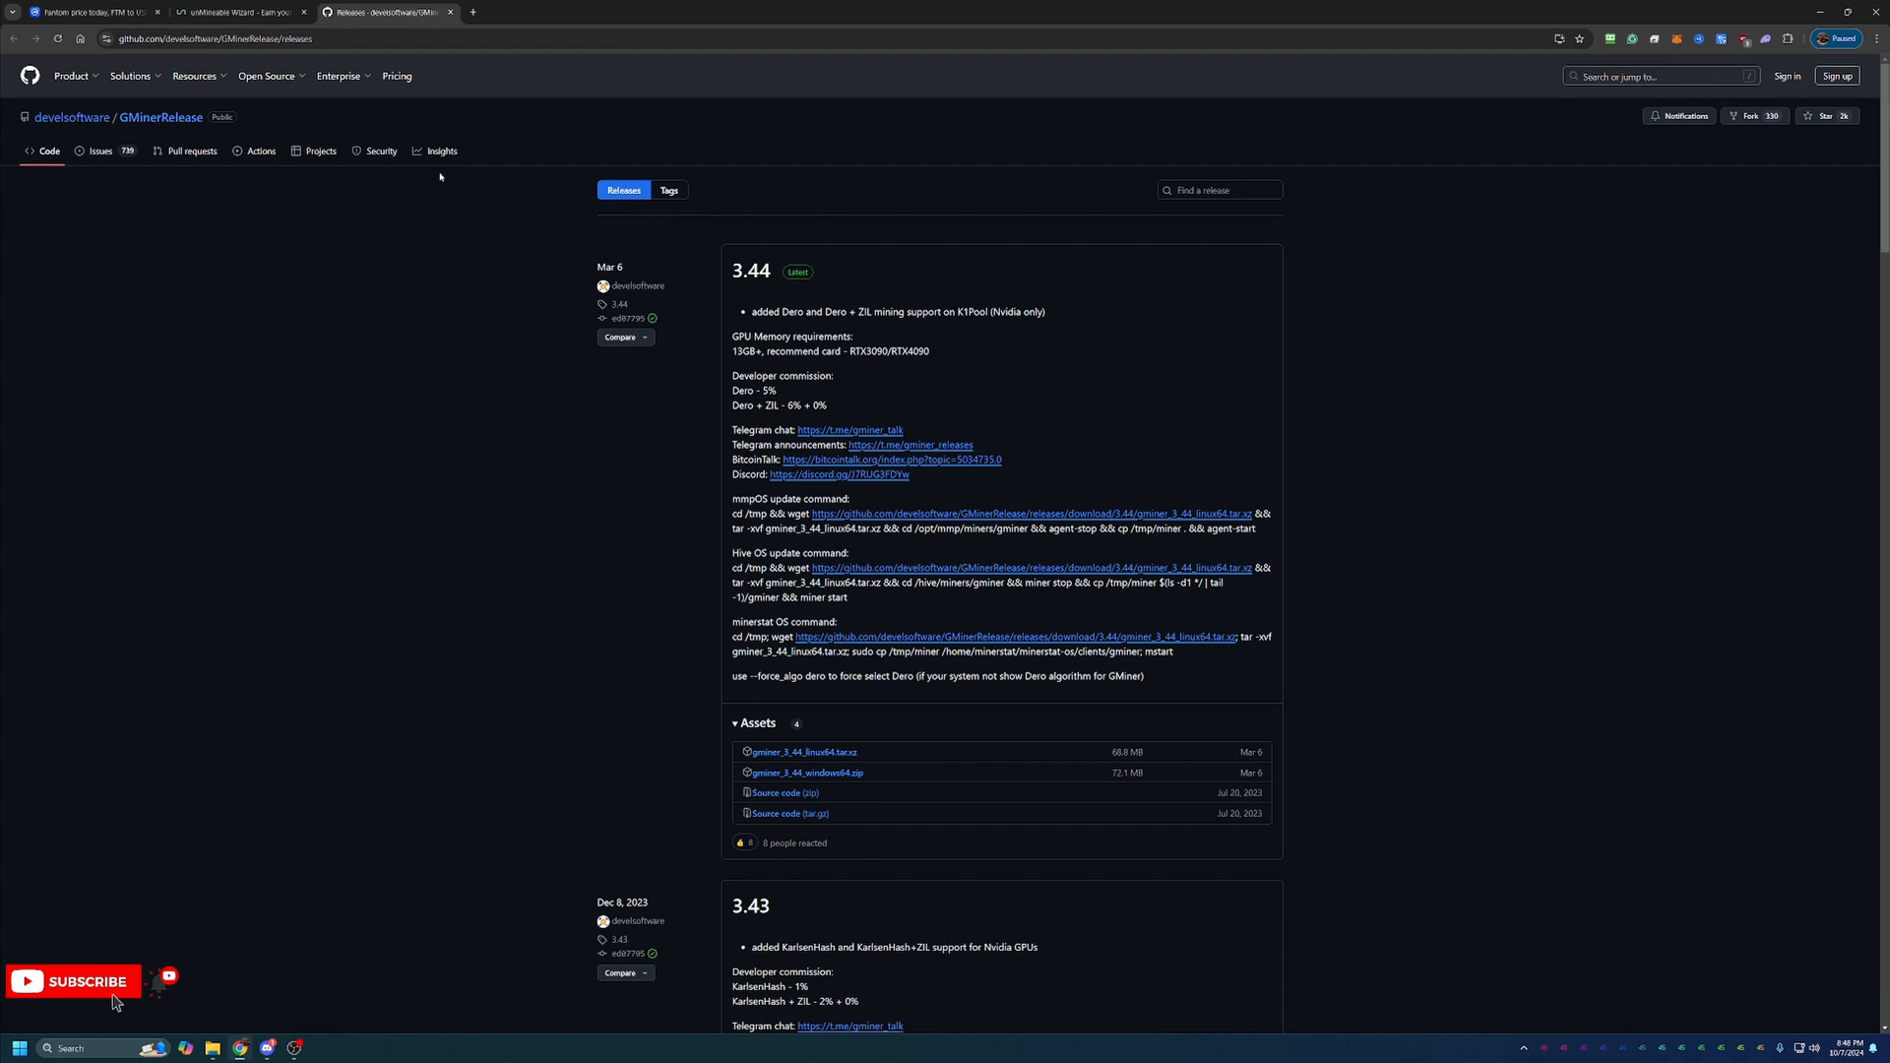
mouse_move(1428, 469)
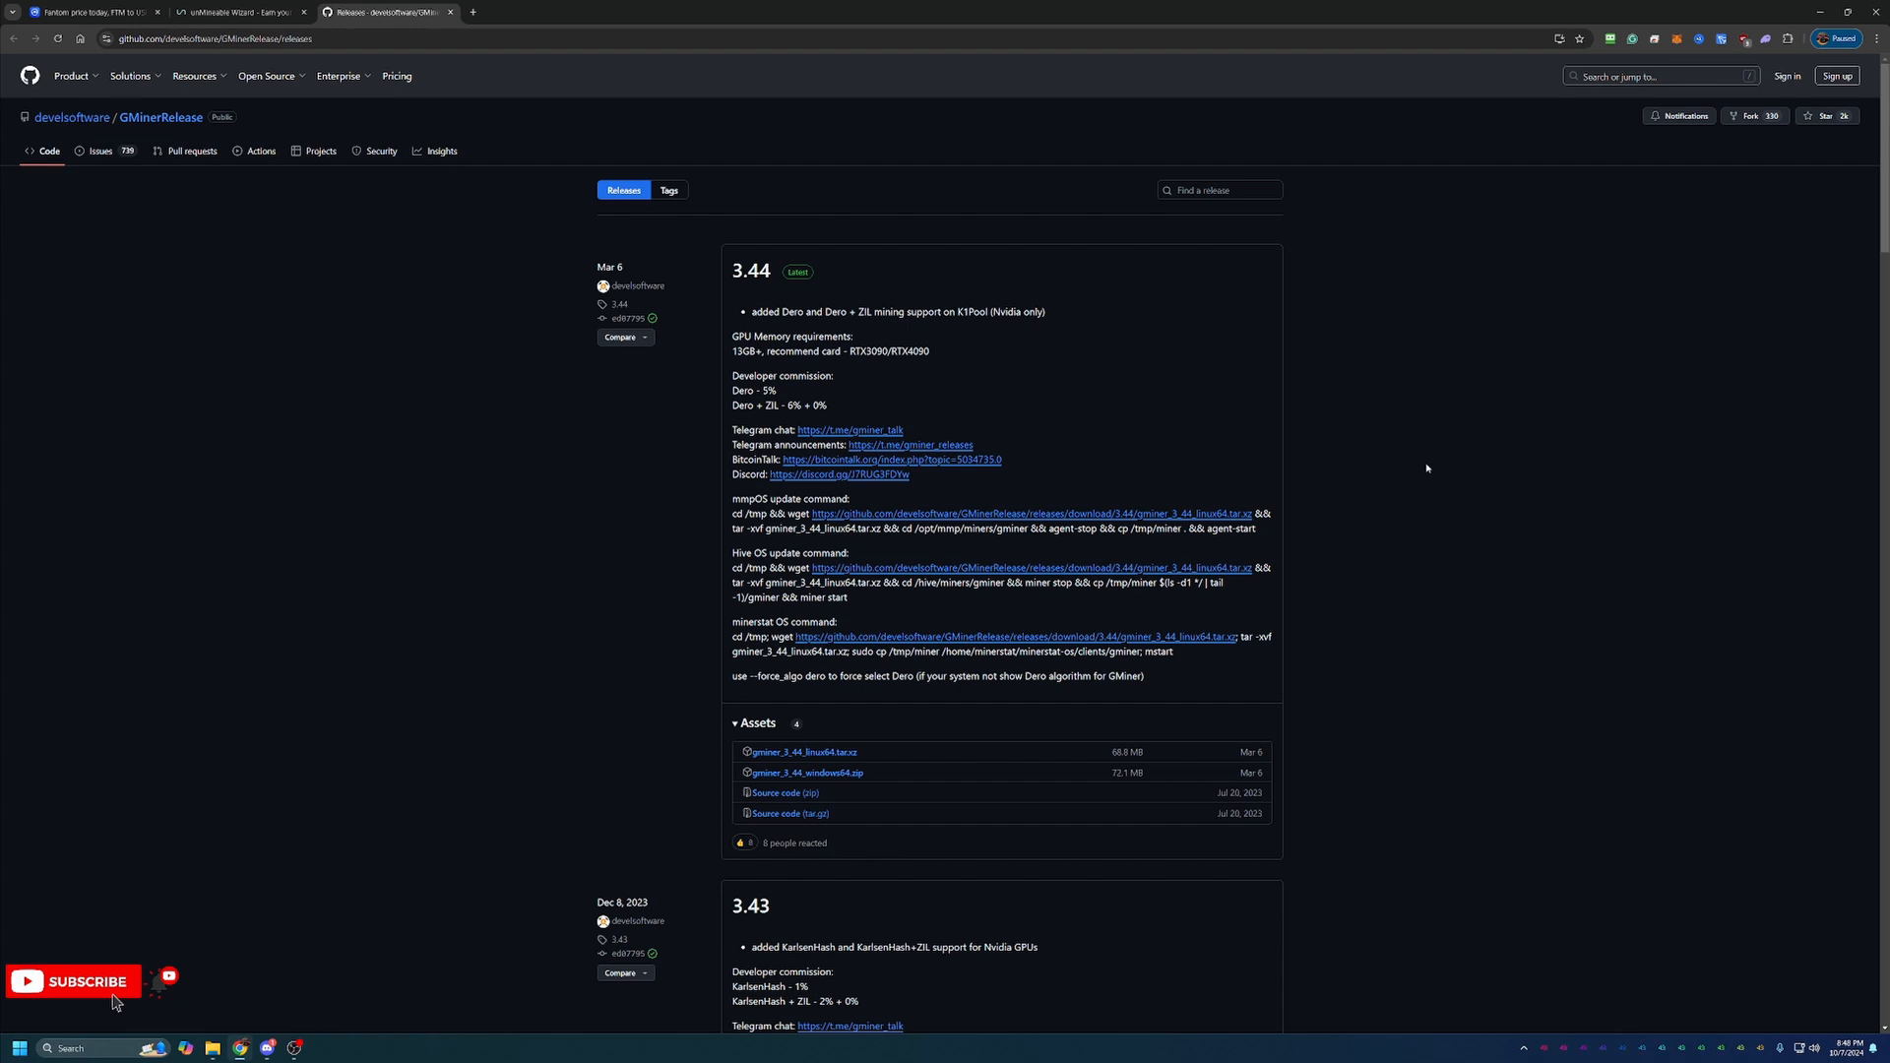
Return from the GMiner 3.44 GitHub release to the unMineable wizard tab
left_click(242, 12)
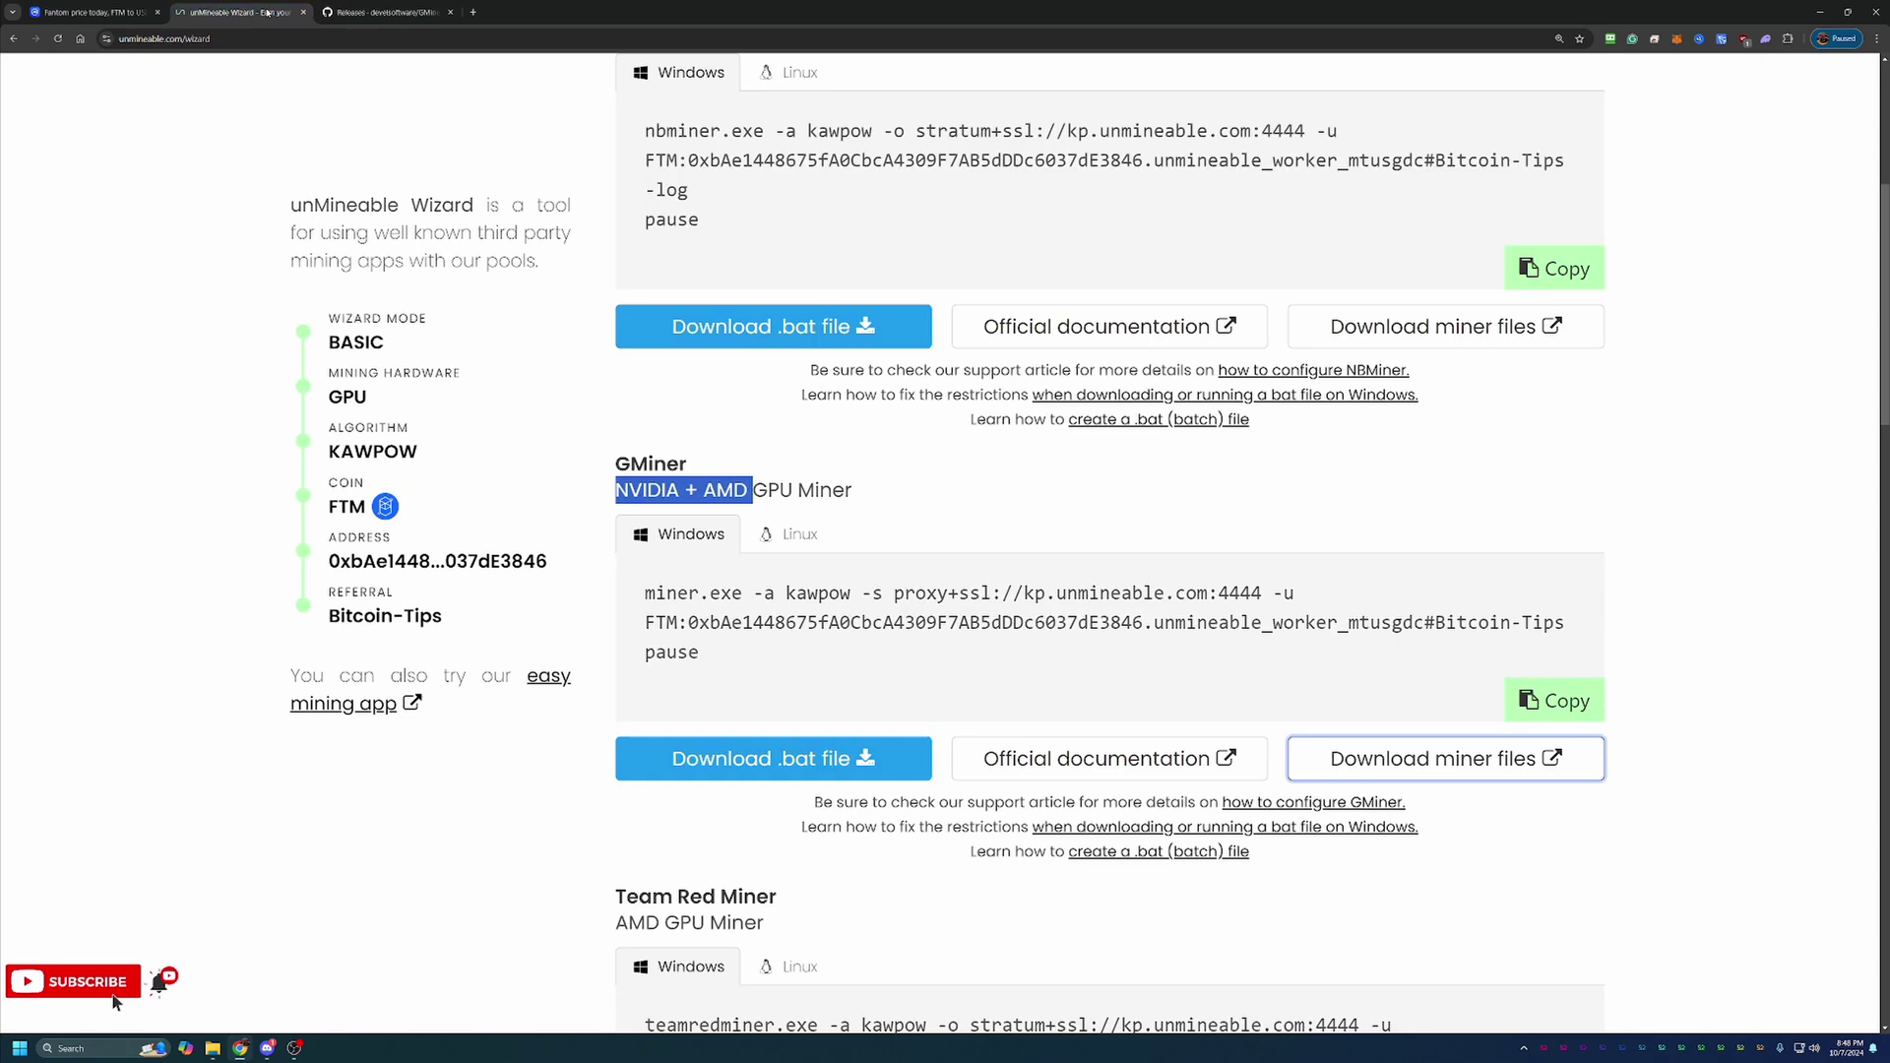
mouse_move(870, 802)
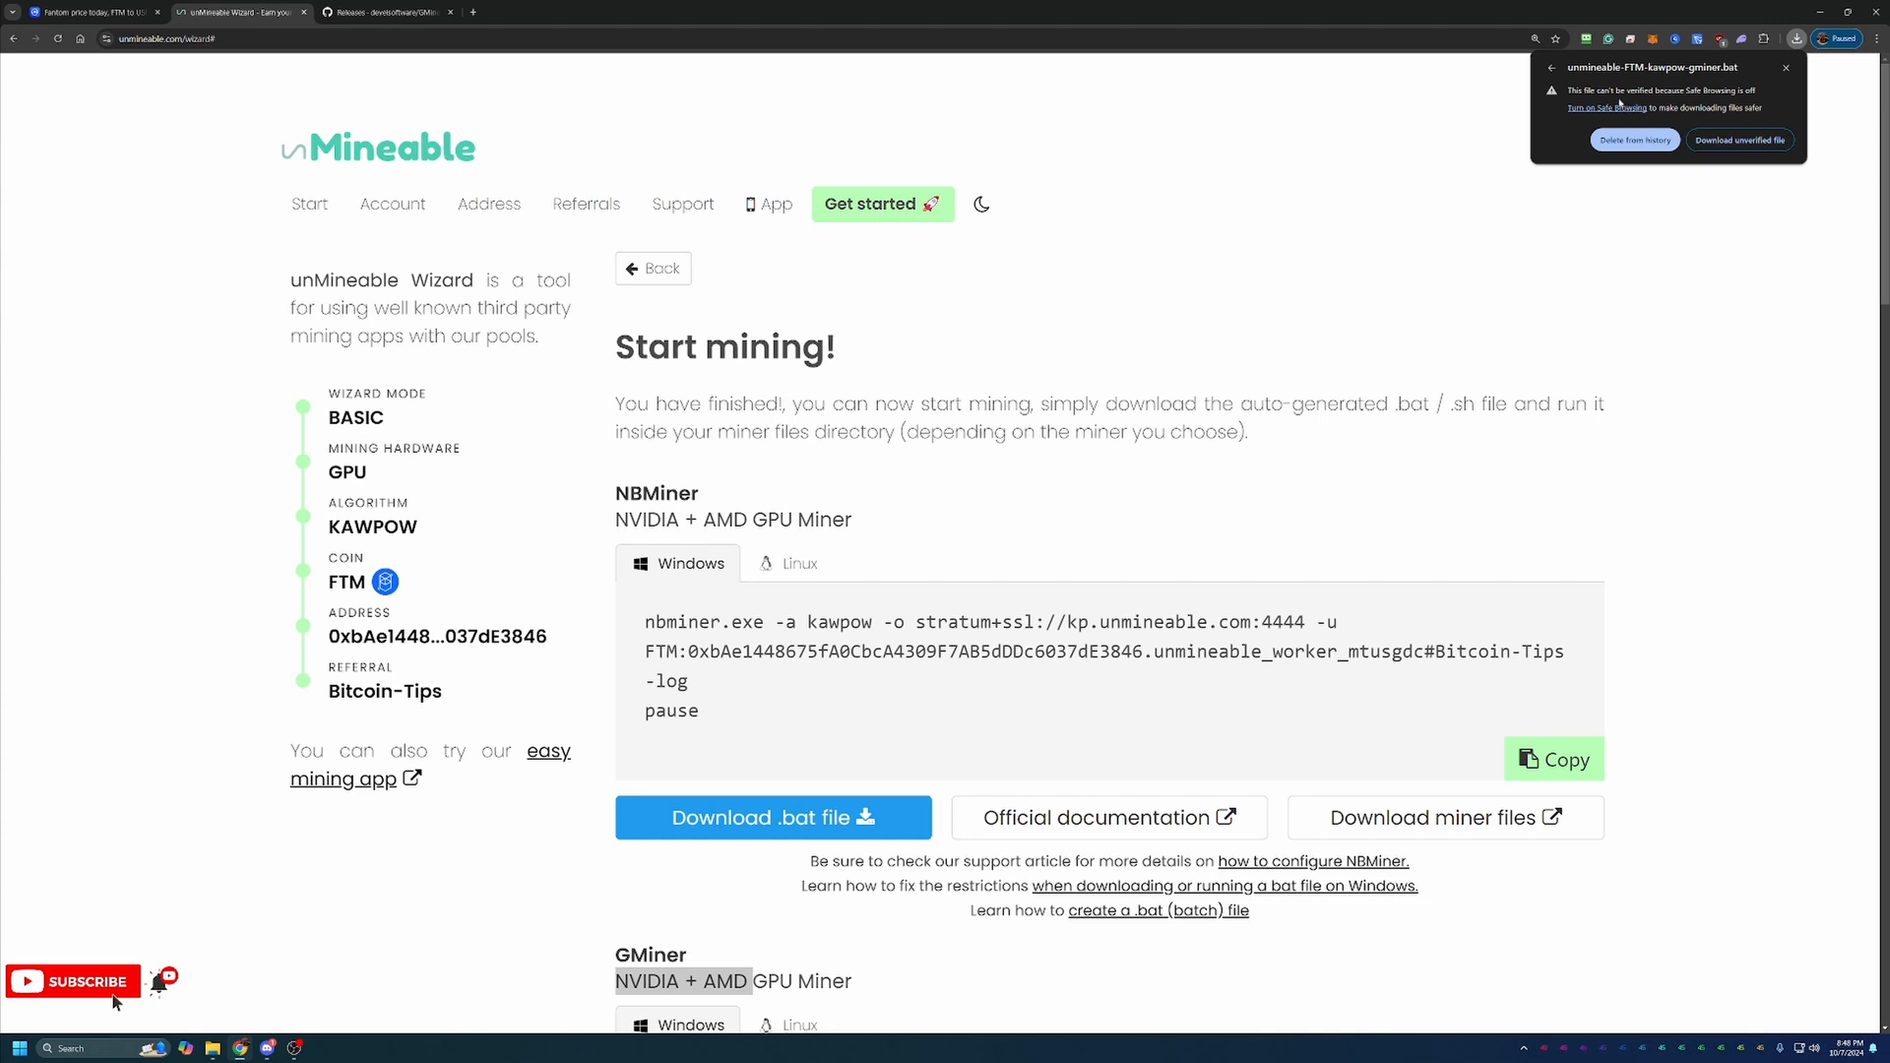
mouse_move(1434, 382)
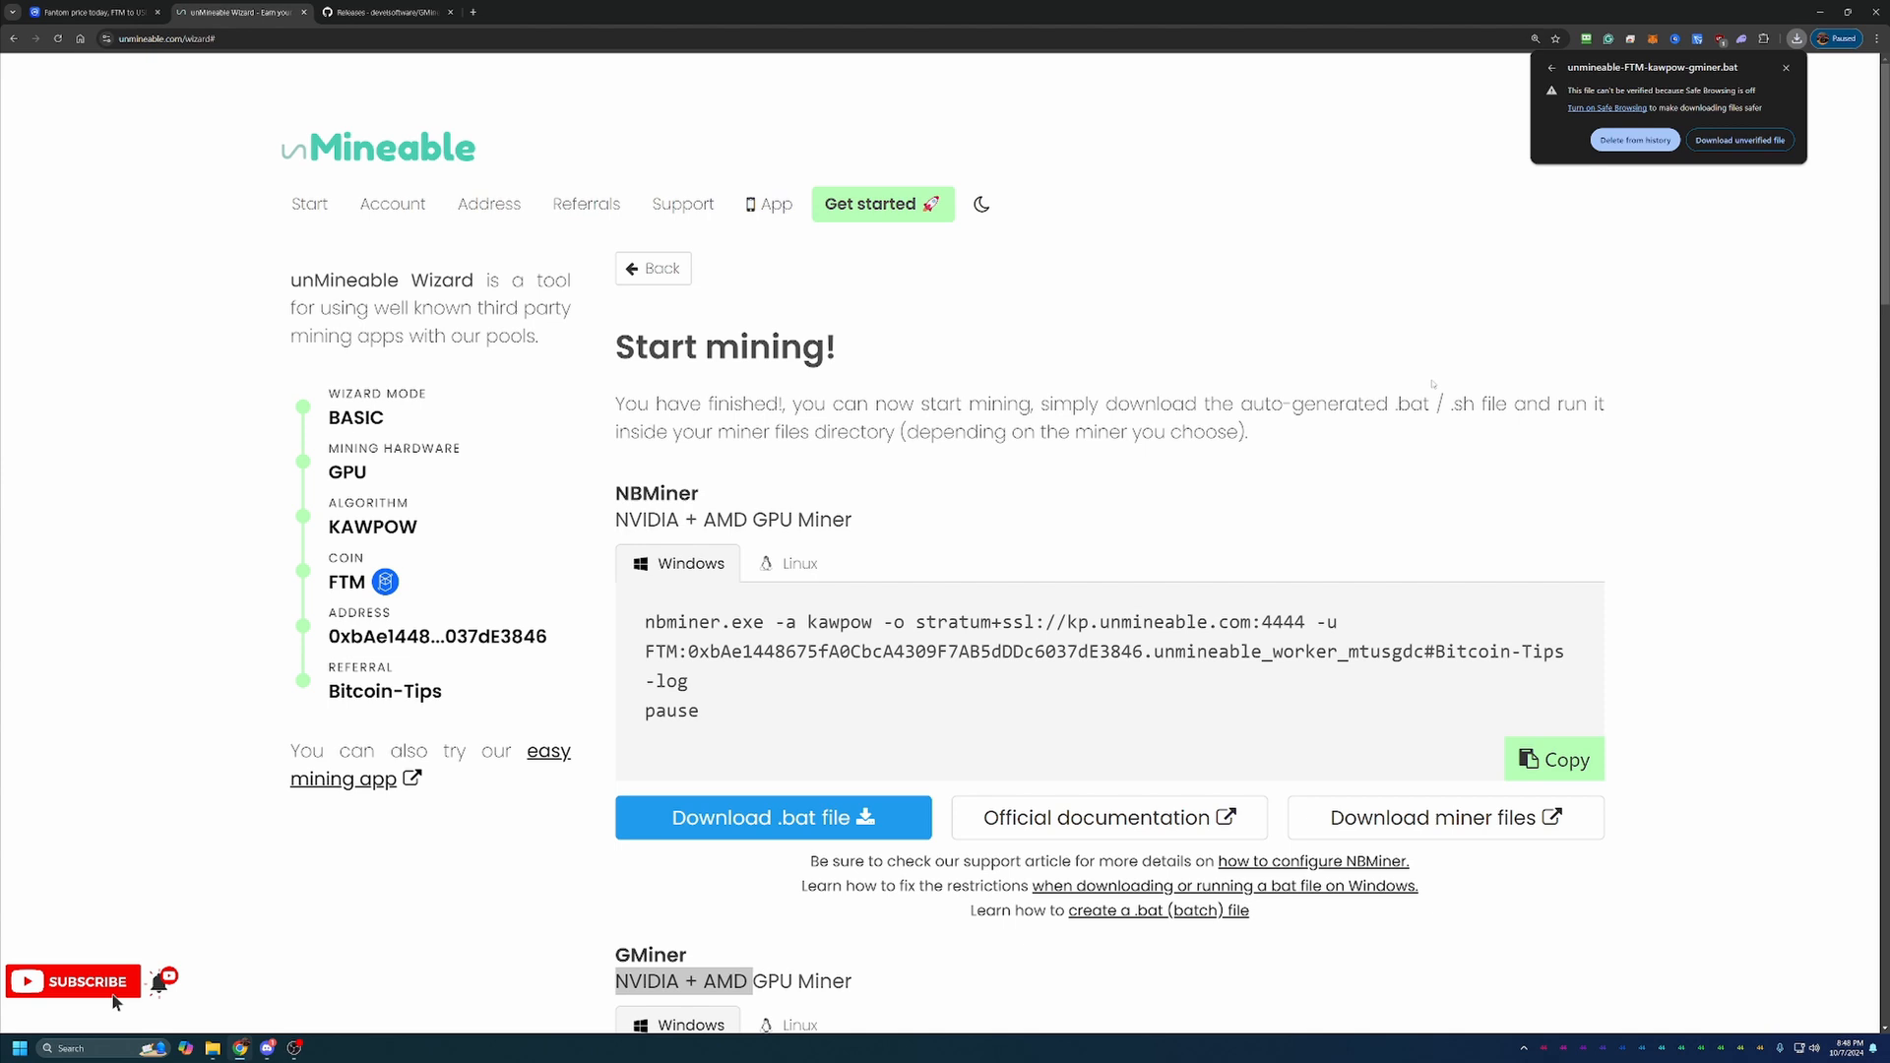
mouse_move(1461, 720)
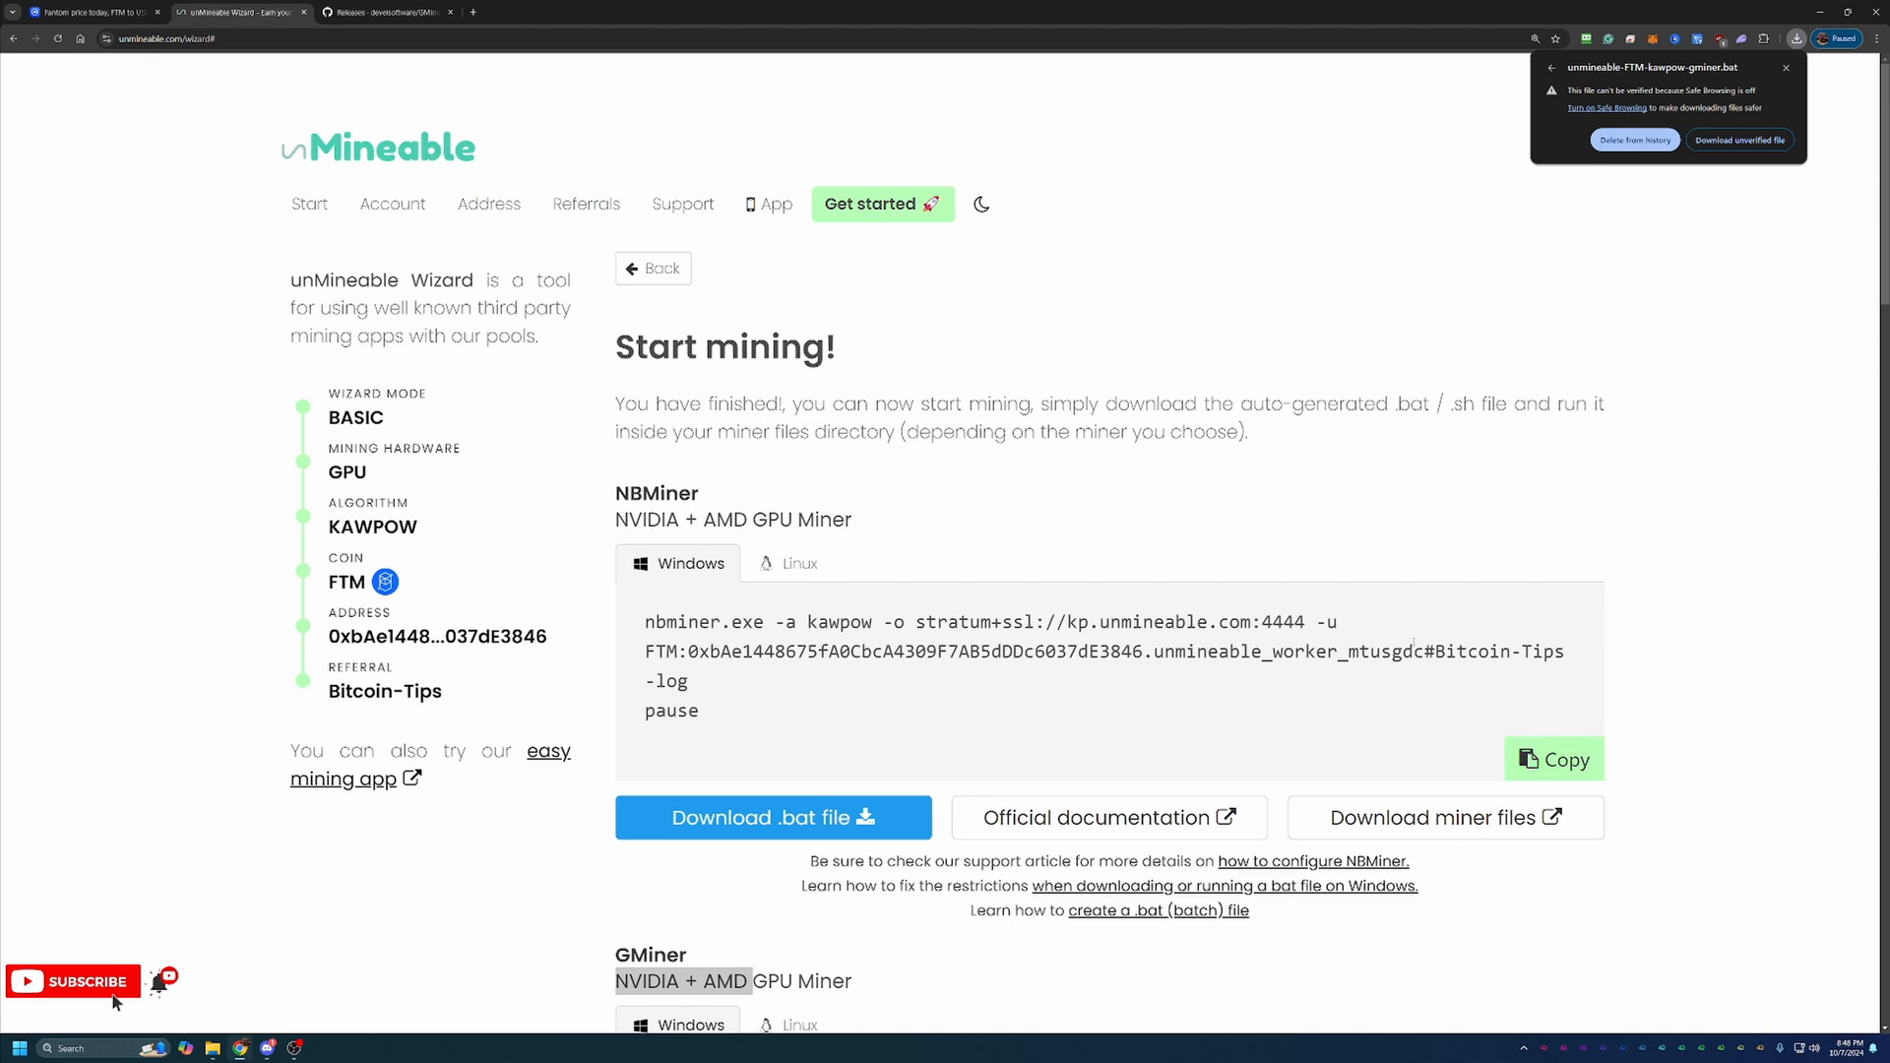
mouse_move(1709, 417)
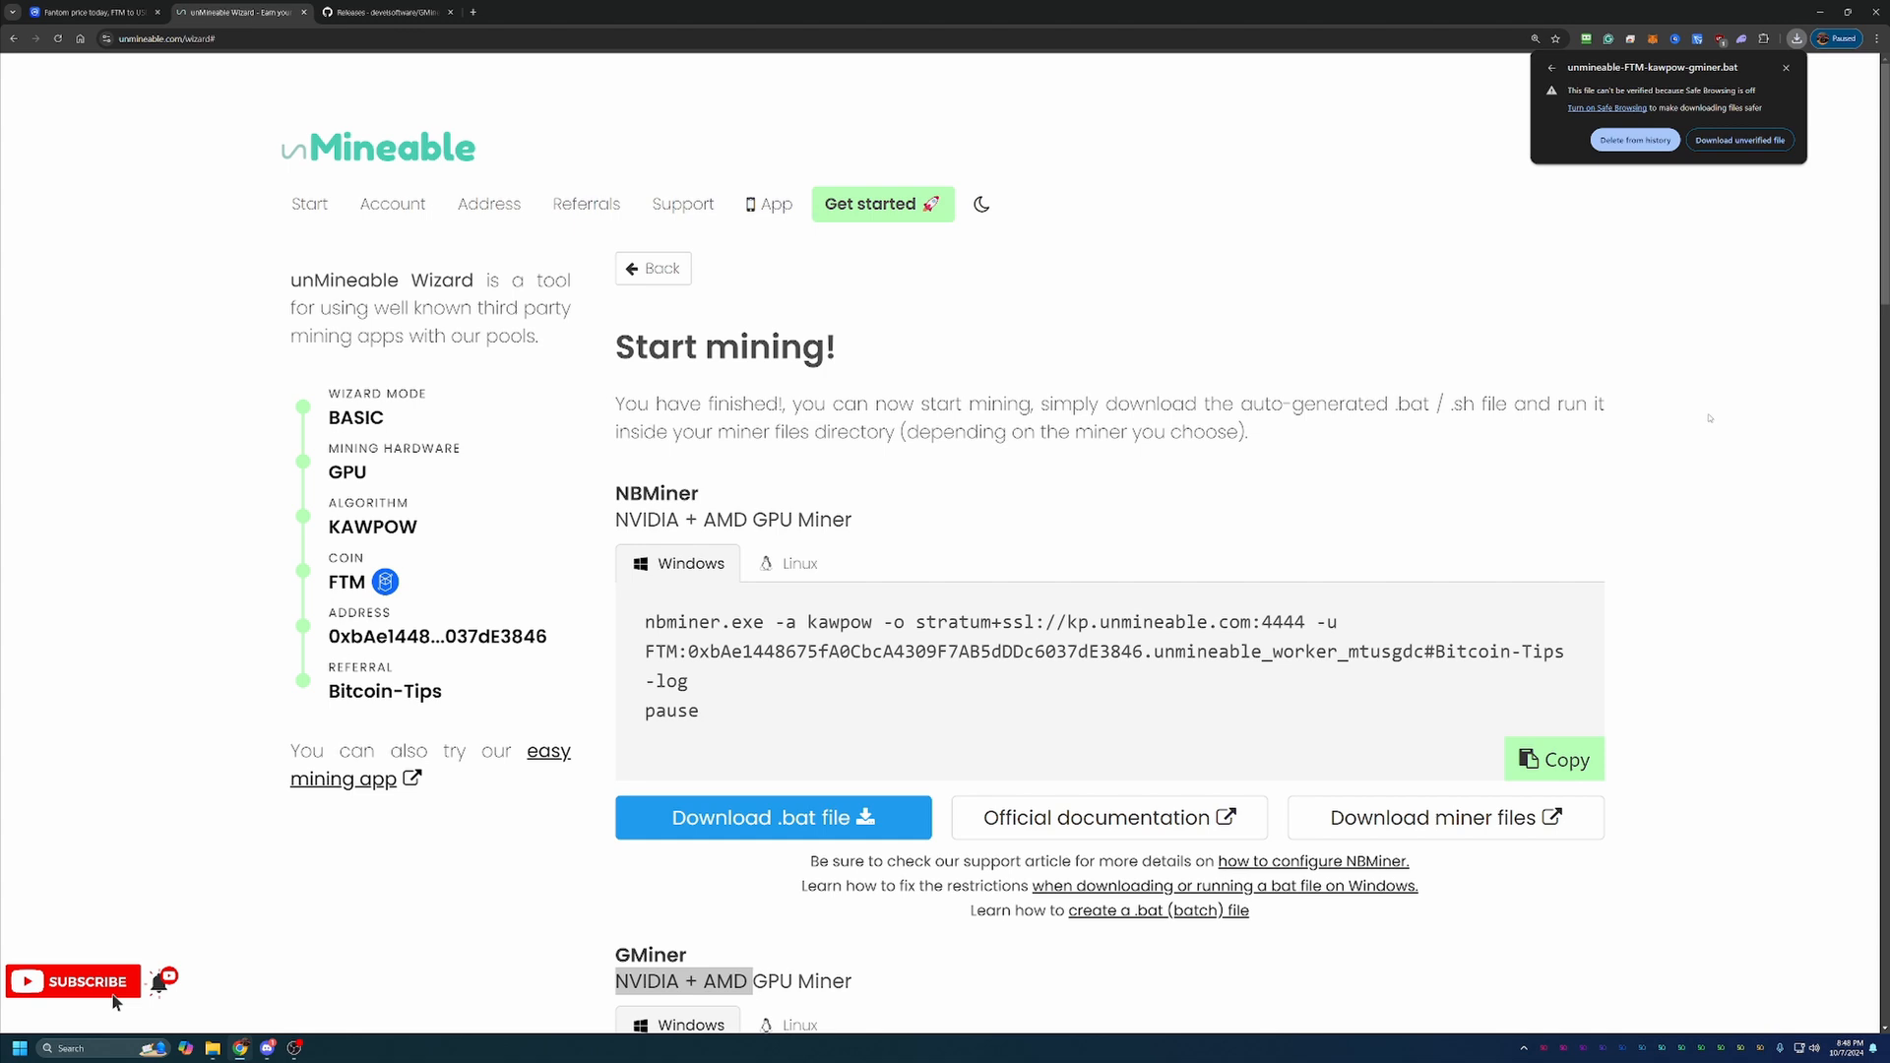
mouse_move(1764, 363)
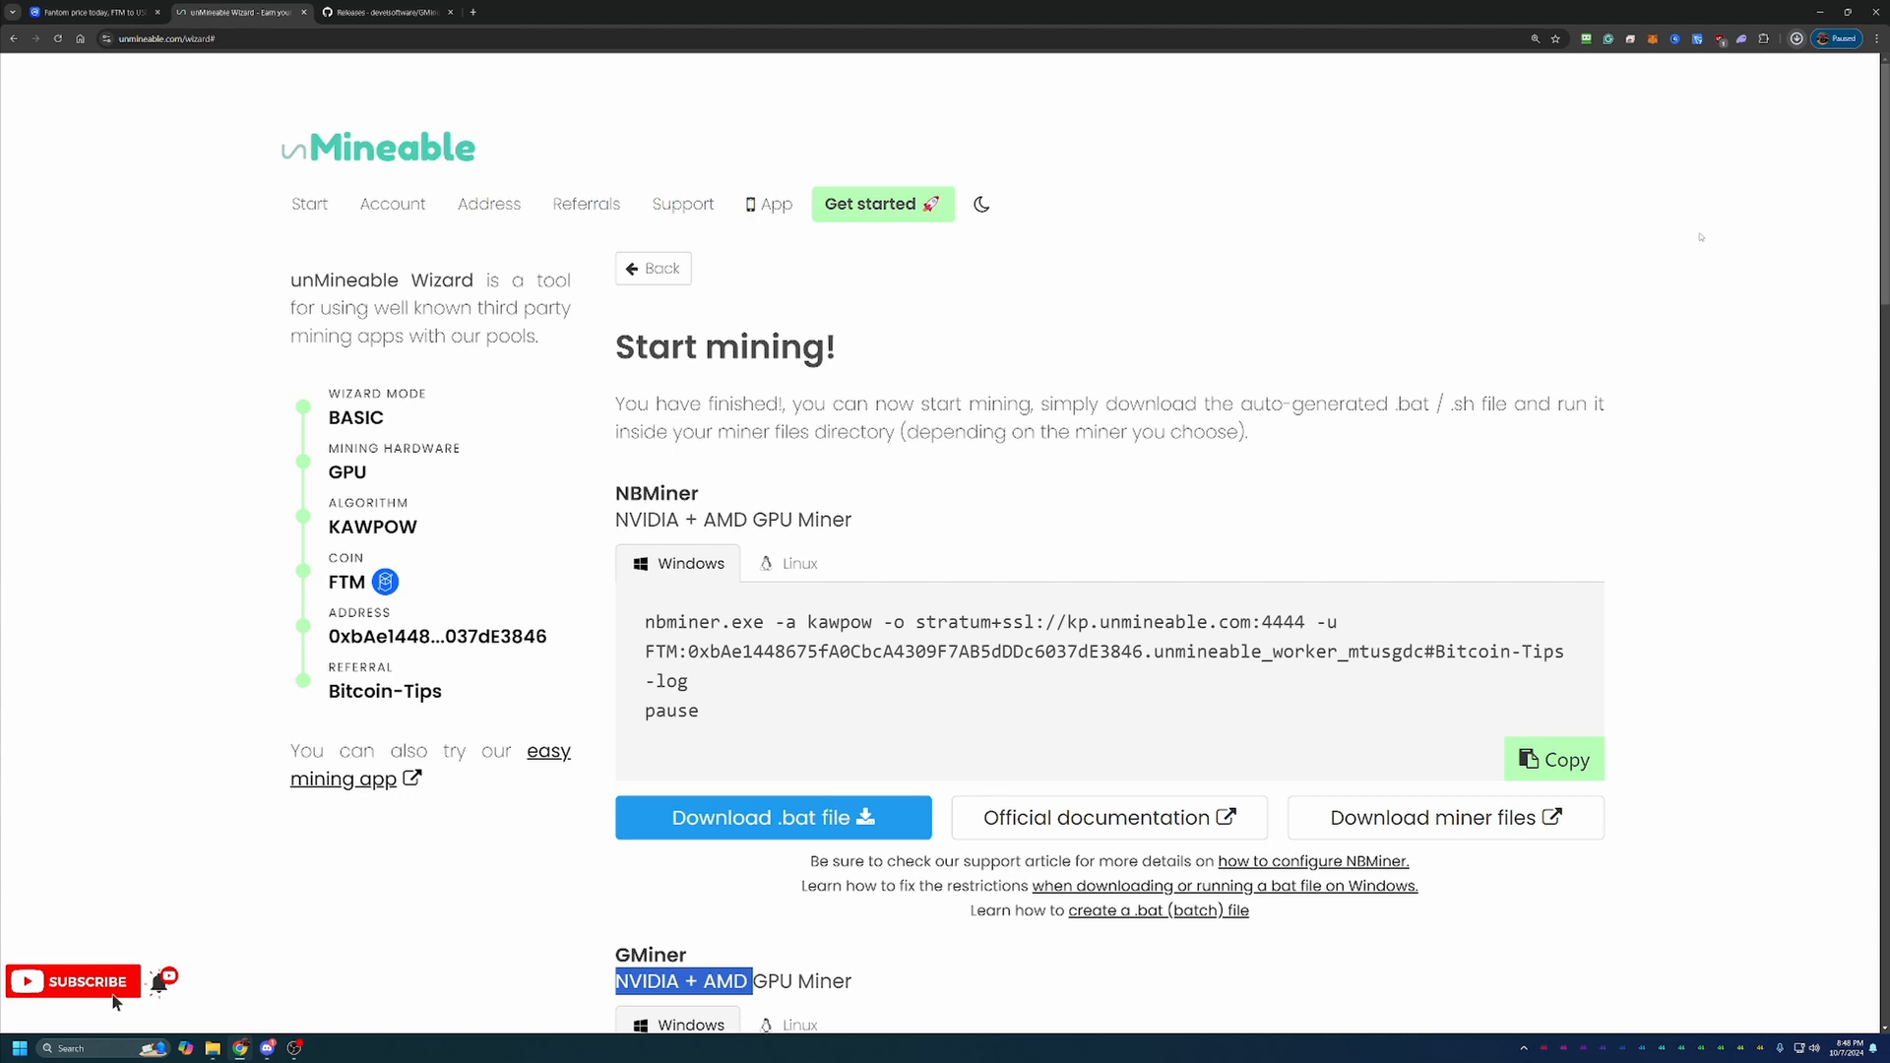
Show the downloaded FTM KawPow GMiner .bat file in its folder
left_click(779, 817)
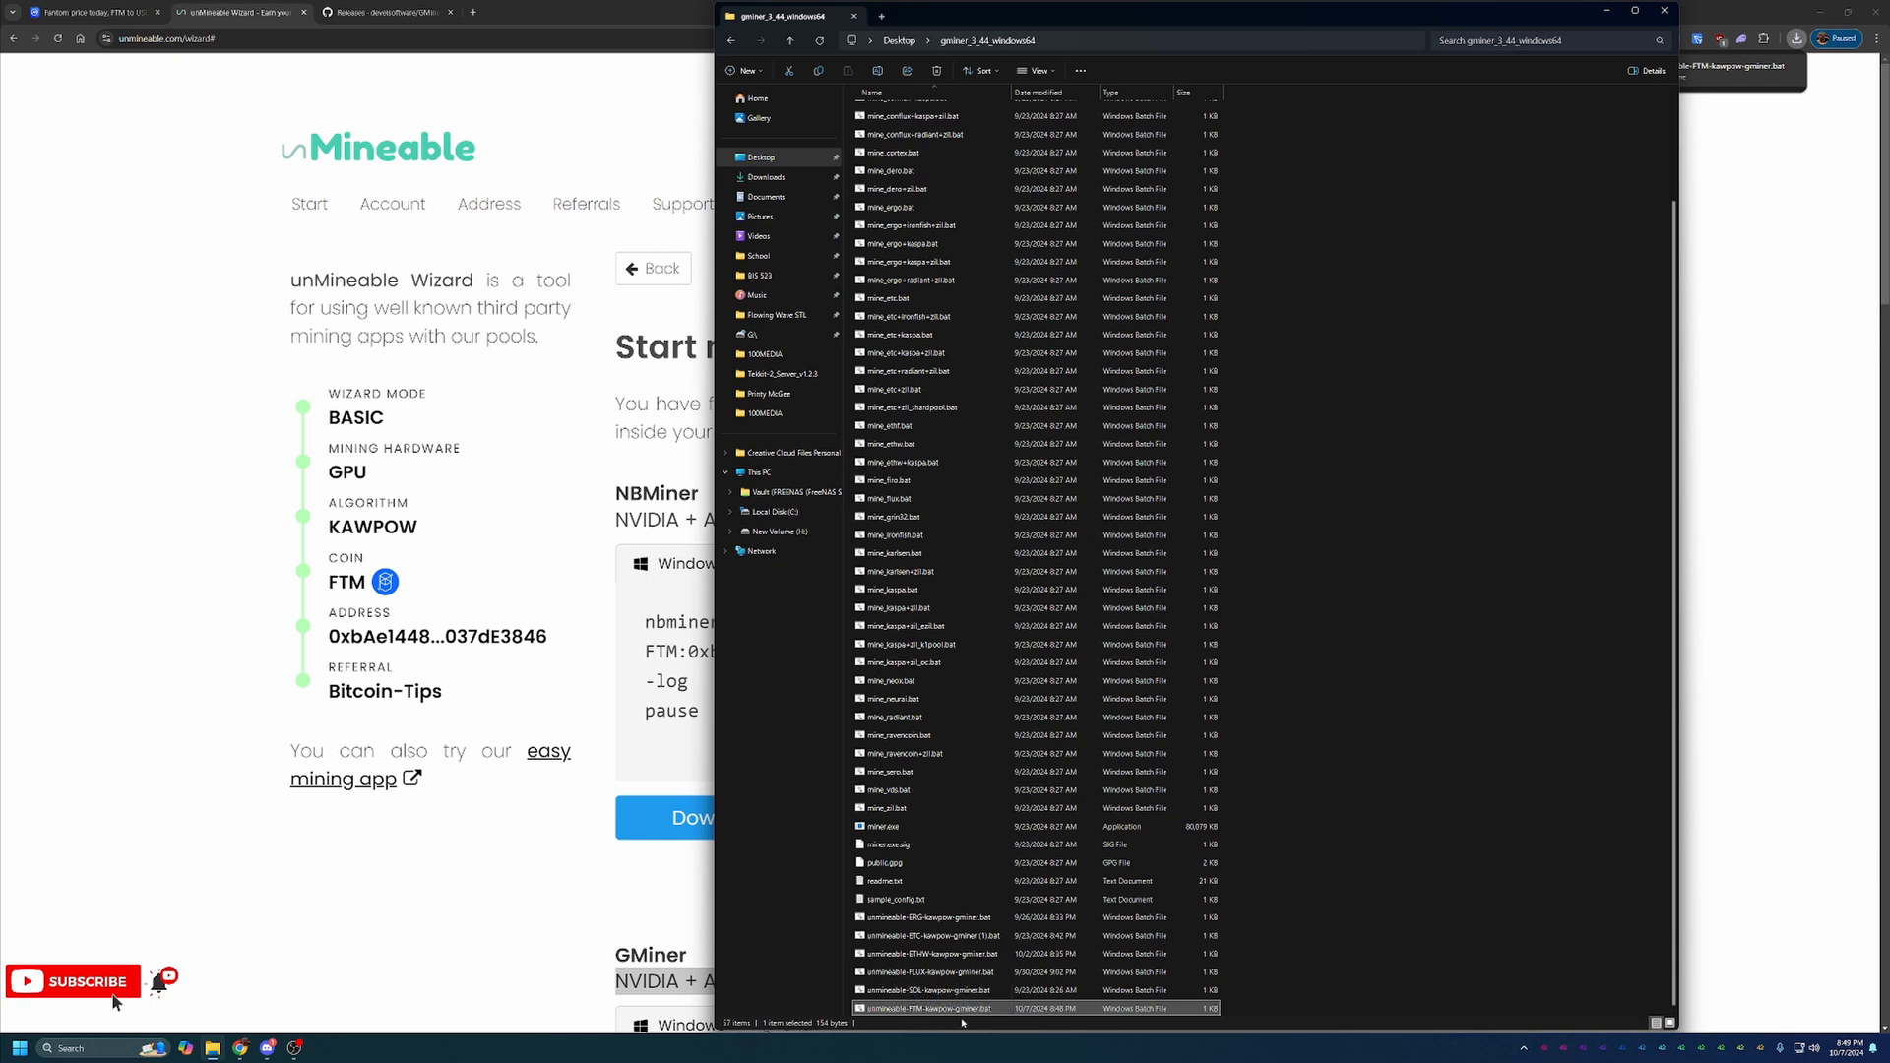
mouse_move(963, 1036)
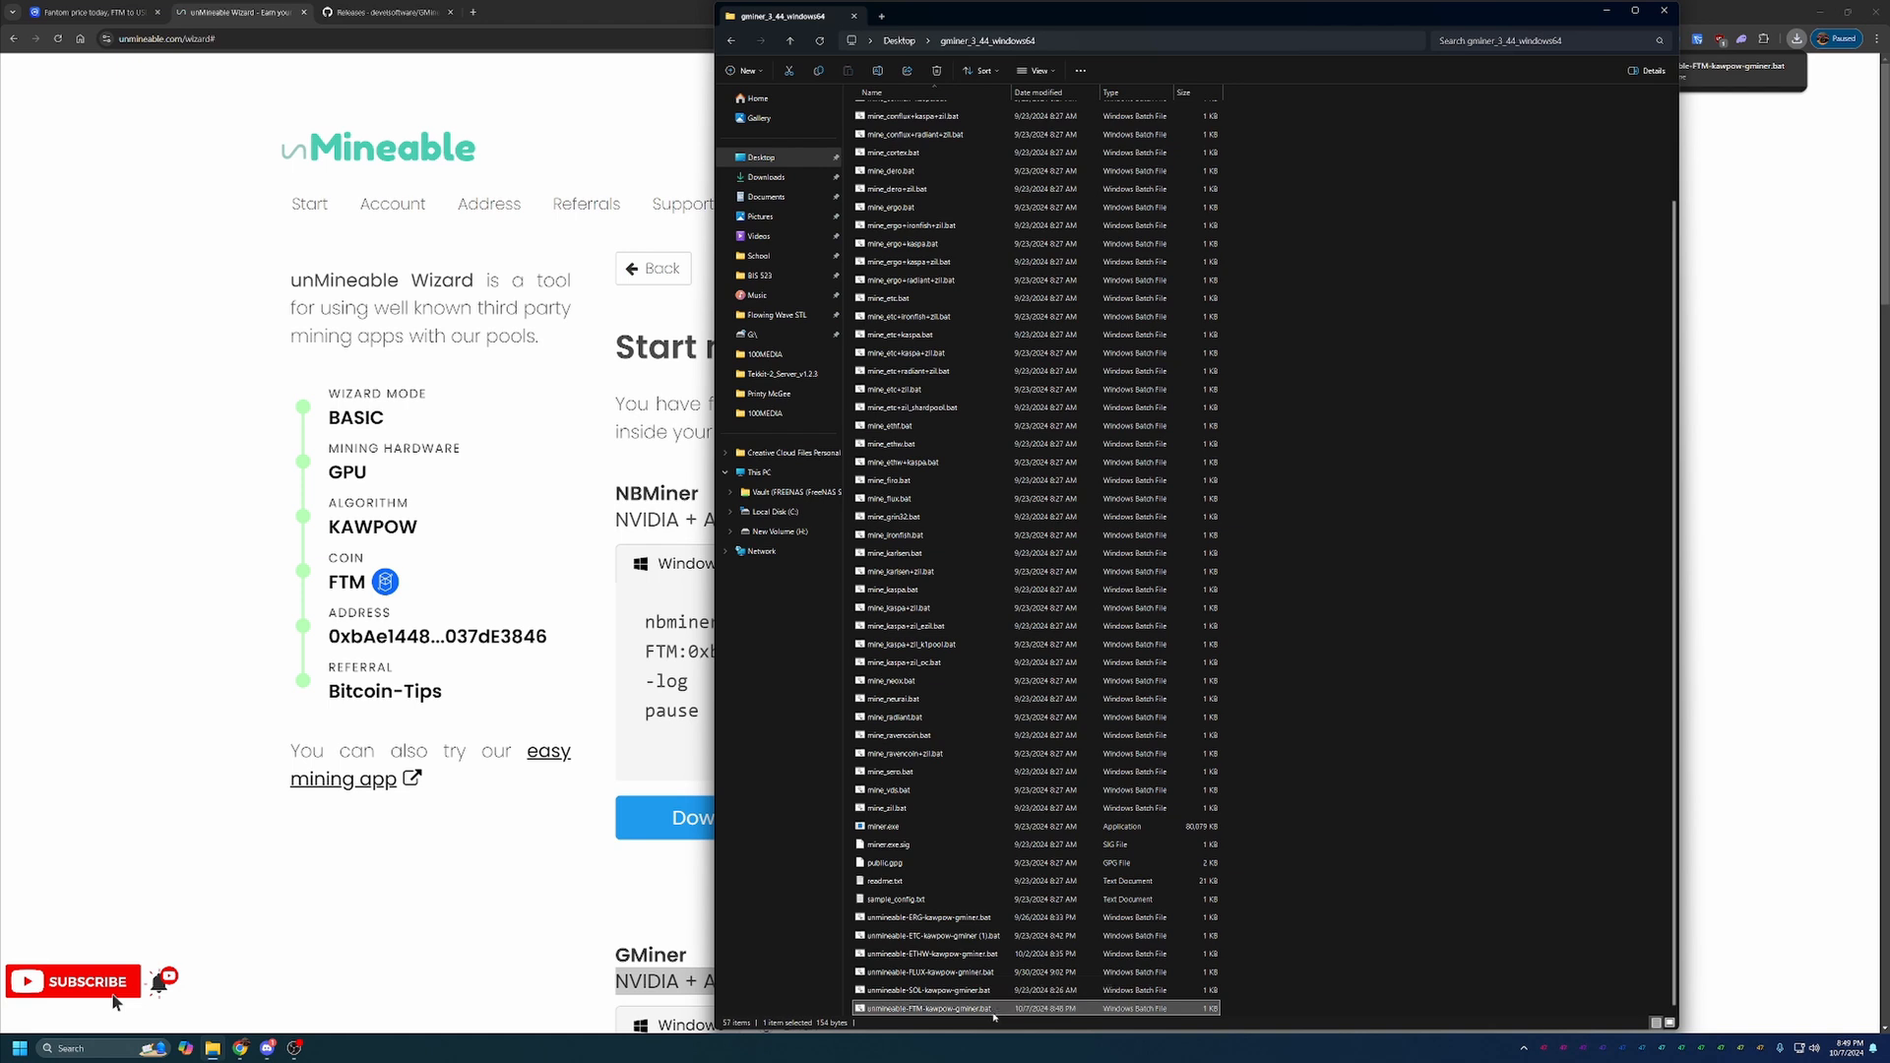
Run unmineable-FTM-kawpow-gminer.bat from the gminer folder, allowing it past the SmartScreen warning
double_click(934, 1008)
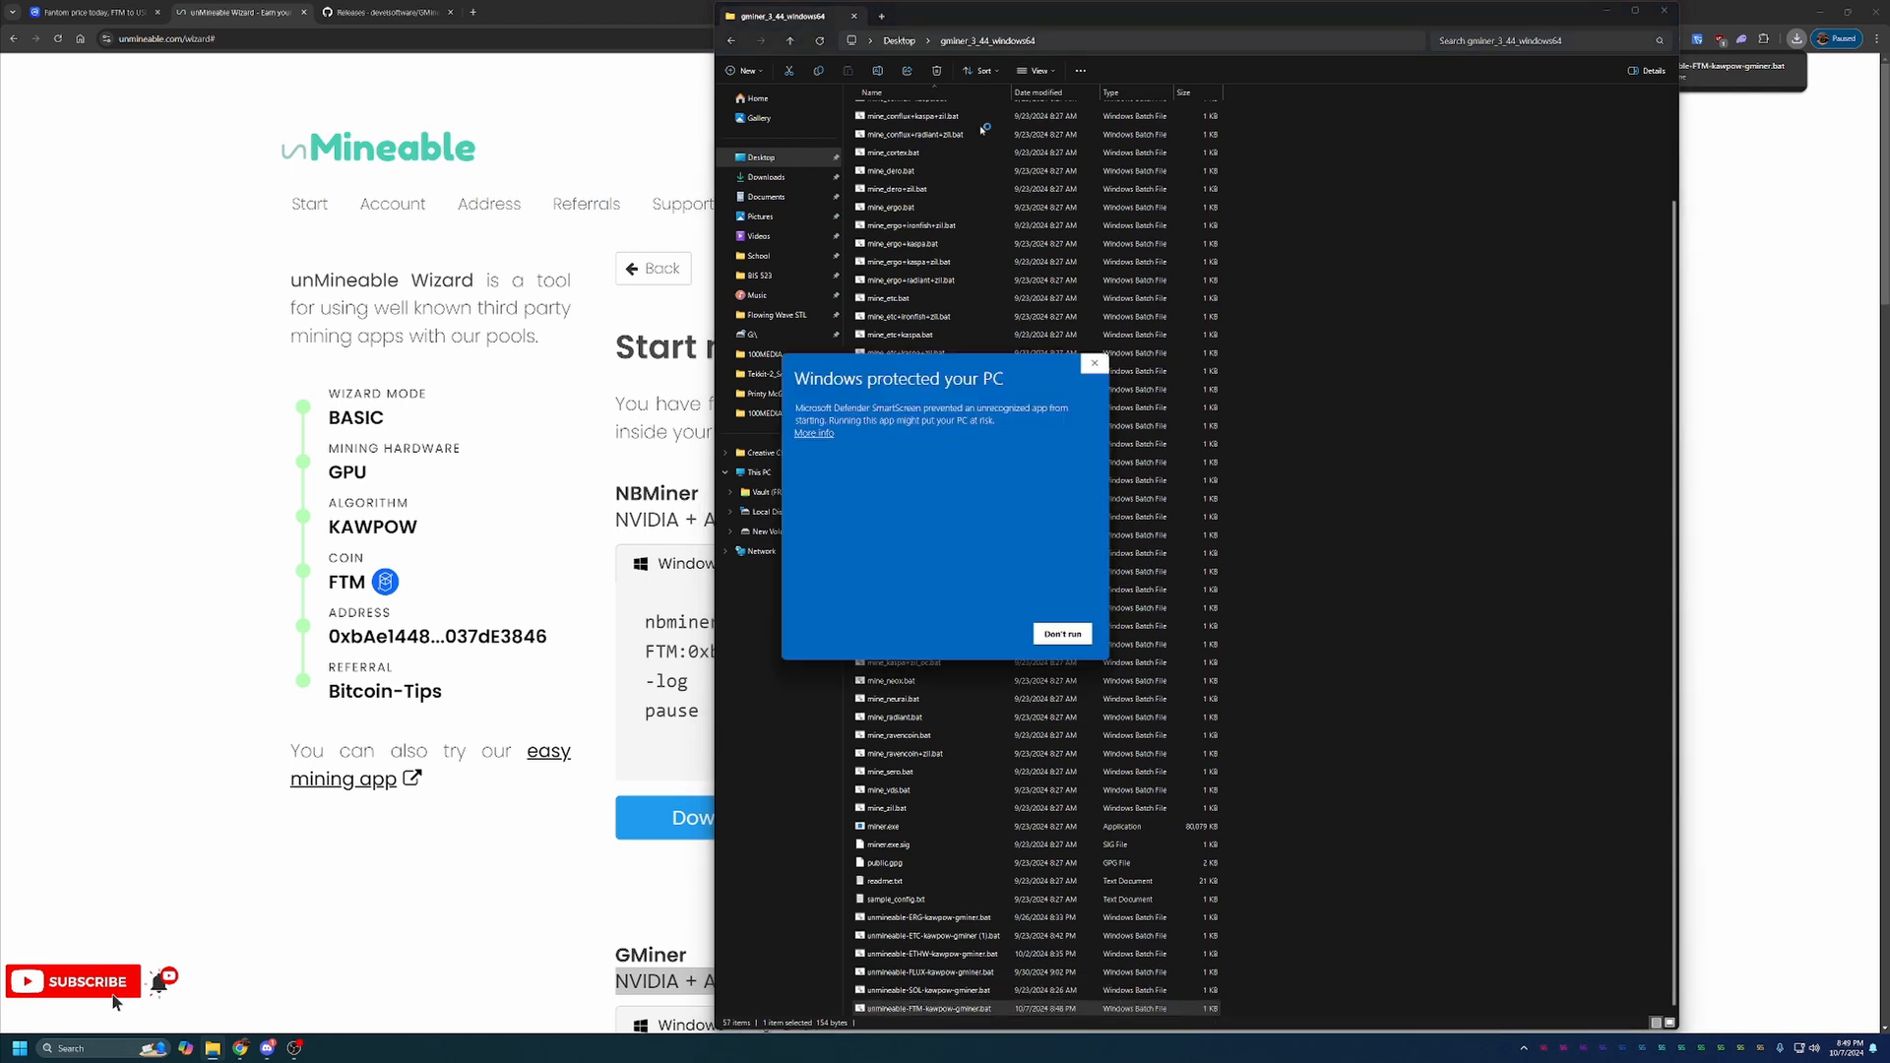
mouse_move(1050, 335)
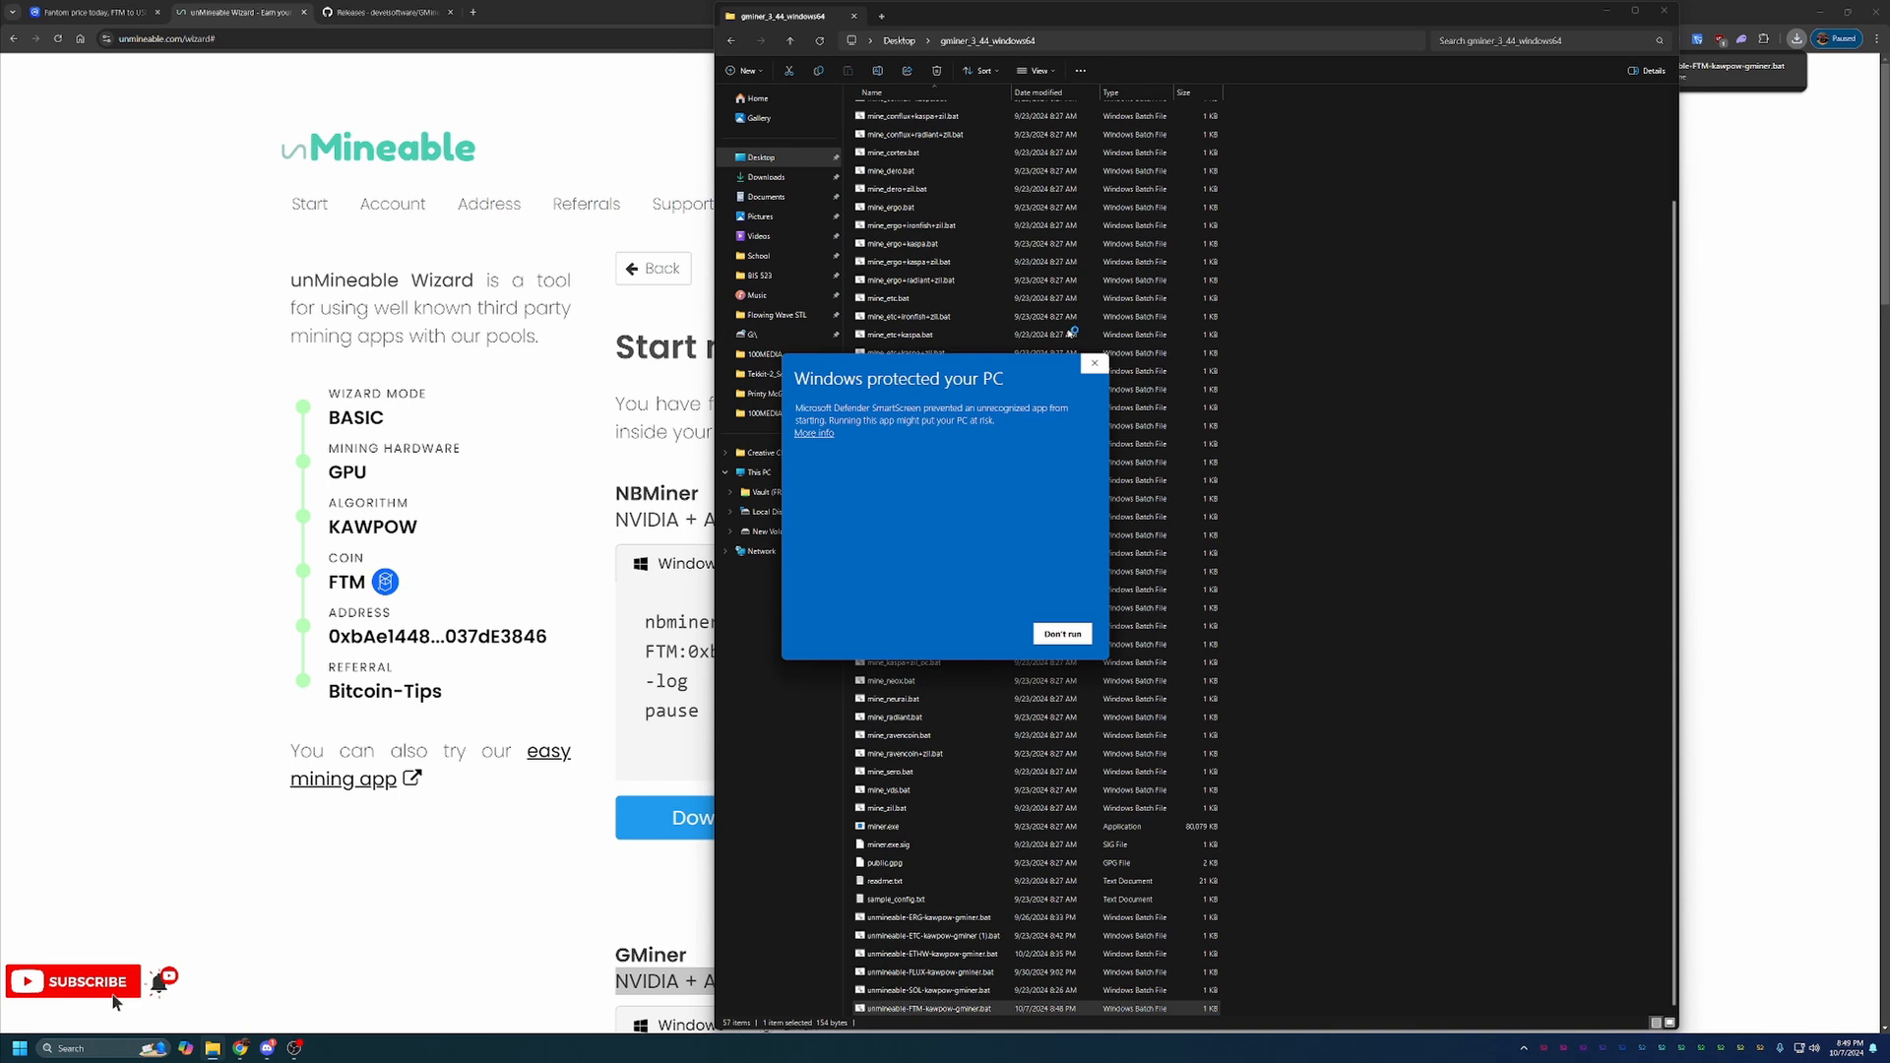
mouse_move(813, 431)
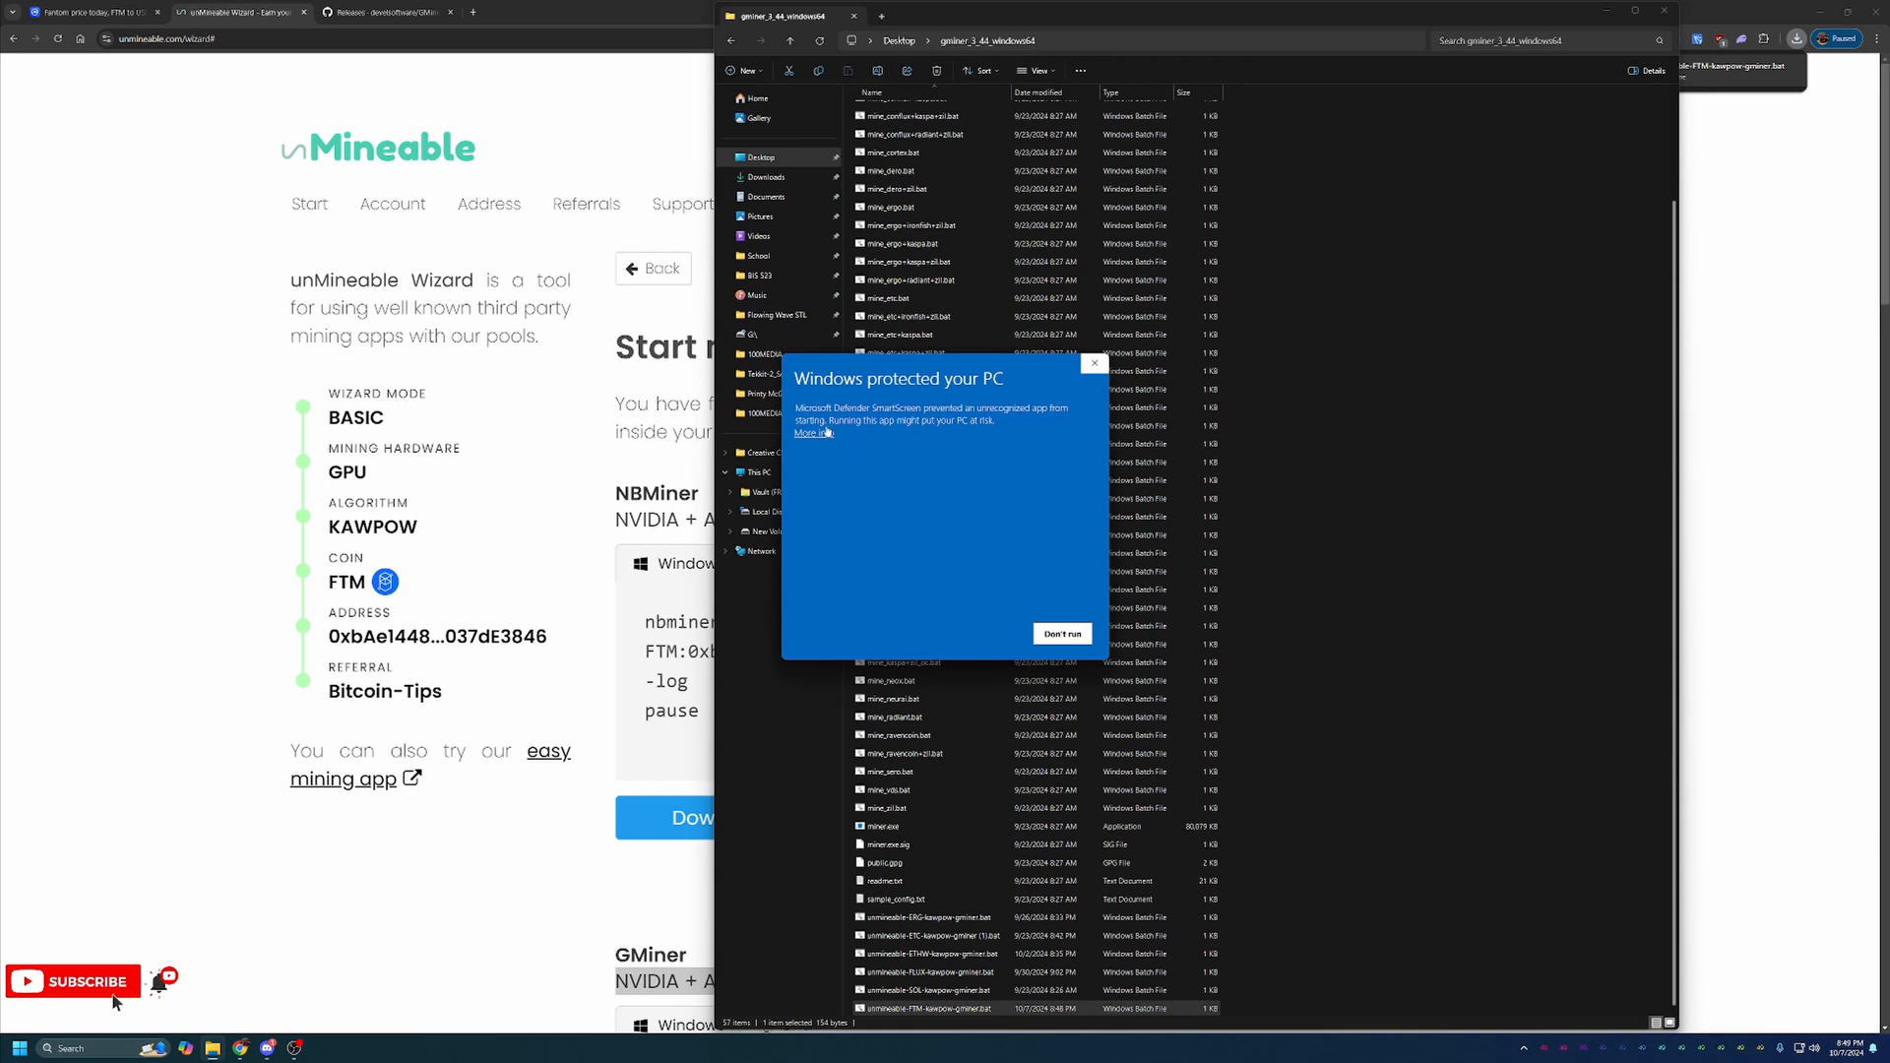
left_click(811, 431)
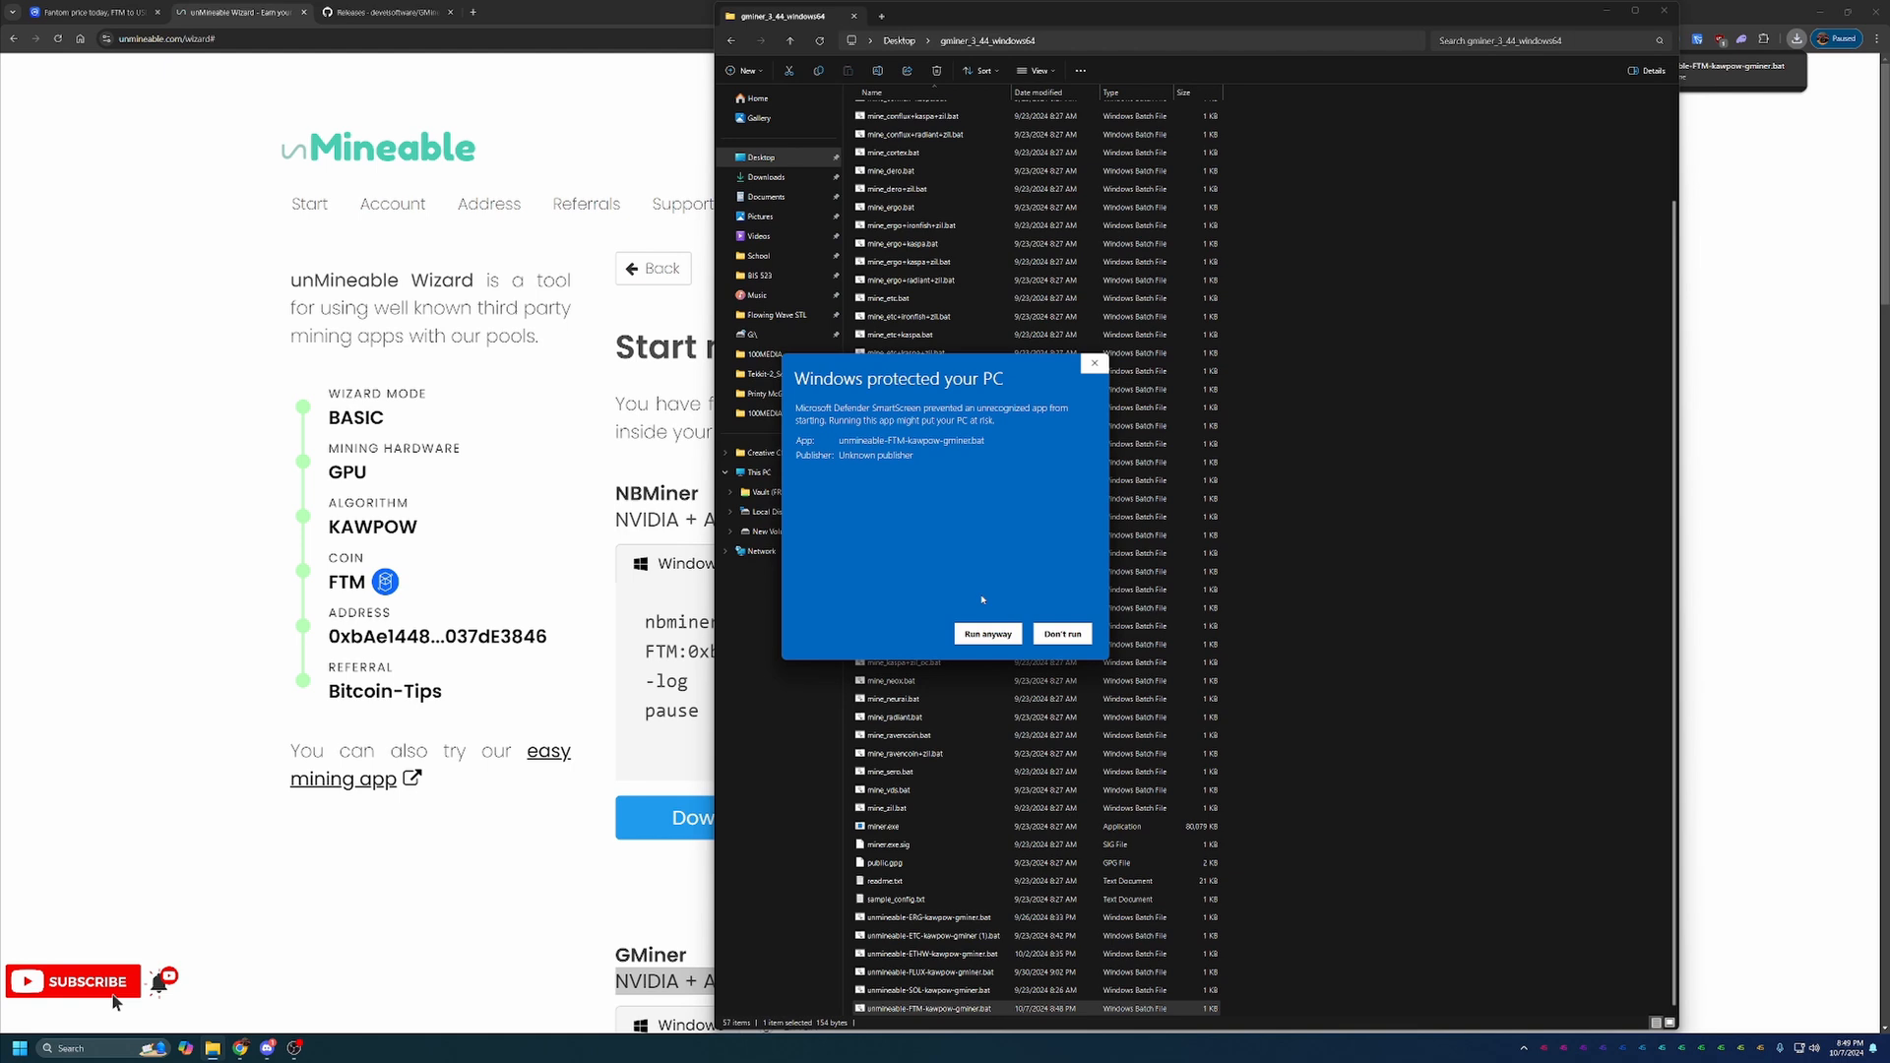
mouse_move(1050, 587)
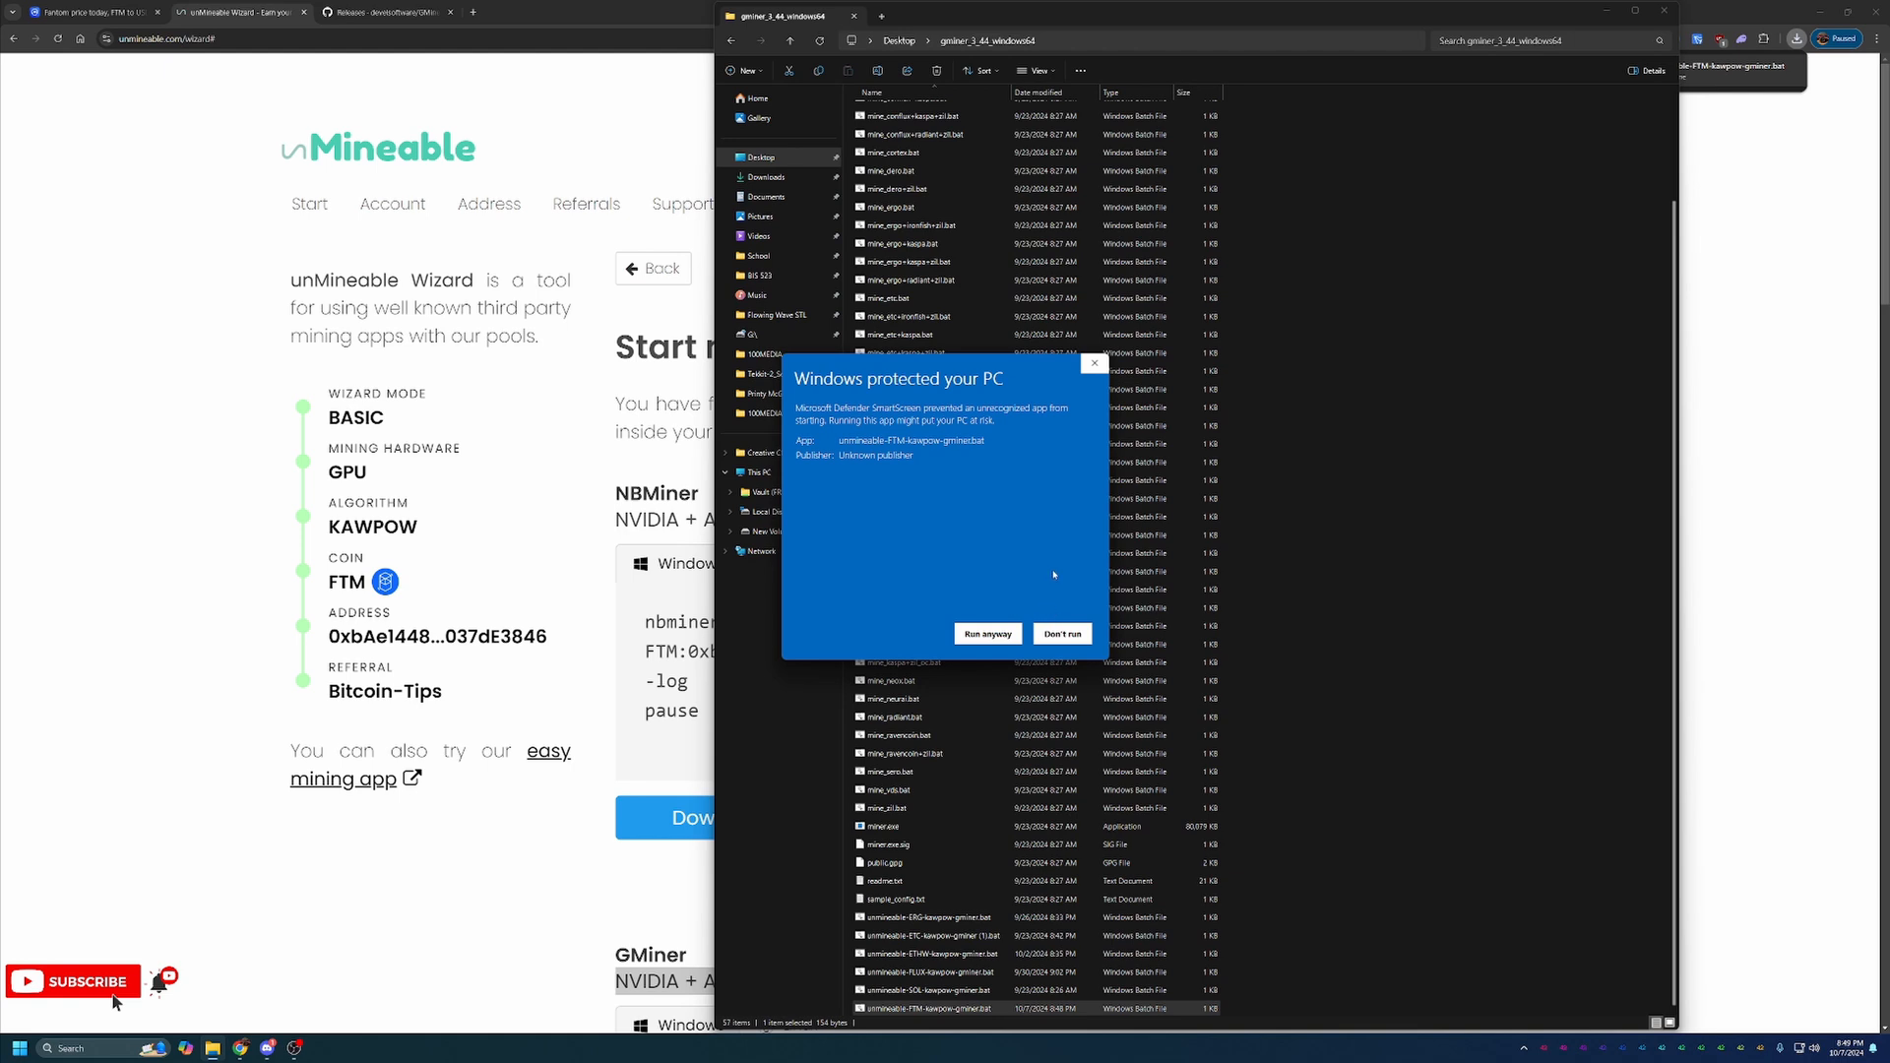
left_click(1062, 634)
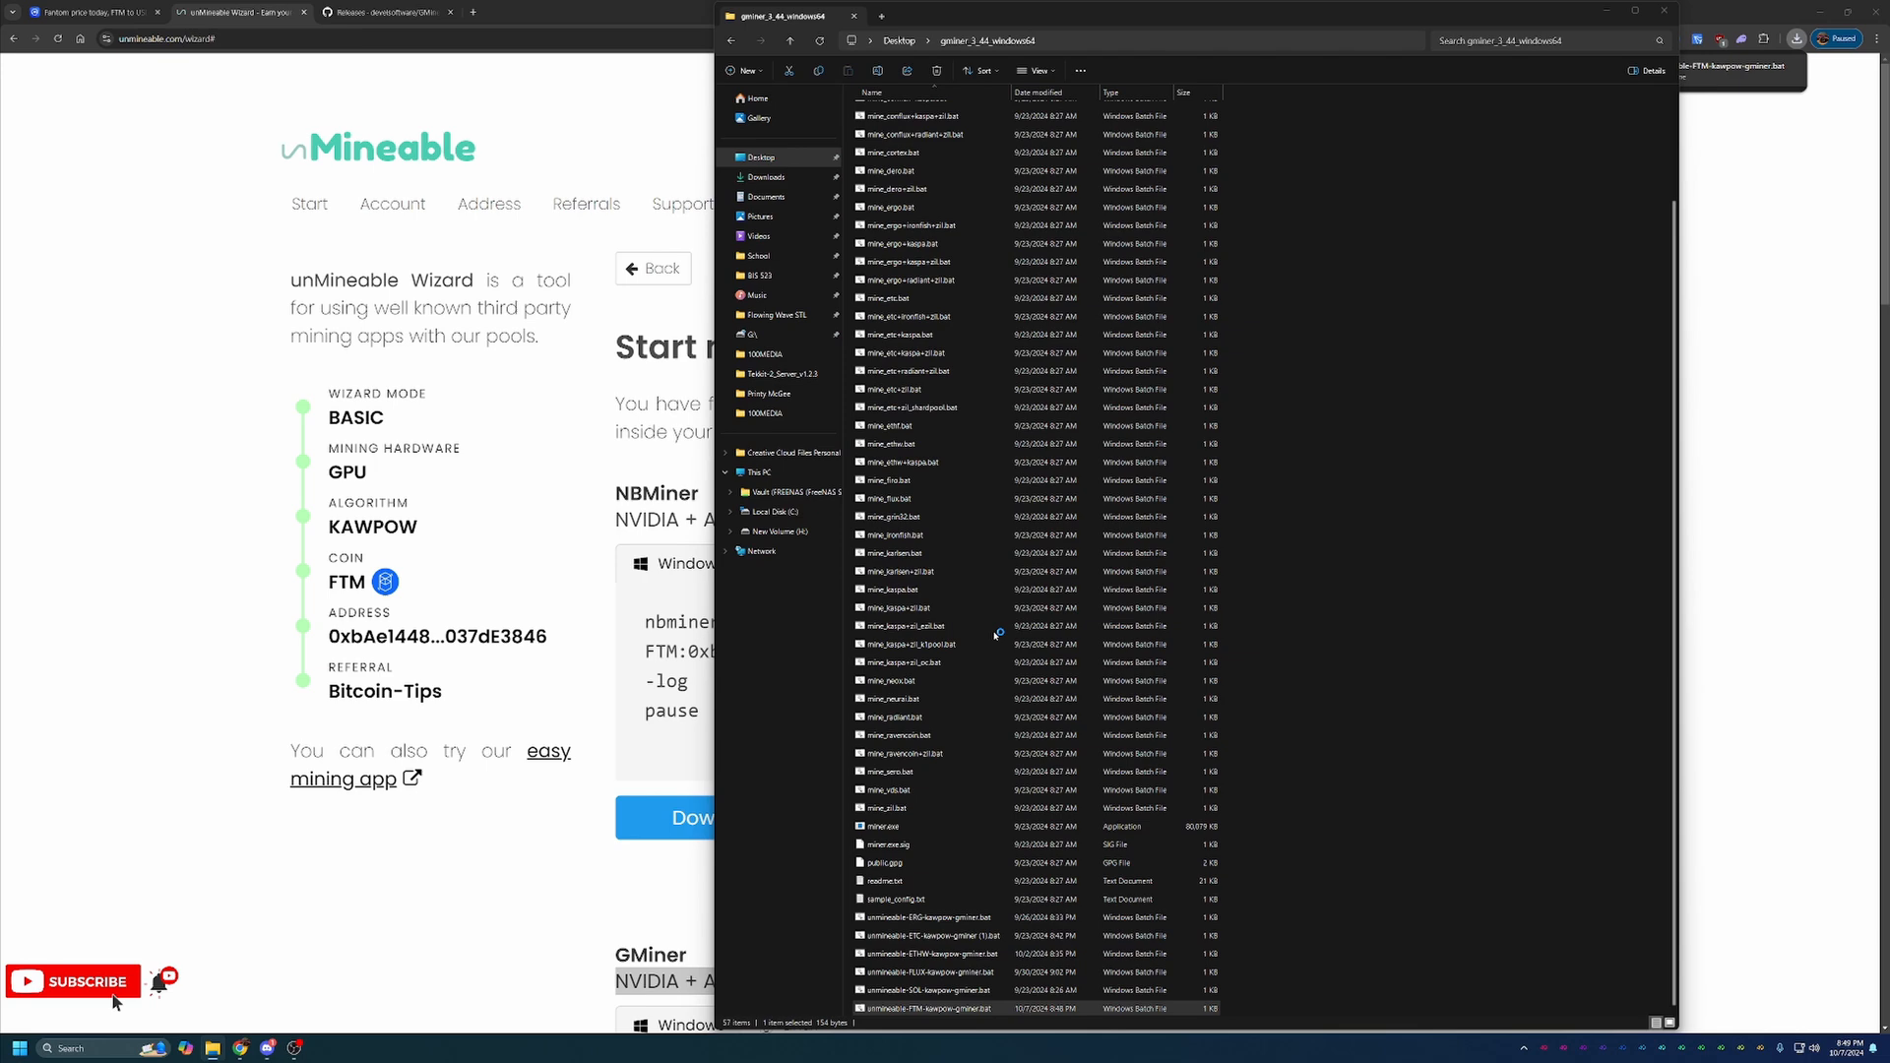
double_click(933, 1008)
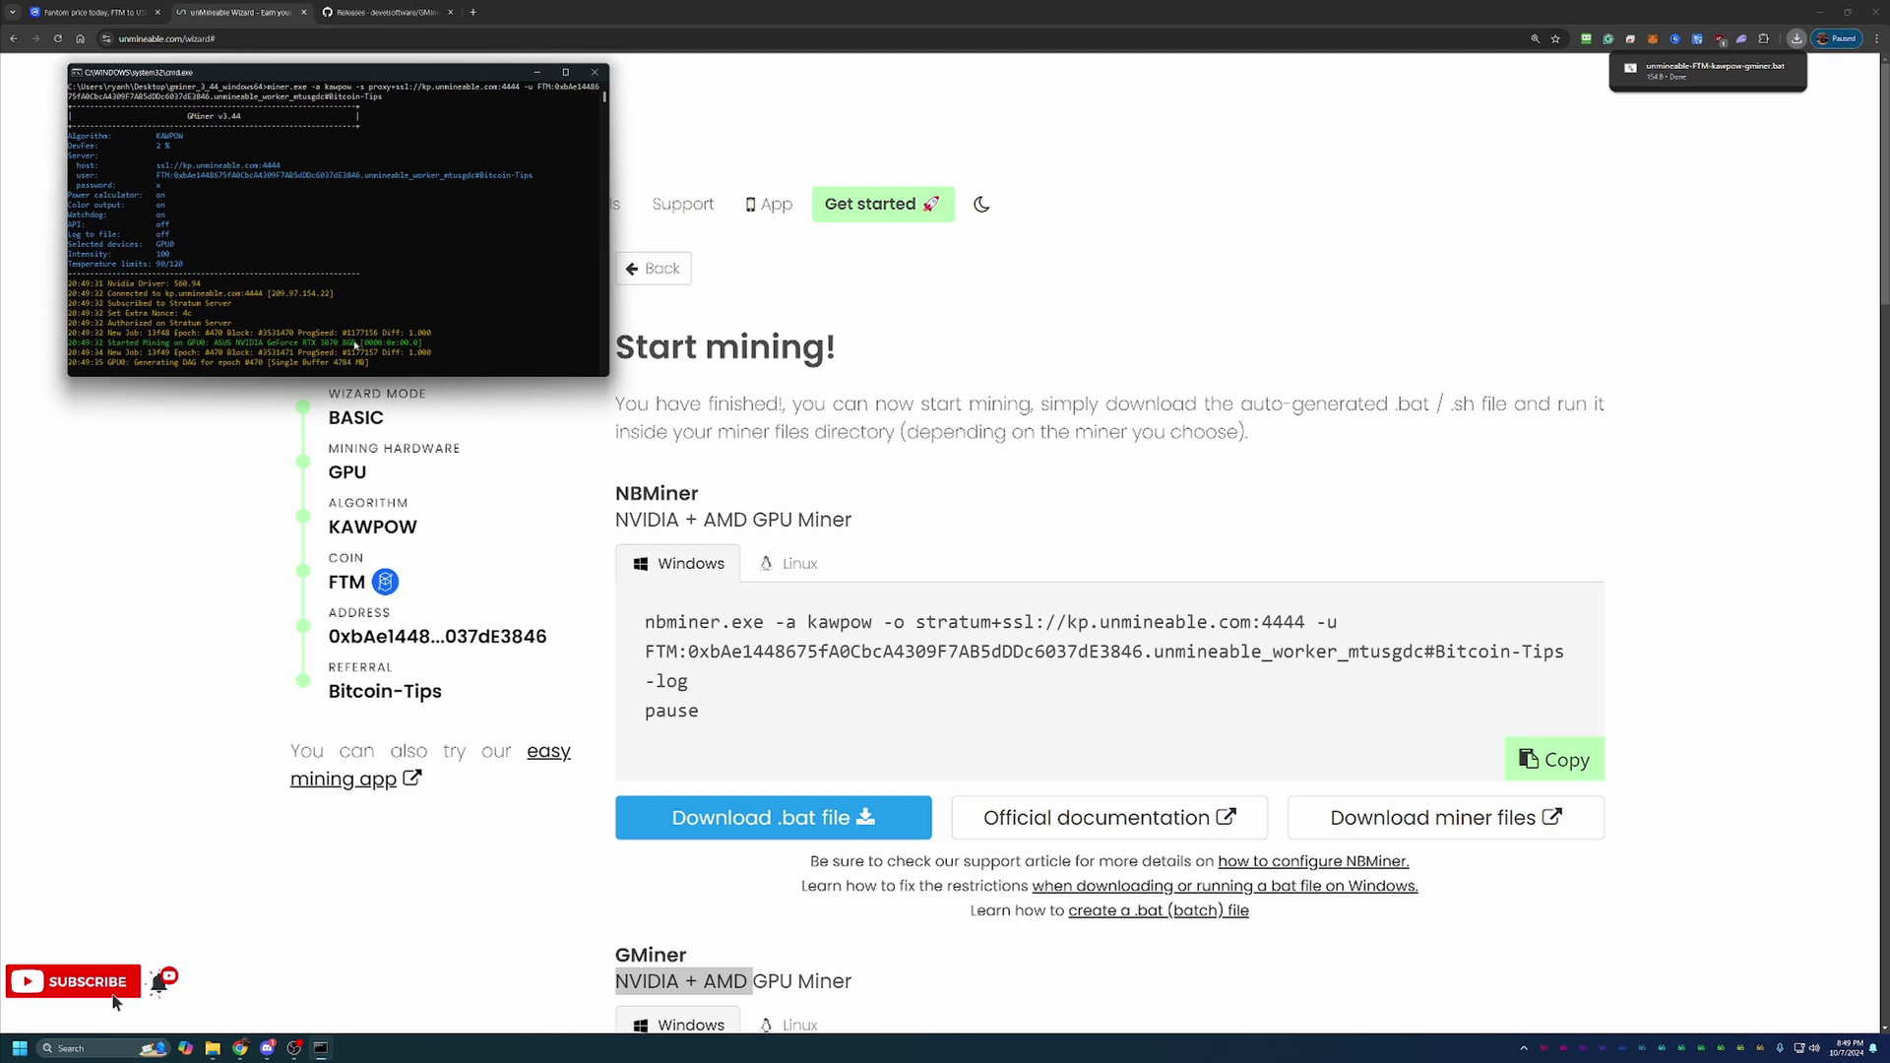
mouse_move(376, 310)
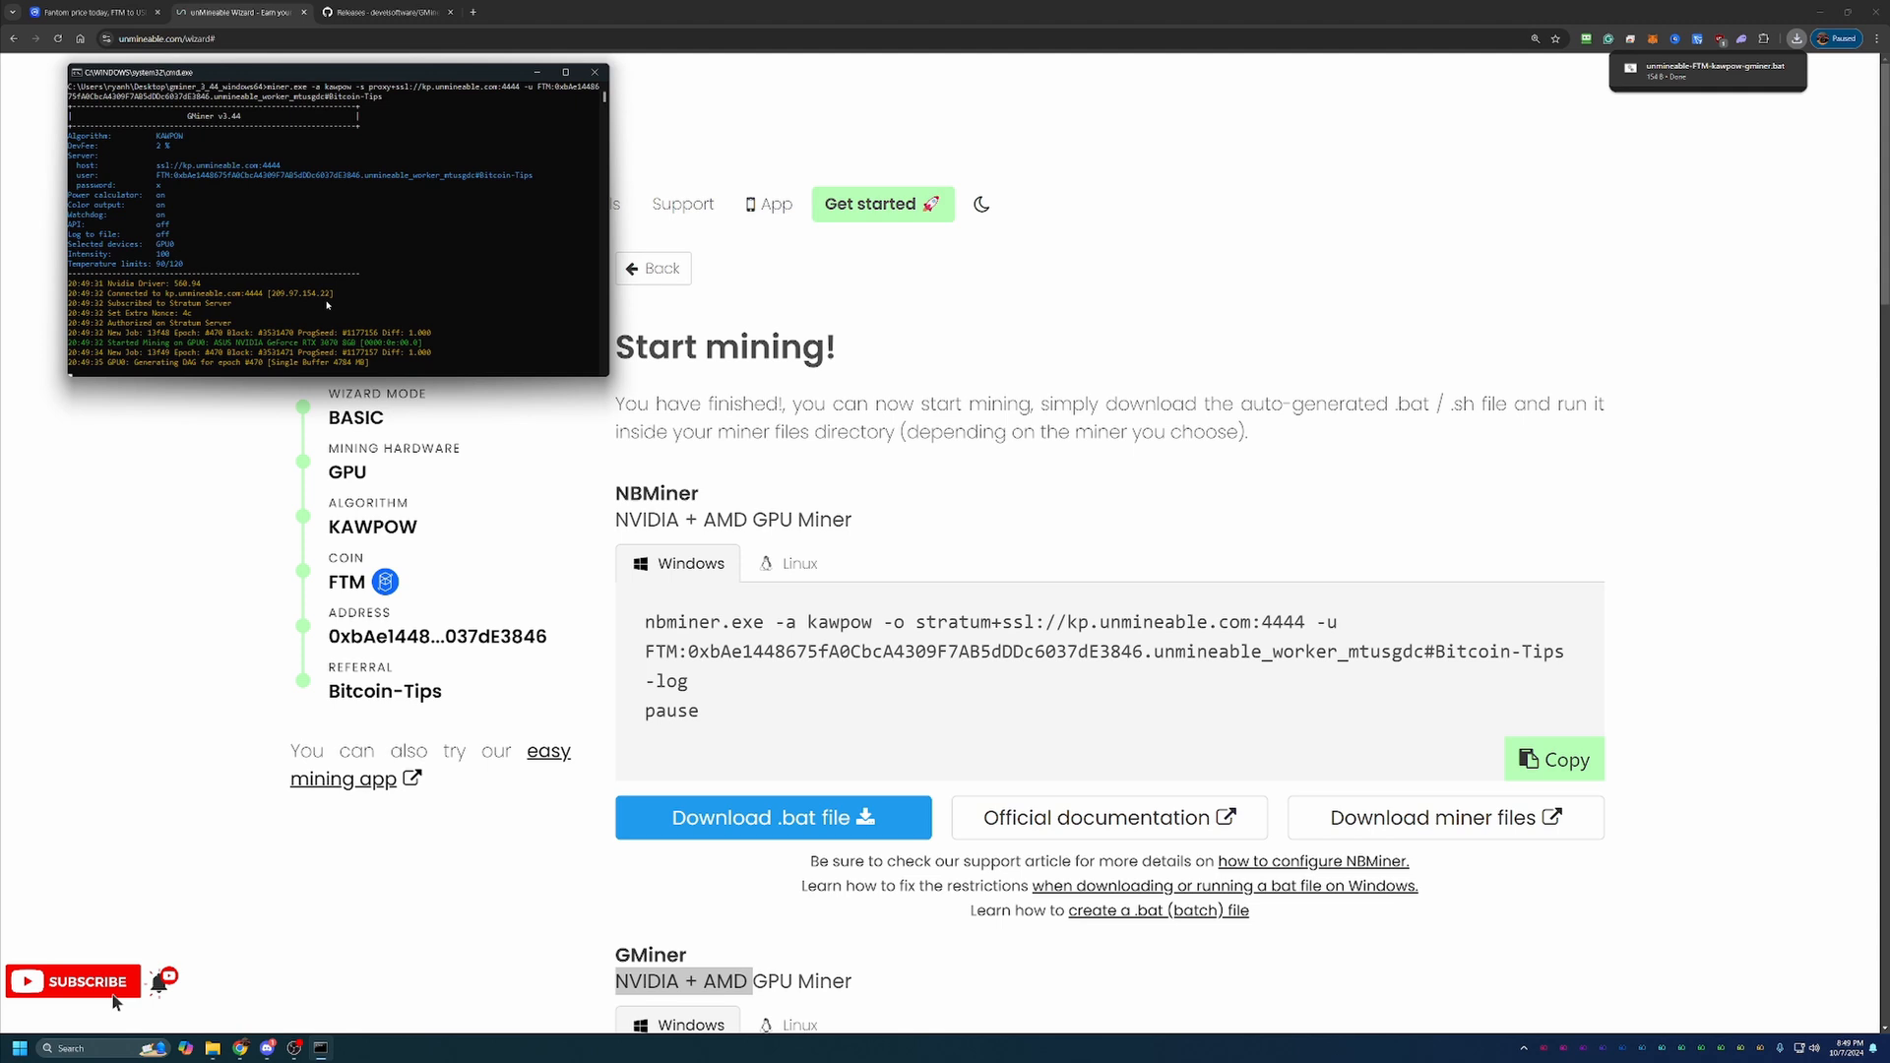
mouse_move(887, 376)
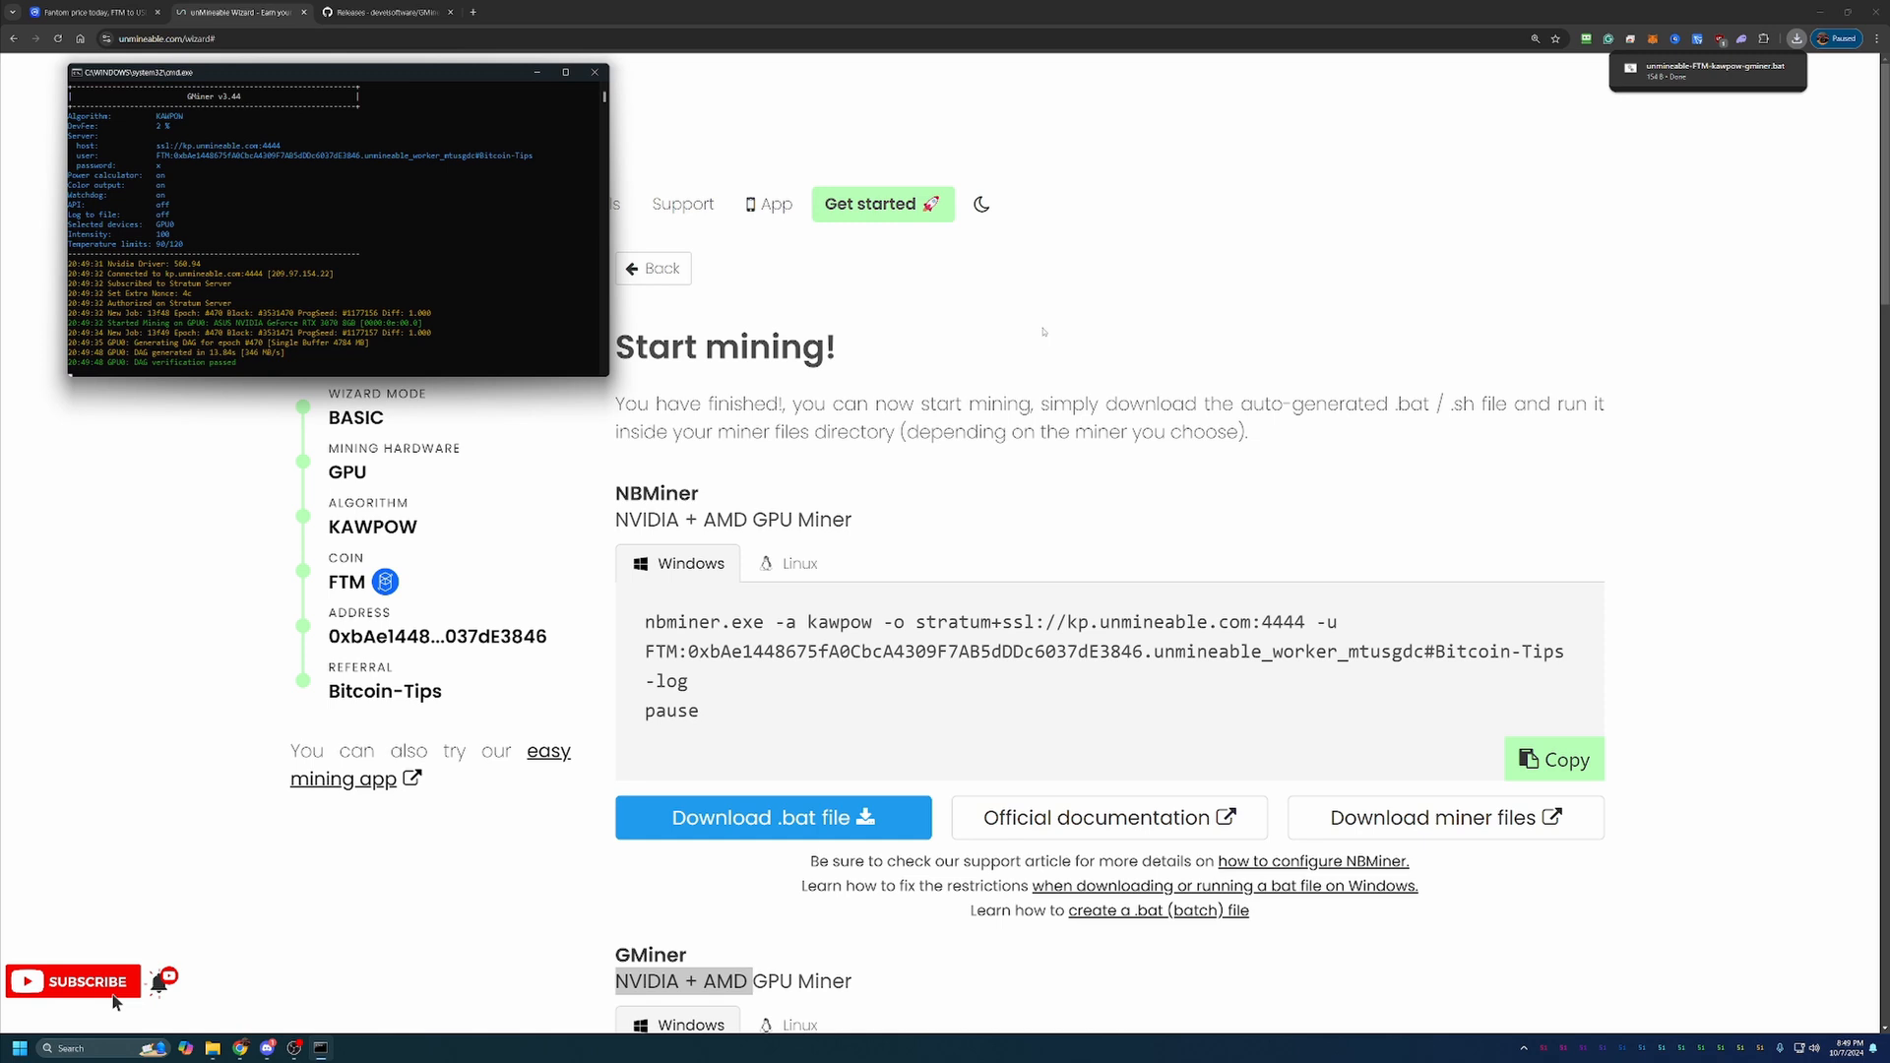
mouse_move(1003, 308)
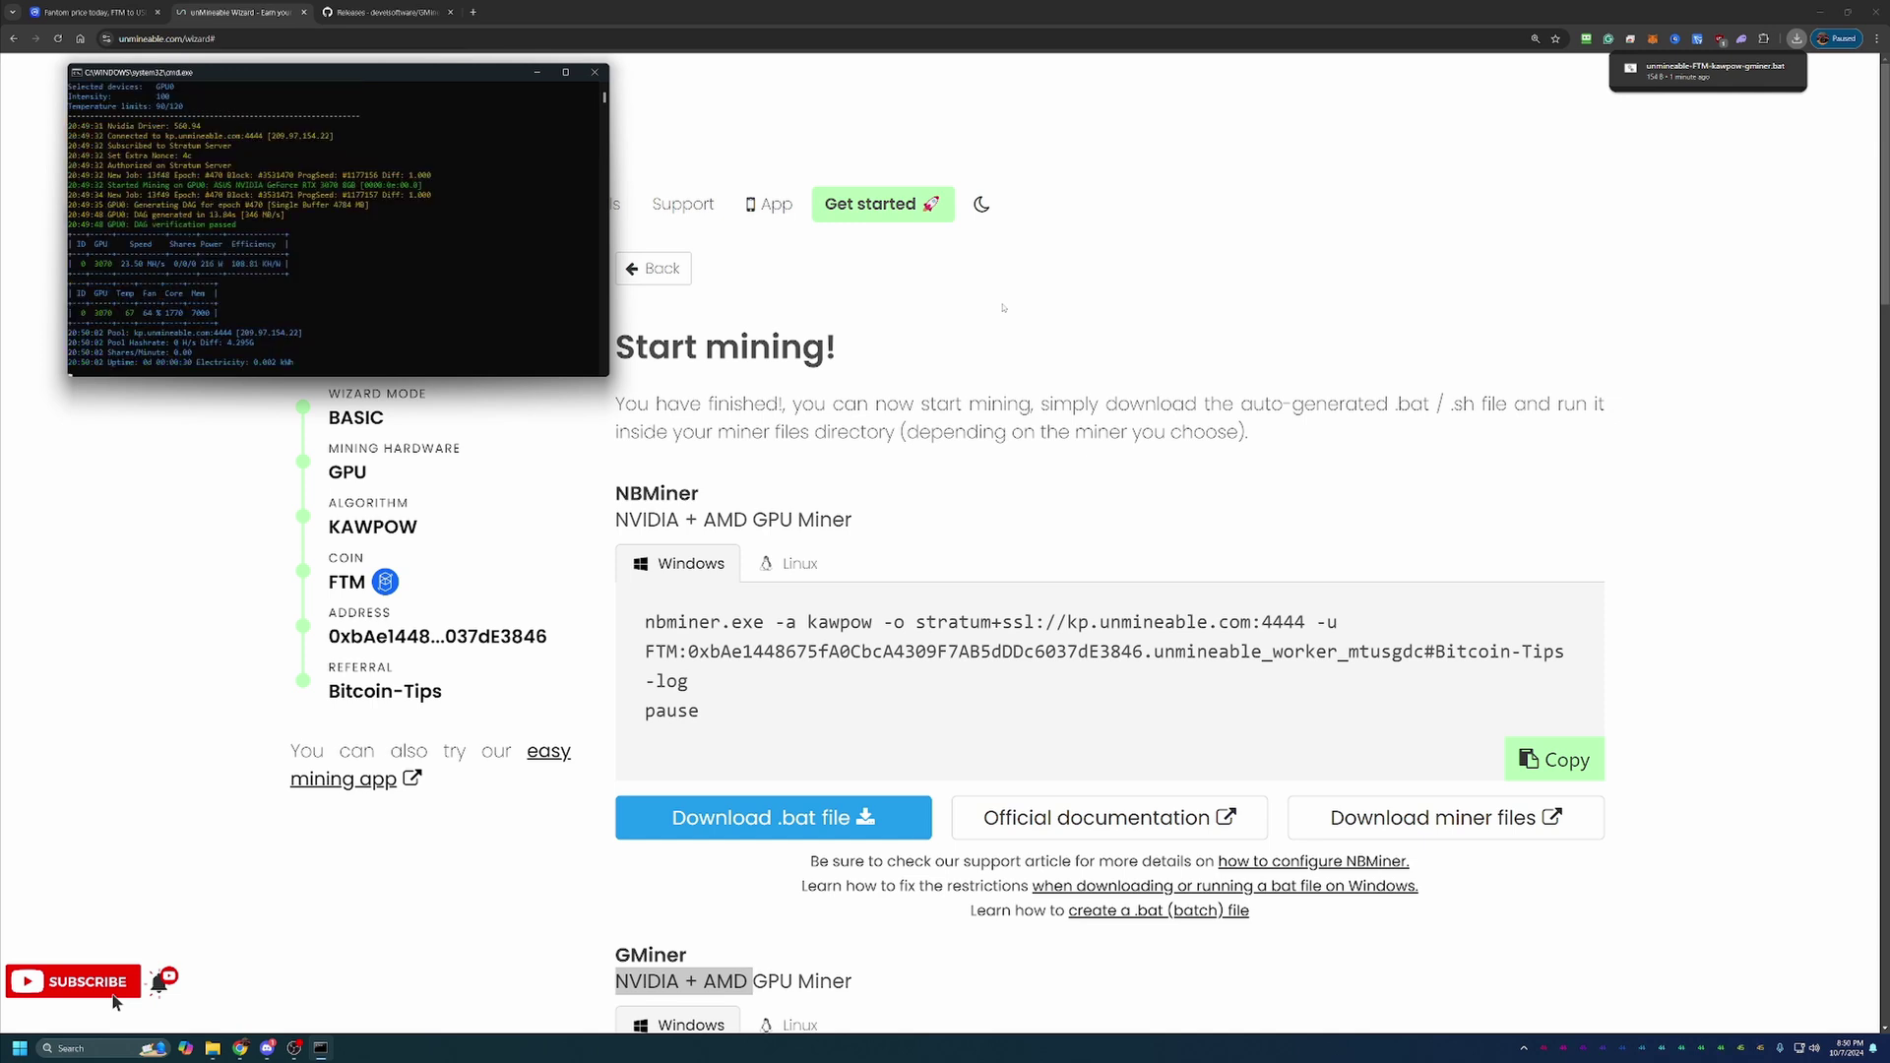
mouse_move(1020, 299)
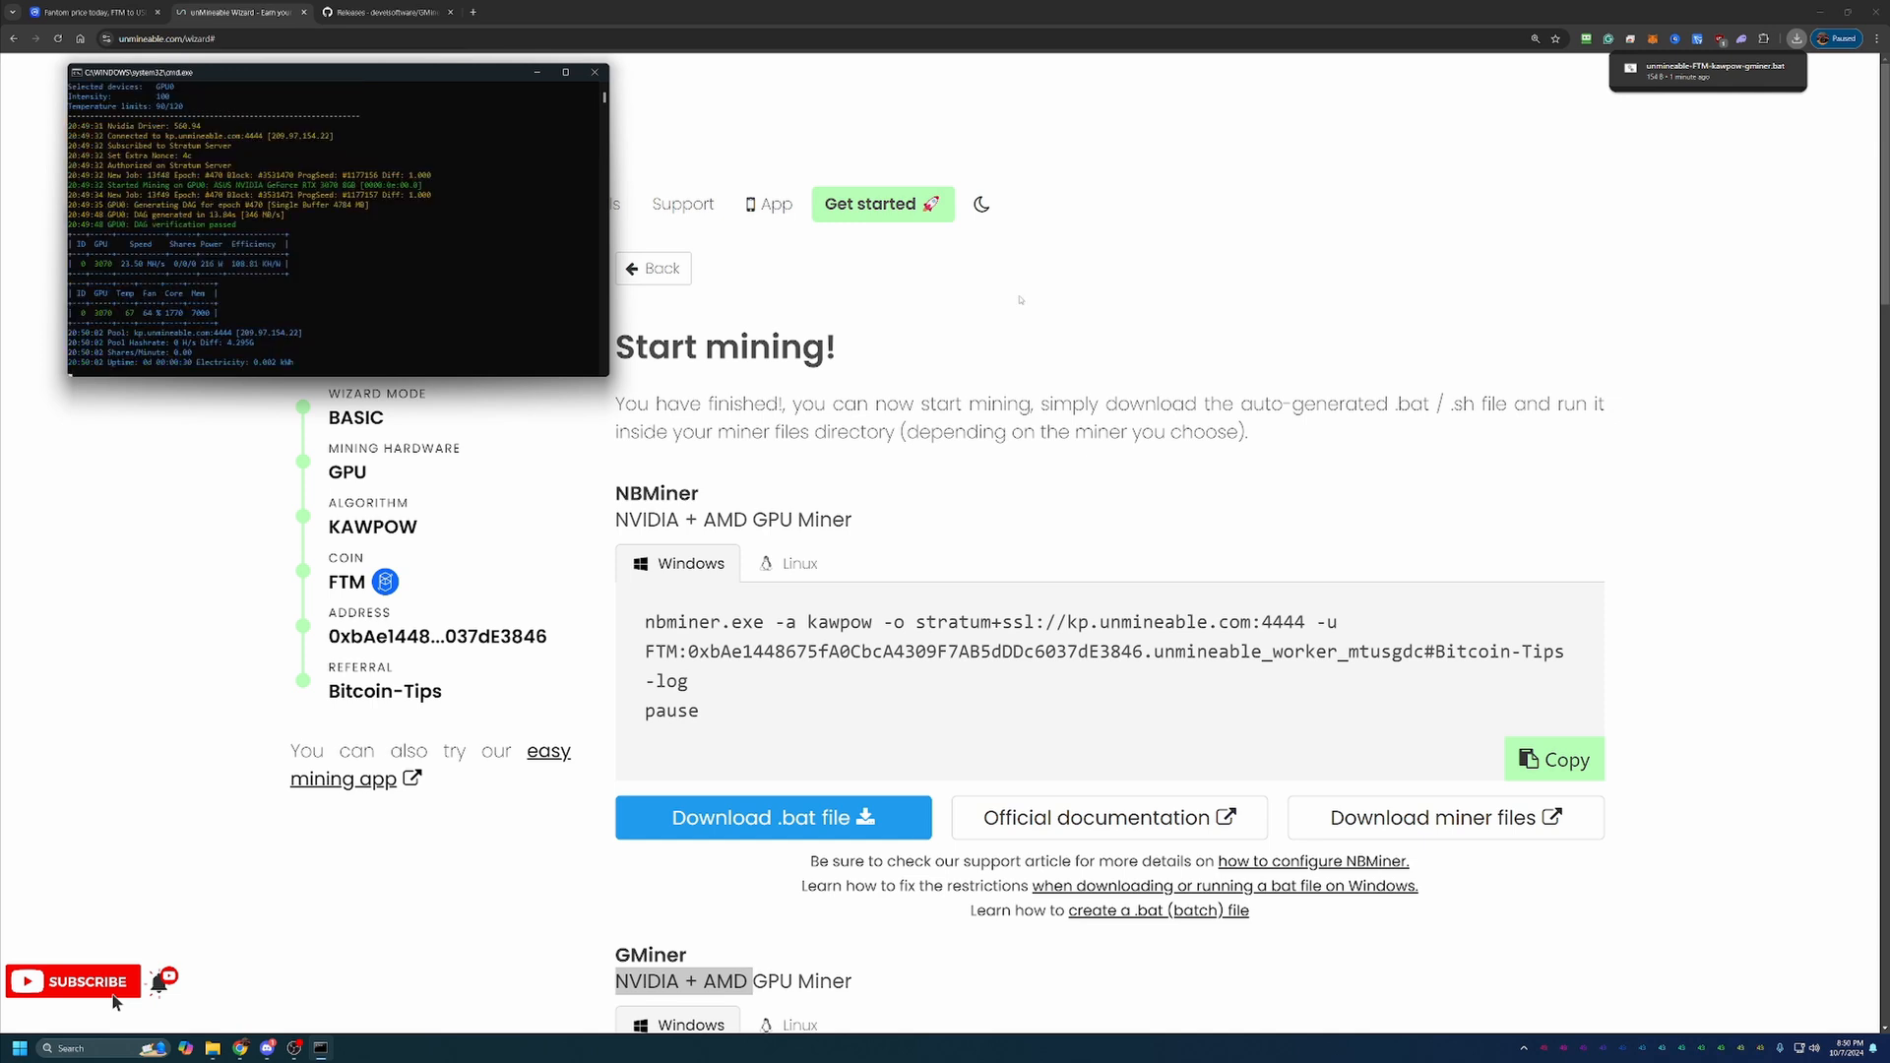
Minimize the GMiner console once it reports GPU hashrate, revealing the unMineable page
left_click(594, 71)
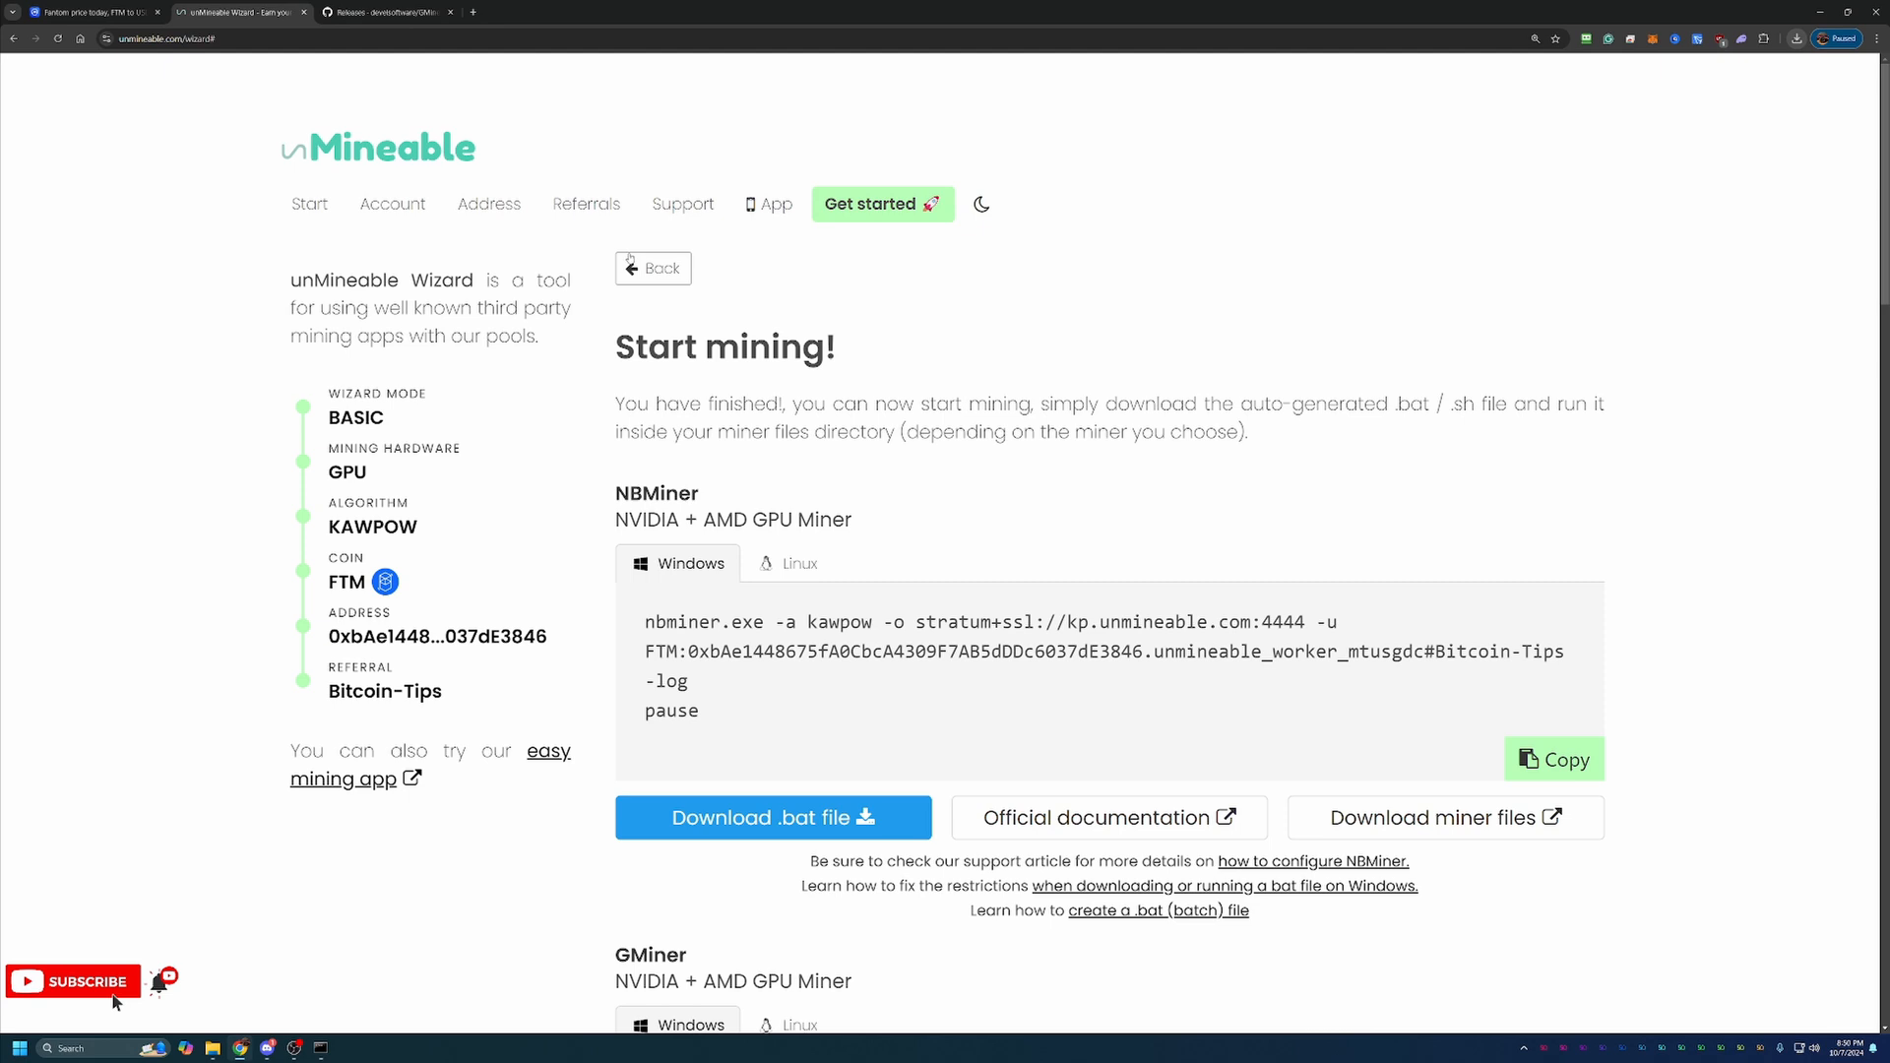
Look up unMineable stats for the FTM payout address, showing zero balance and no workers yet
left_click(488, 202)
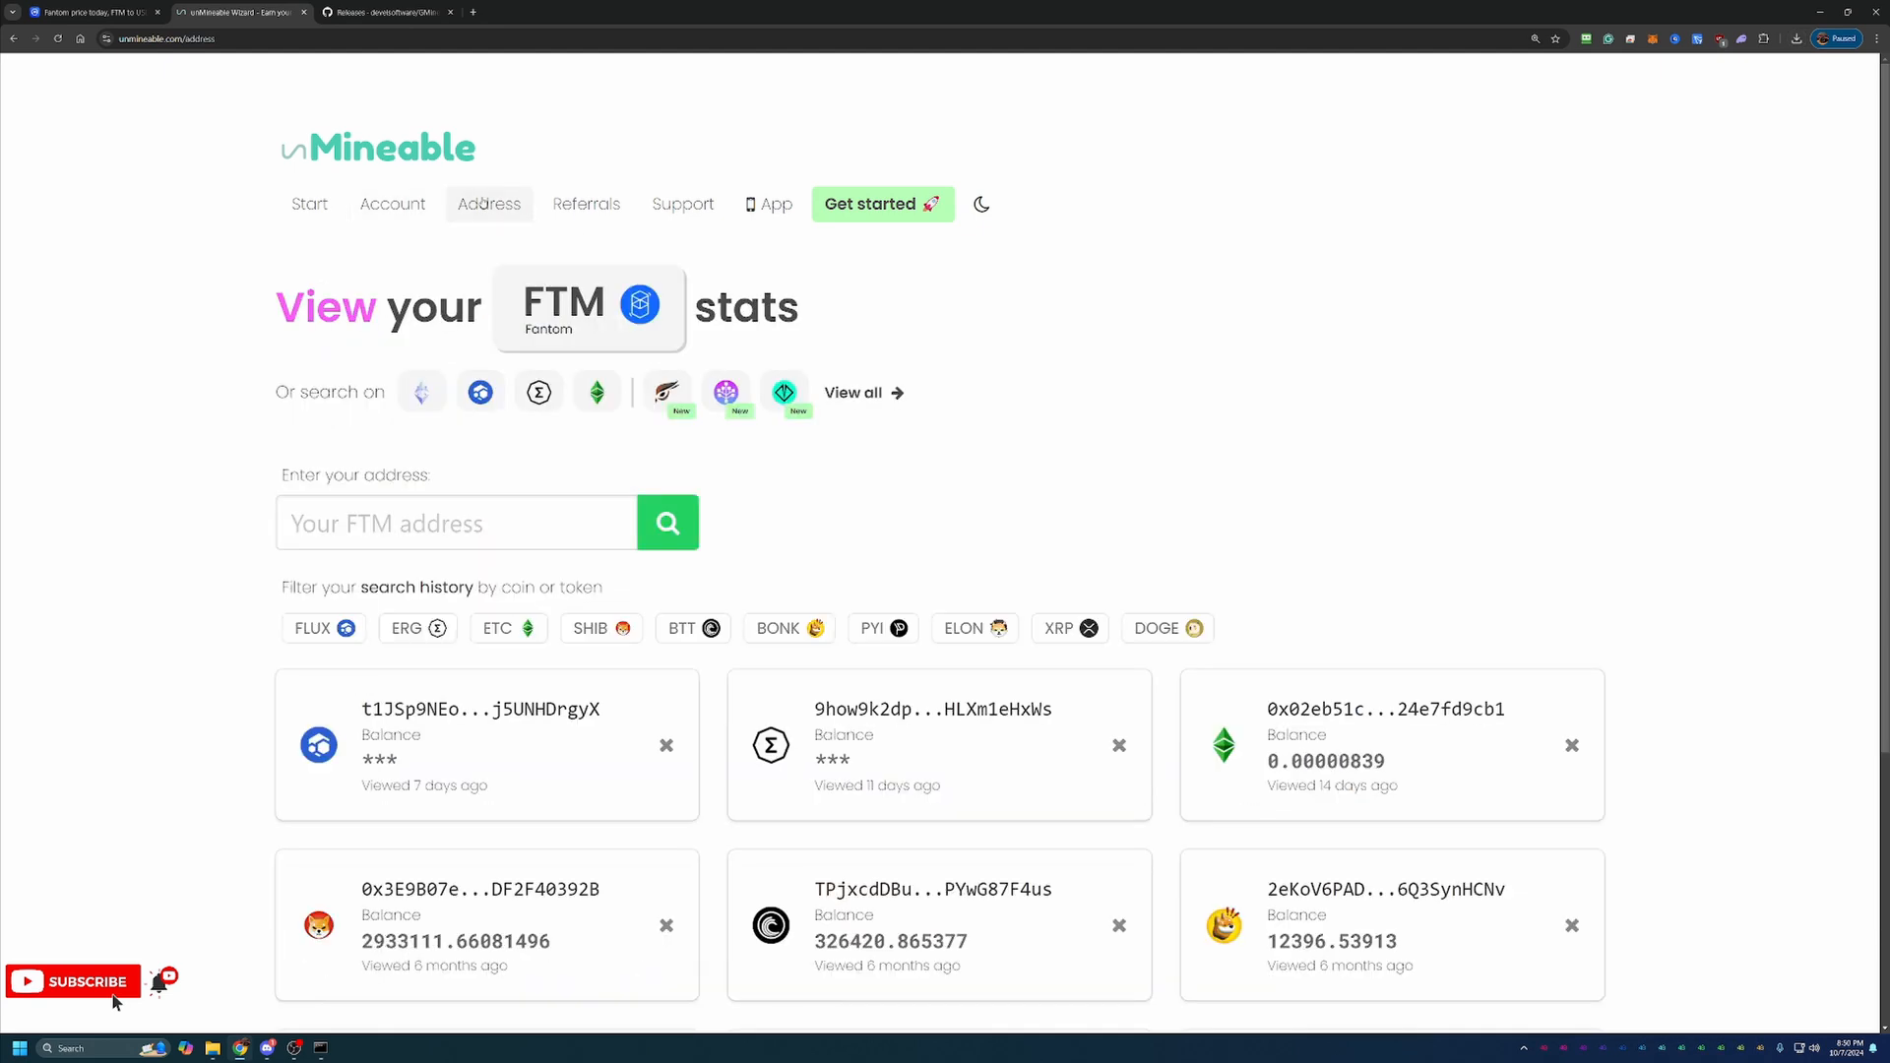
type("A4309F7AB5dDDc6037dE3846")
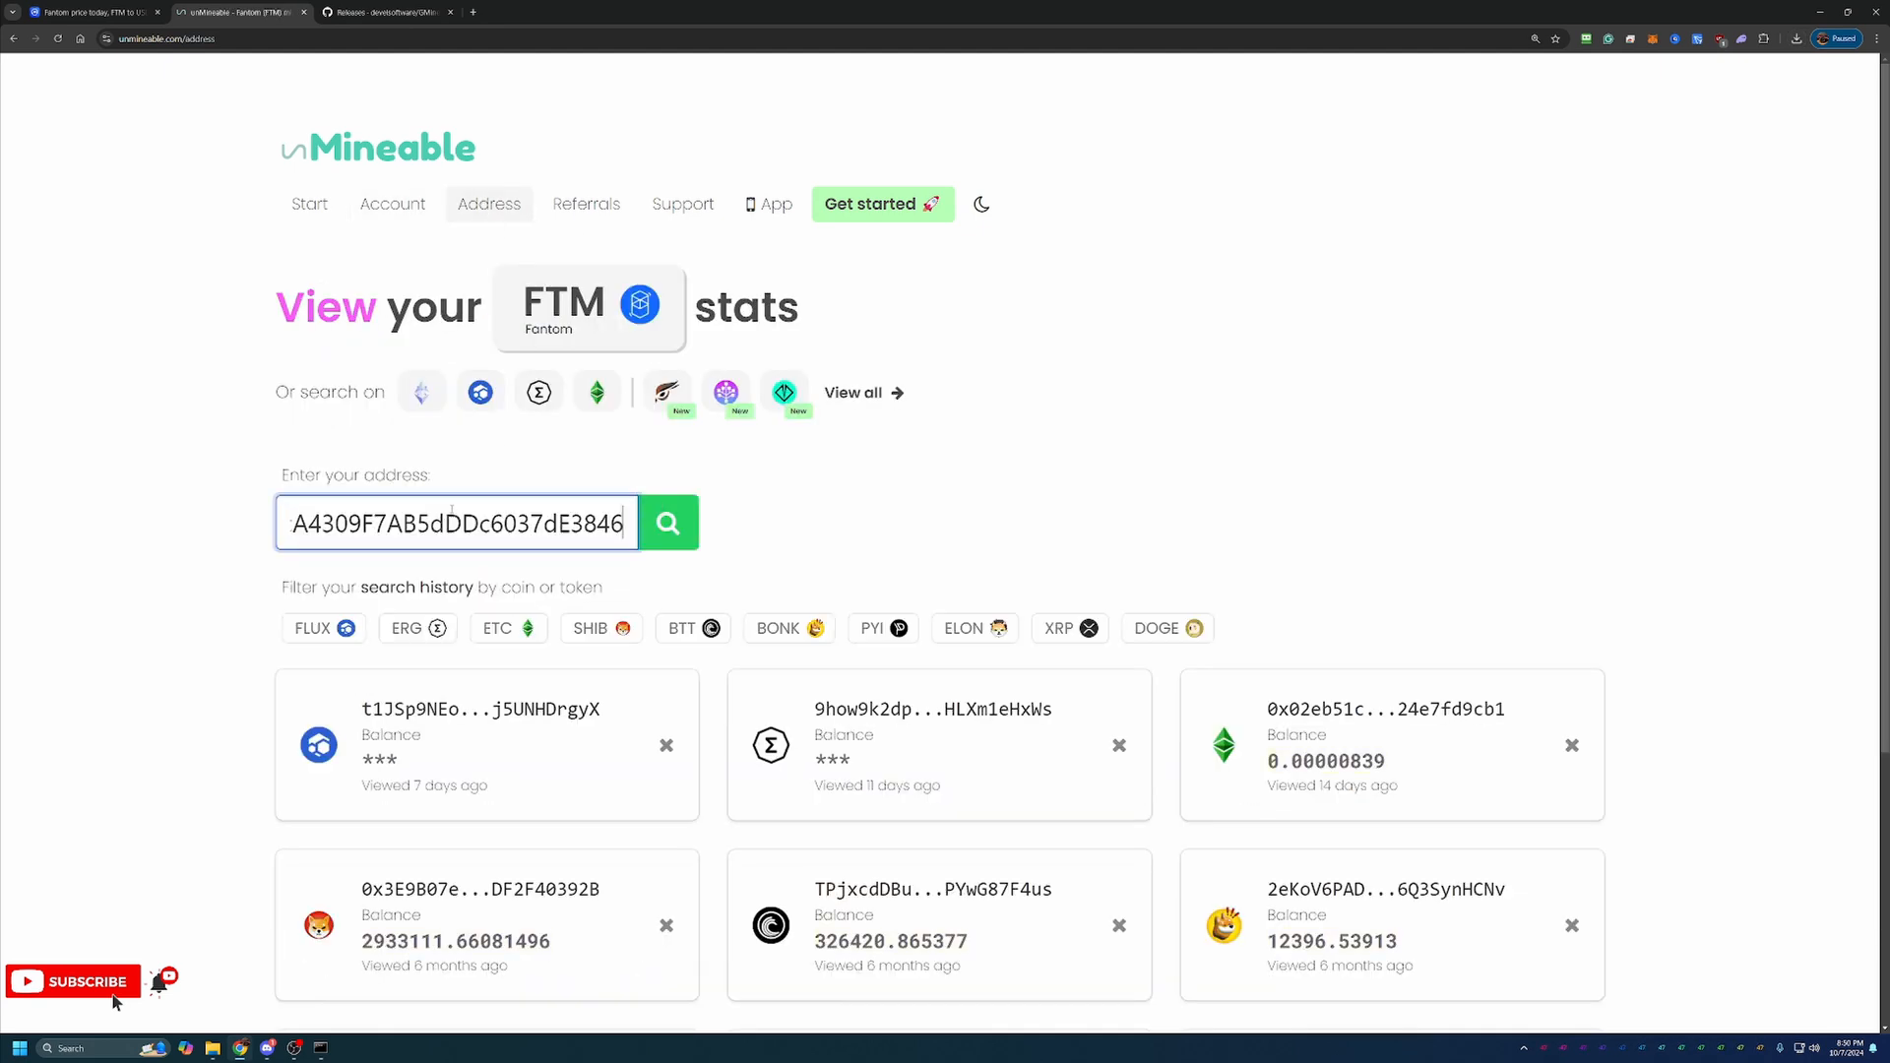
left_click(668, 524)
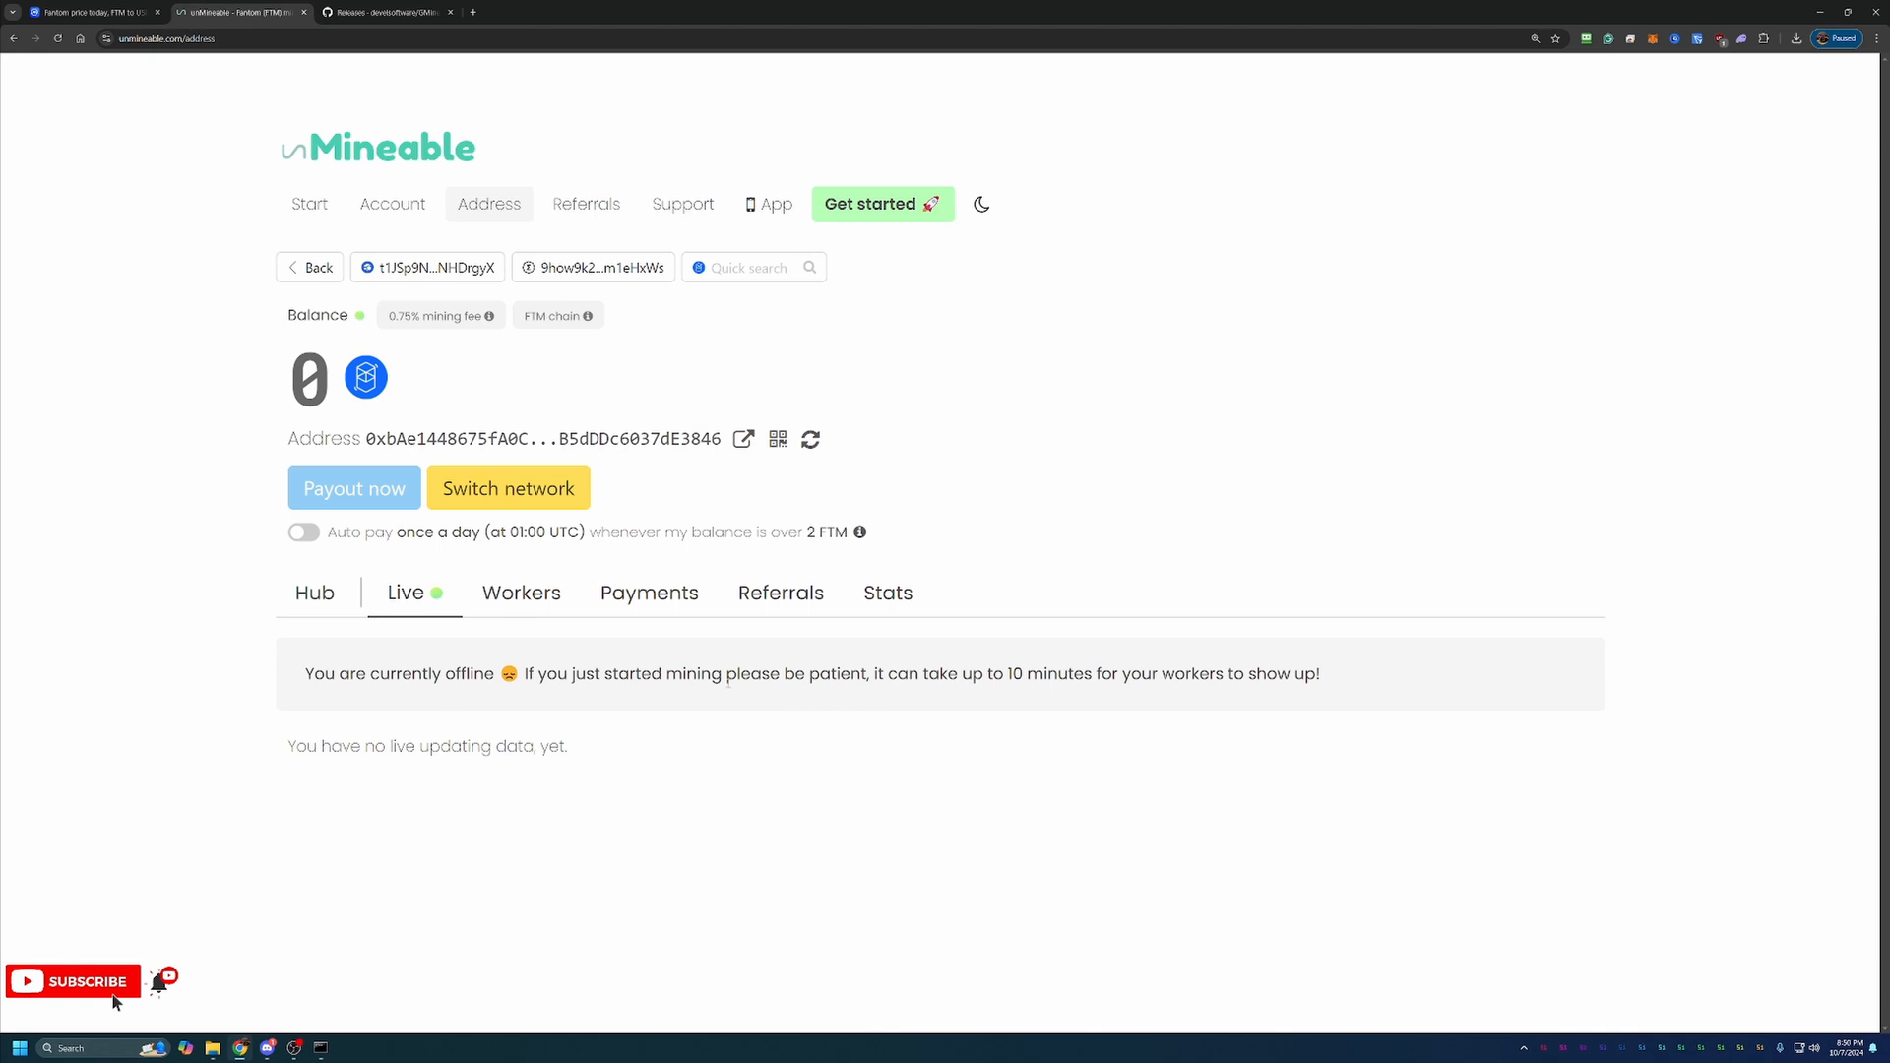
mouse_move(807, 724)
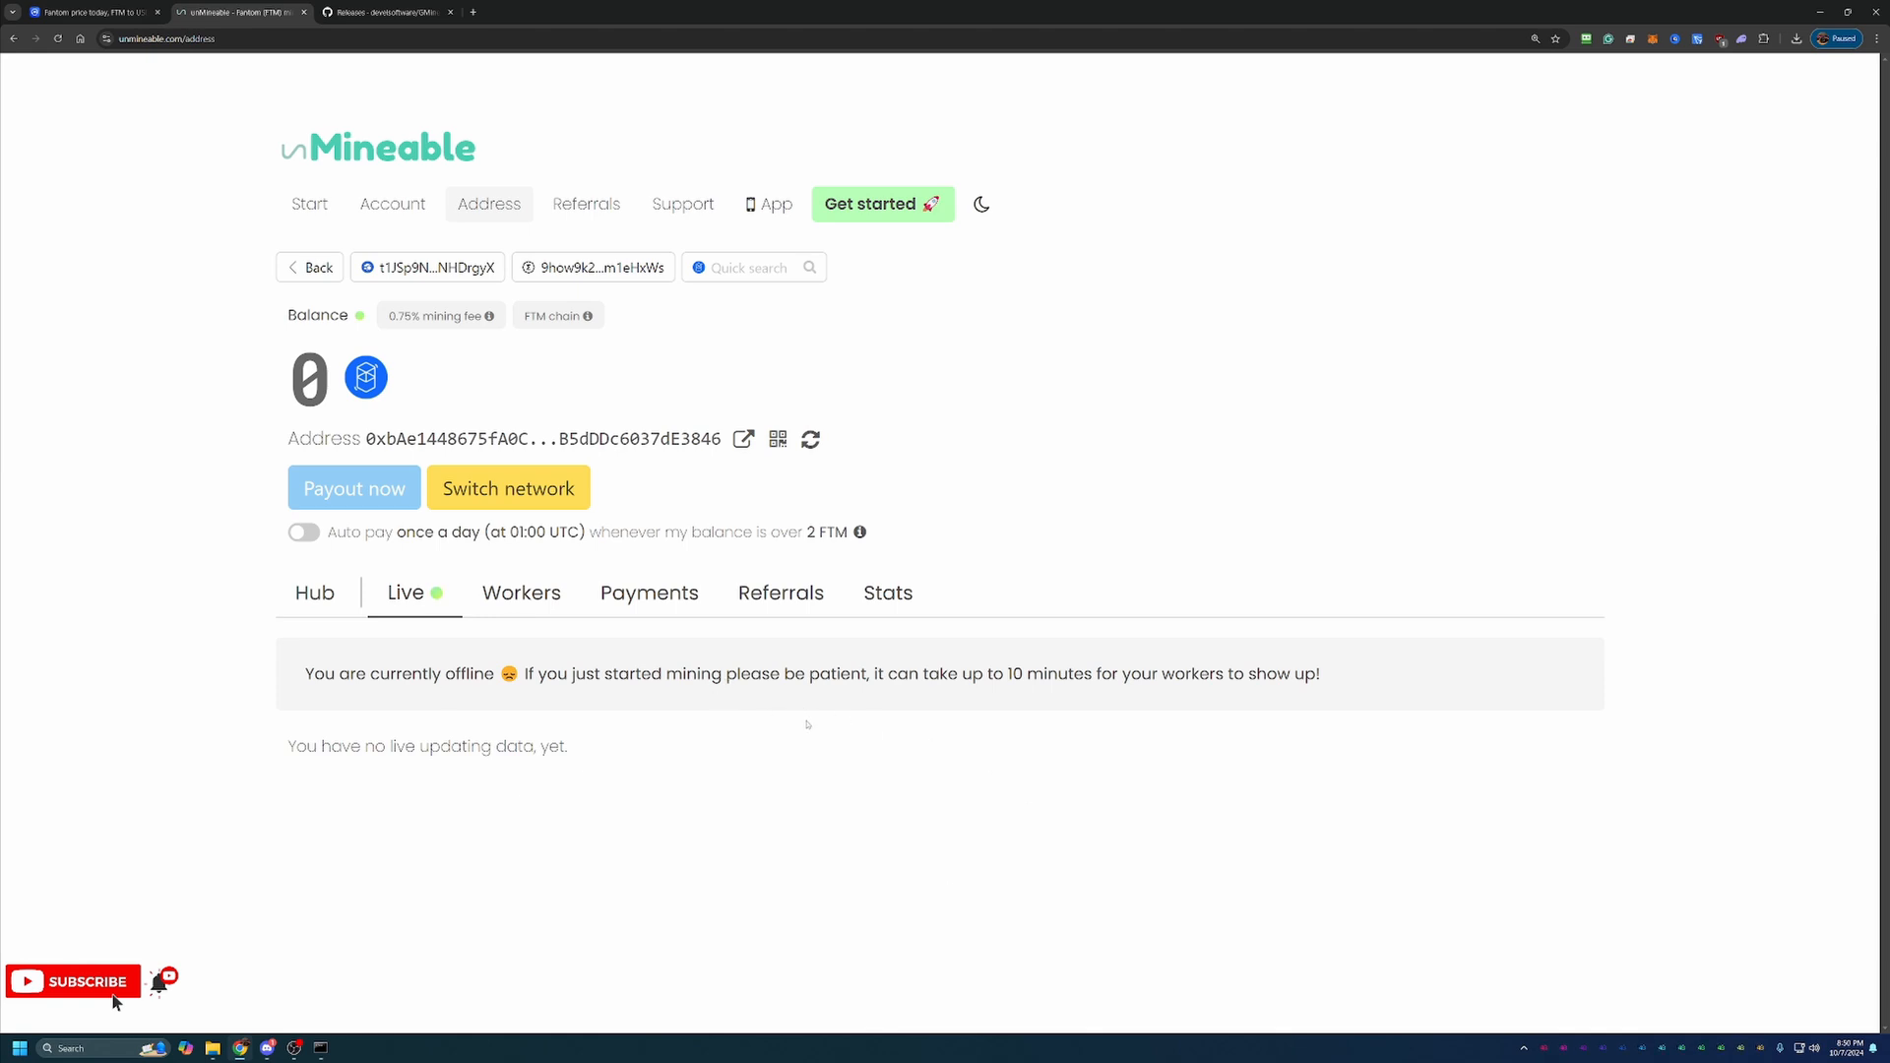
mouse_move(1283, 646)
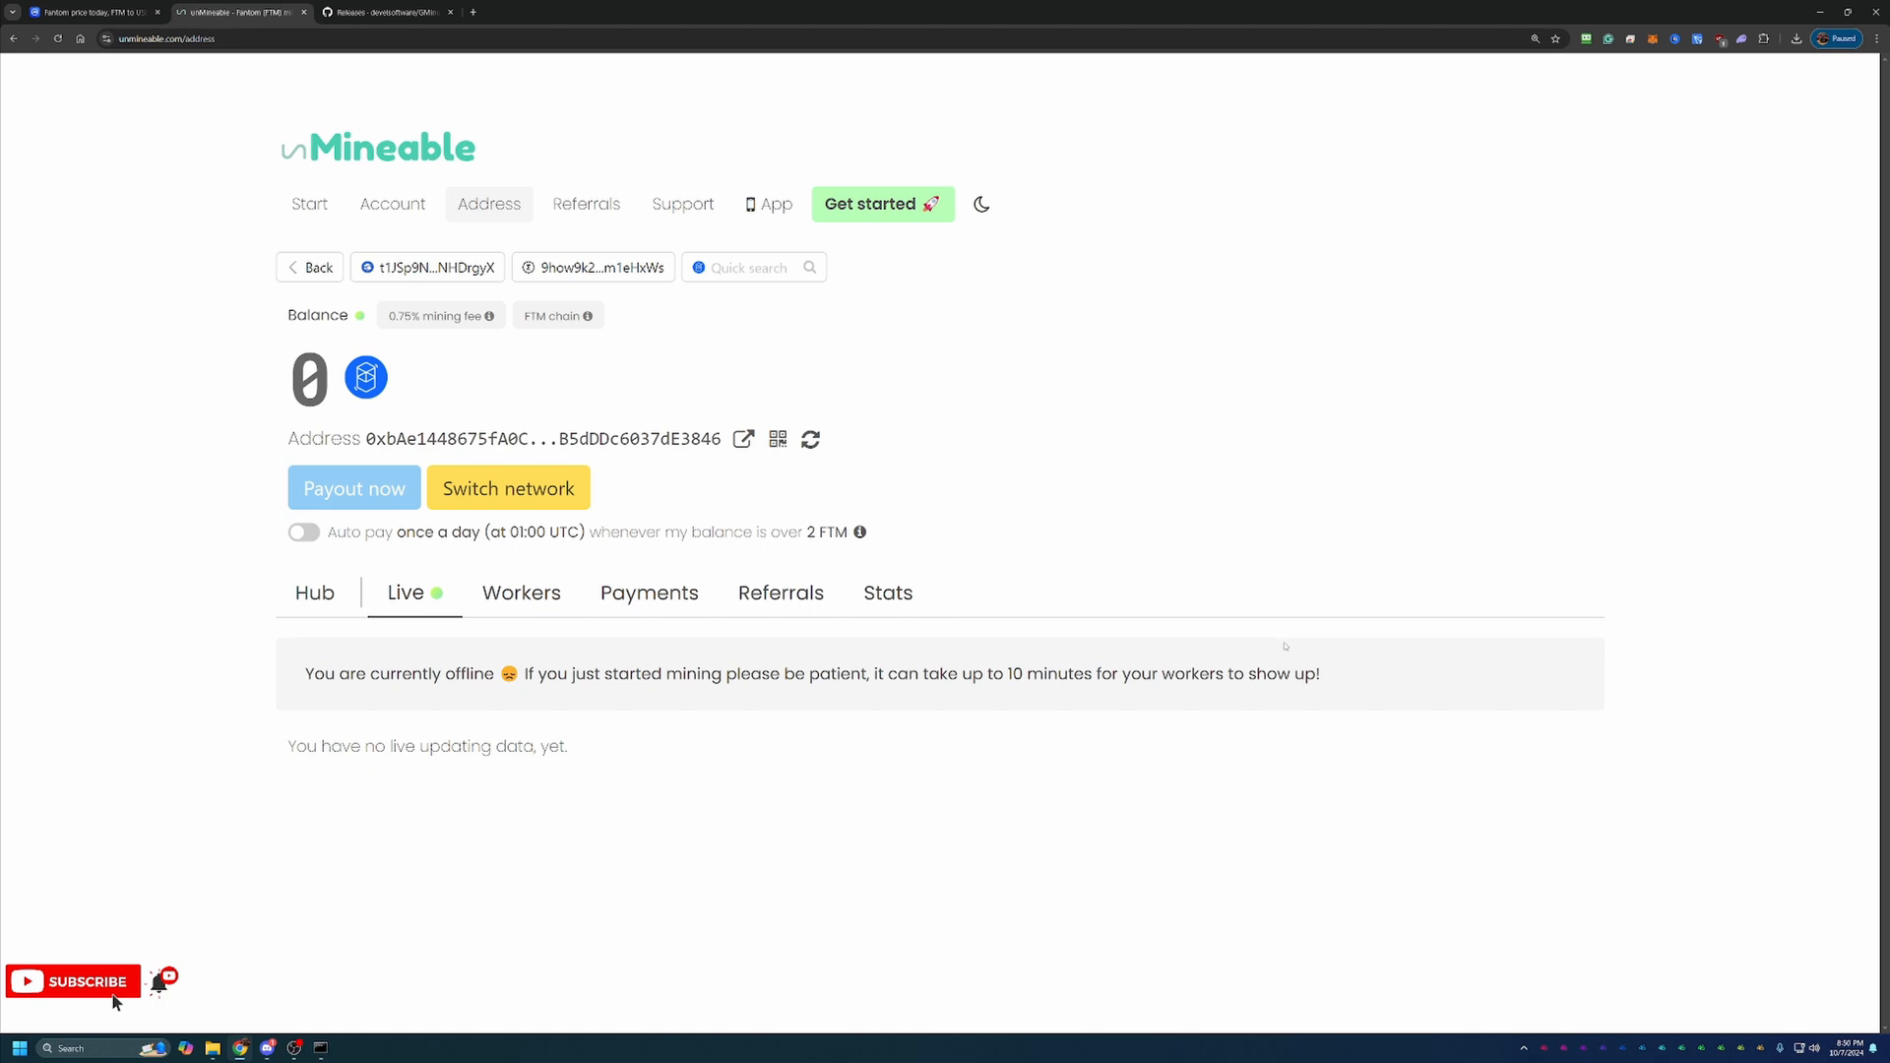
mouse_move(1205, 599)
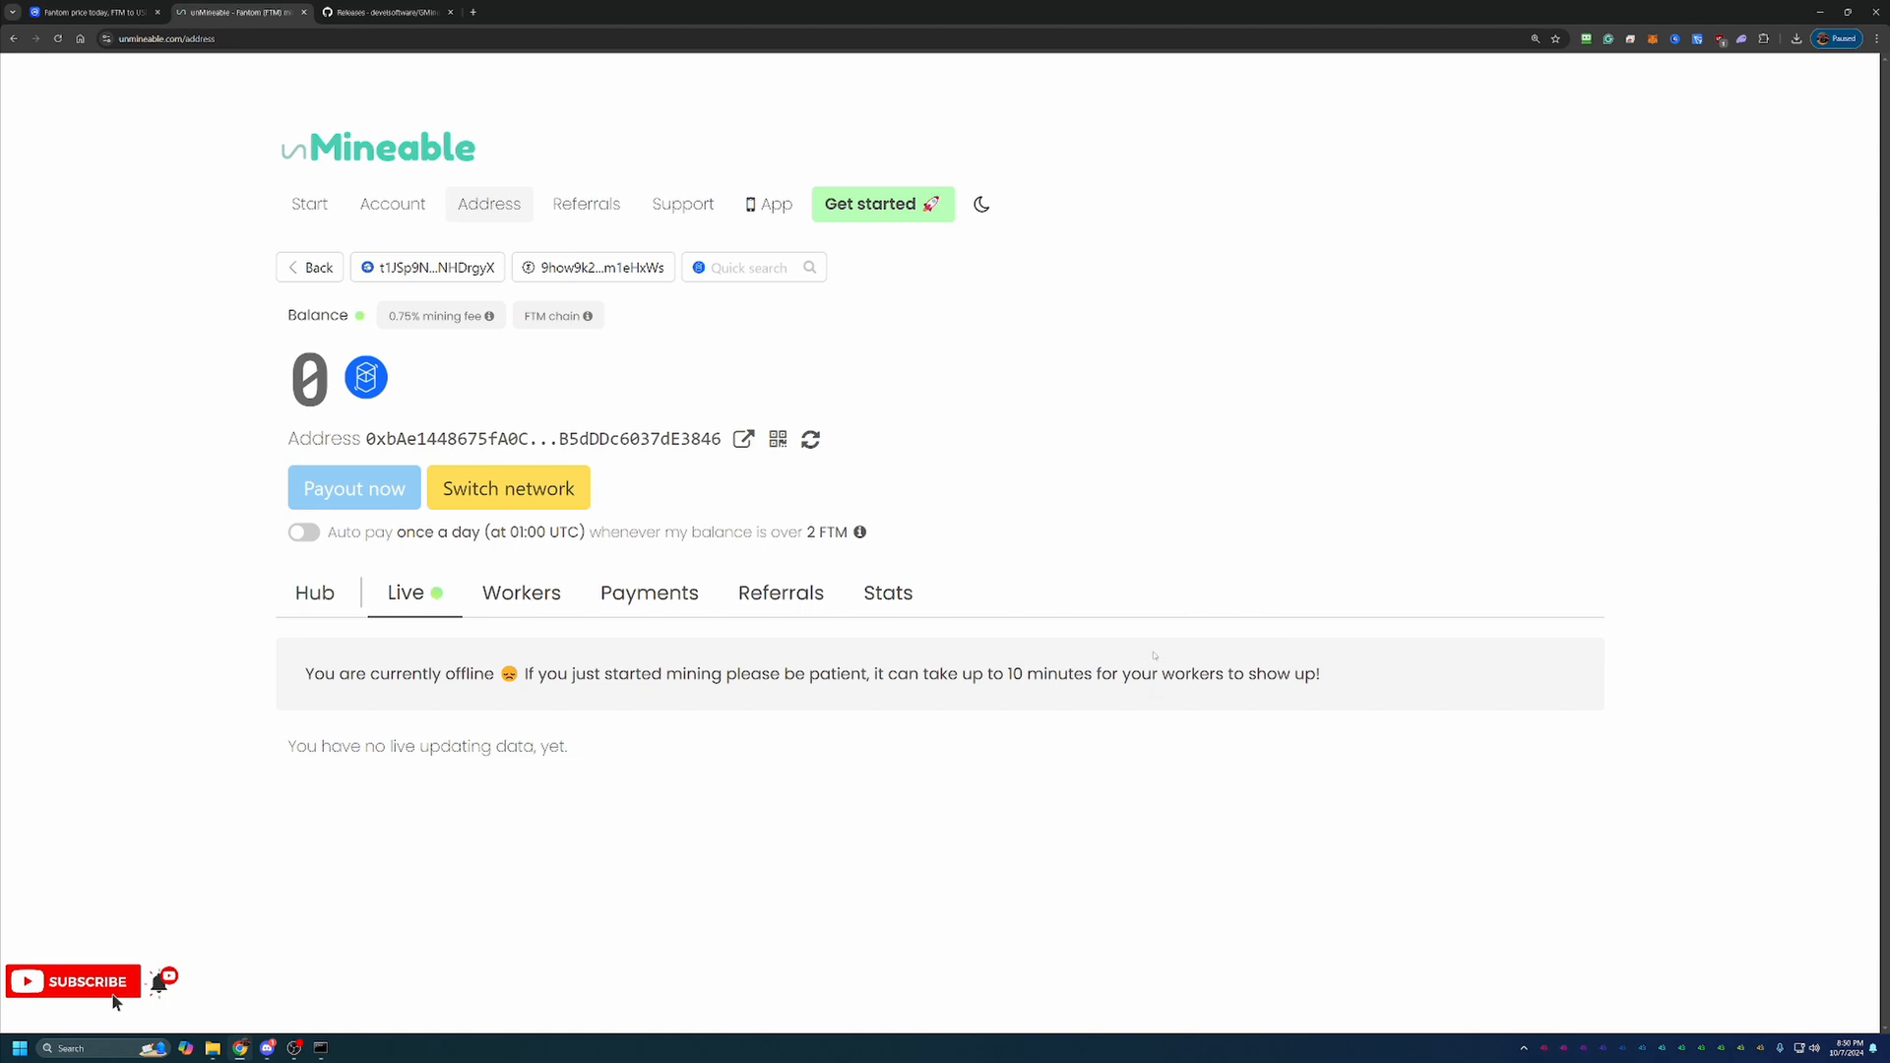
mouse_move(1005, 630)
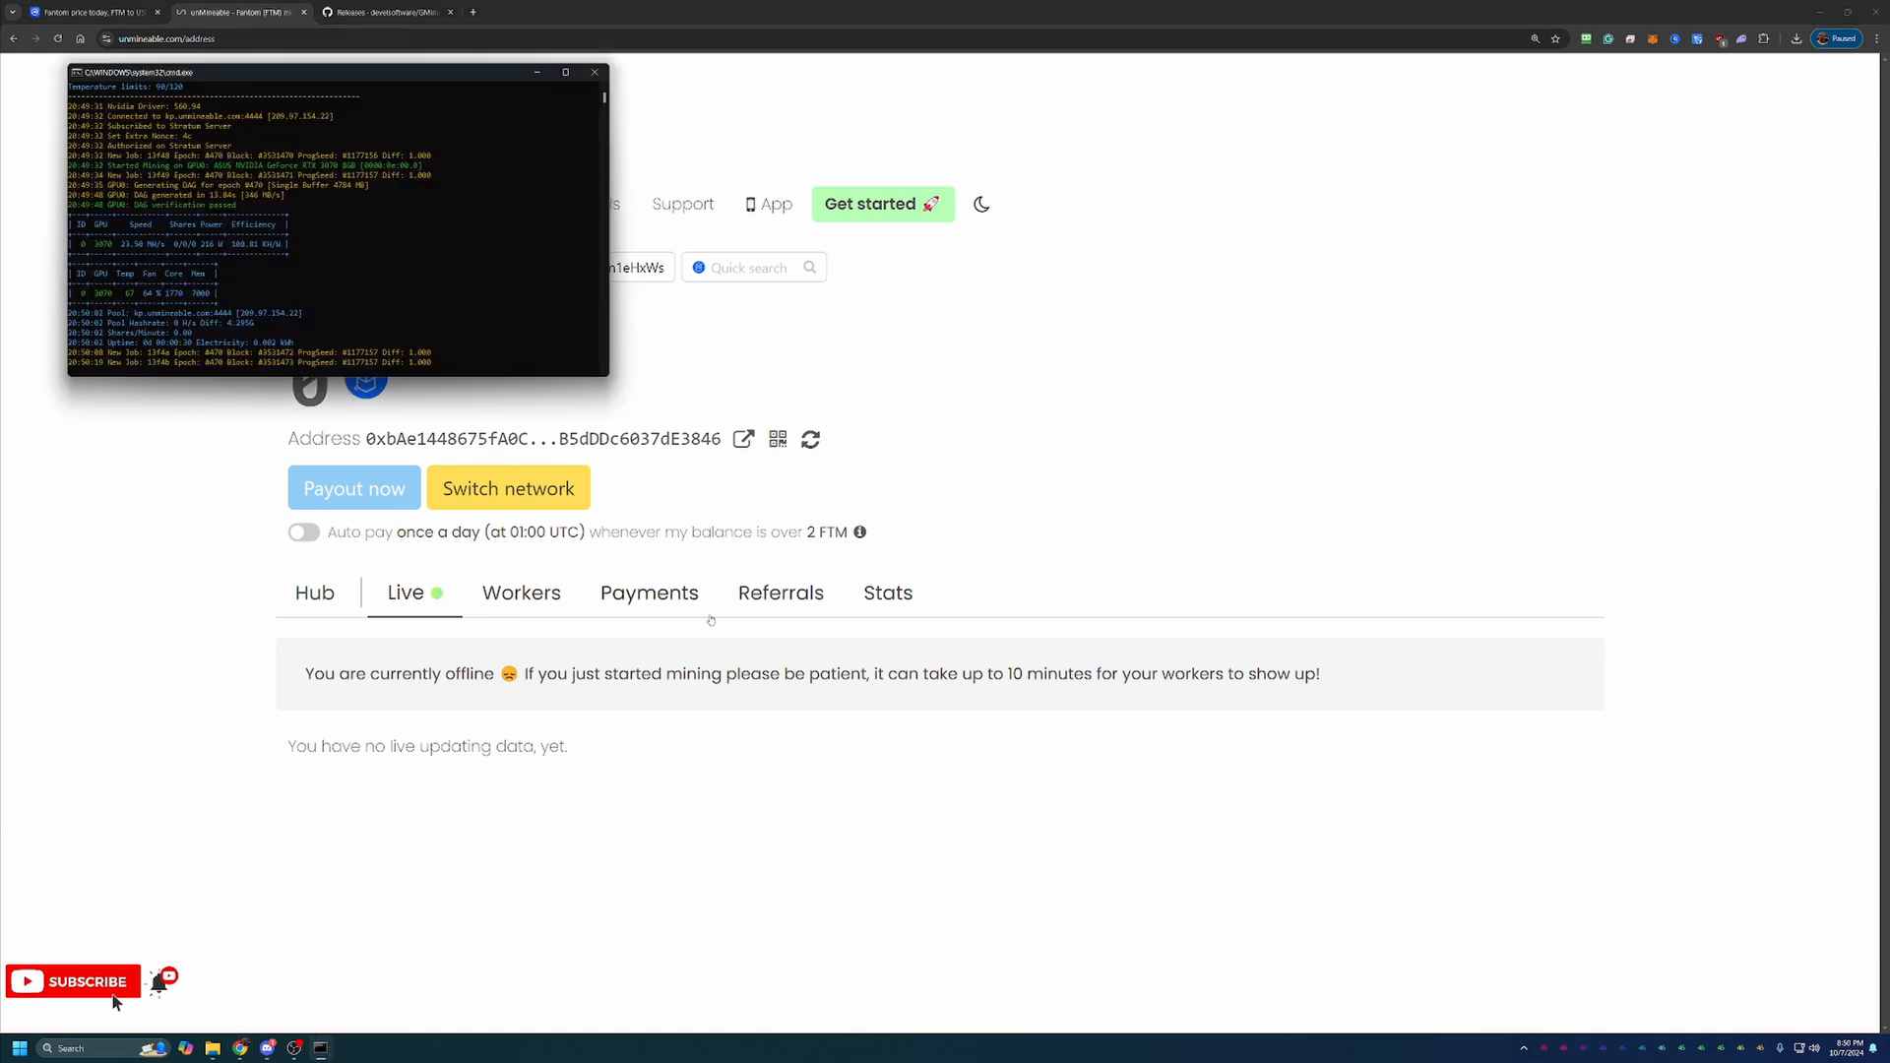
Check the GMiner console's latest GPU hashrate, then dismiss it back to the stats page
left_click_drag(331, 71, 394, 145)
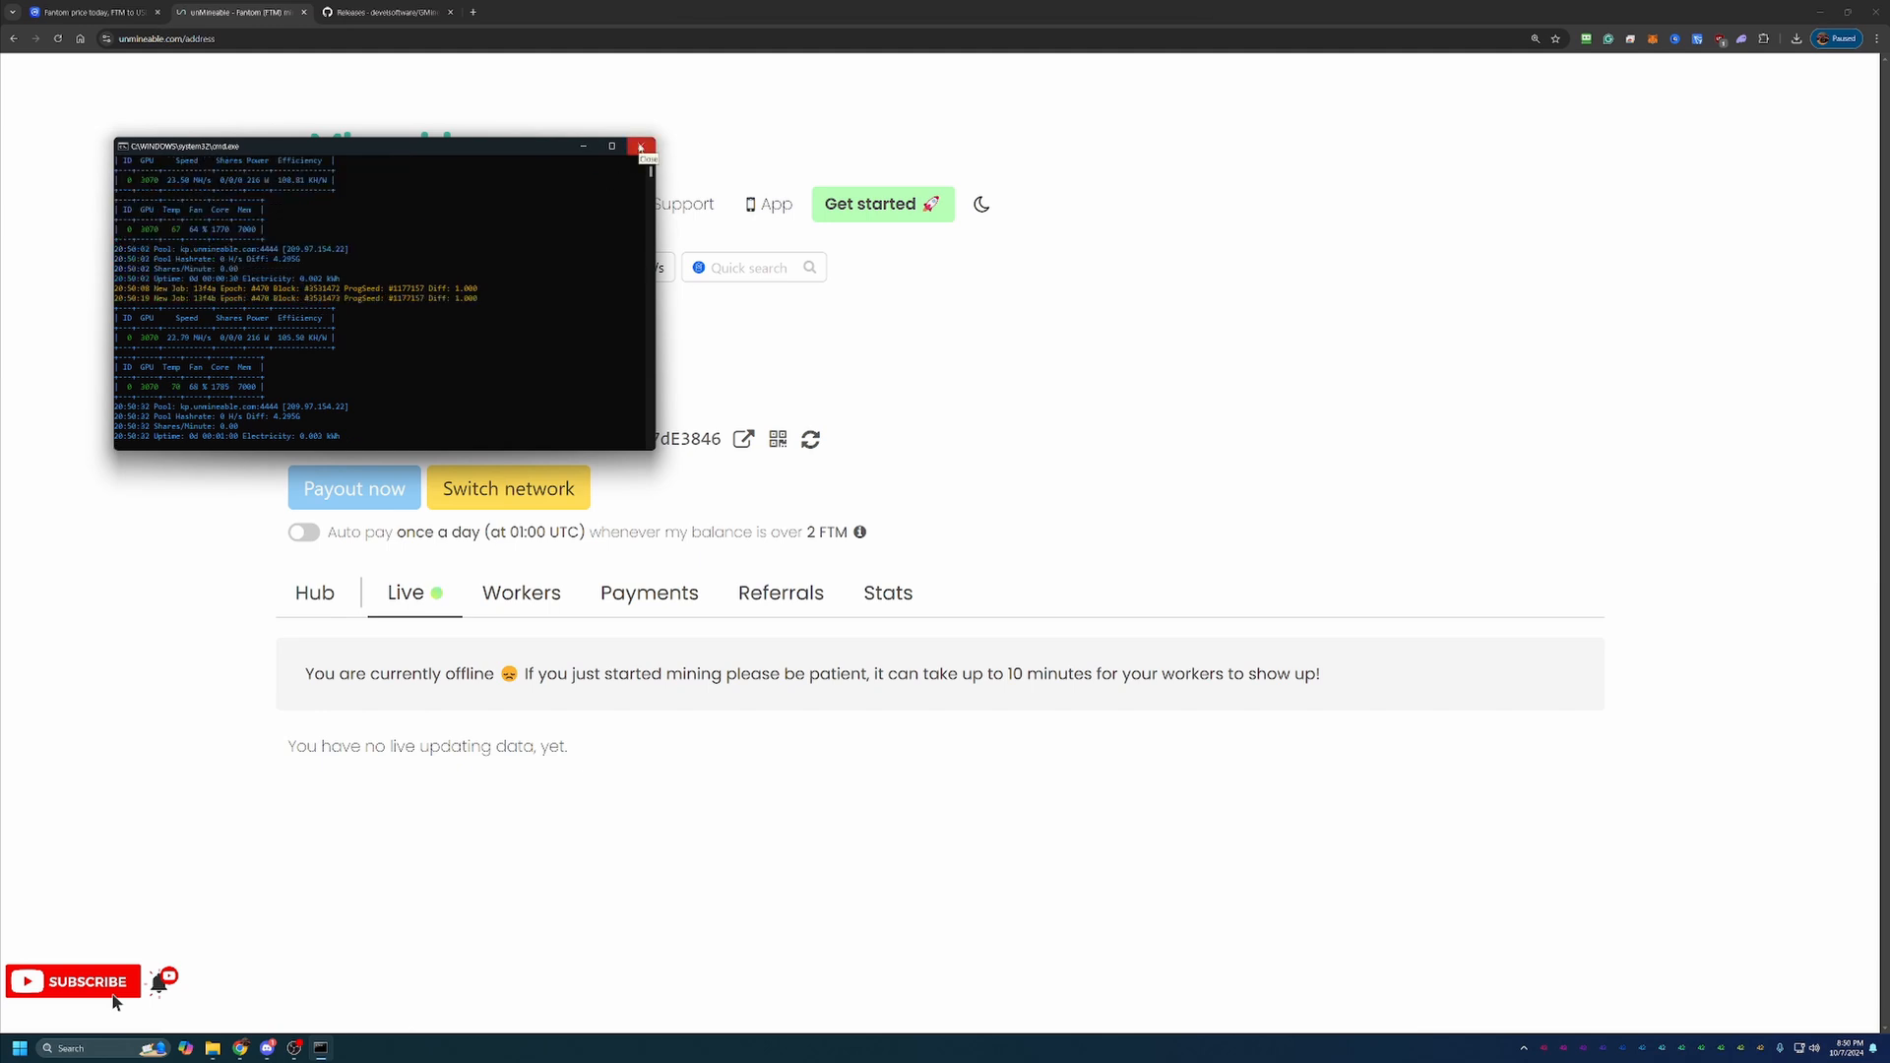
left_click(642, 146)
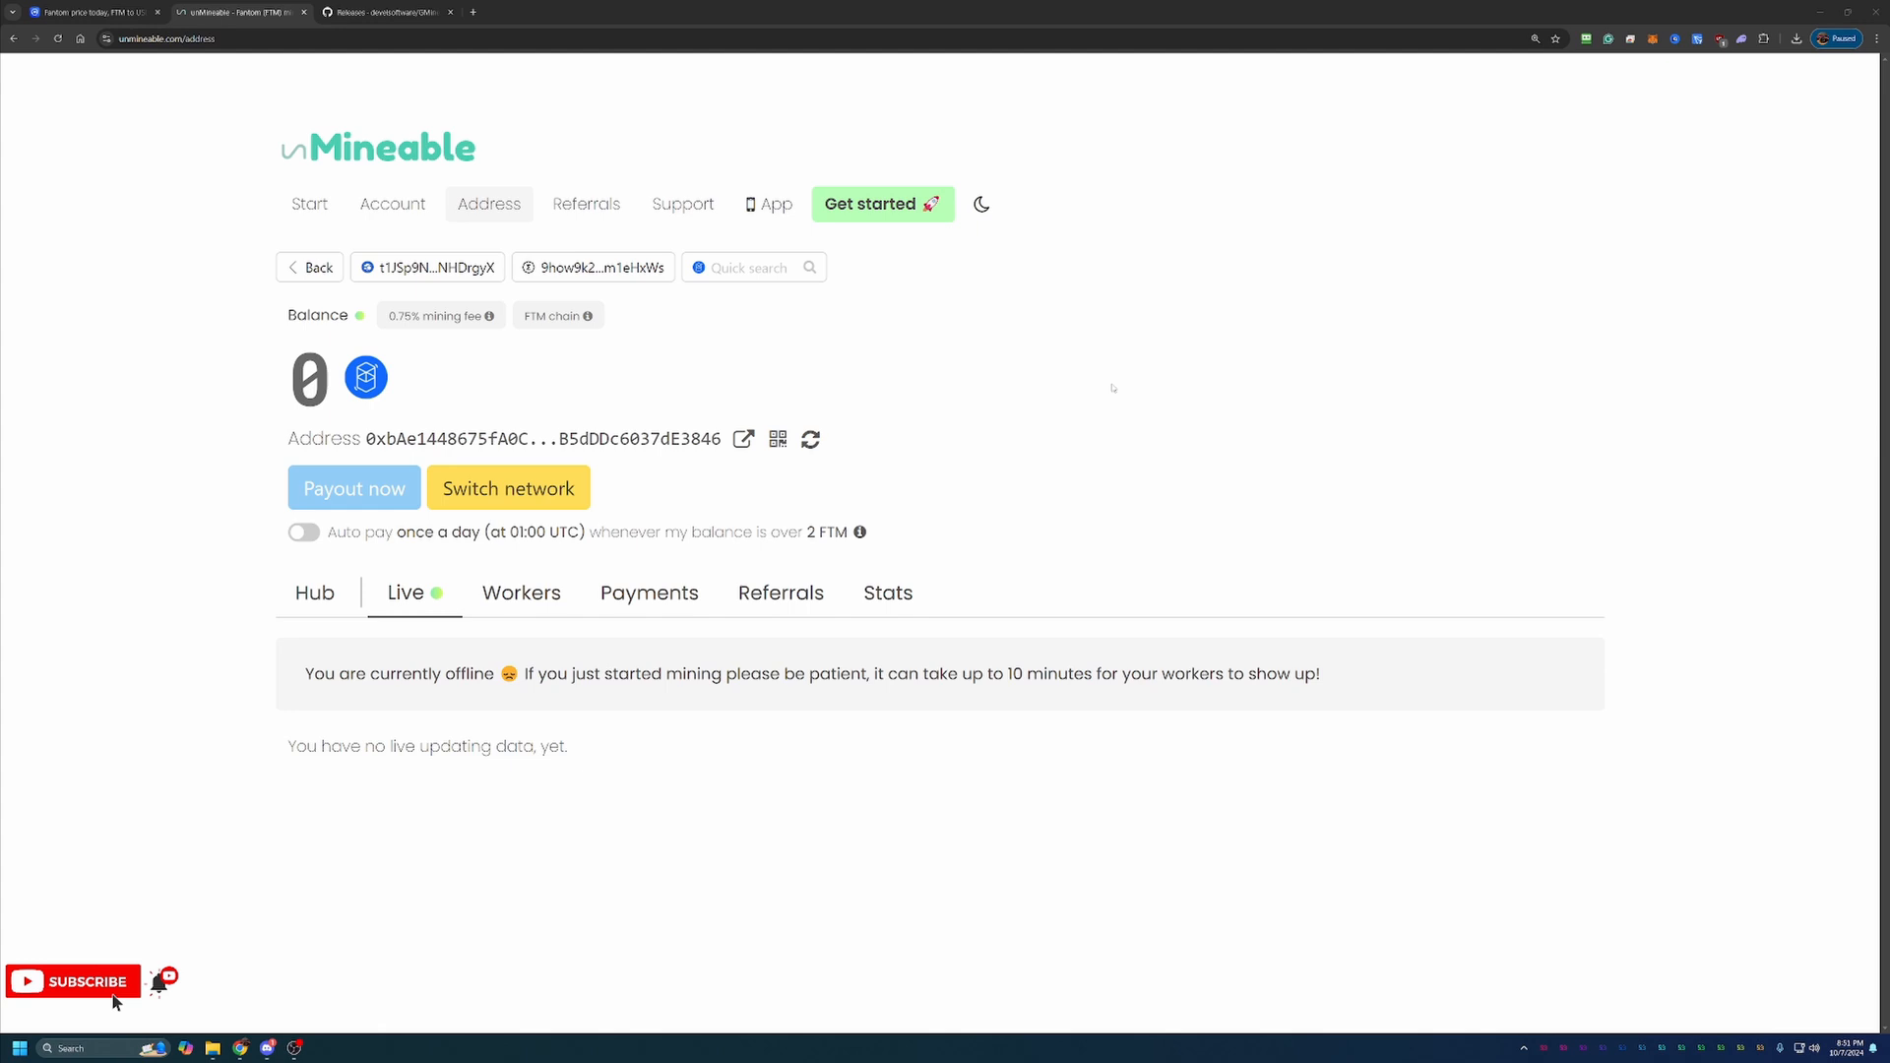
mouse_move(1331, 532)
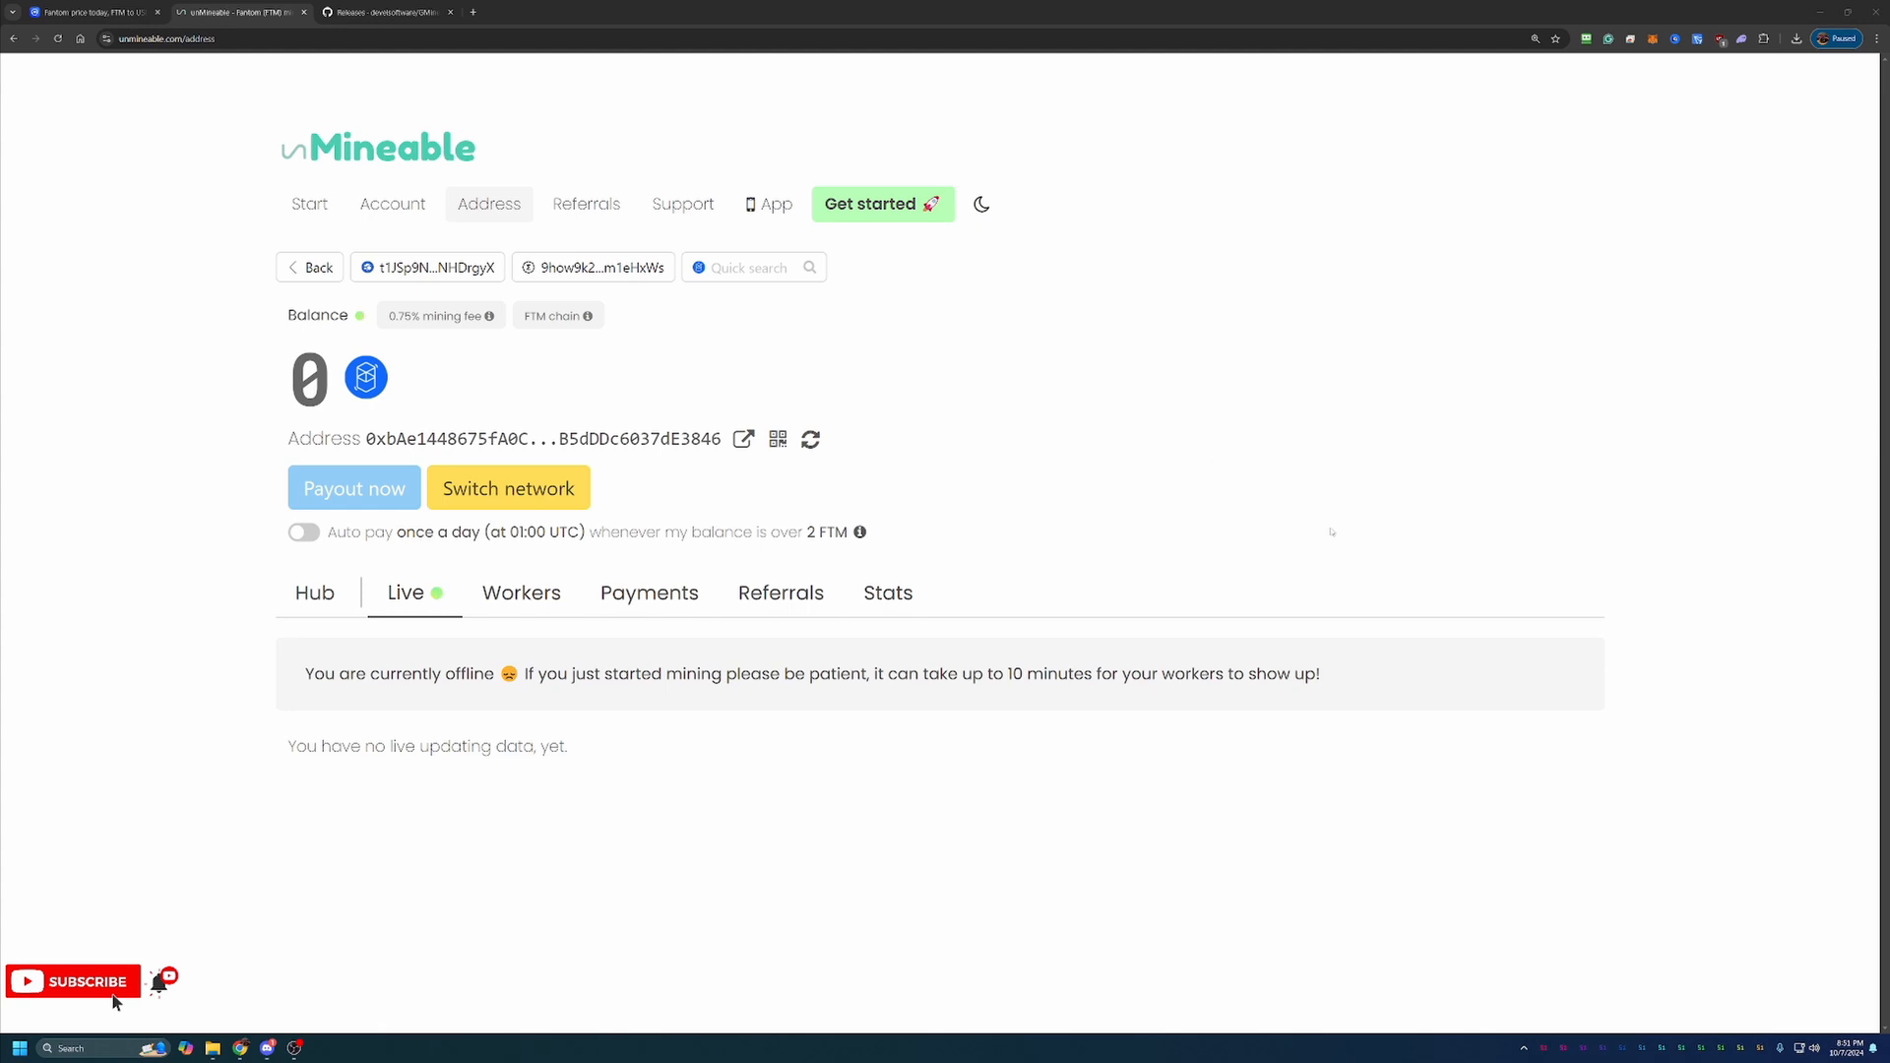